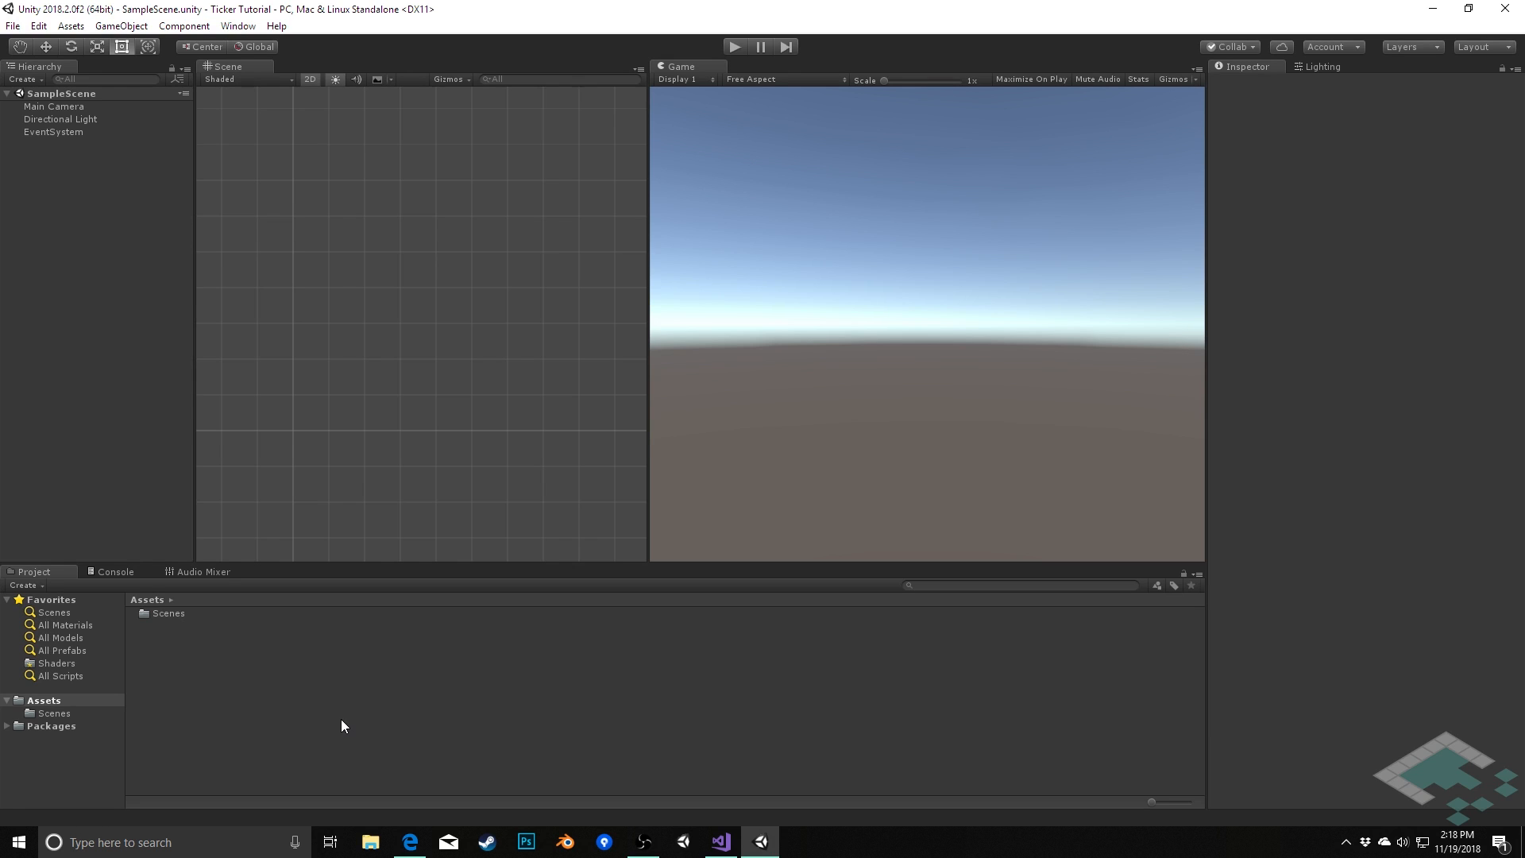
mouse_move(384, 450)
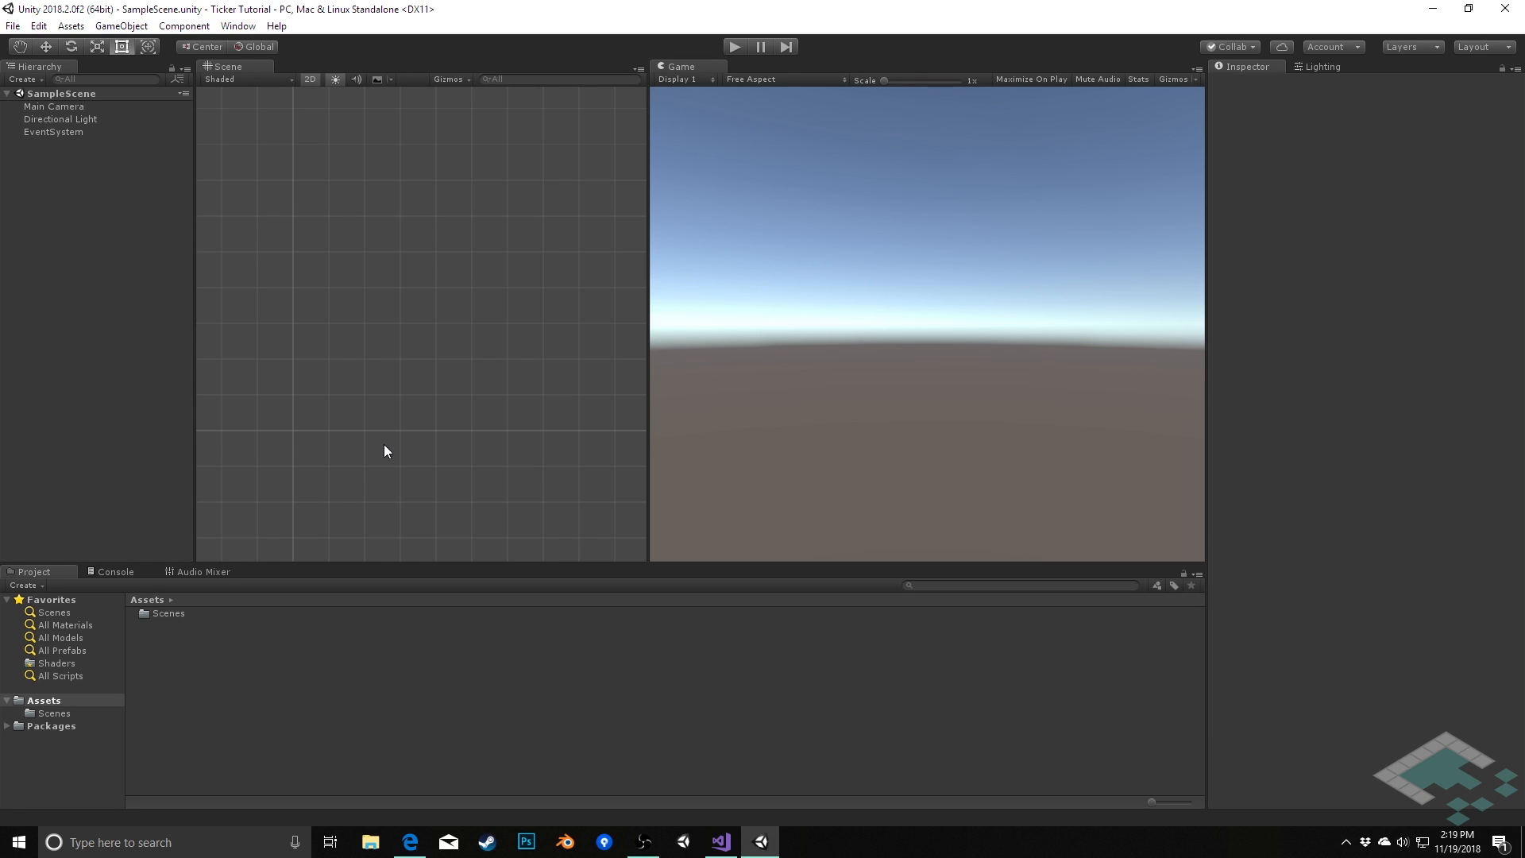
mouse_move(116, 78)
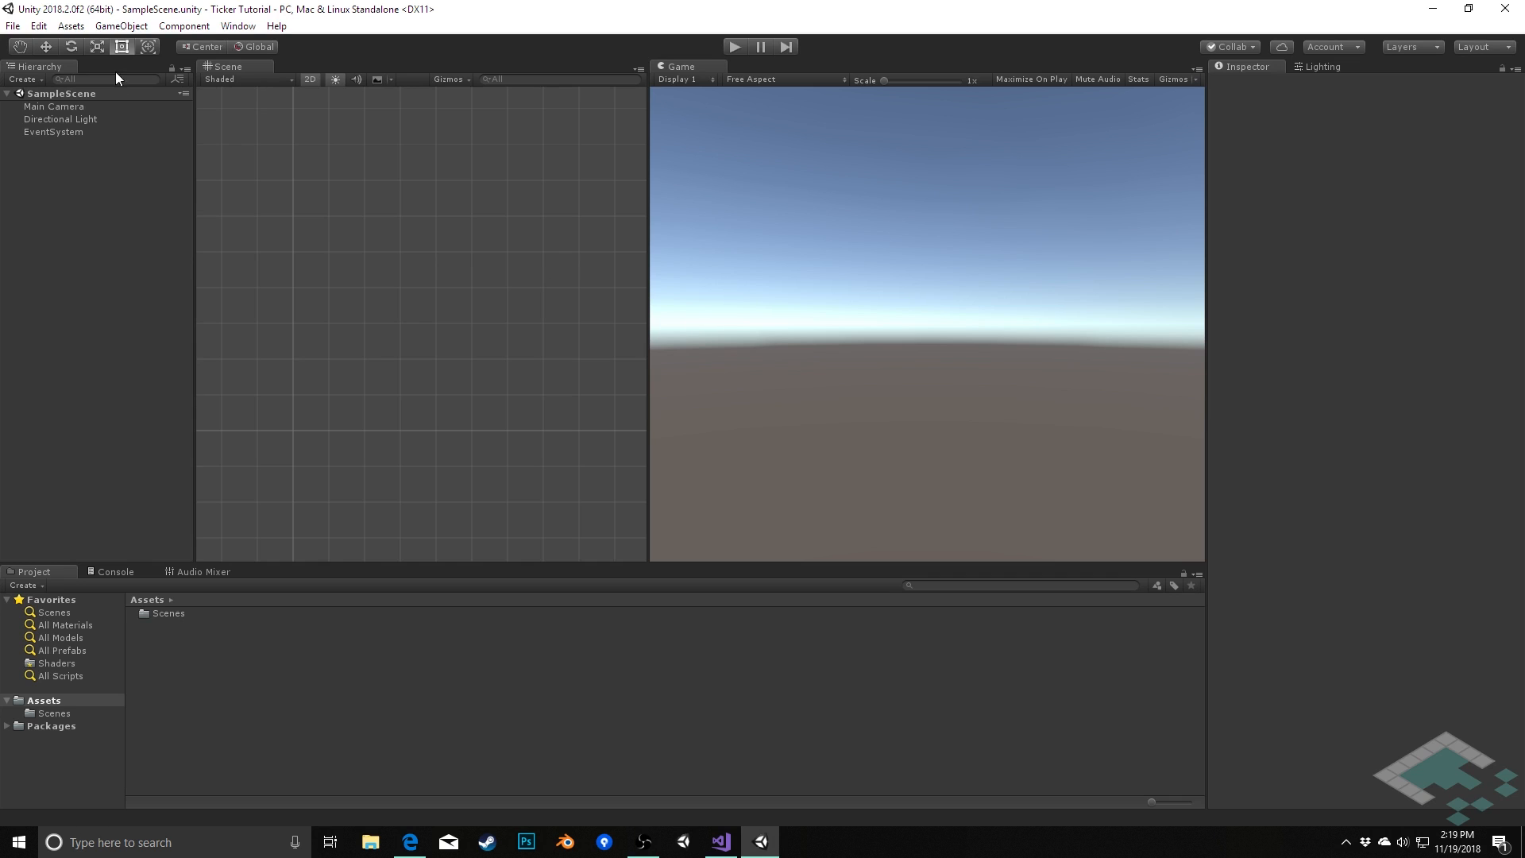
- Add a UI Panel, created inside a new Canvas, to the empty scene
left_click(121, 25)
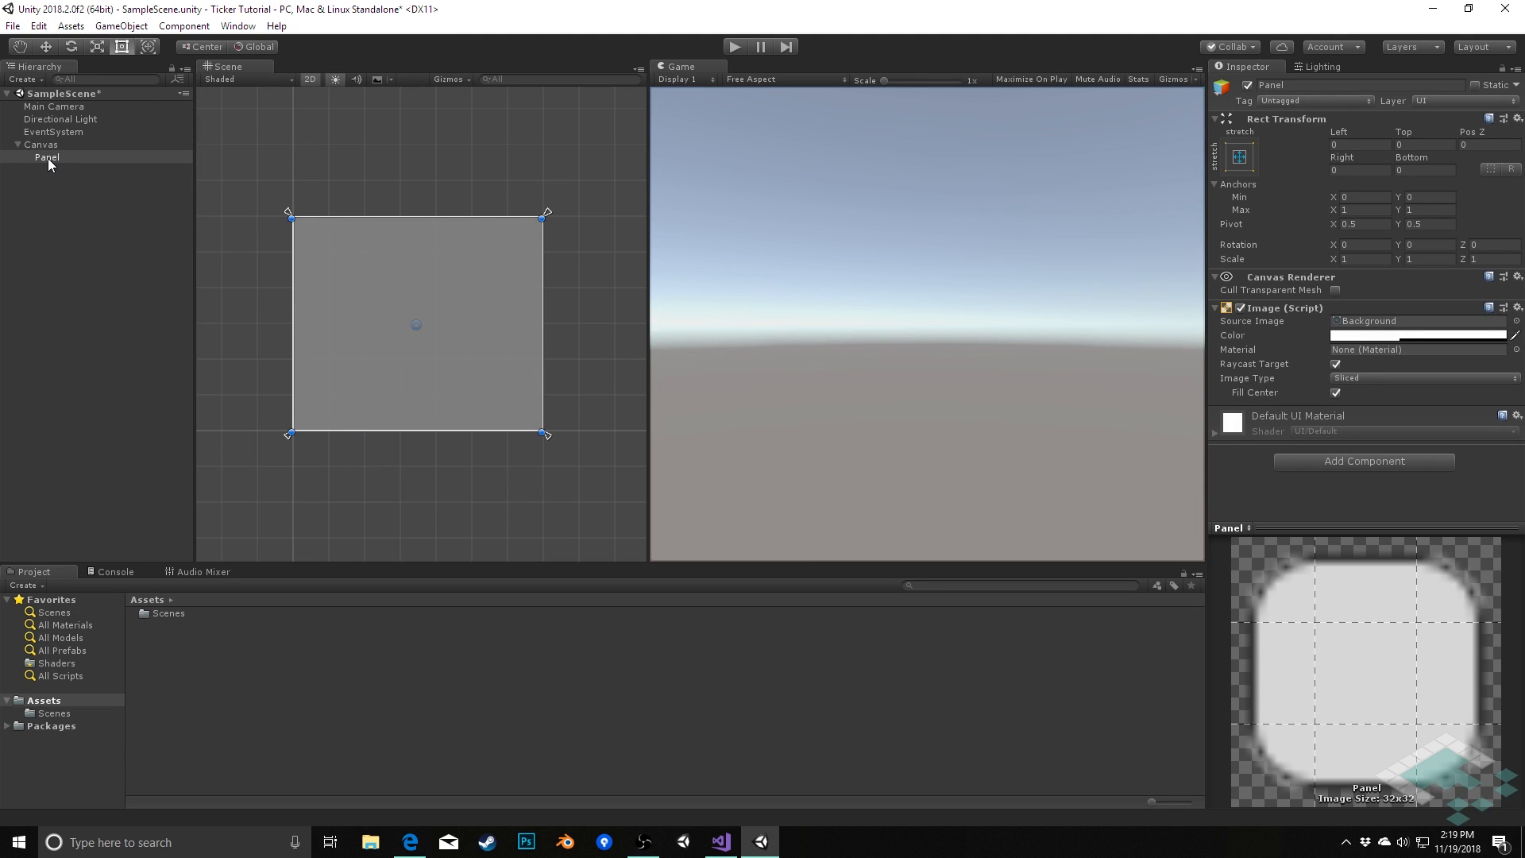
- Rename the panel Ticker and anchor it with the bottom-stretch preset
right_click(46, 157)
type("Ticker")
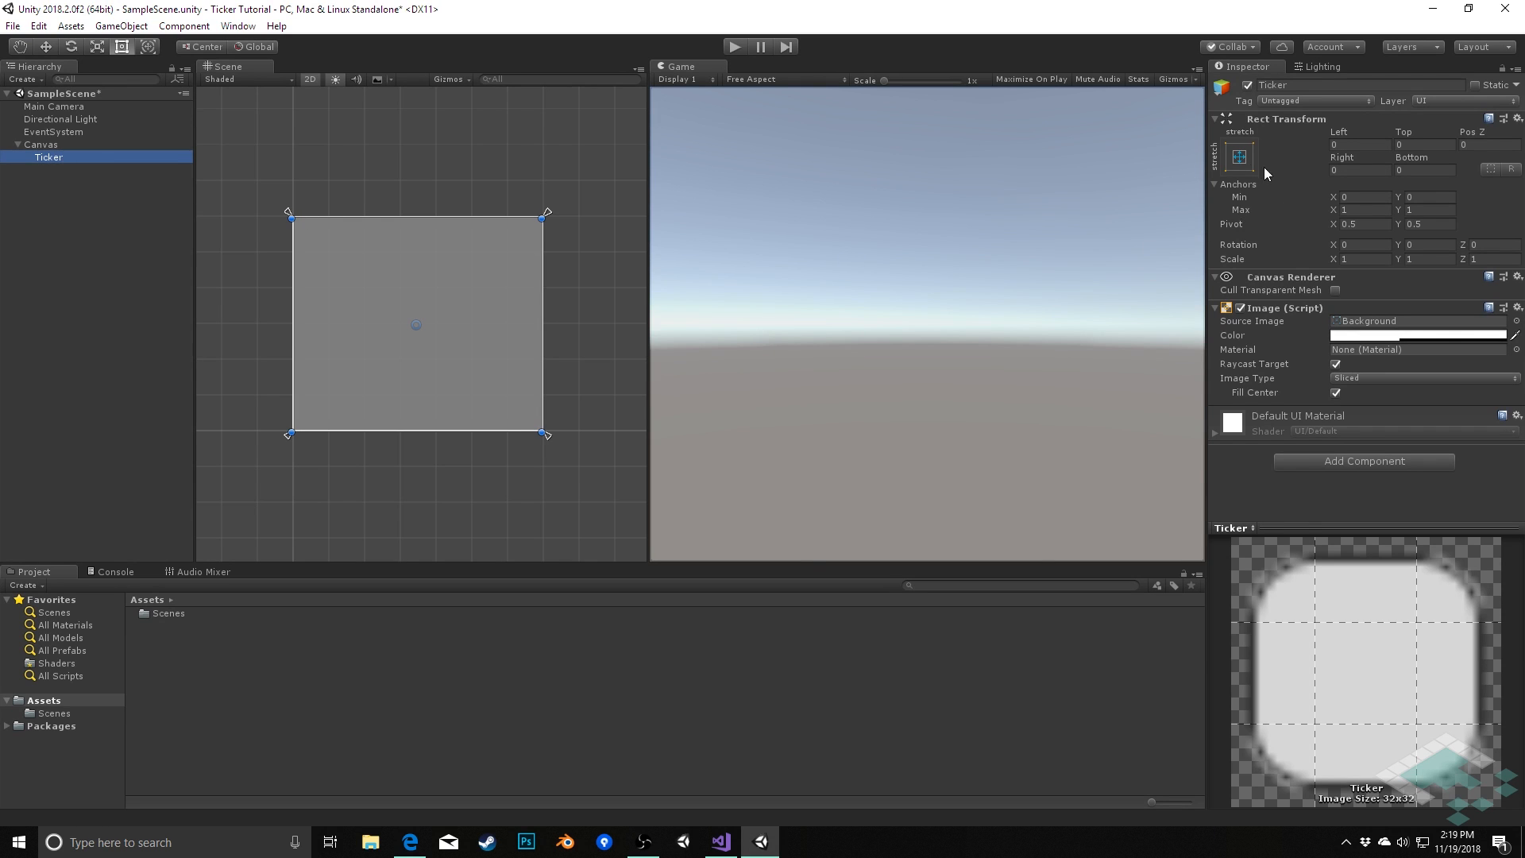
left_click(1240, 158)
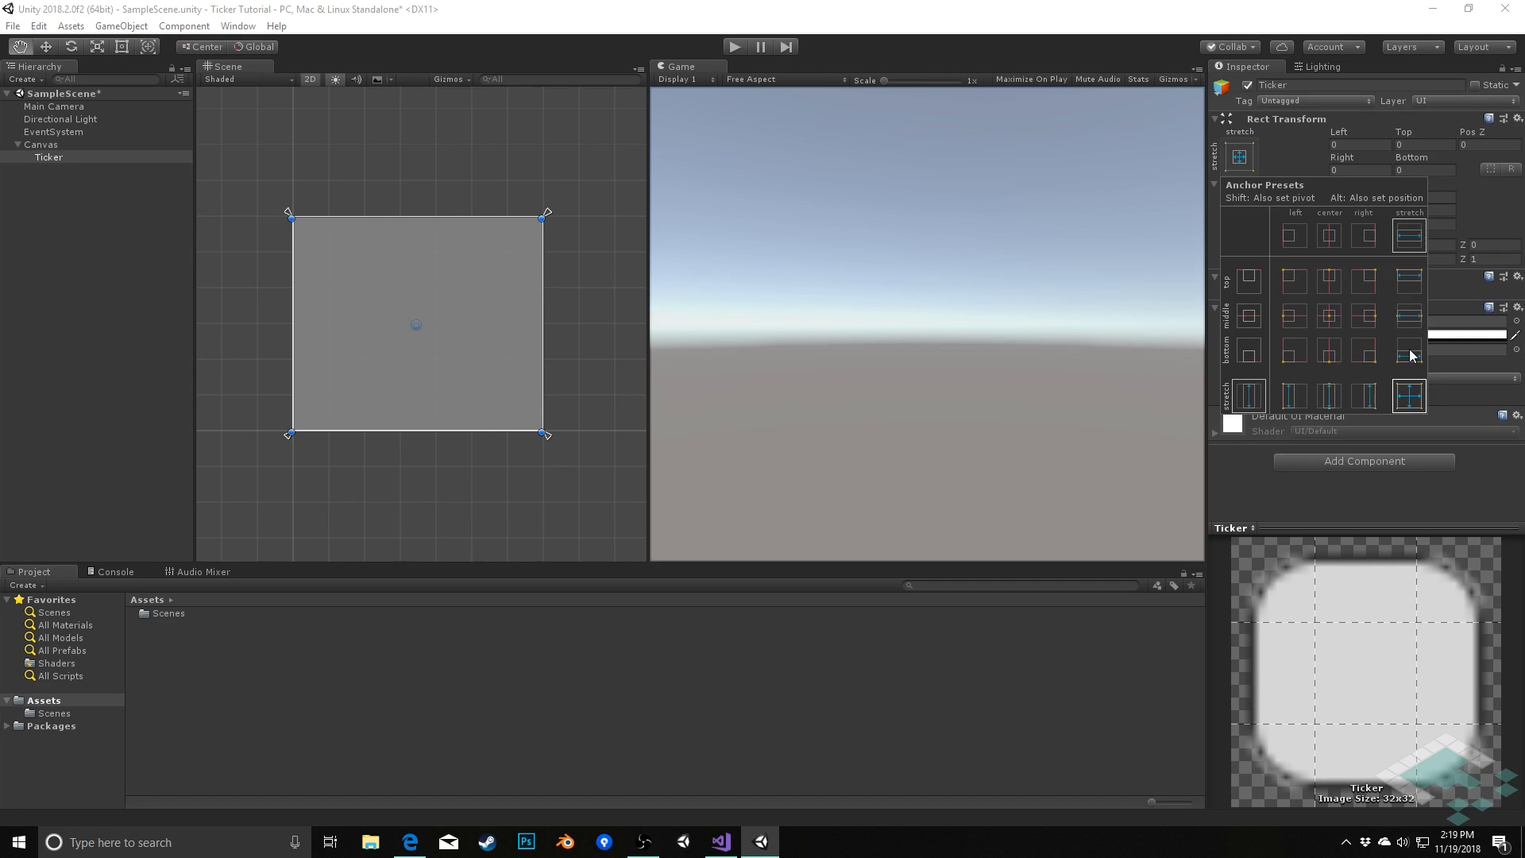
left_click(1407, 351)
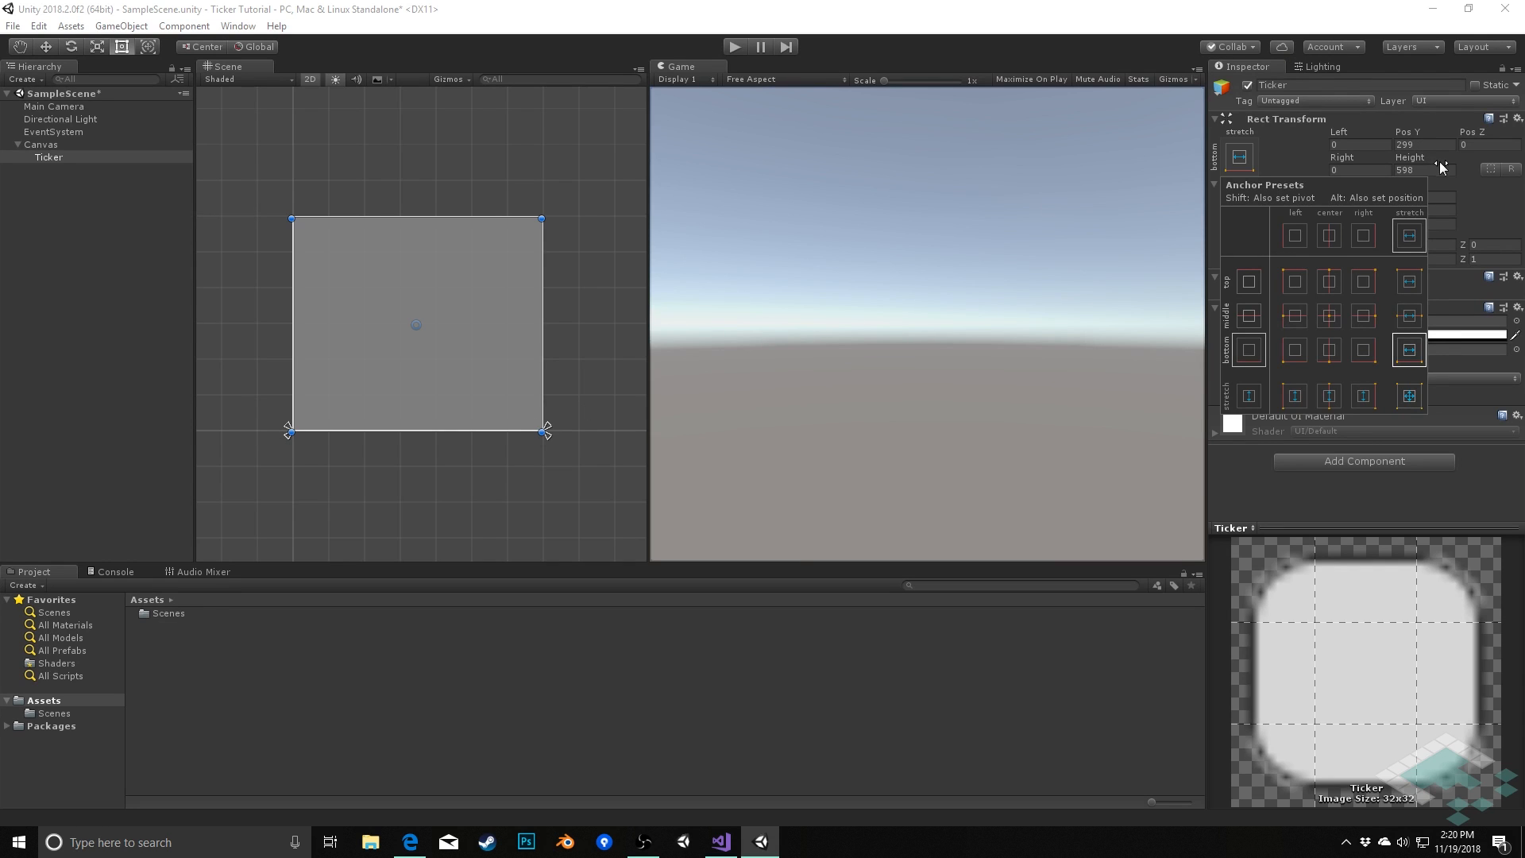
- Give Ticker a height of 48 with Pos Y 0 and Pivot Y 0 at its bottom edge
left_click(1430, 170)
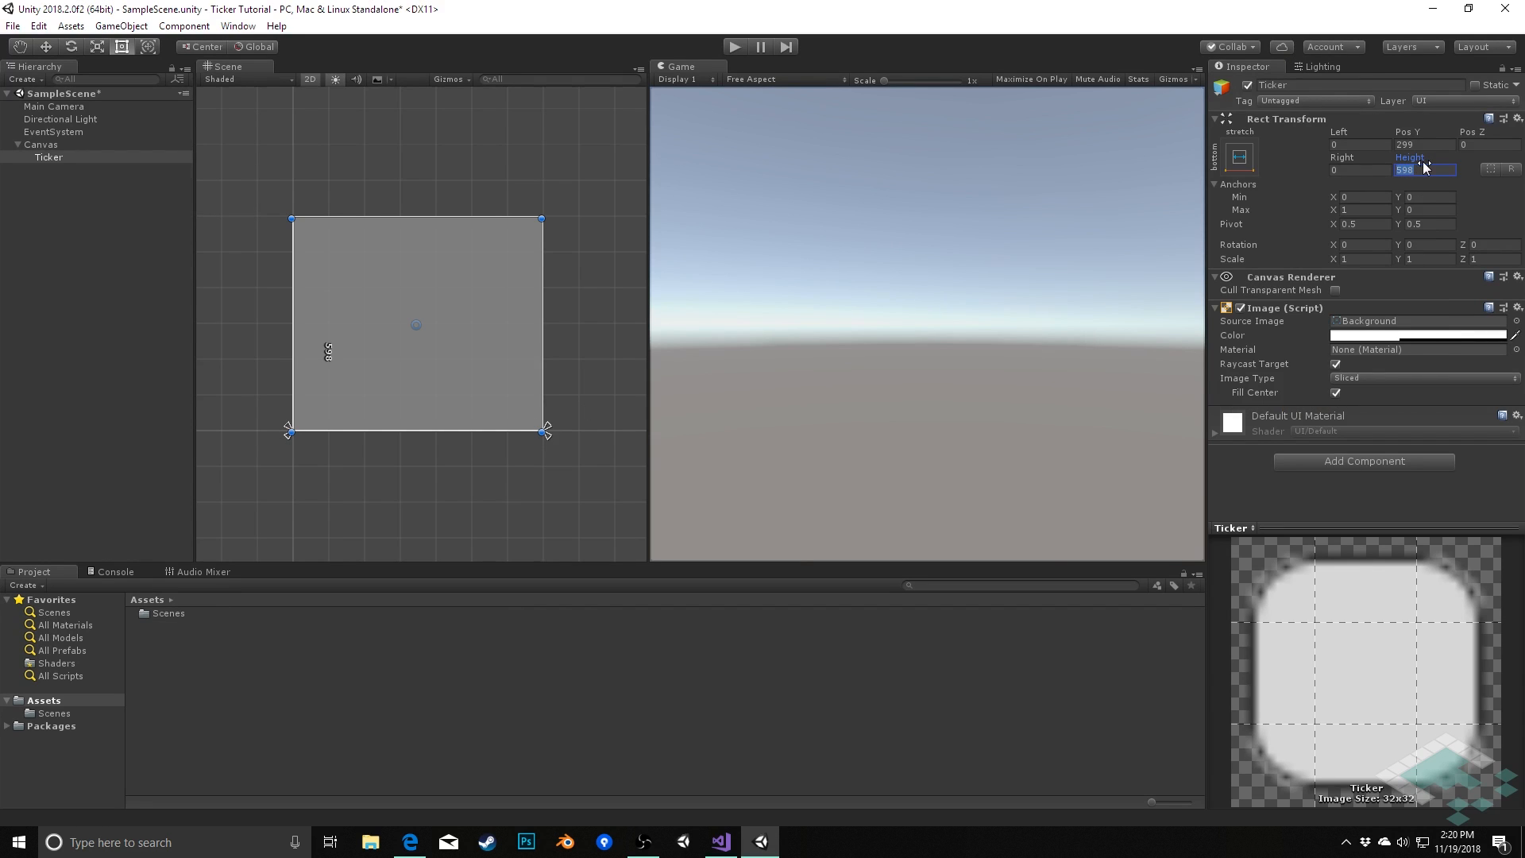
type("48")
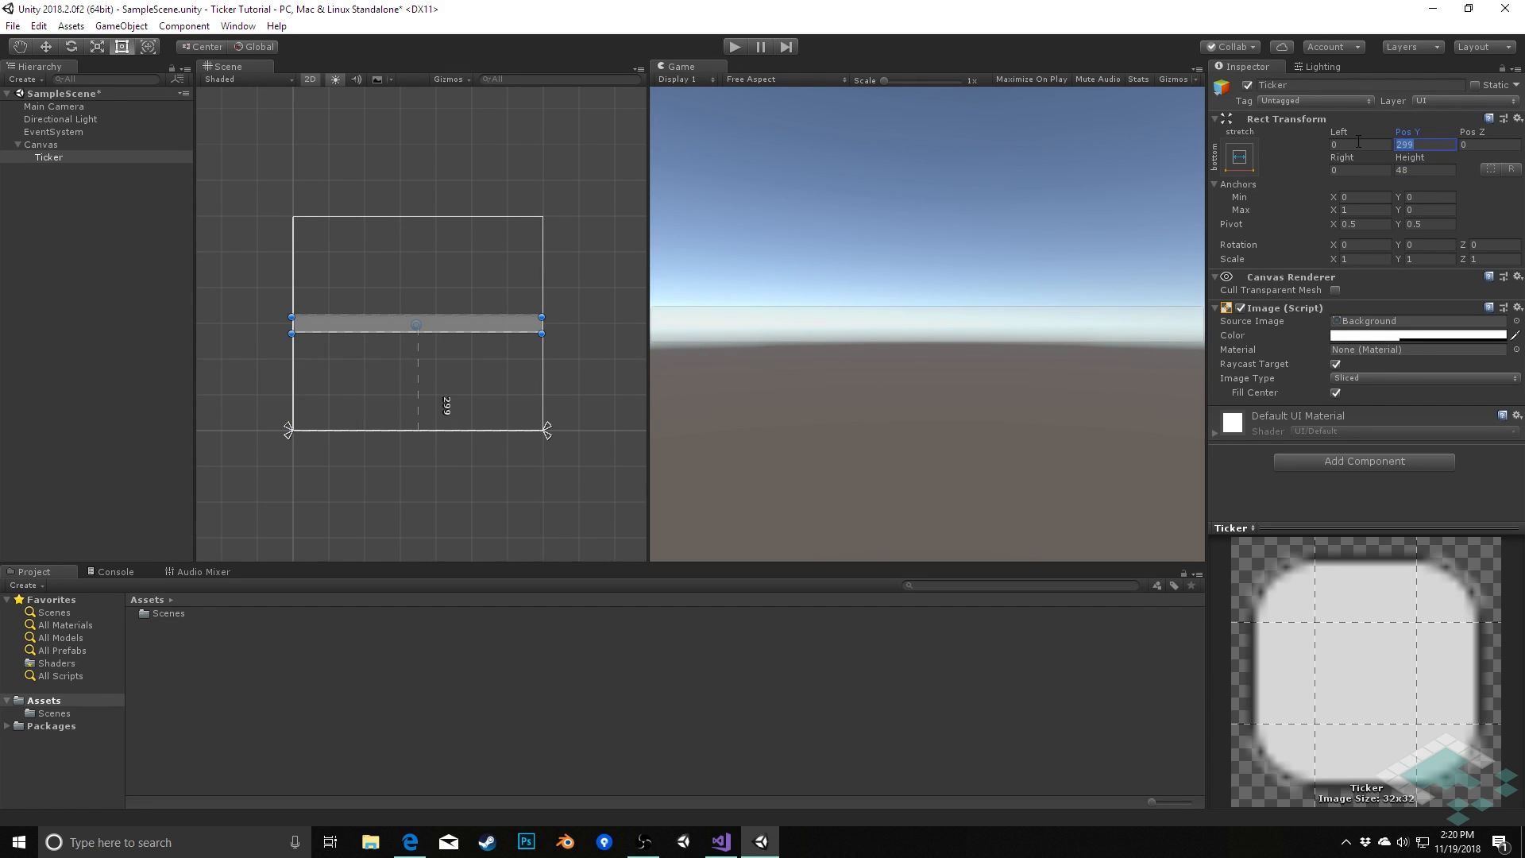
type("24")
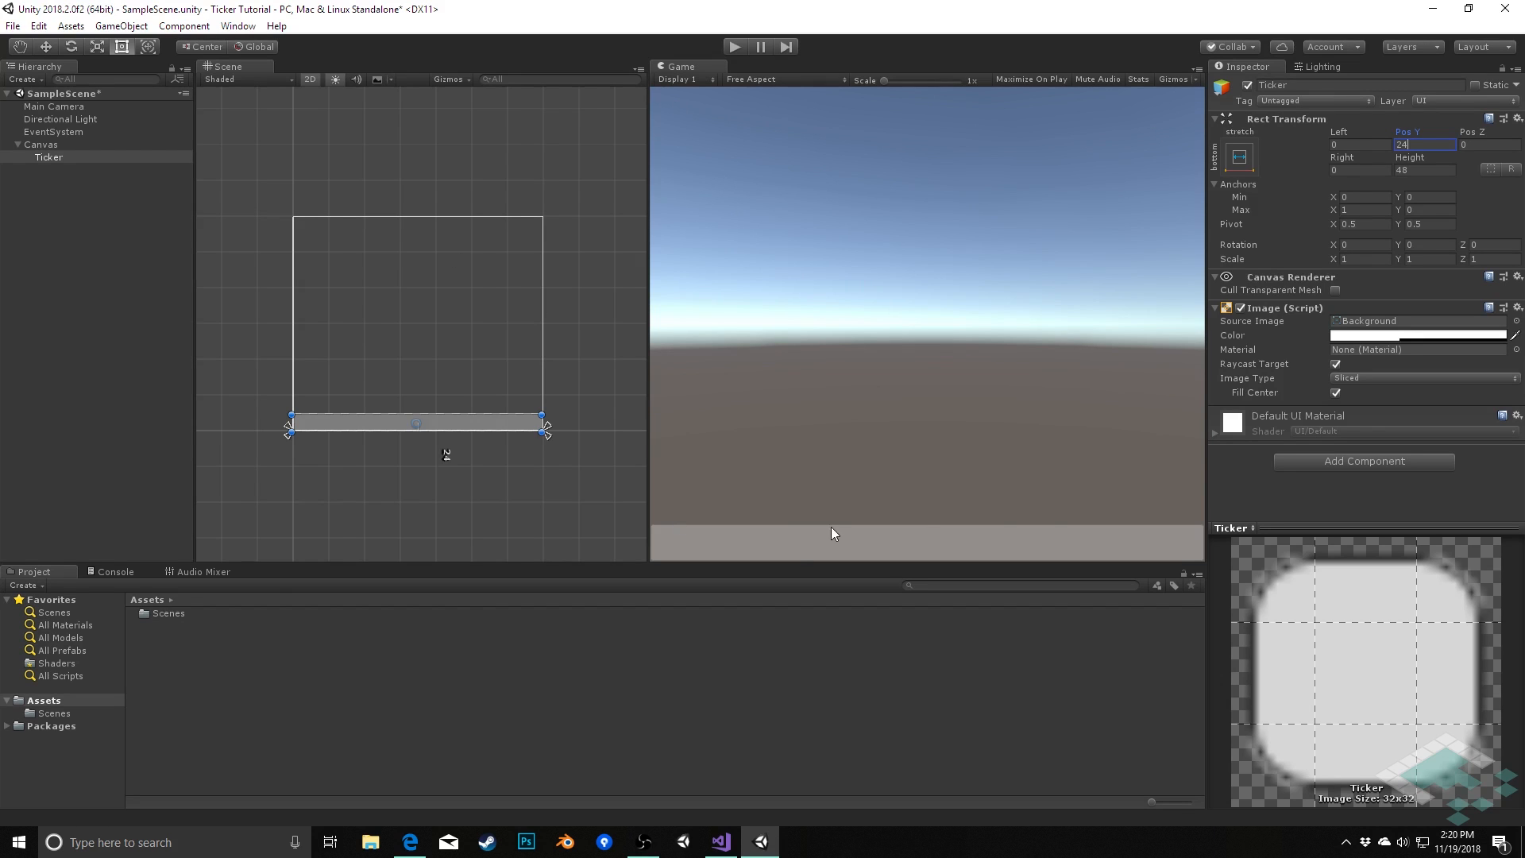
mouse_move(667, 54)
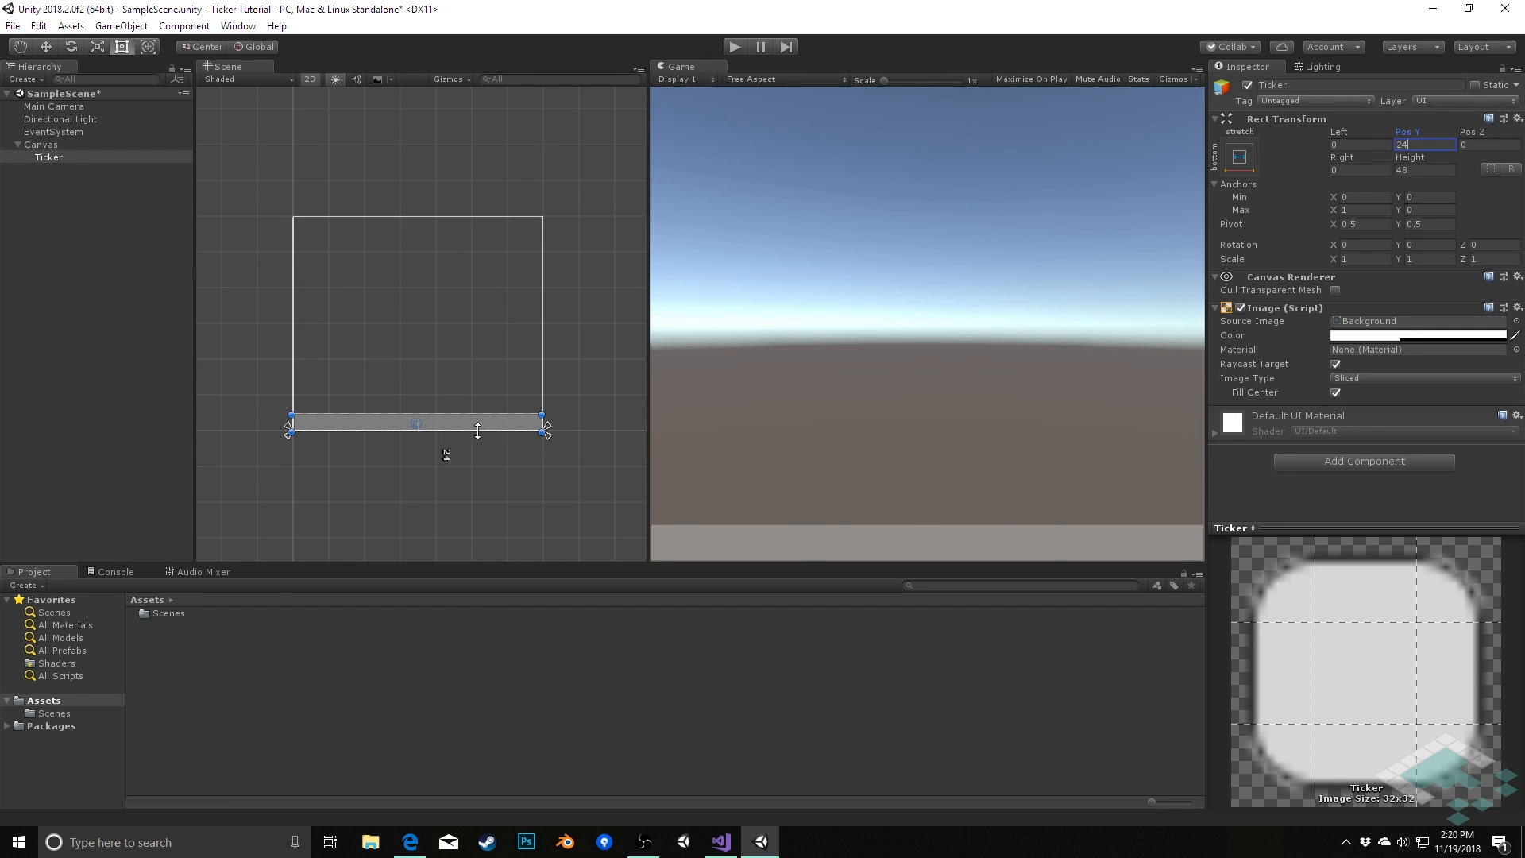
mouse_move(1242, 246)
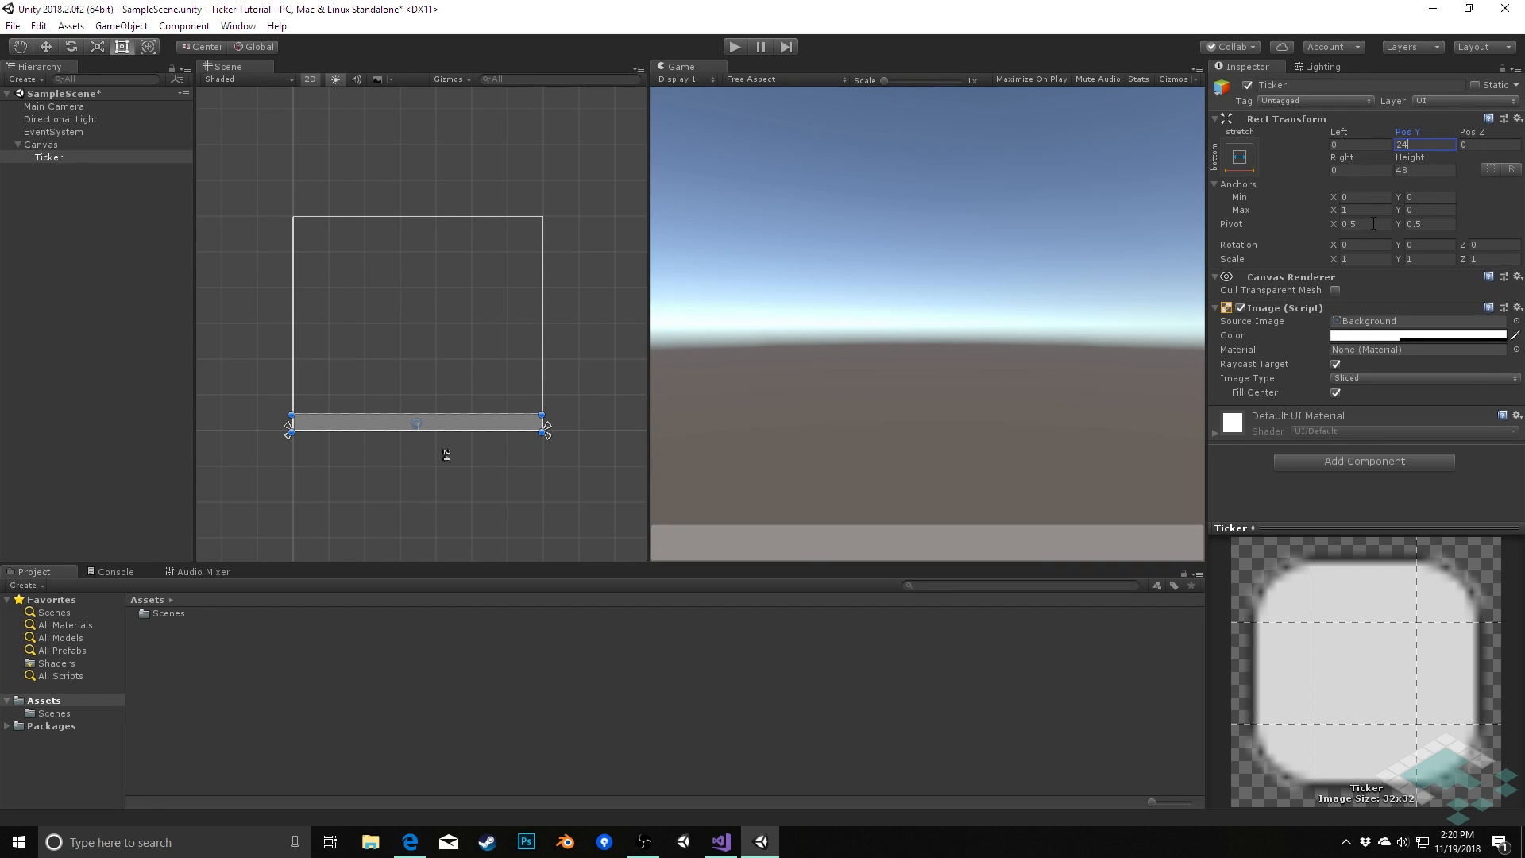
mouse_move(1337, 226)
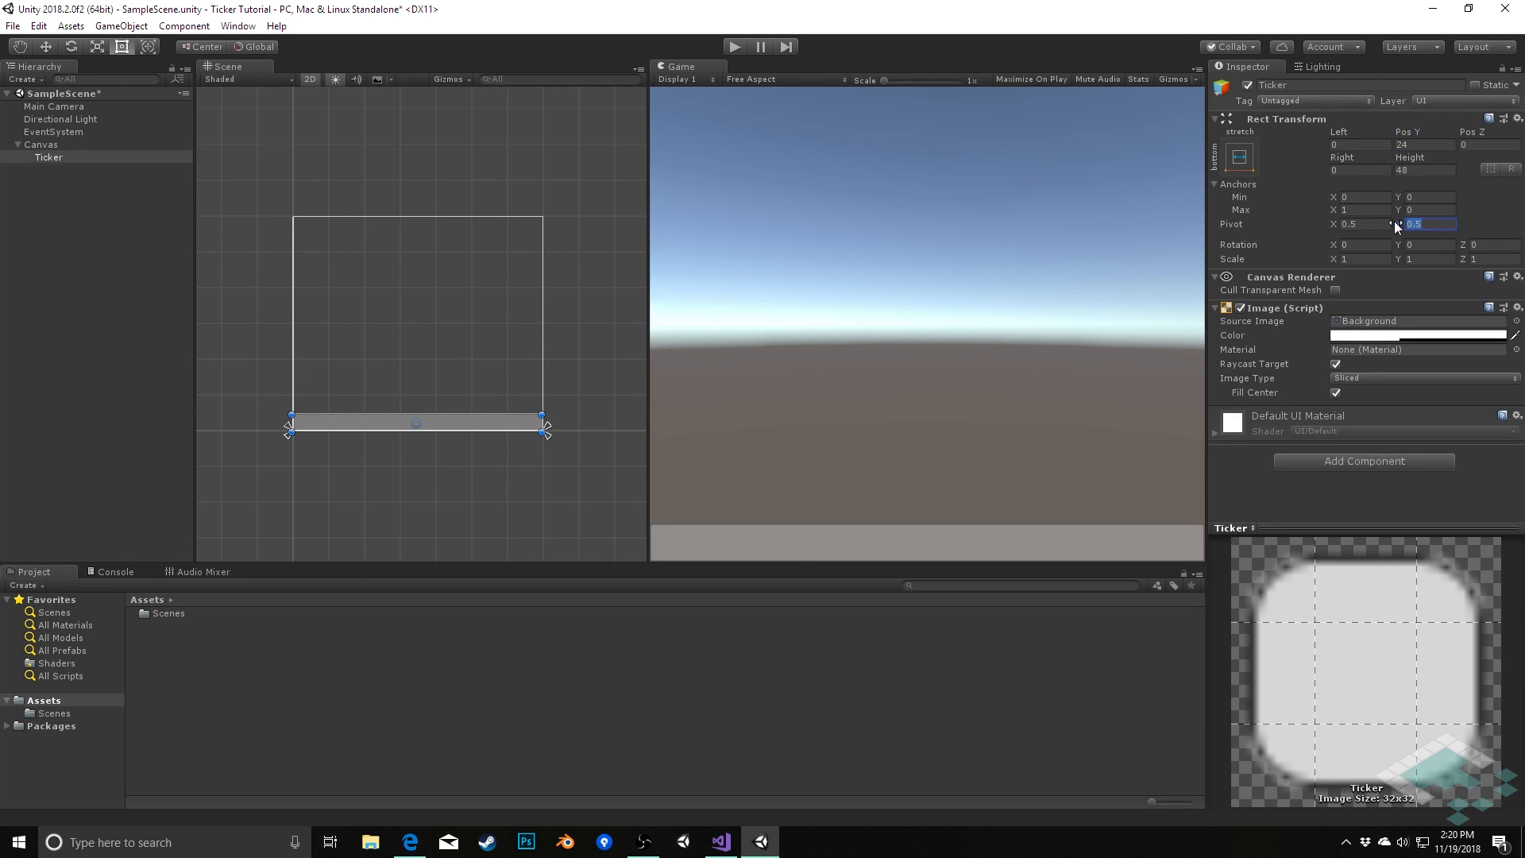
type("0")
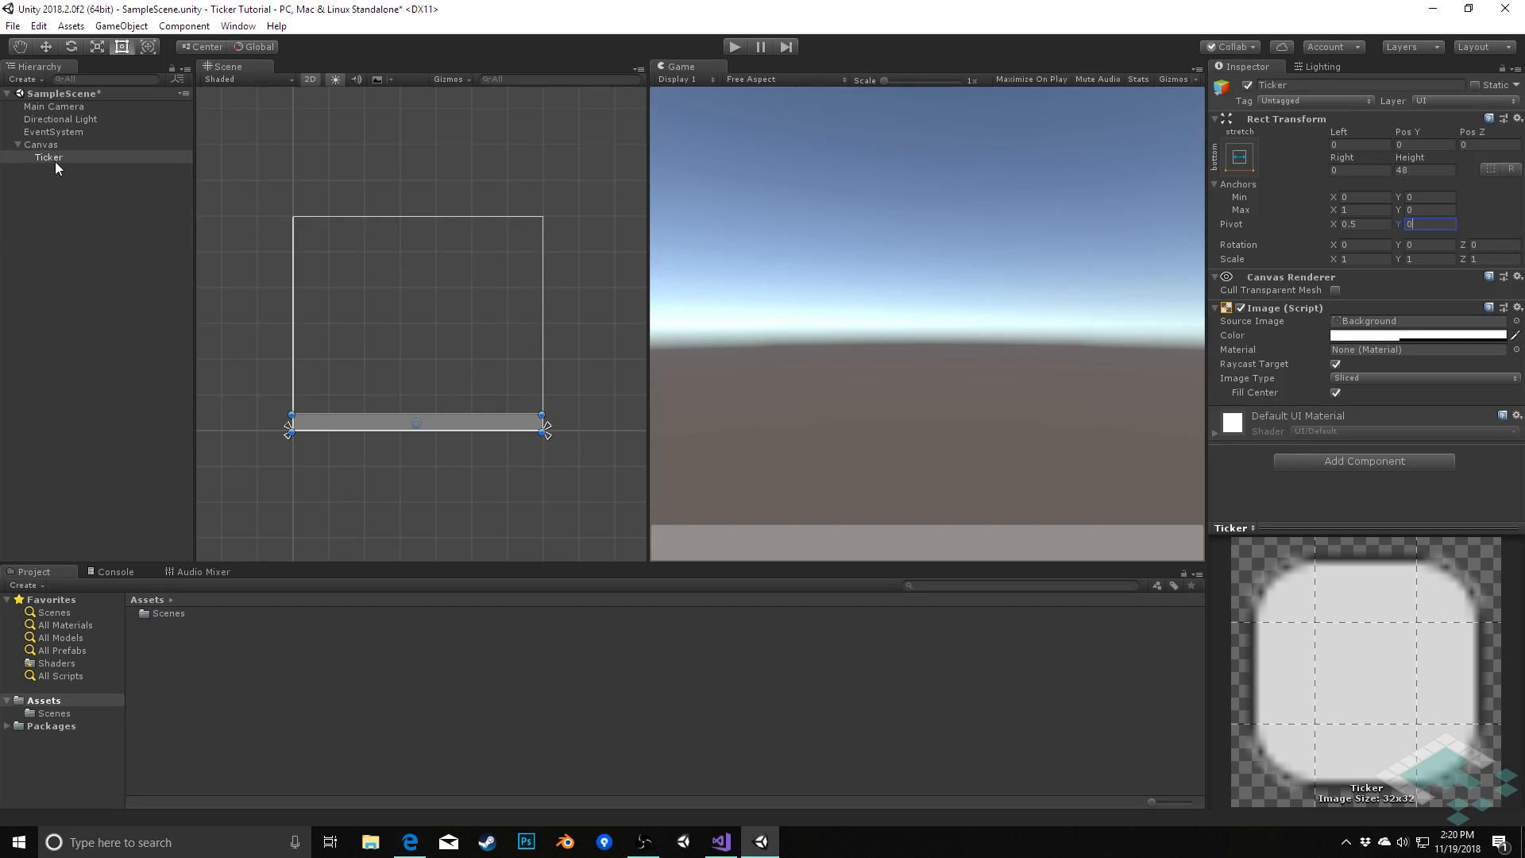
- Add a UI Text under Ticker named TickerItem with height 44
right_click(49, 157)
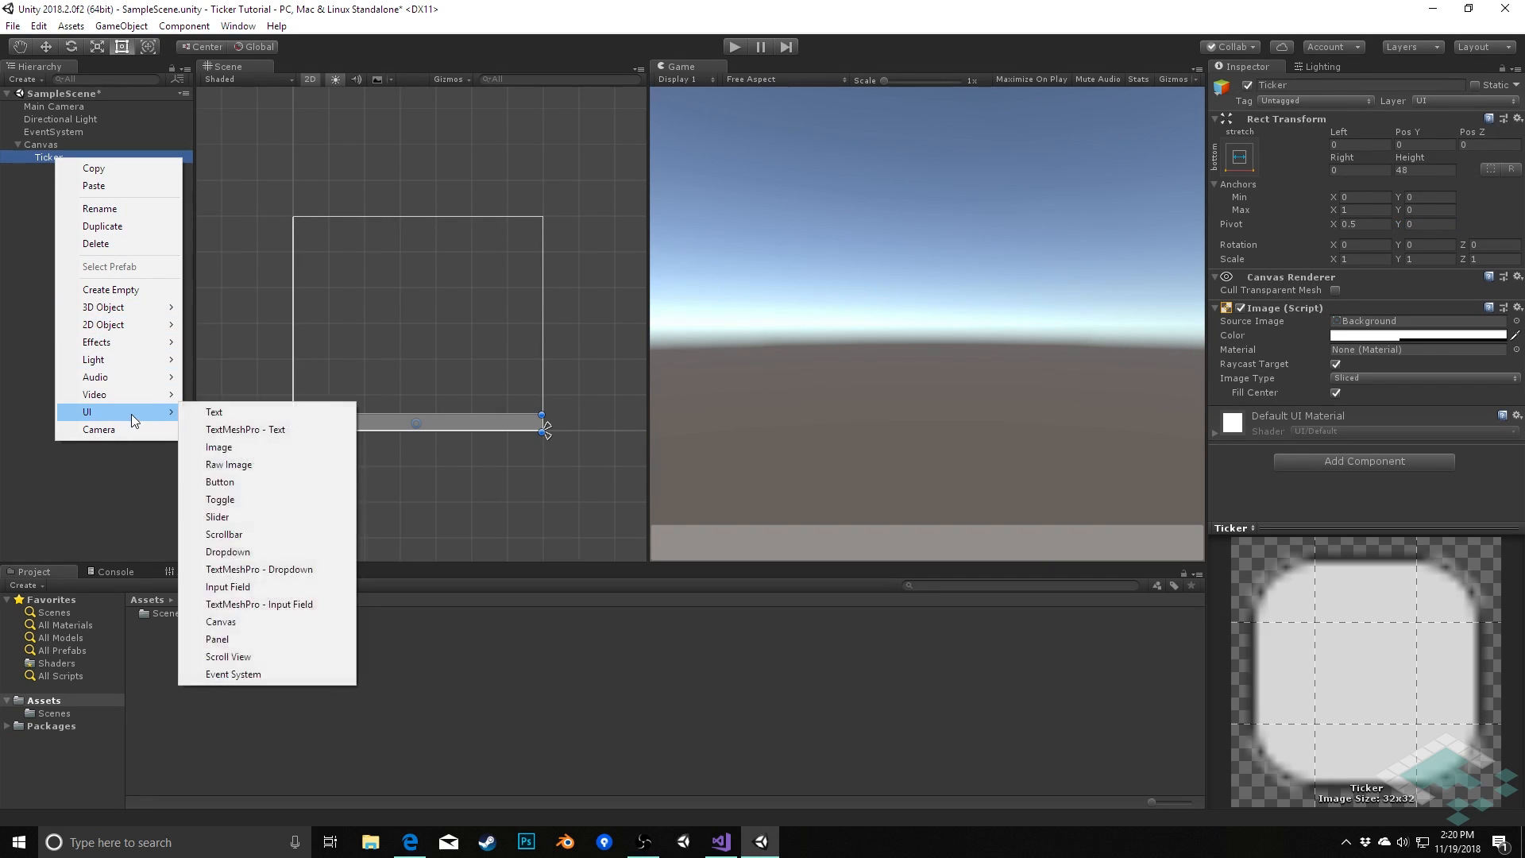
mouse_move(245, 429)
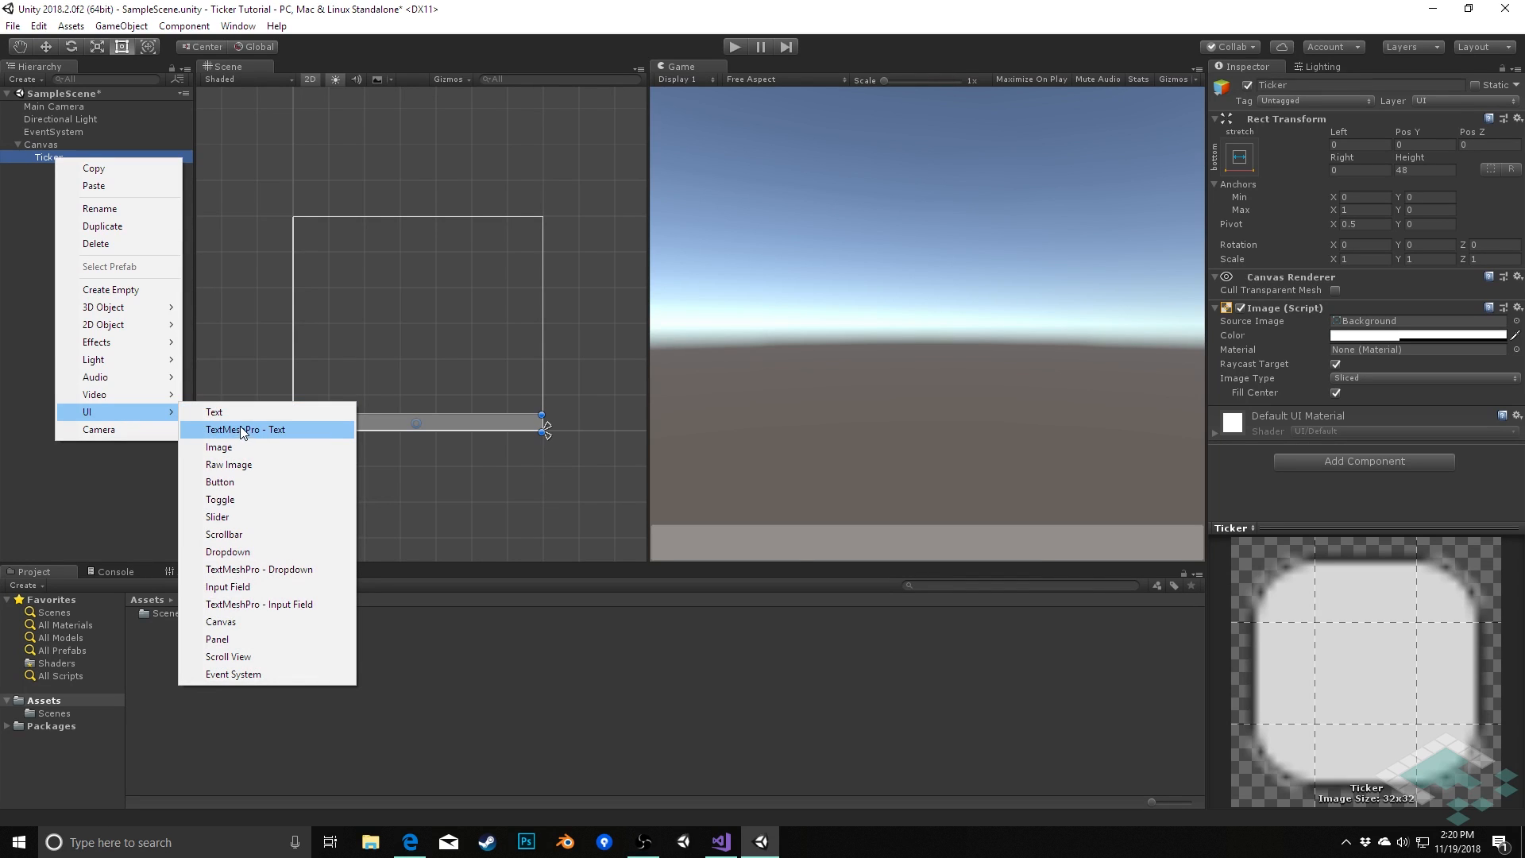
mouse_move(243, 418)
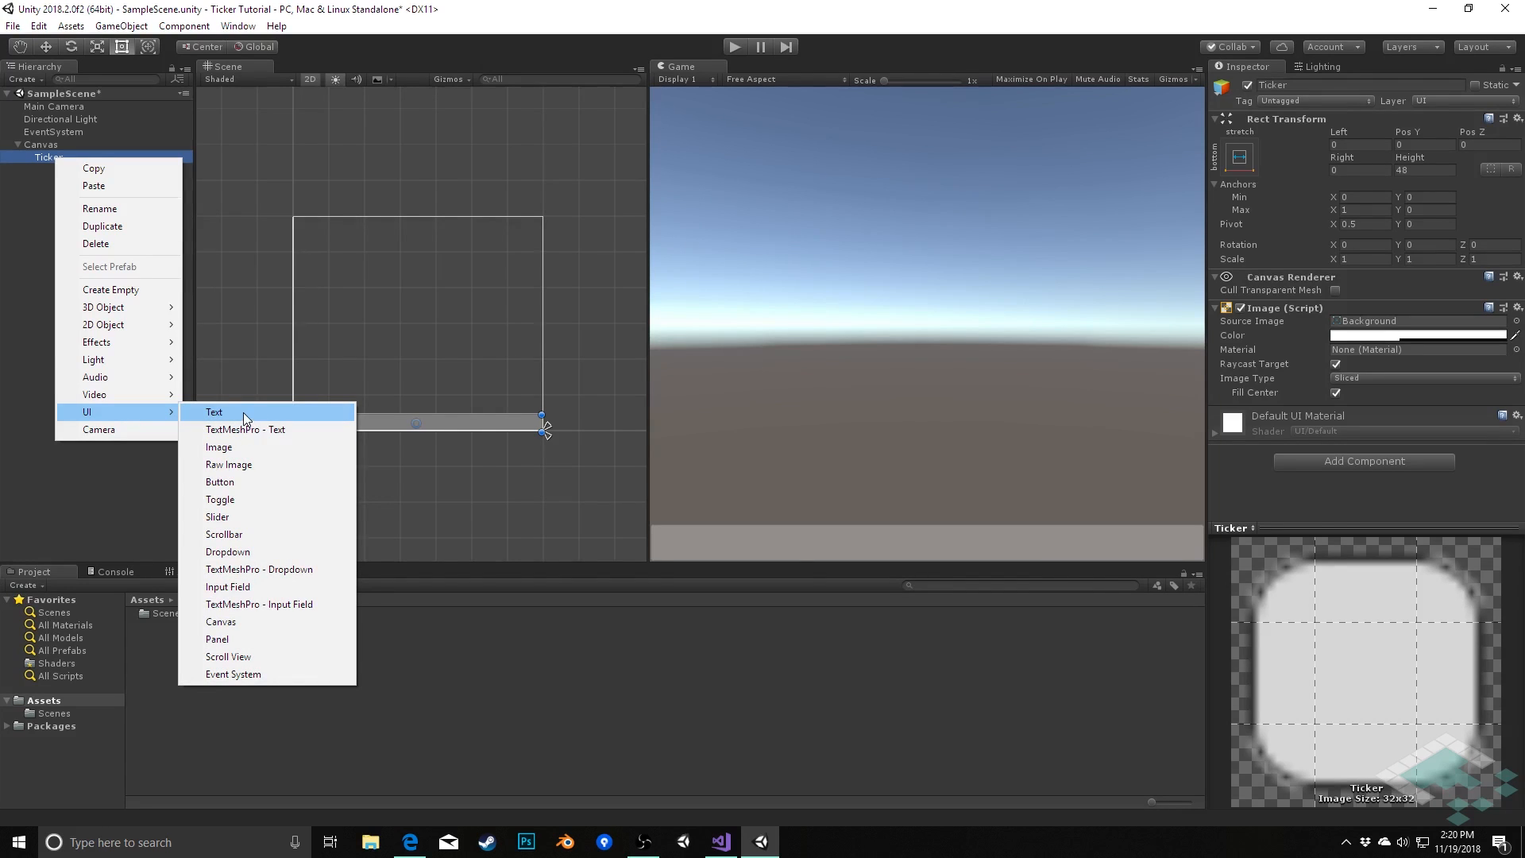
left_click(213, 412)
type("Tick")
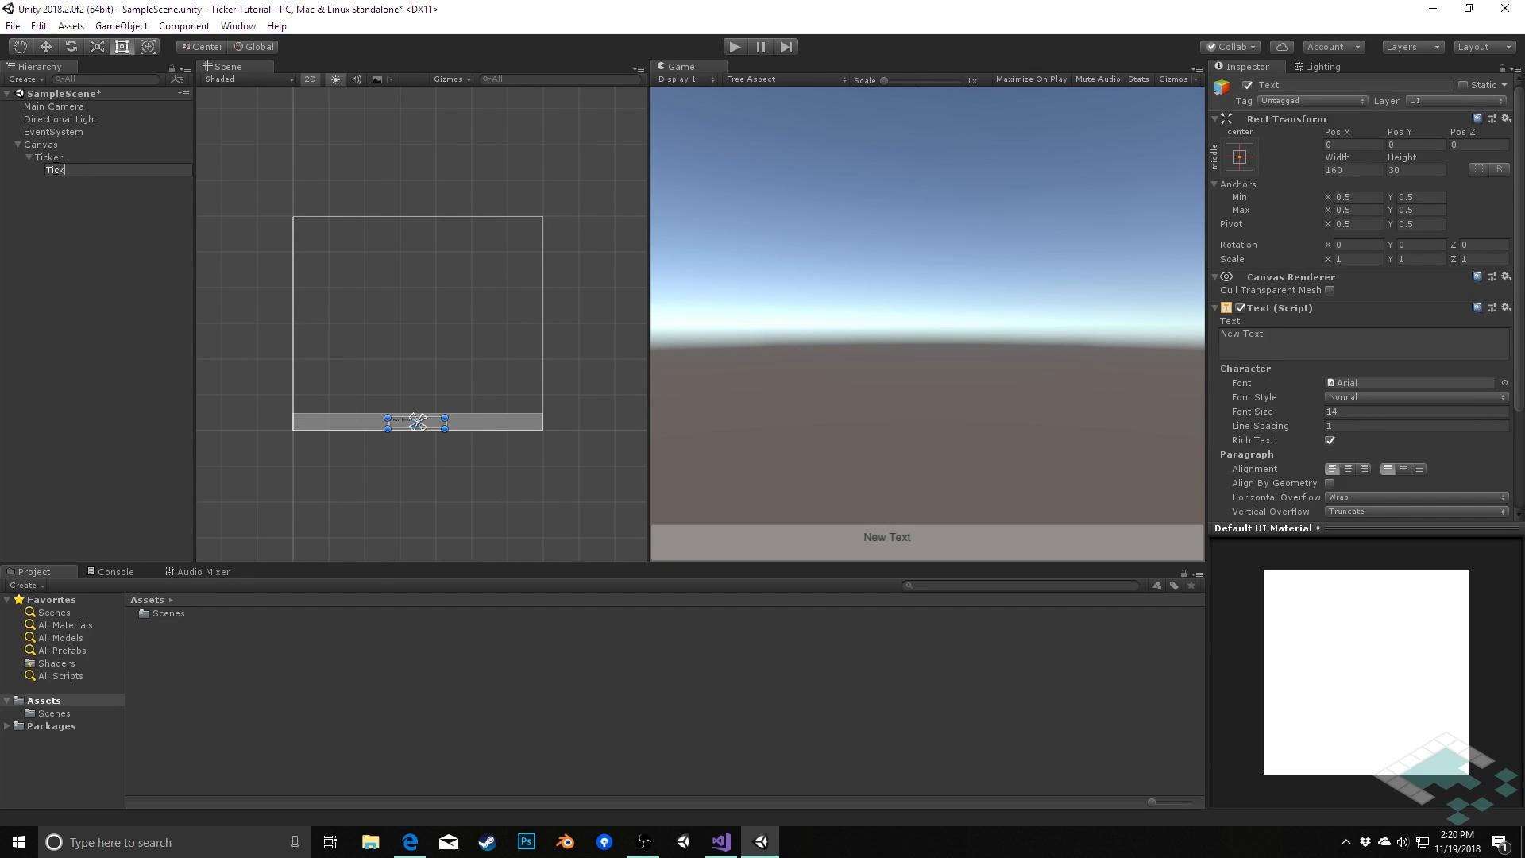
type("erItem")
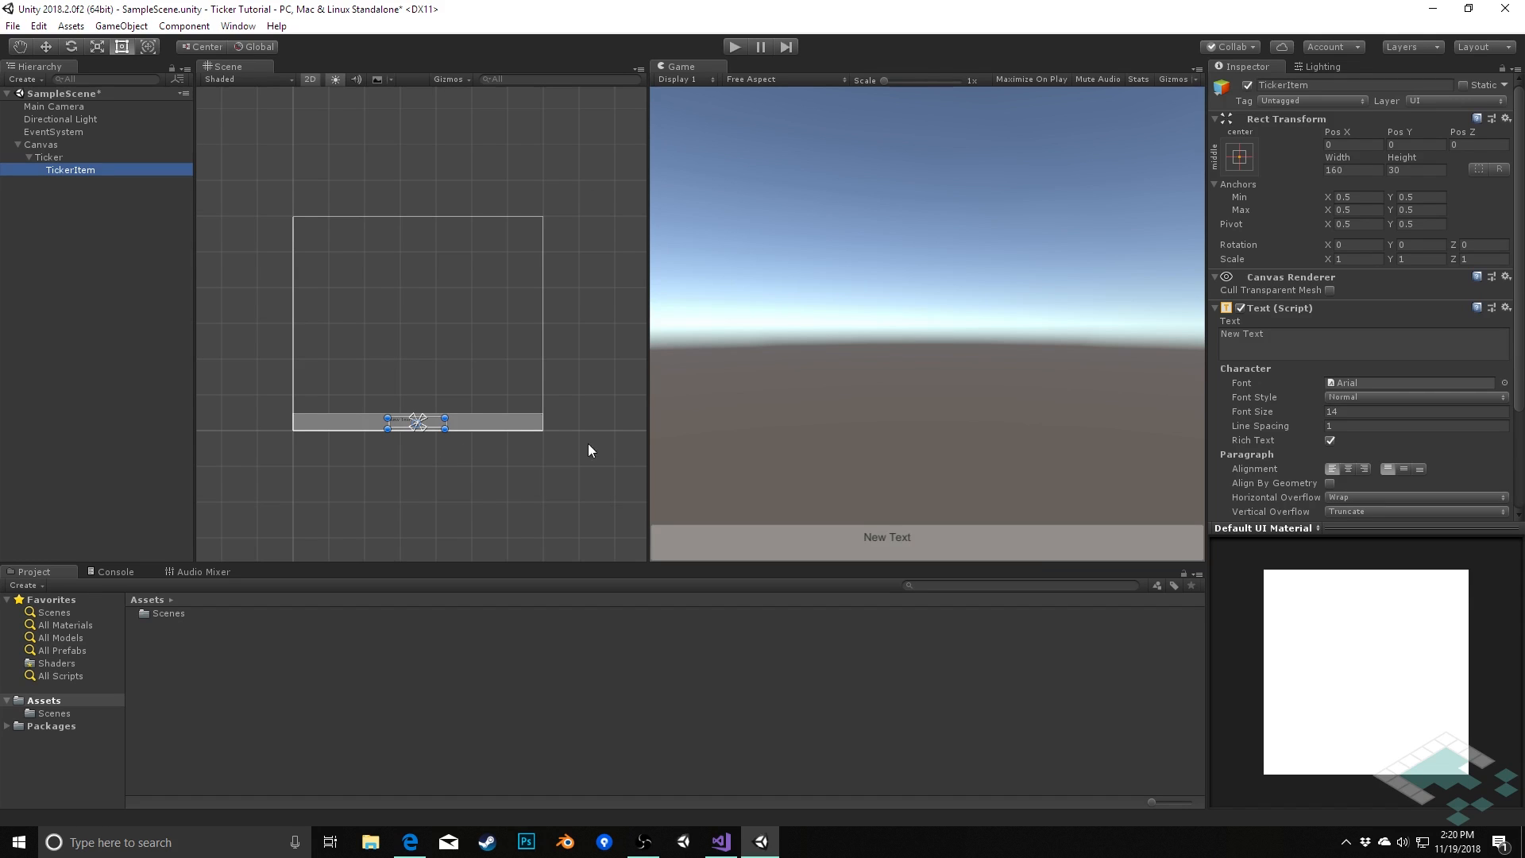
mouse_move(1191, 440)
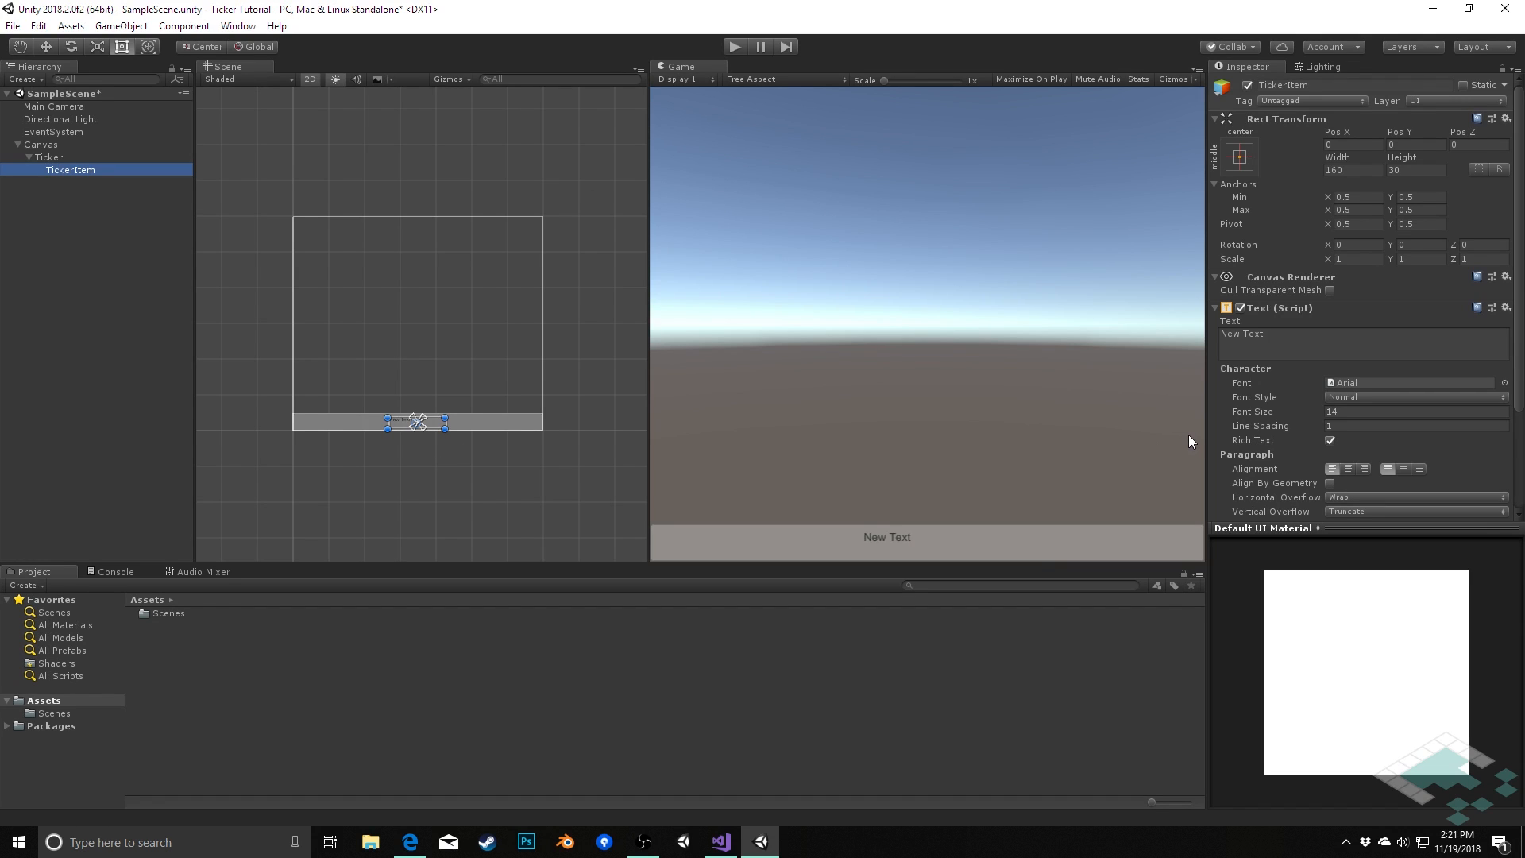
left_click(1416, 170)
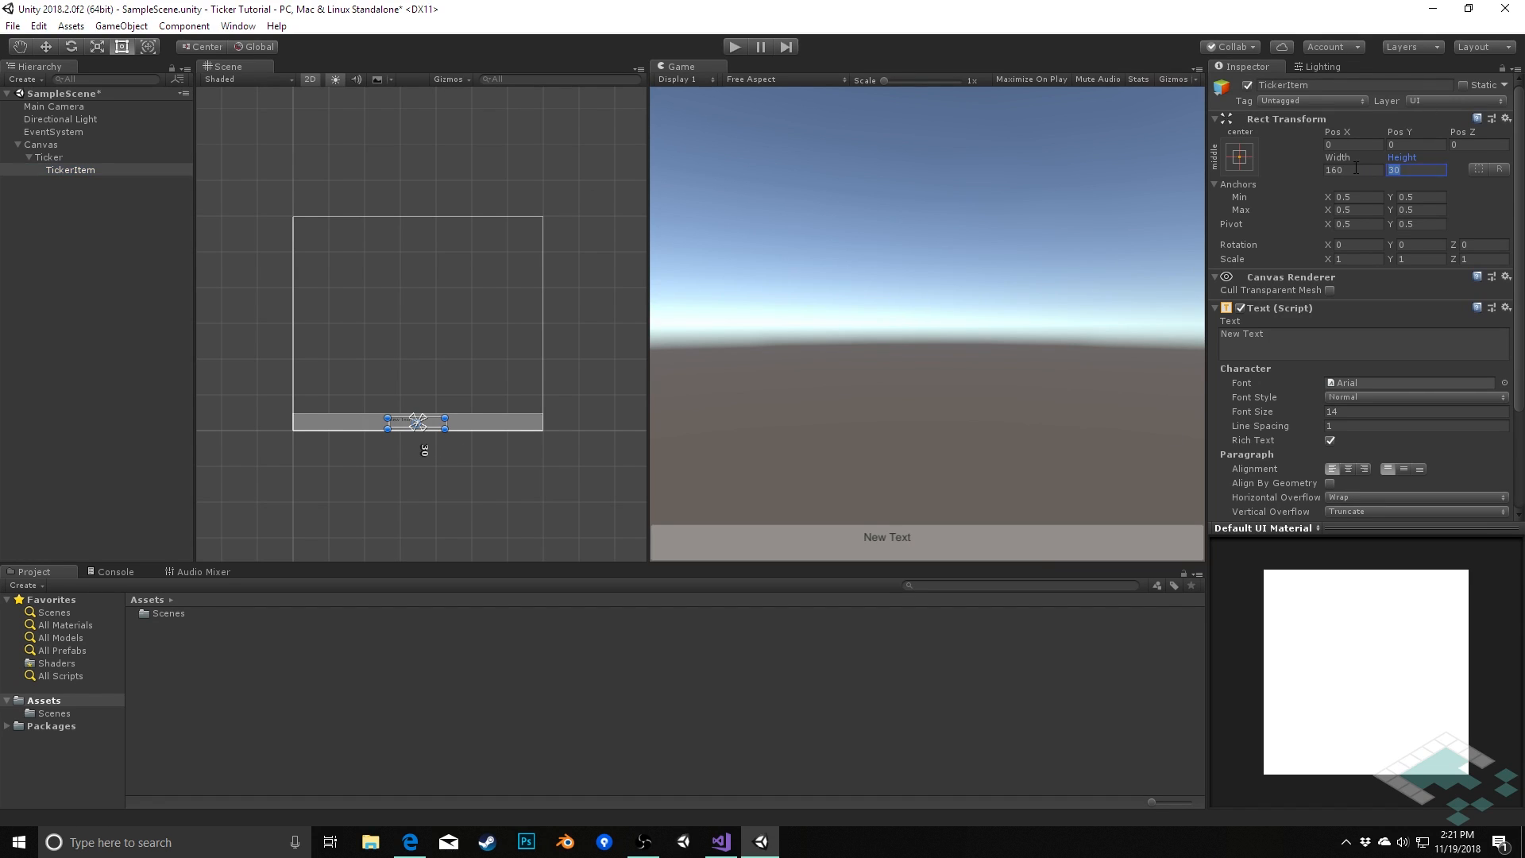
type("44")
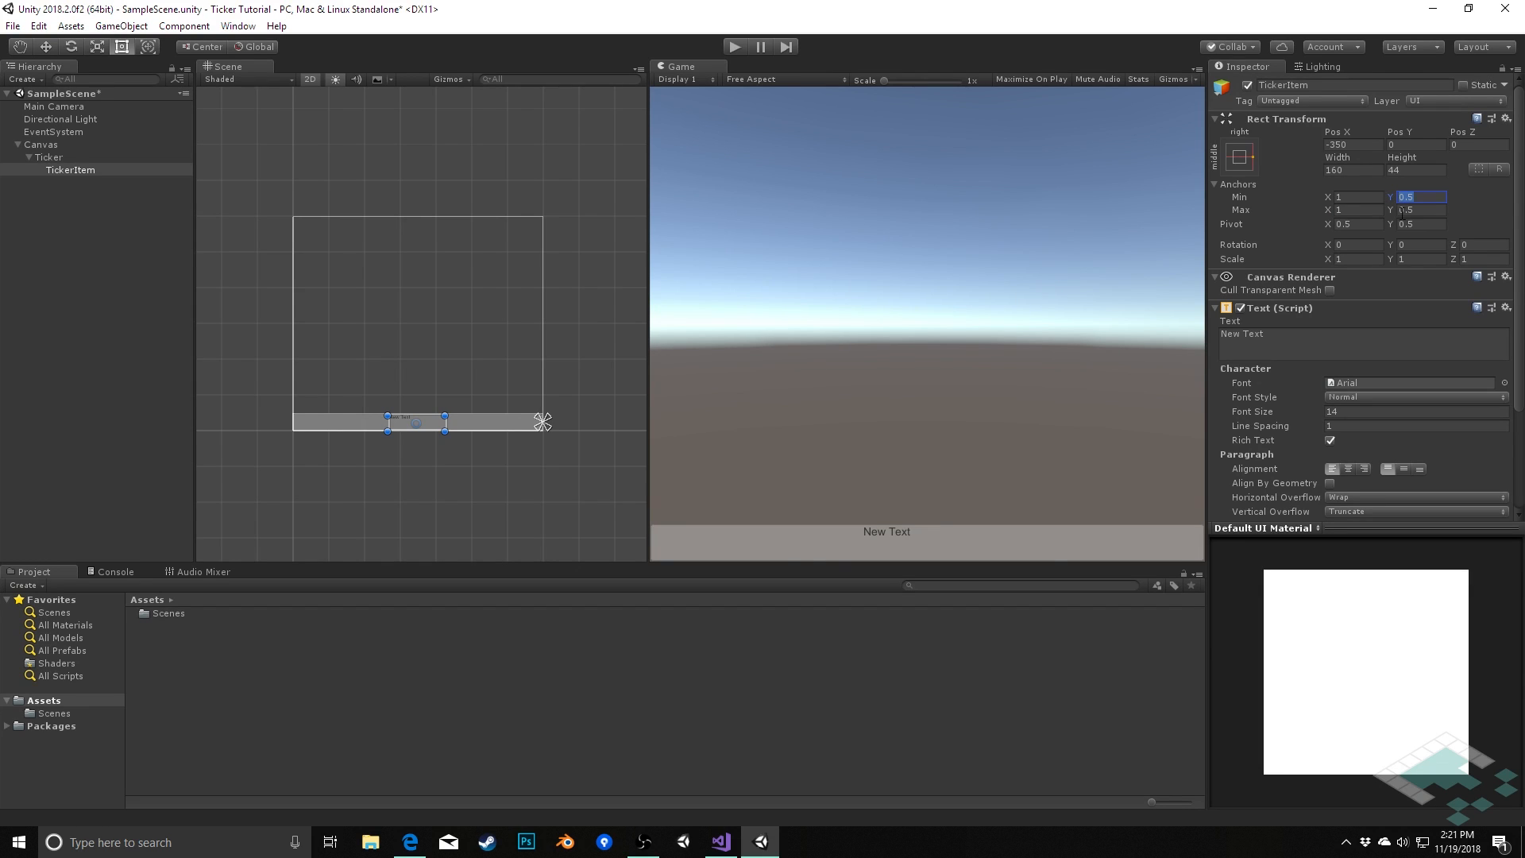
- Anchor TickerItem to the right edge with Pivot X 0, pivot handles shown, and font size 40
left_click(1354, 224)
type("0")
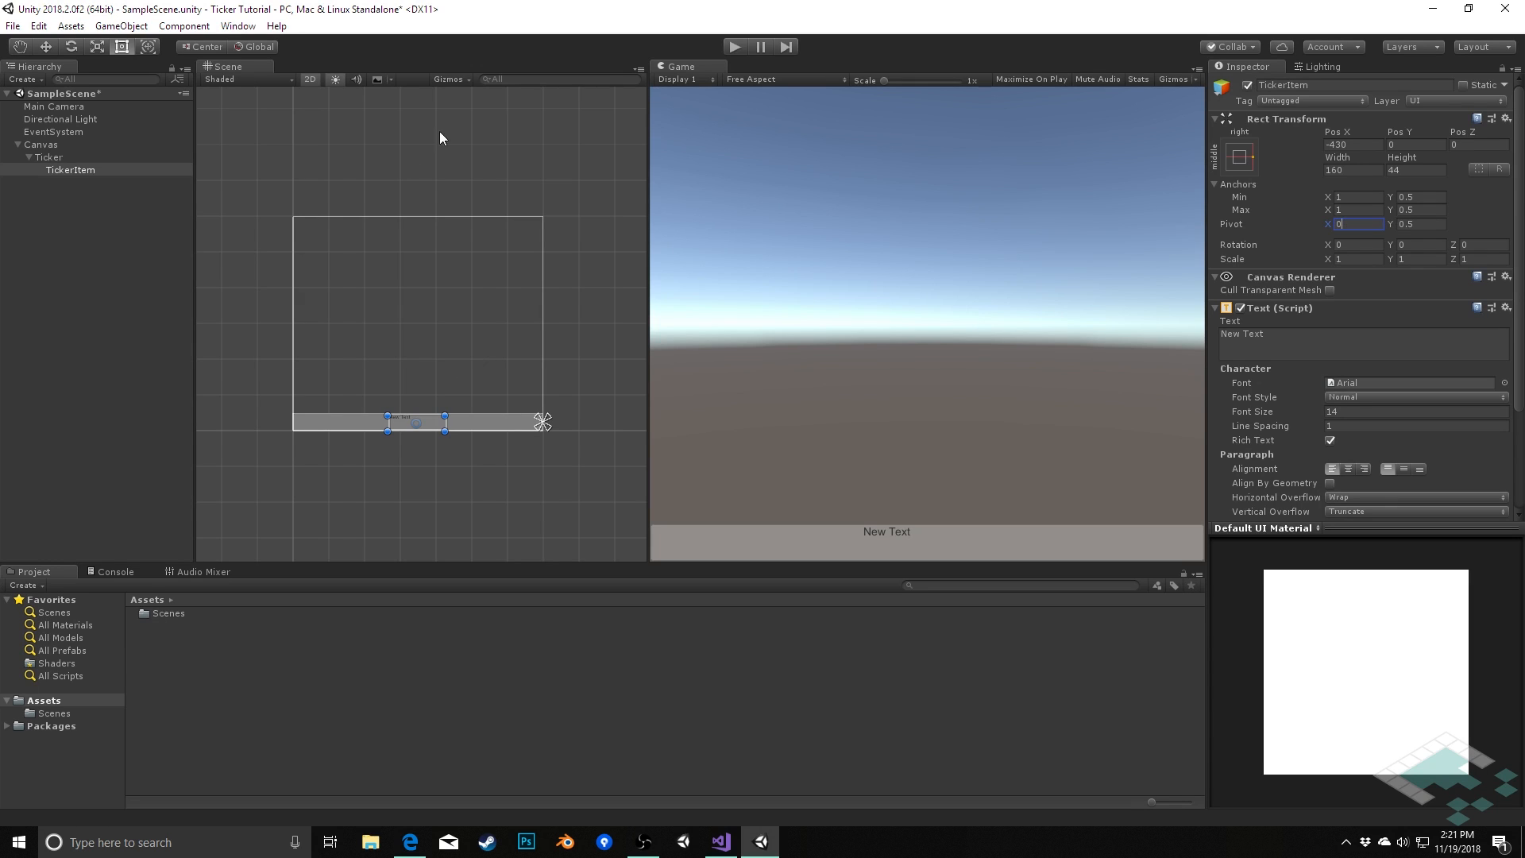
mouse_move(192, 47)
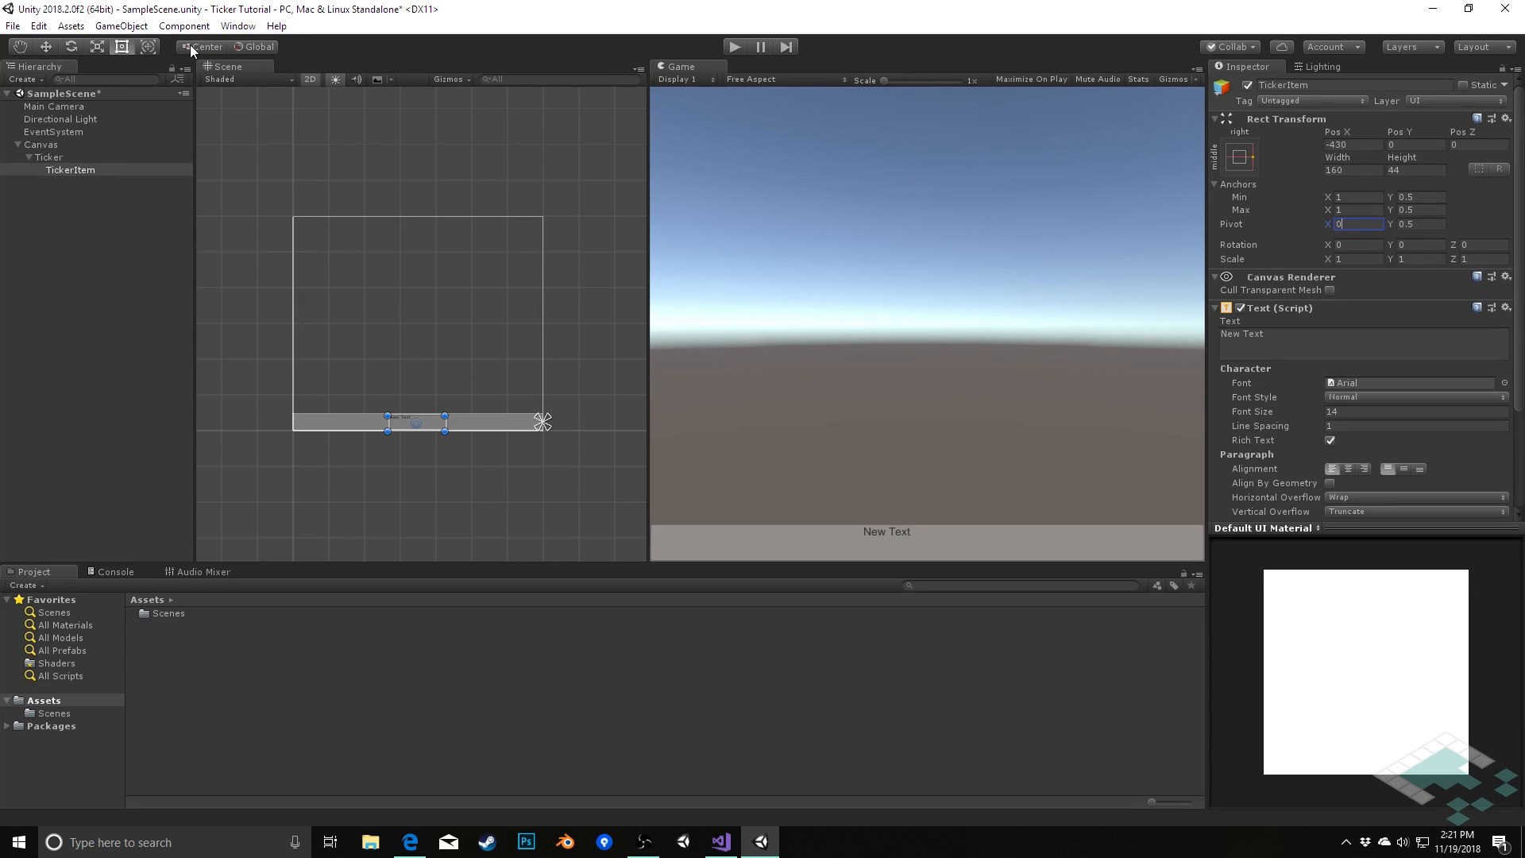
left_click(207, 46)
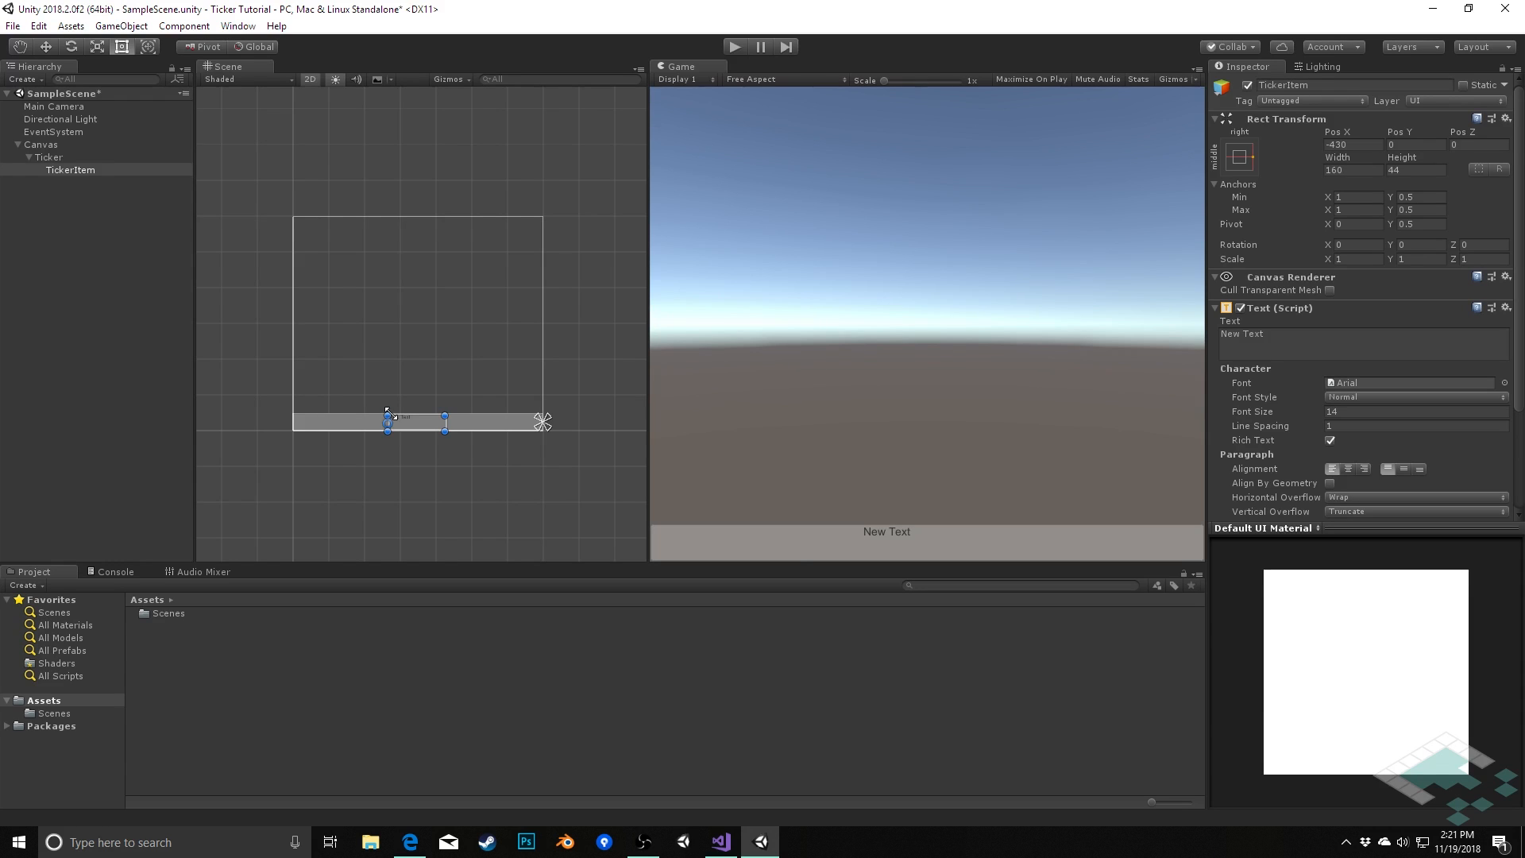
mouse_move(387, 430)
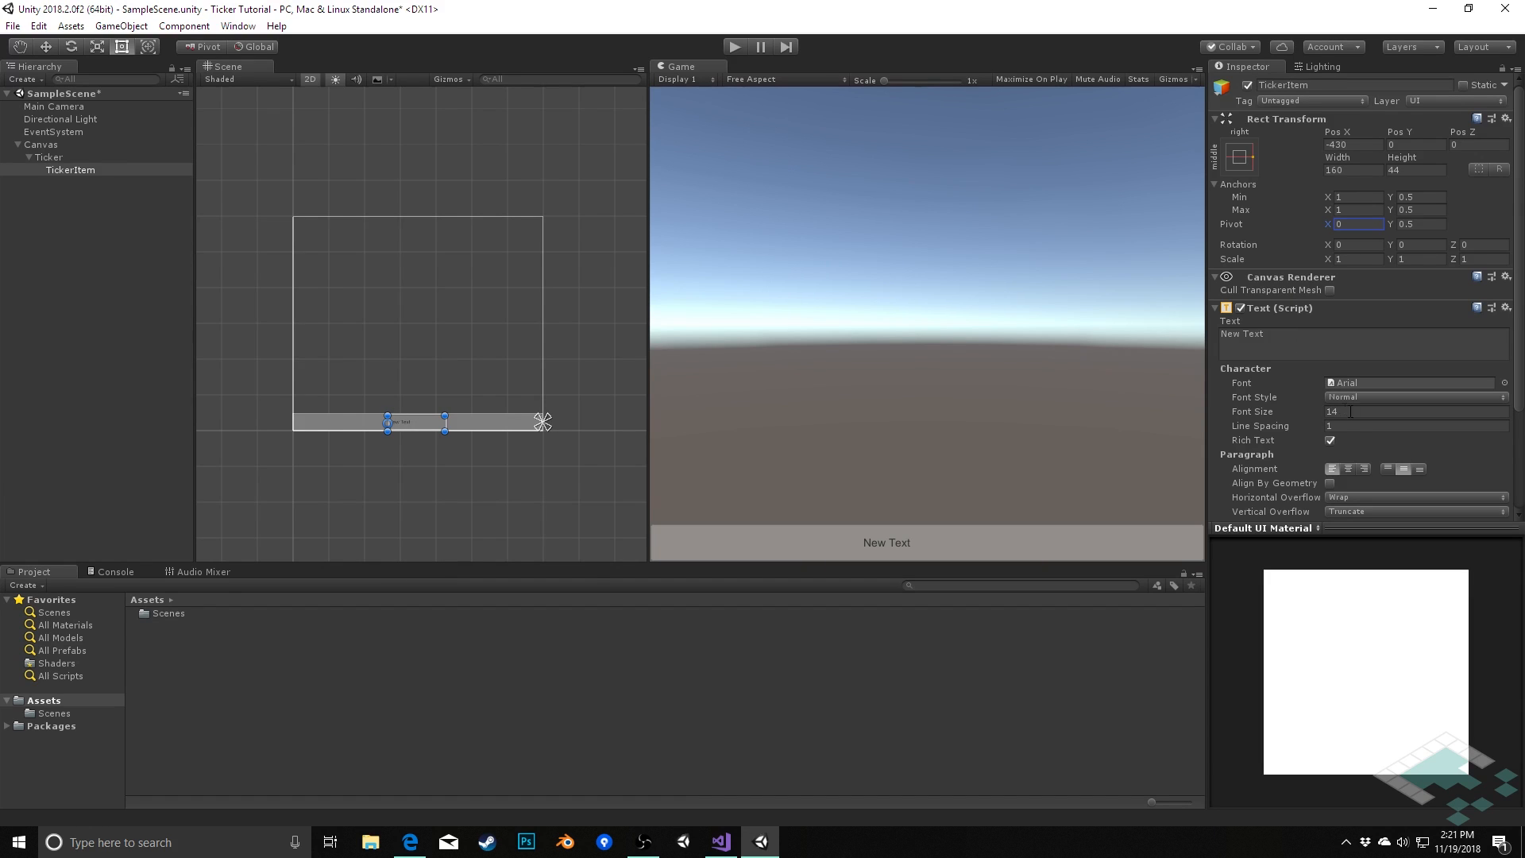
type("40")
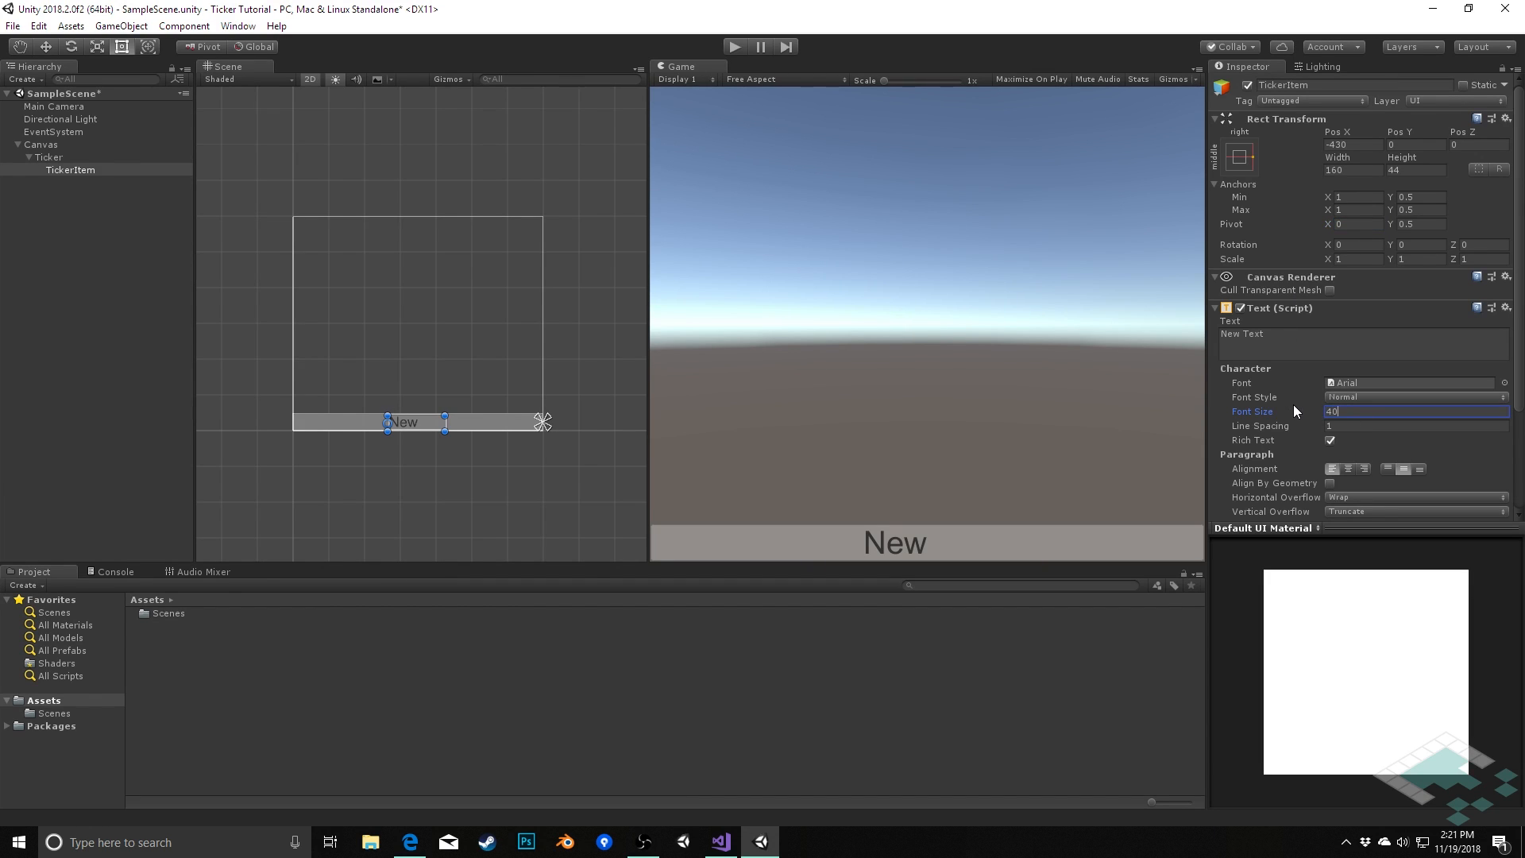
mouse_move(331, 417)
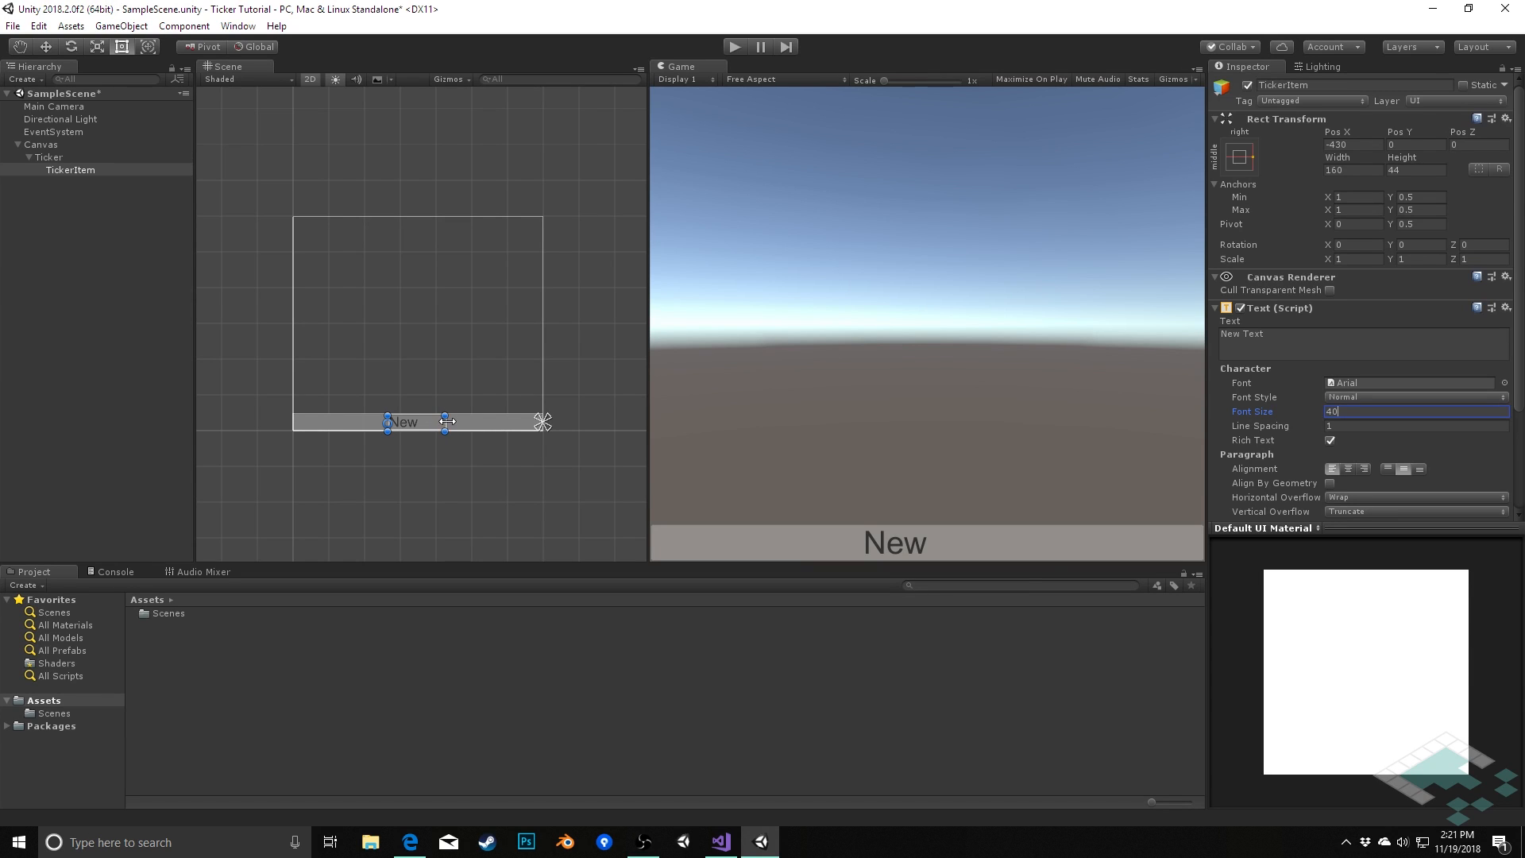
mouse_move(448, 427)
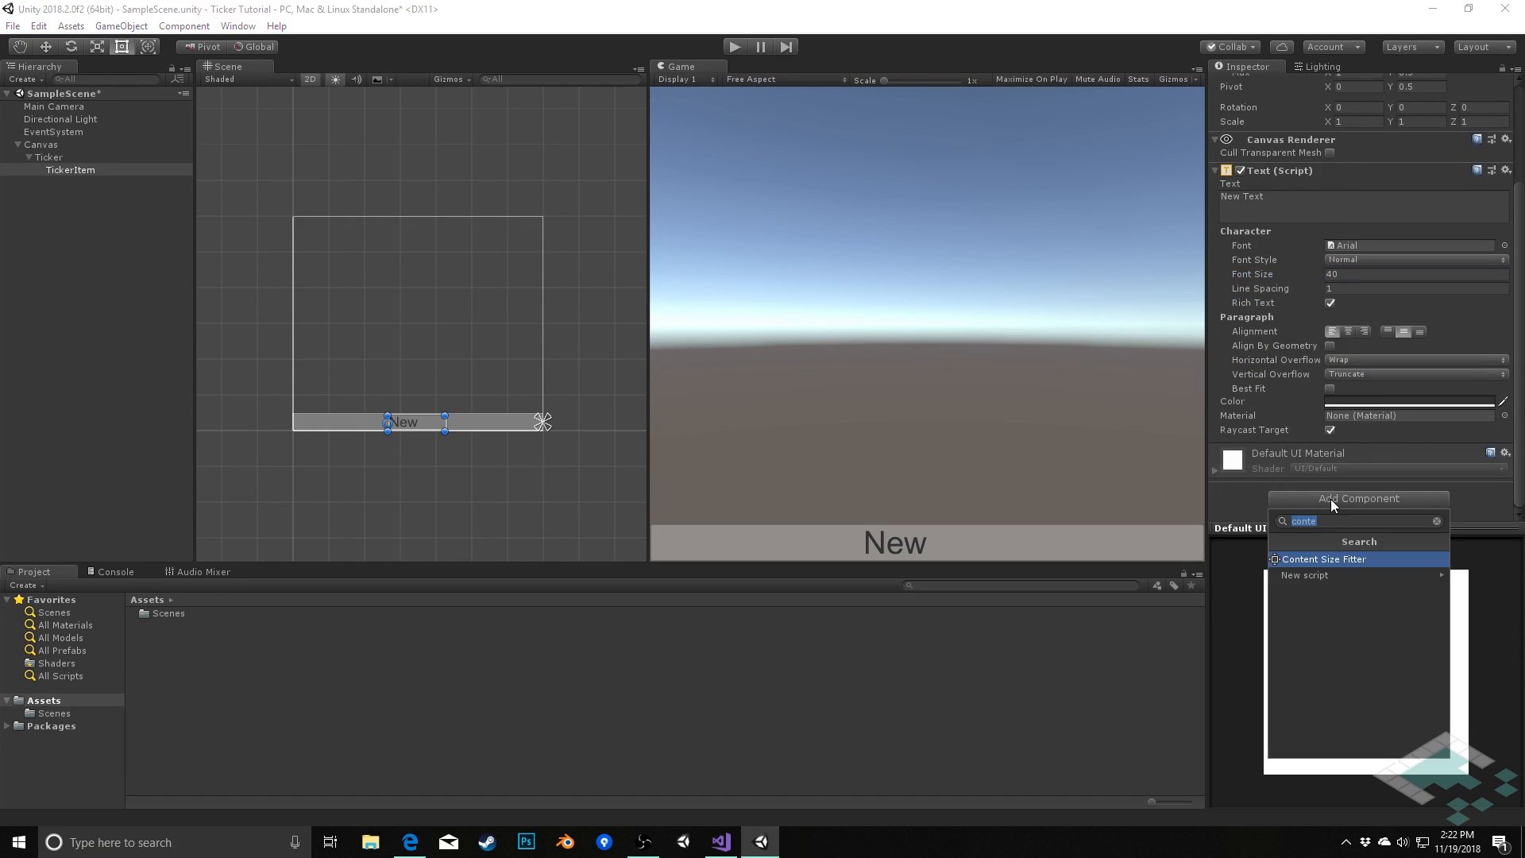
mouse_move(1356, 569)
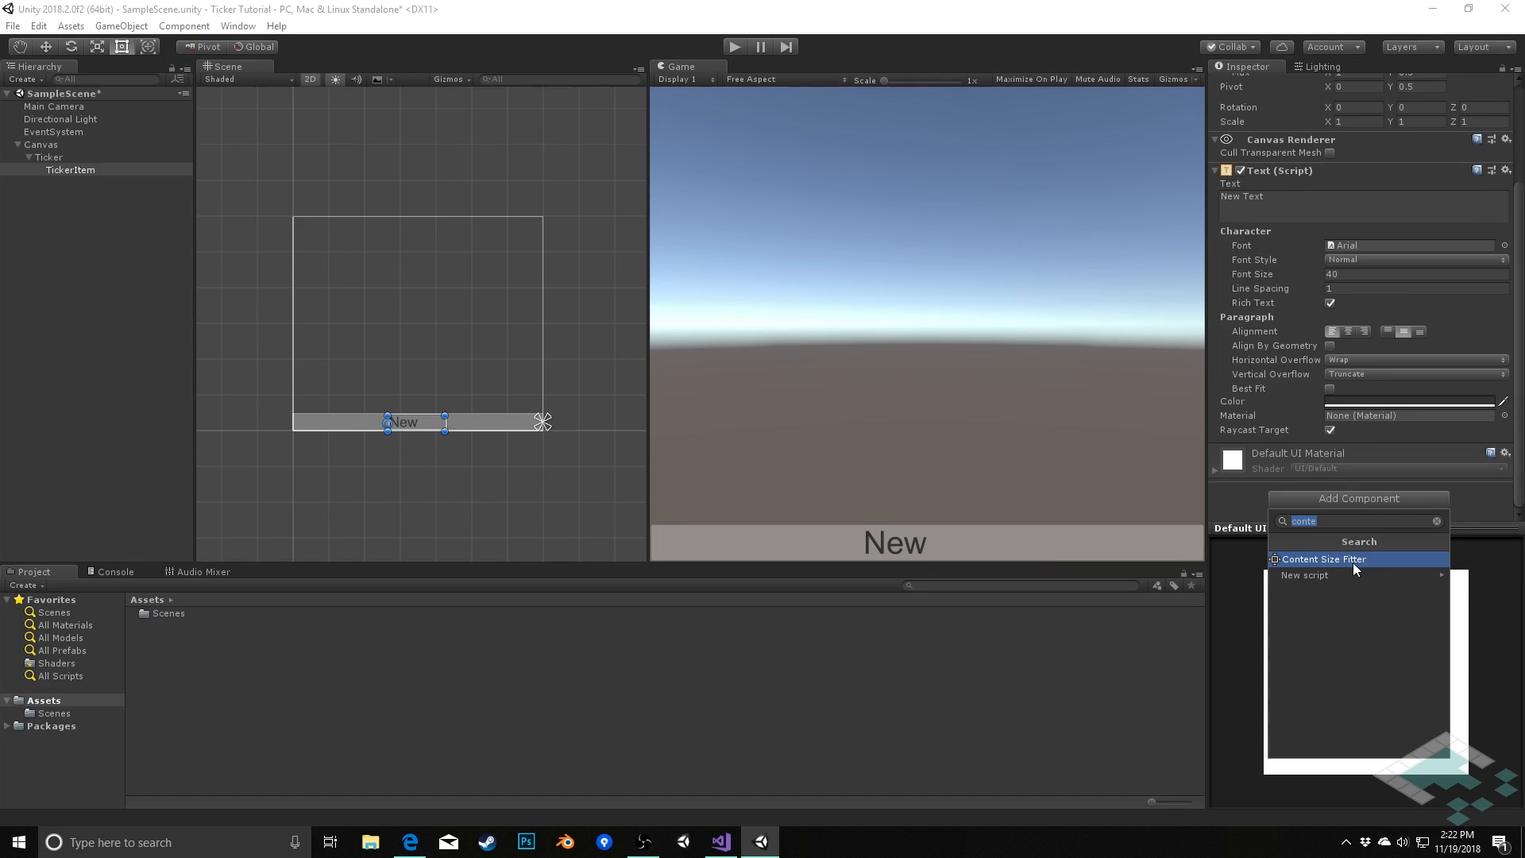
- Add a Content Size Fitter to TickerItem with Horizontal Fit set to Preferred Size
left_click(1323, 558)
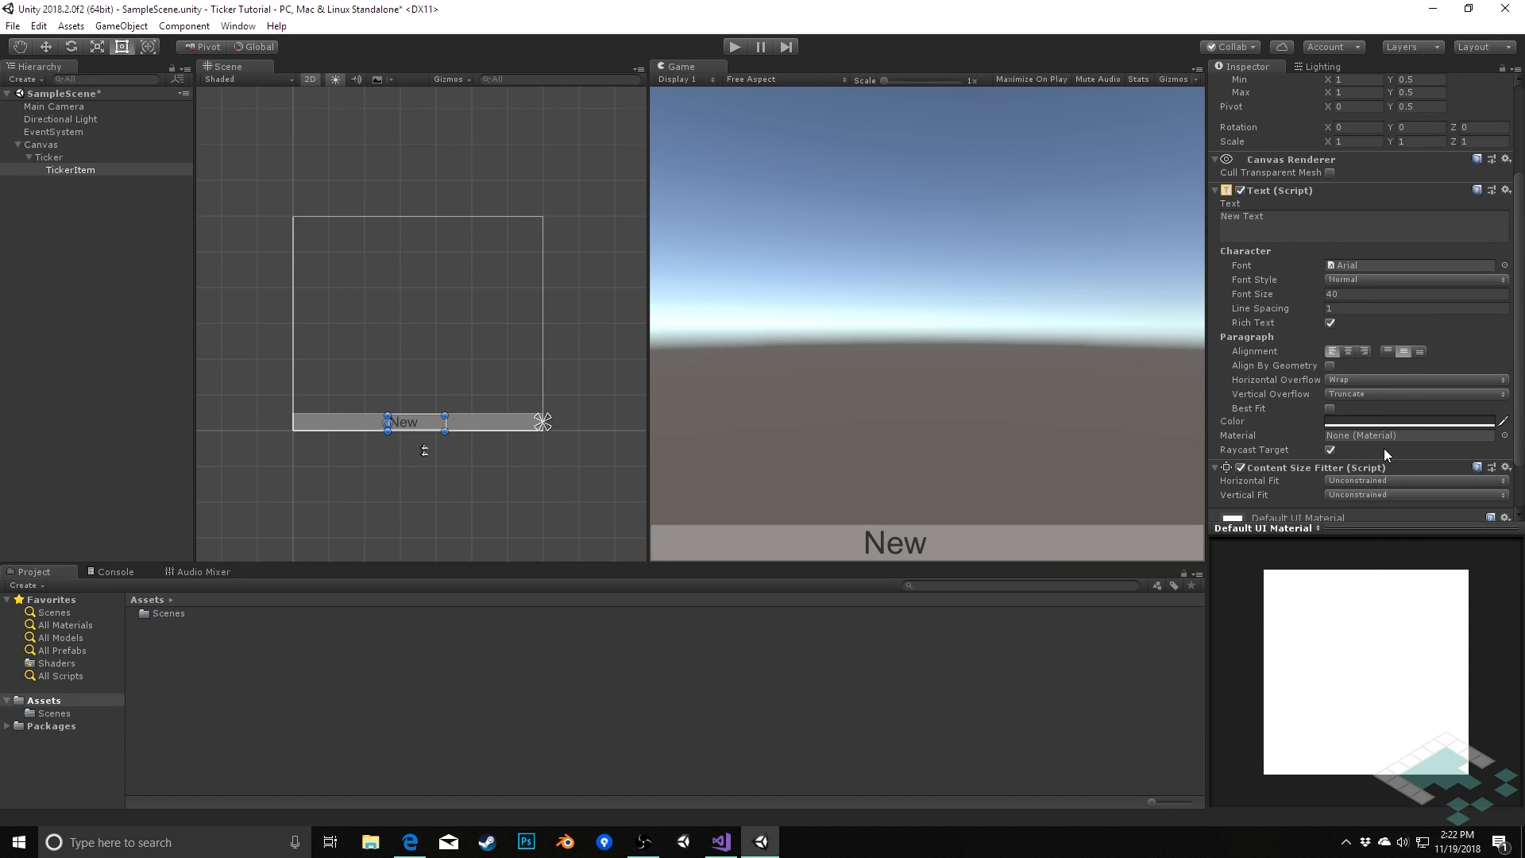
left_click(1413, 433)
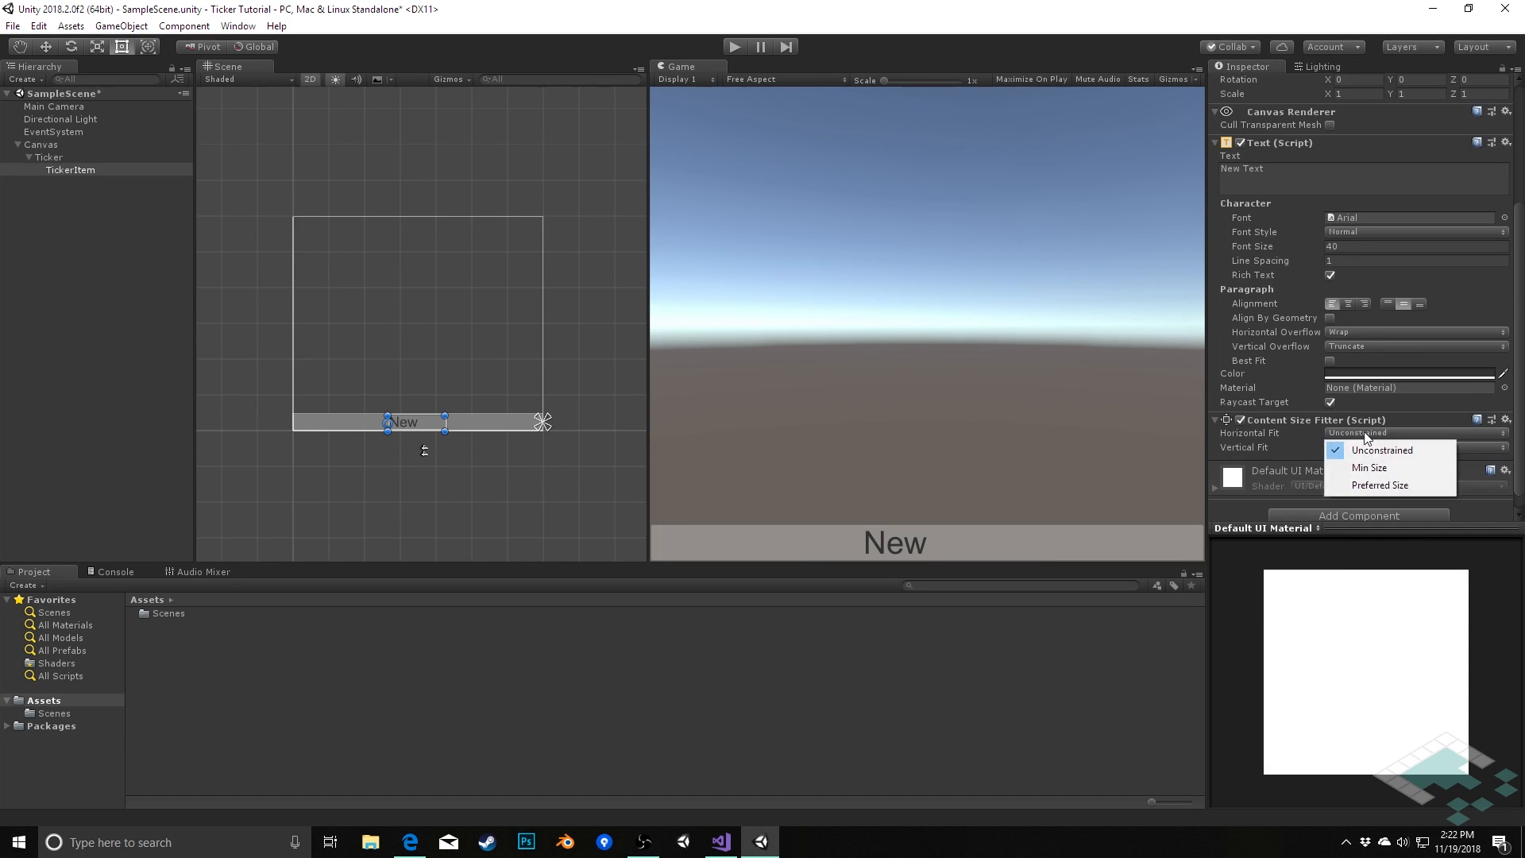
left_click(1379, 485)
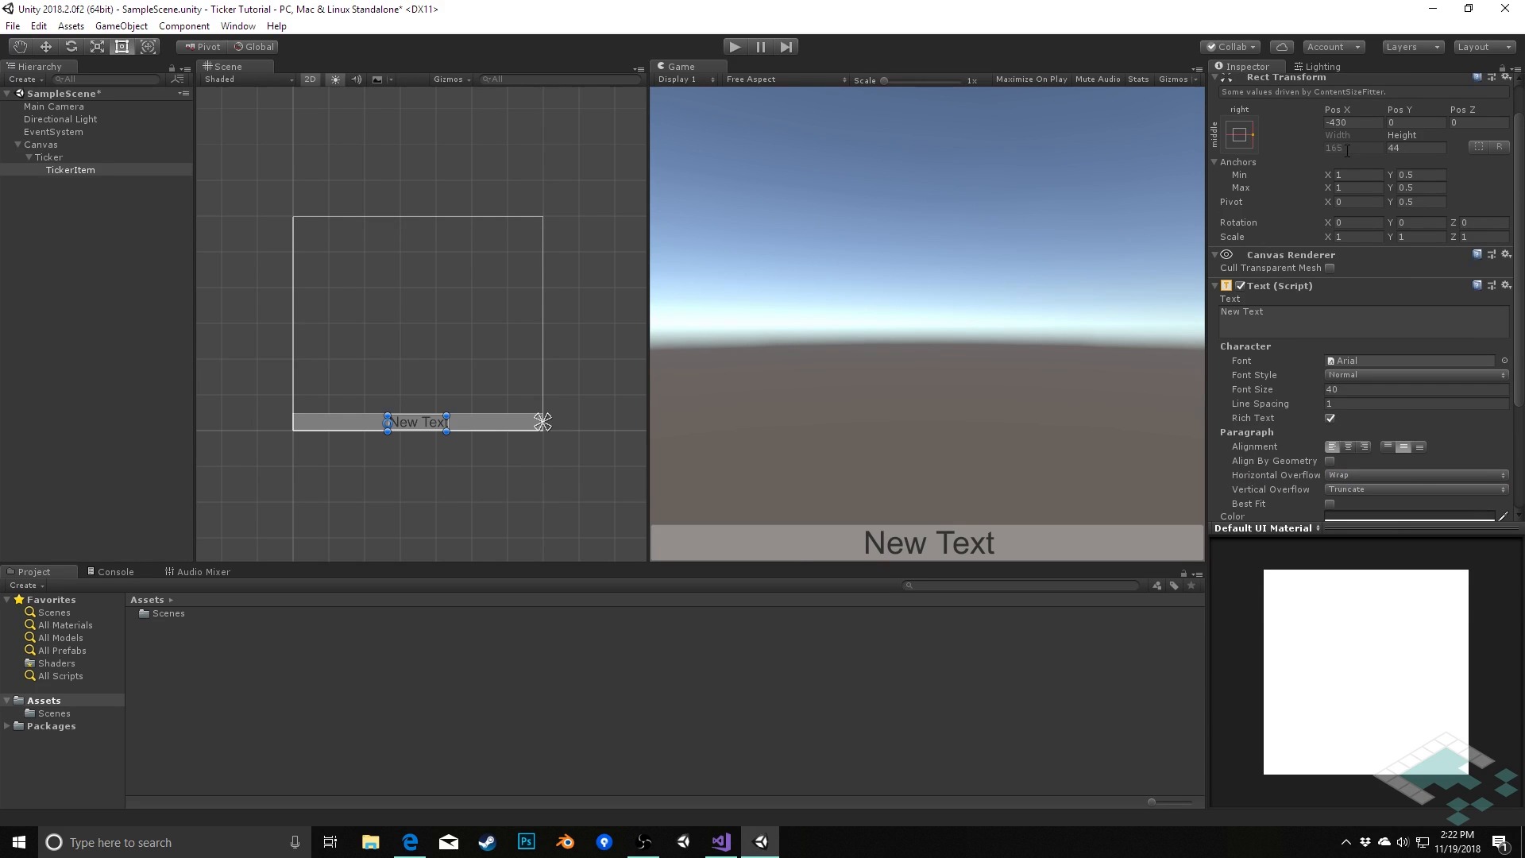
- Change the item's text to 'This is some news about our game'
left_click(1265, 312)
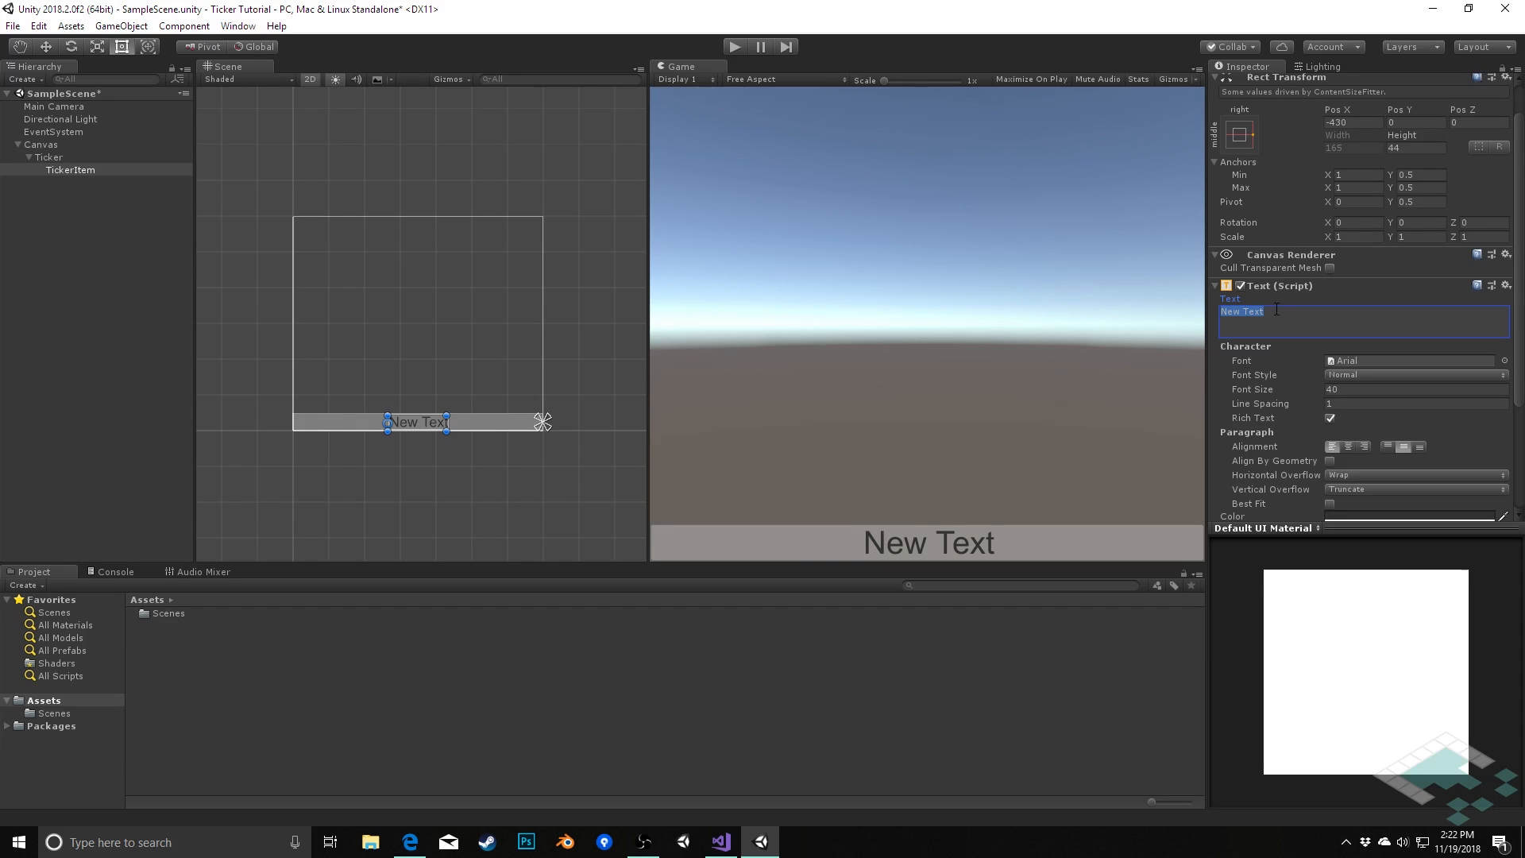
type("This is some ne")
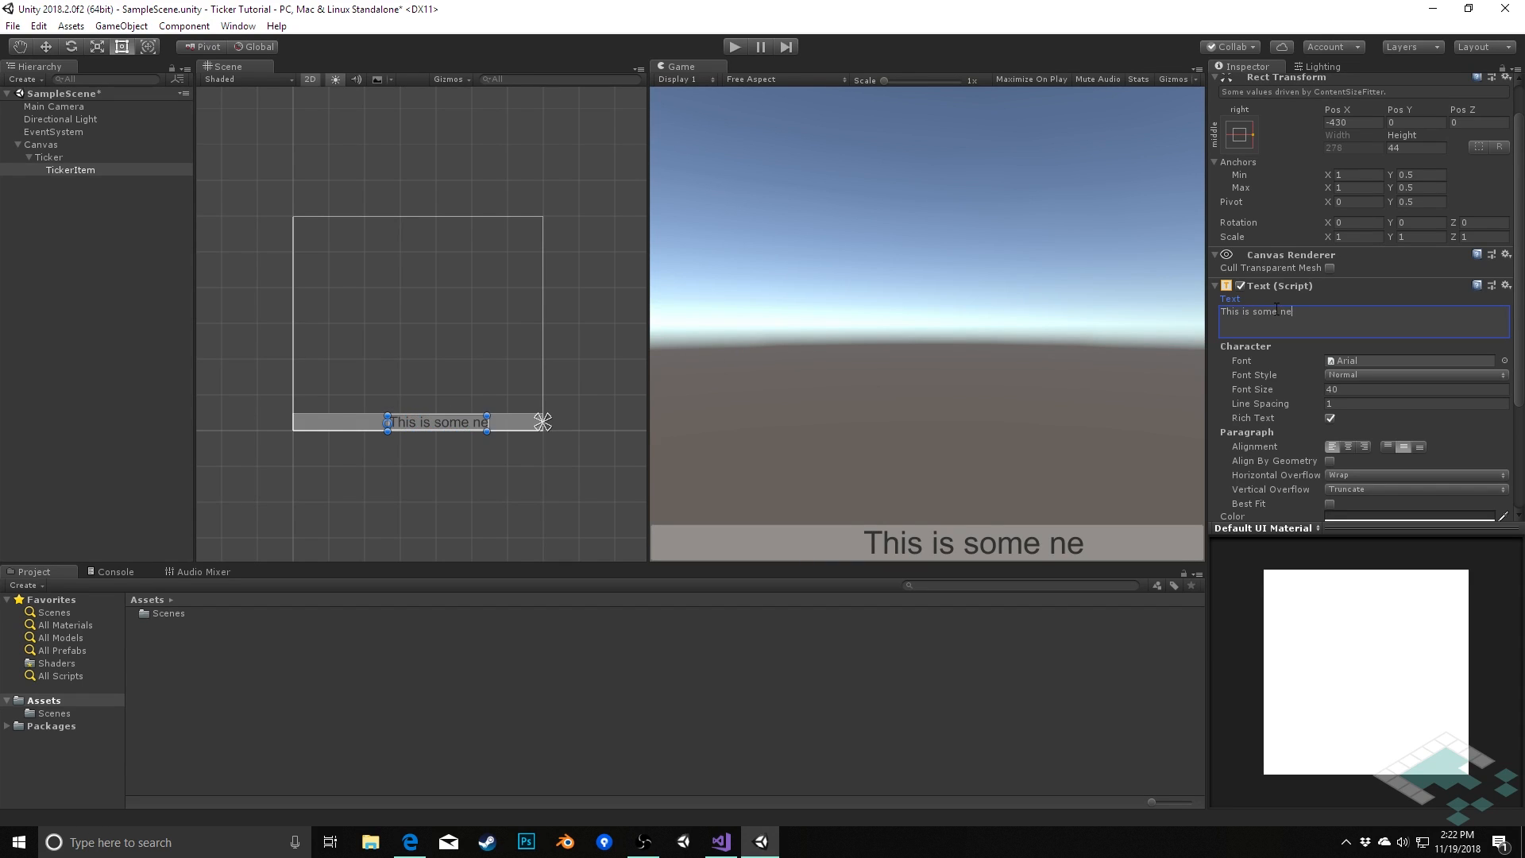
type("ws about our g")
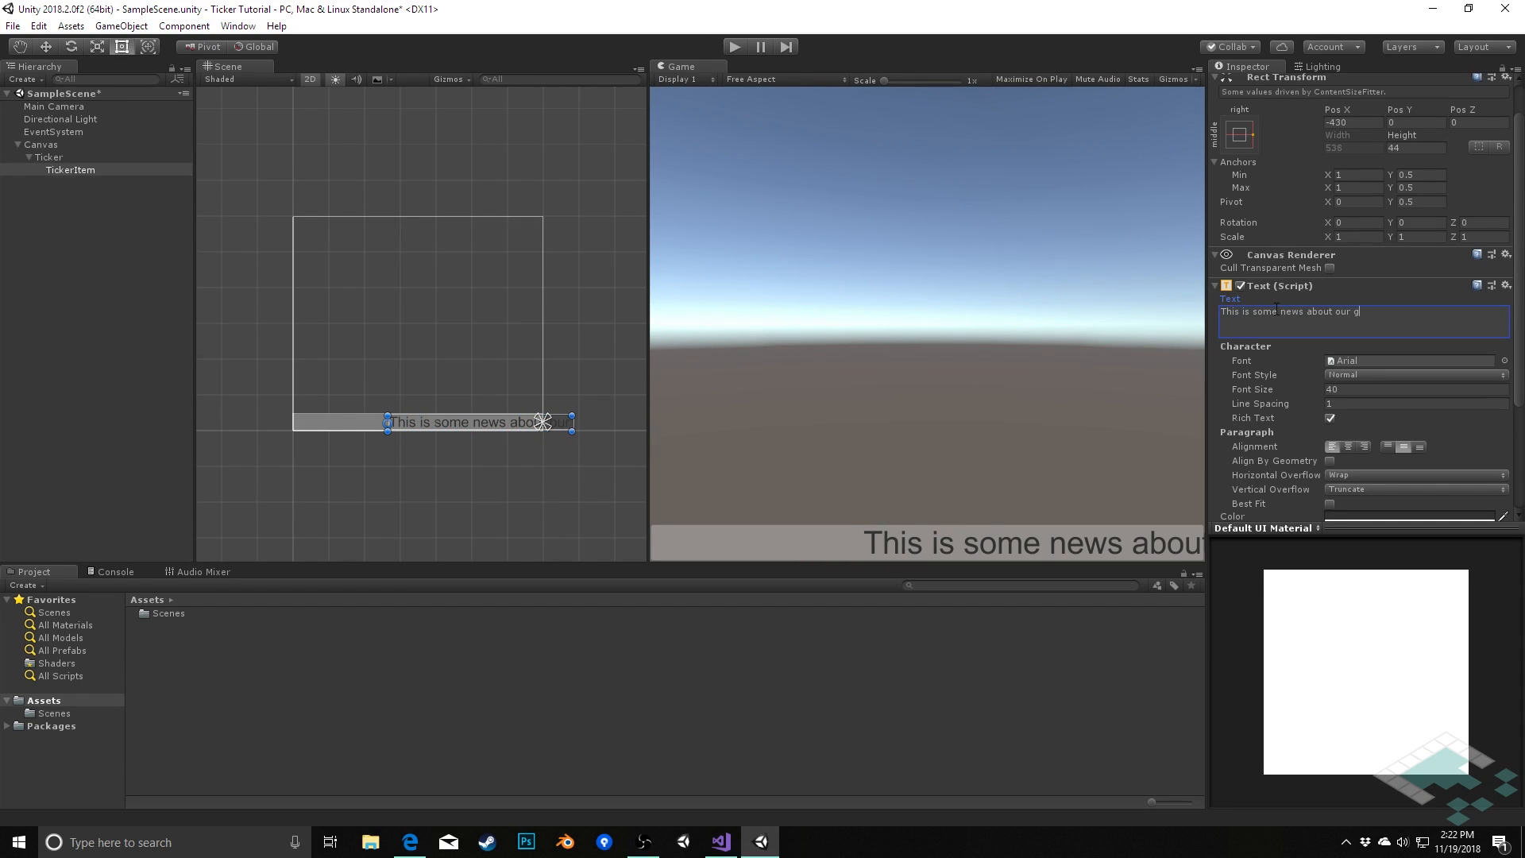
type("ame")
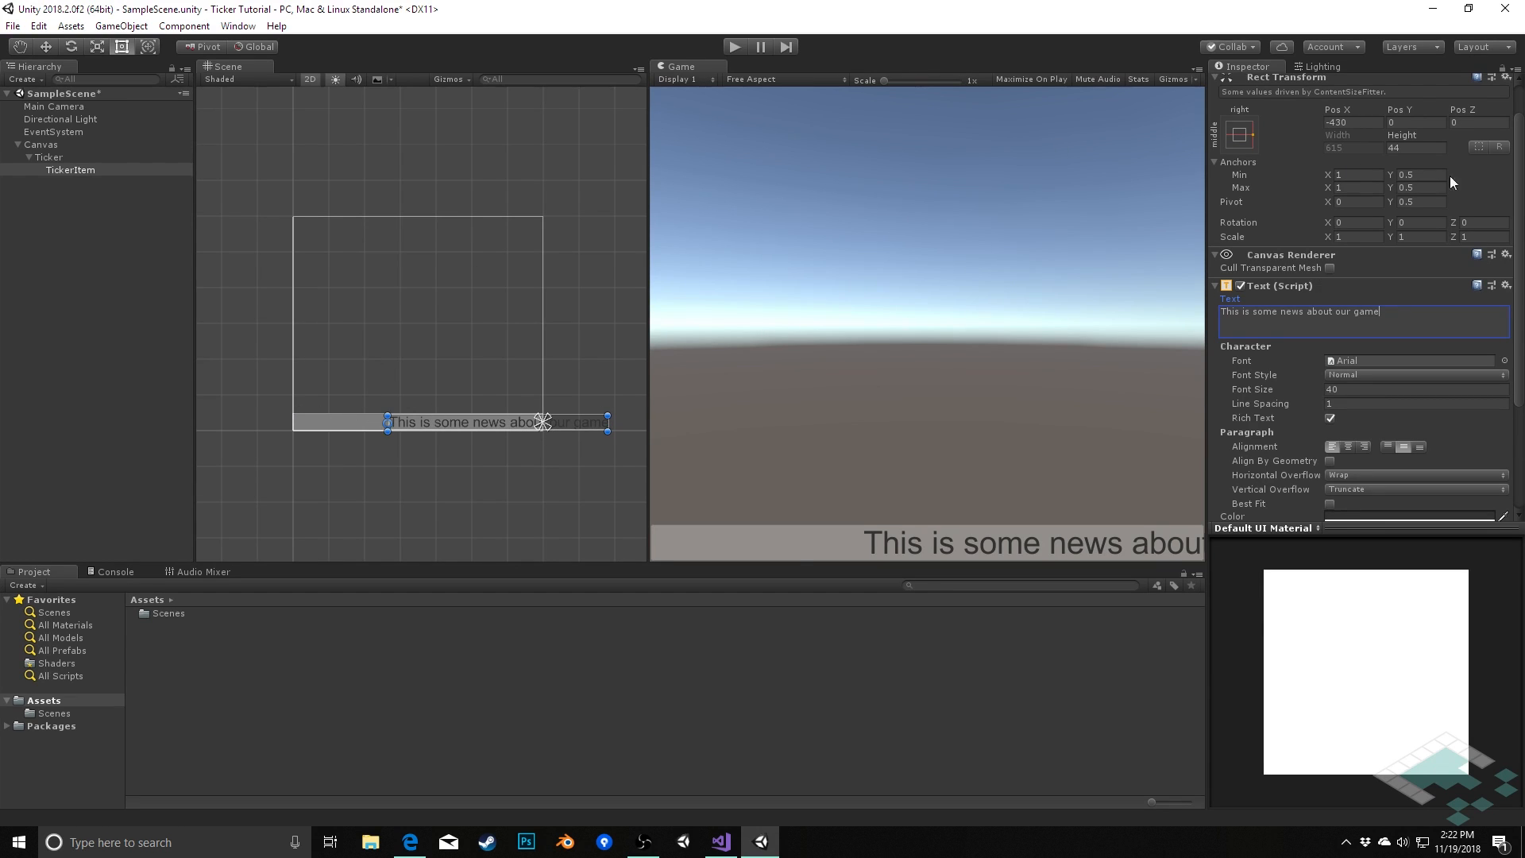
- Set TickerItem's Rect Transform Pos X to 0, parking it past Ticker's right edge
left_click(1352, 123)
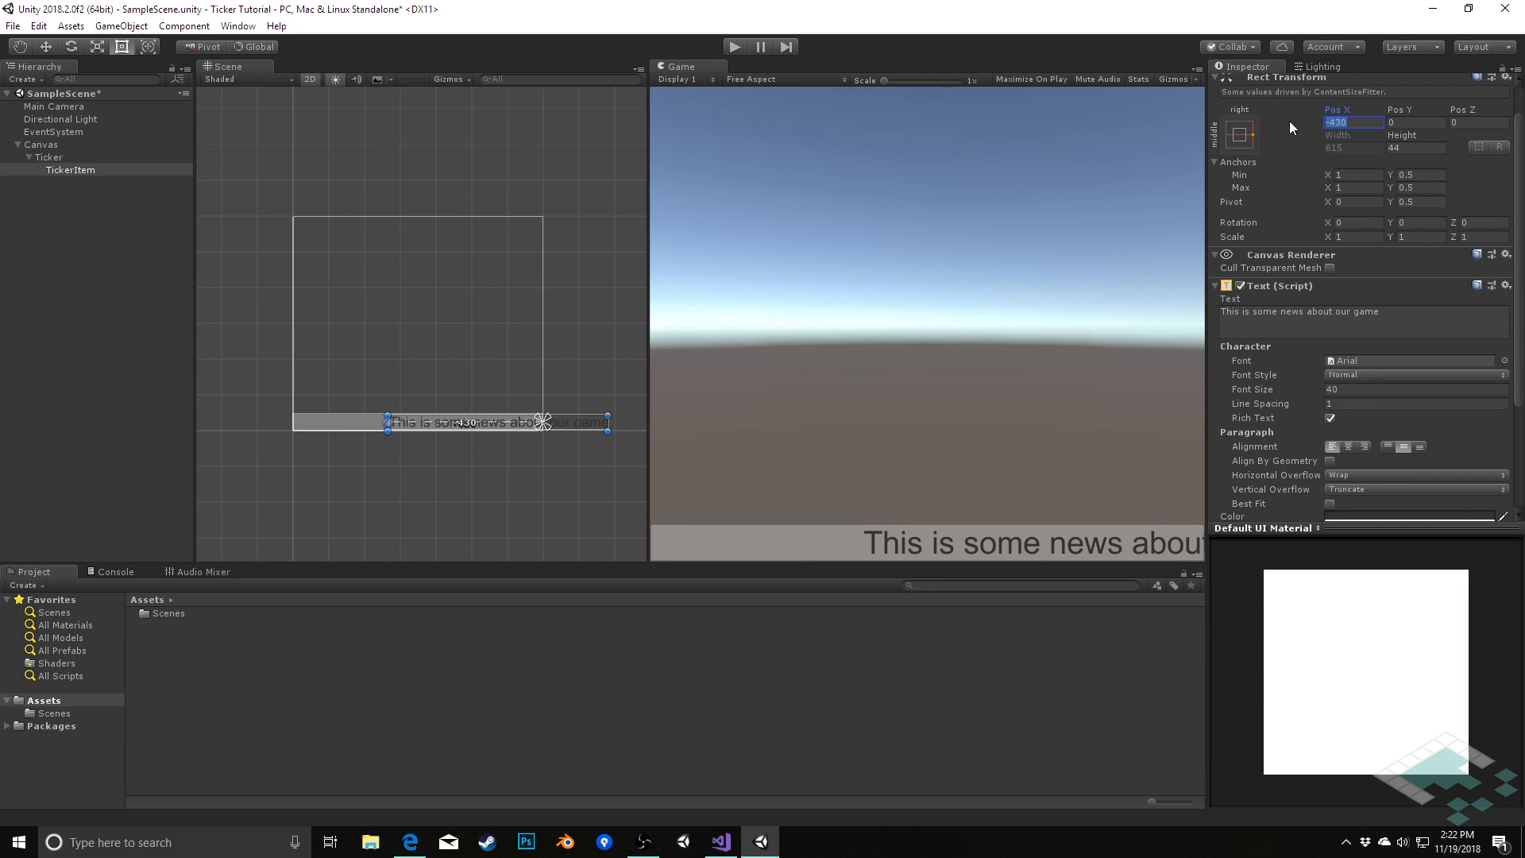
type("0")
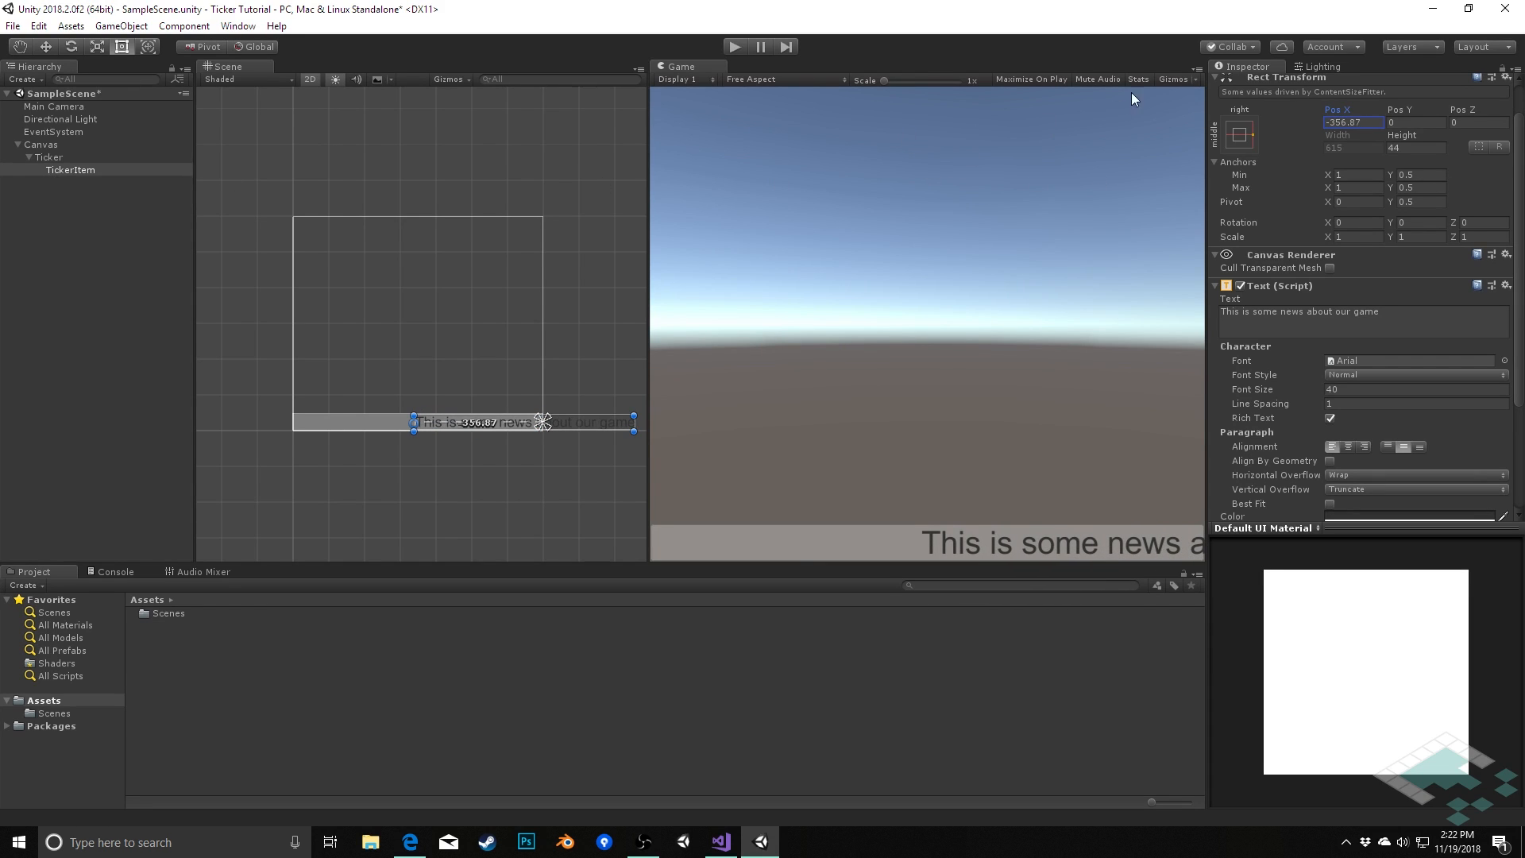
type("0")
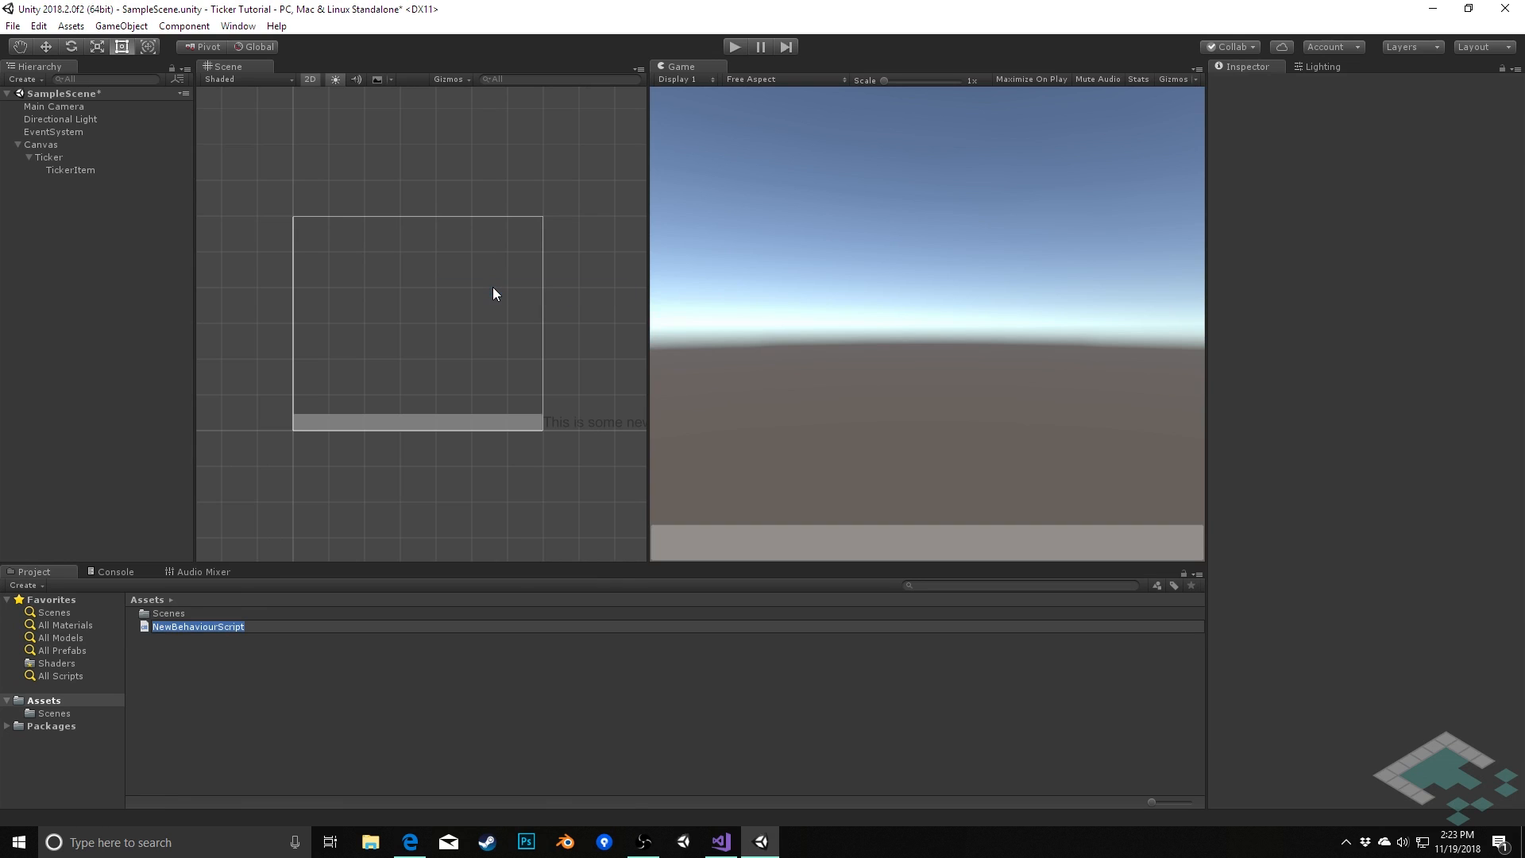
- Create two C# scripts in Assets named Ticker and TickerItem
type("Ticker")
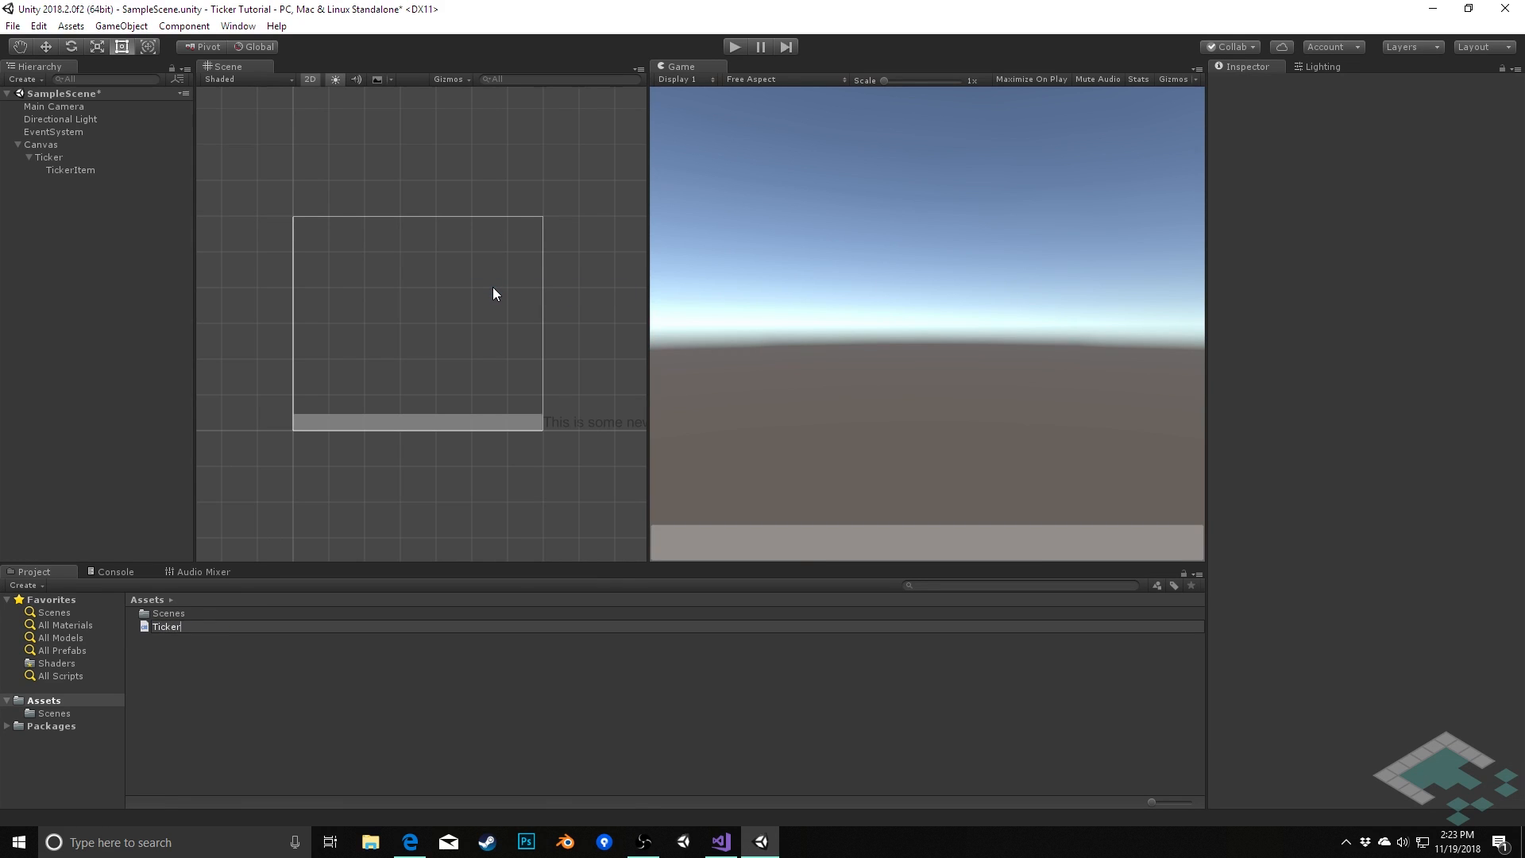
left_click(165, 626)
type("Ti")
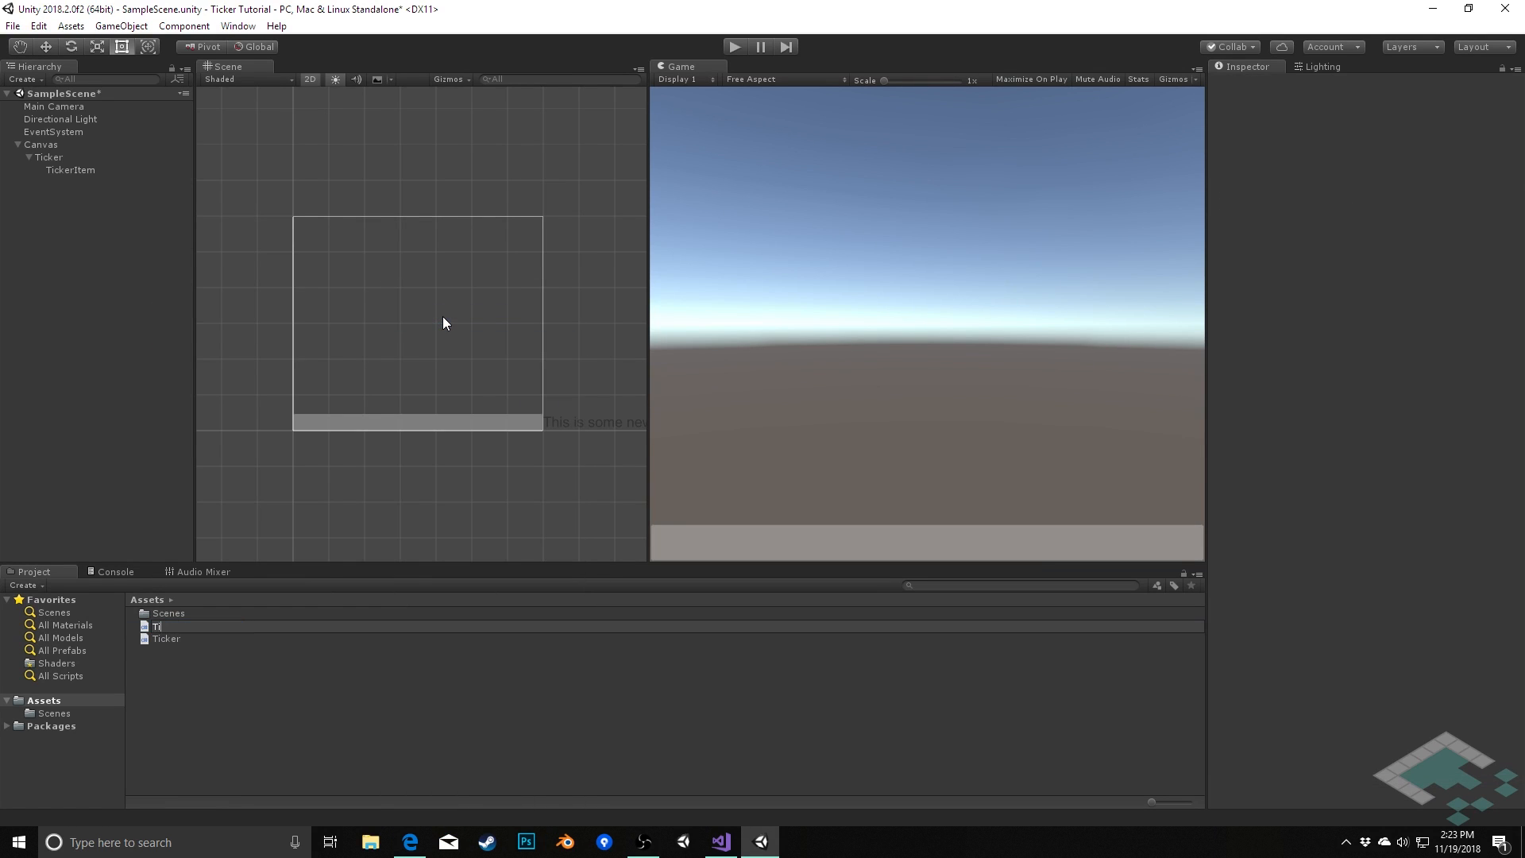
left_click(176, 639)
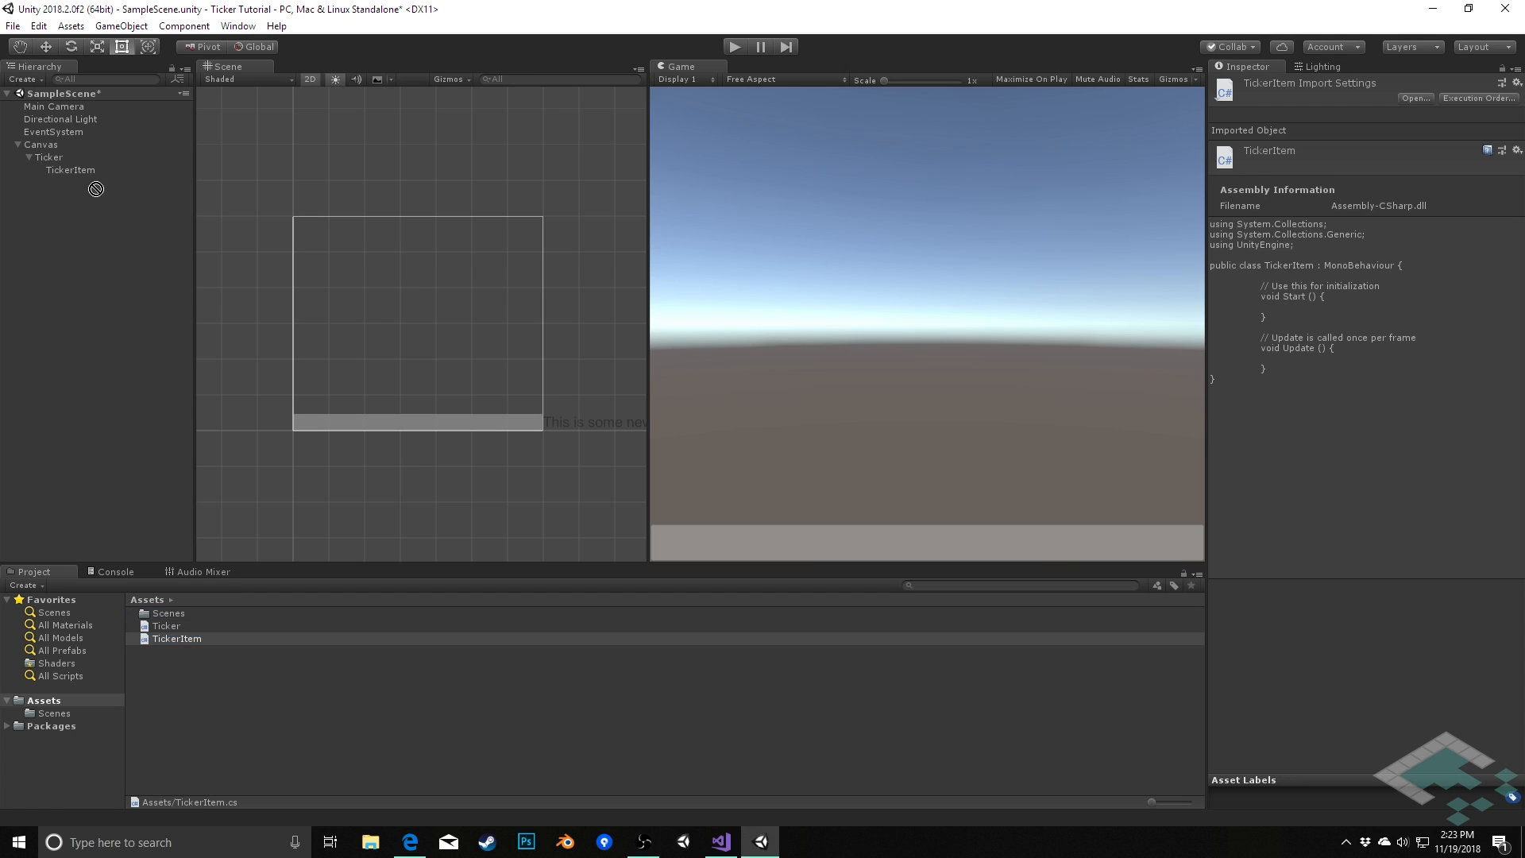
- Drag TickerItem from the Hierarchy into Assets to make it a prefab
left_click(68, 170)
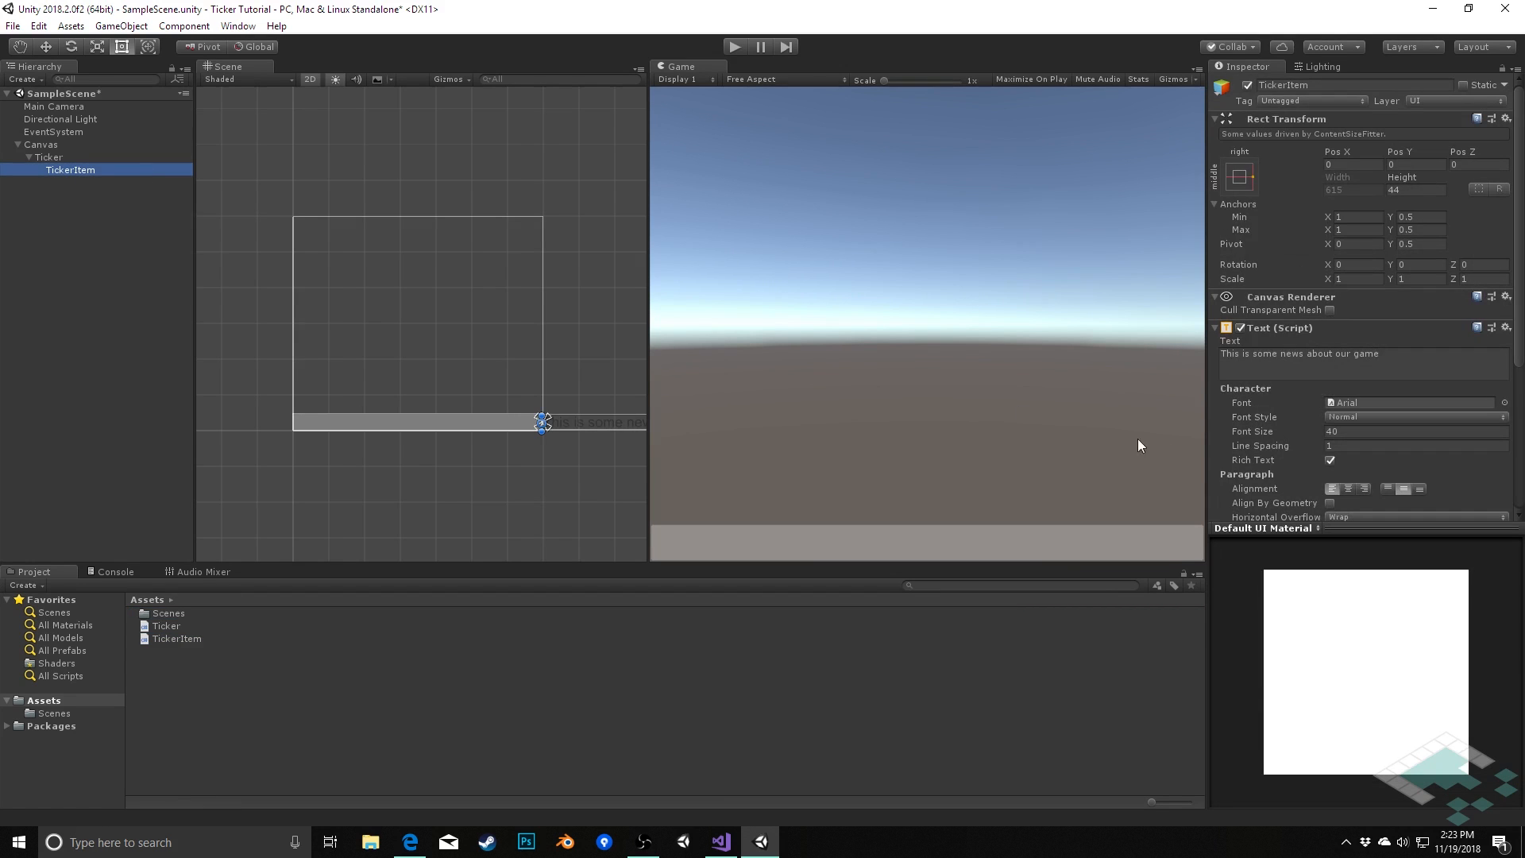
left_click(47, 158)
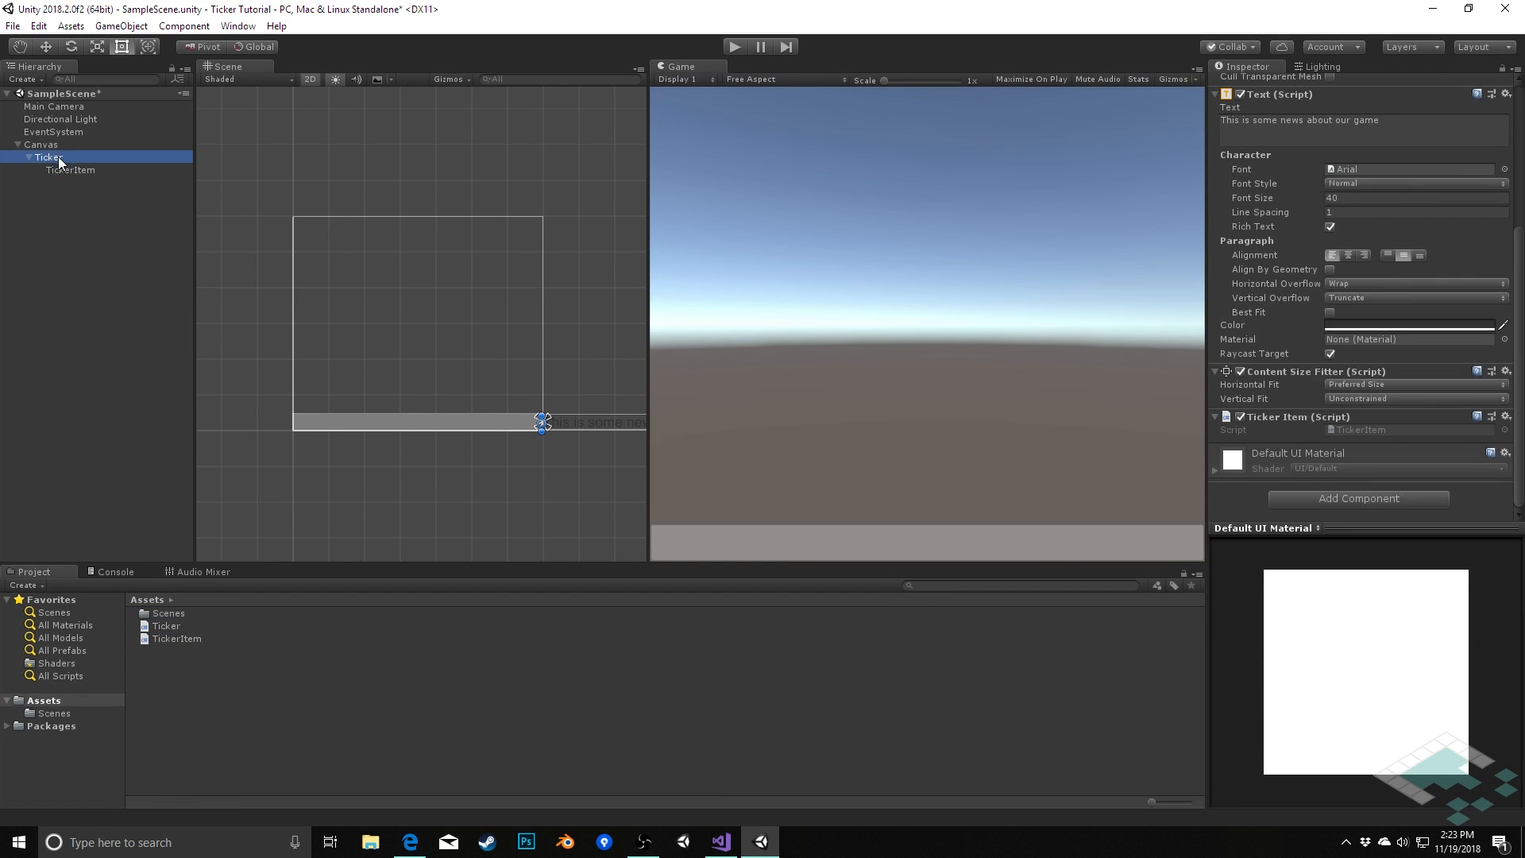
left_click(48, 158)
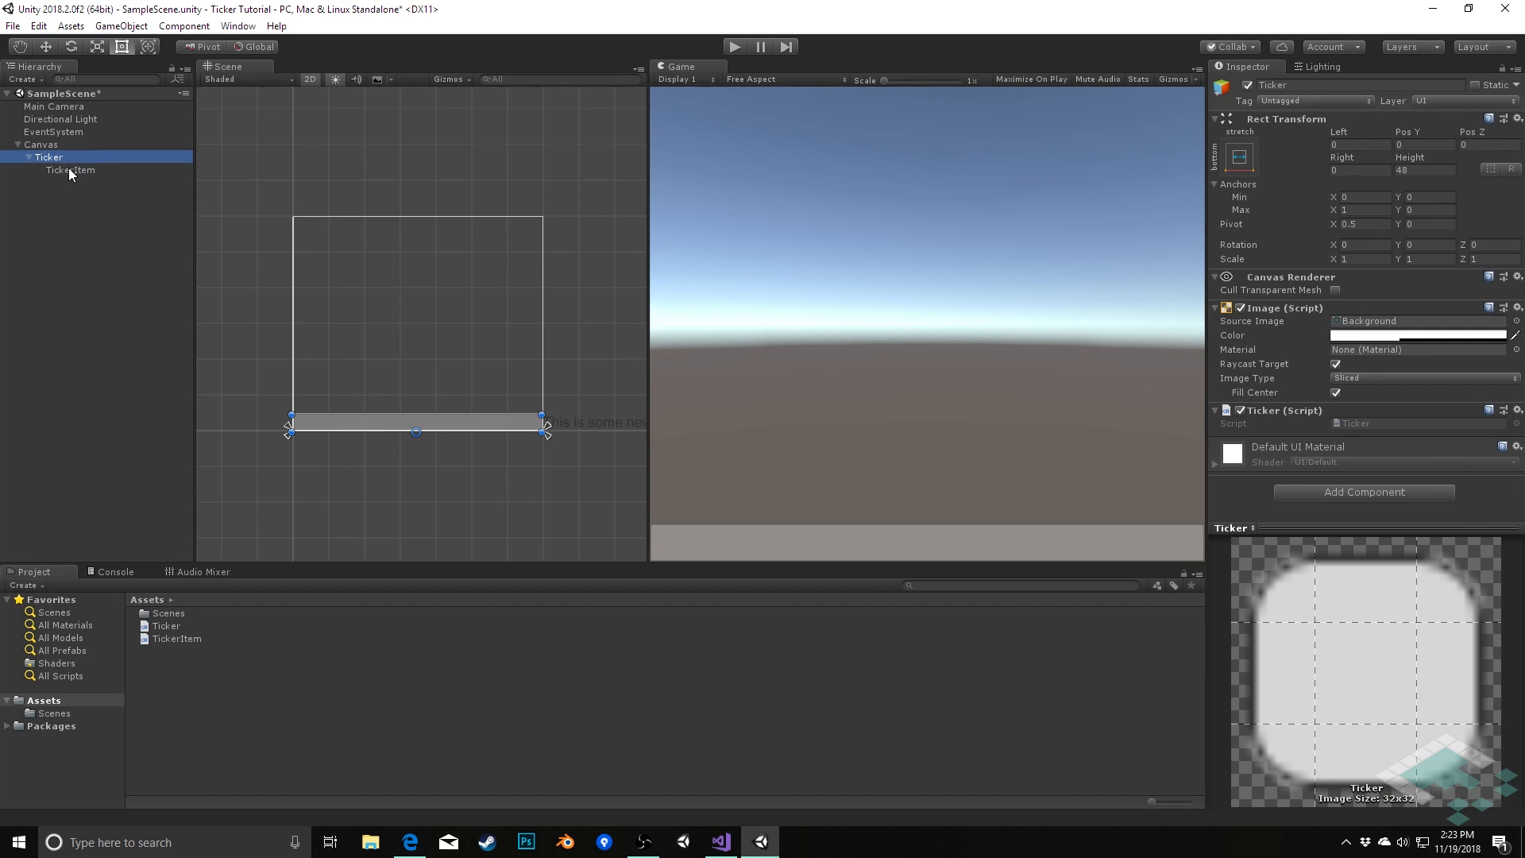
left_click(68, 170)
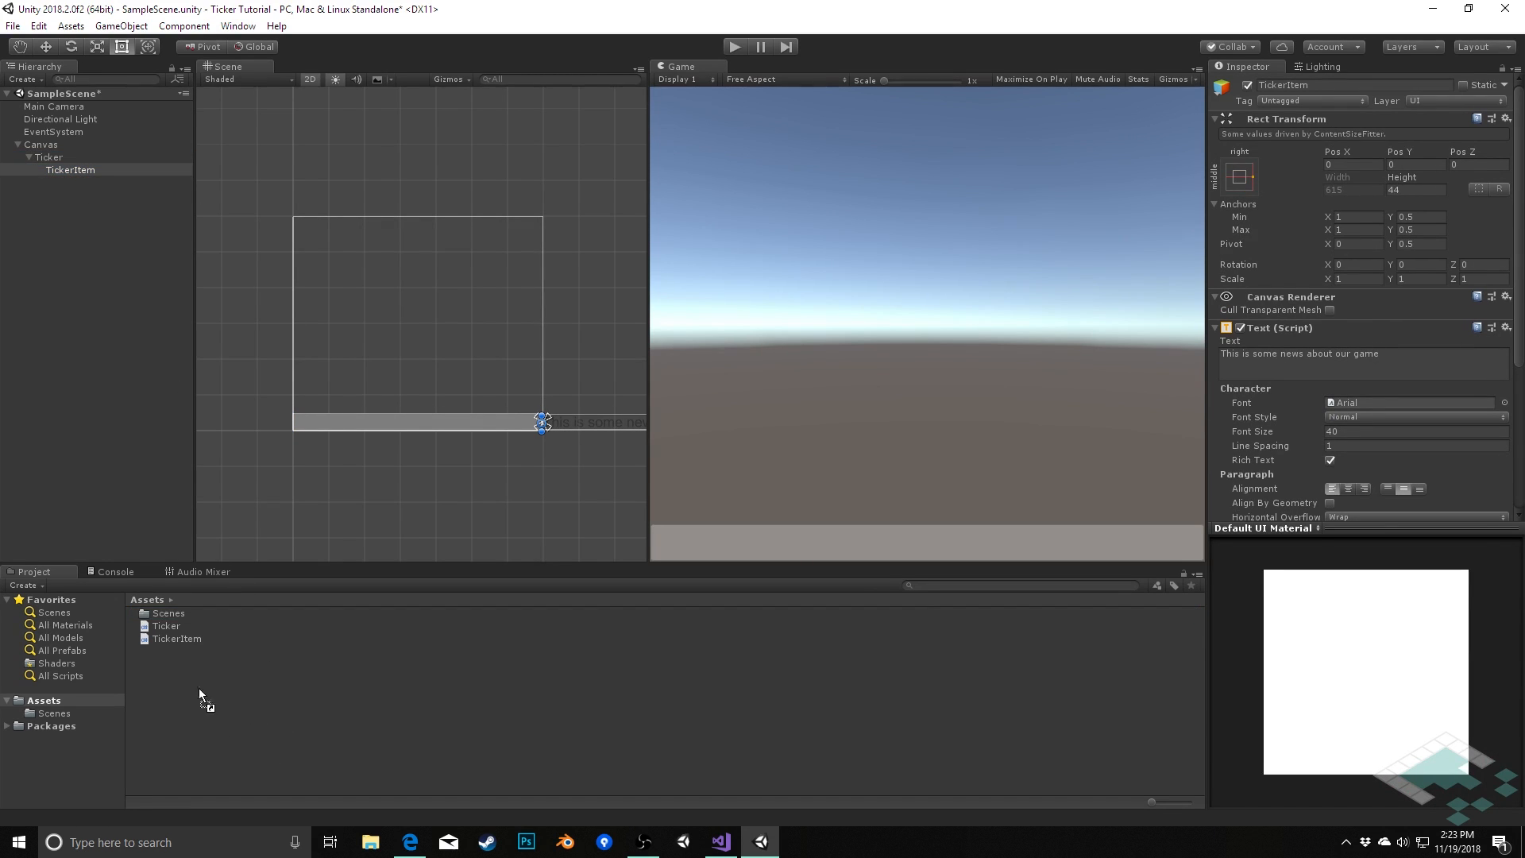
left_click(176, 652)
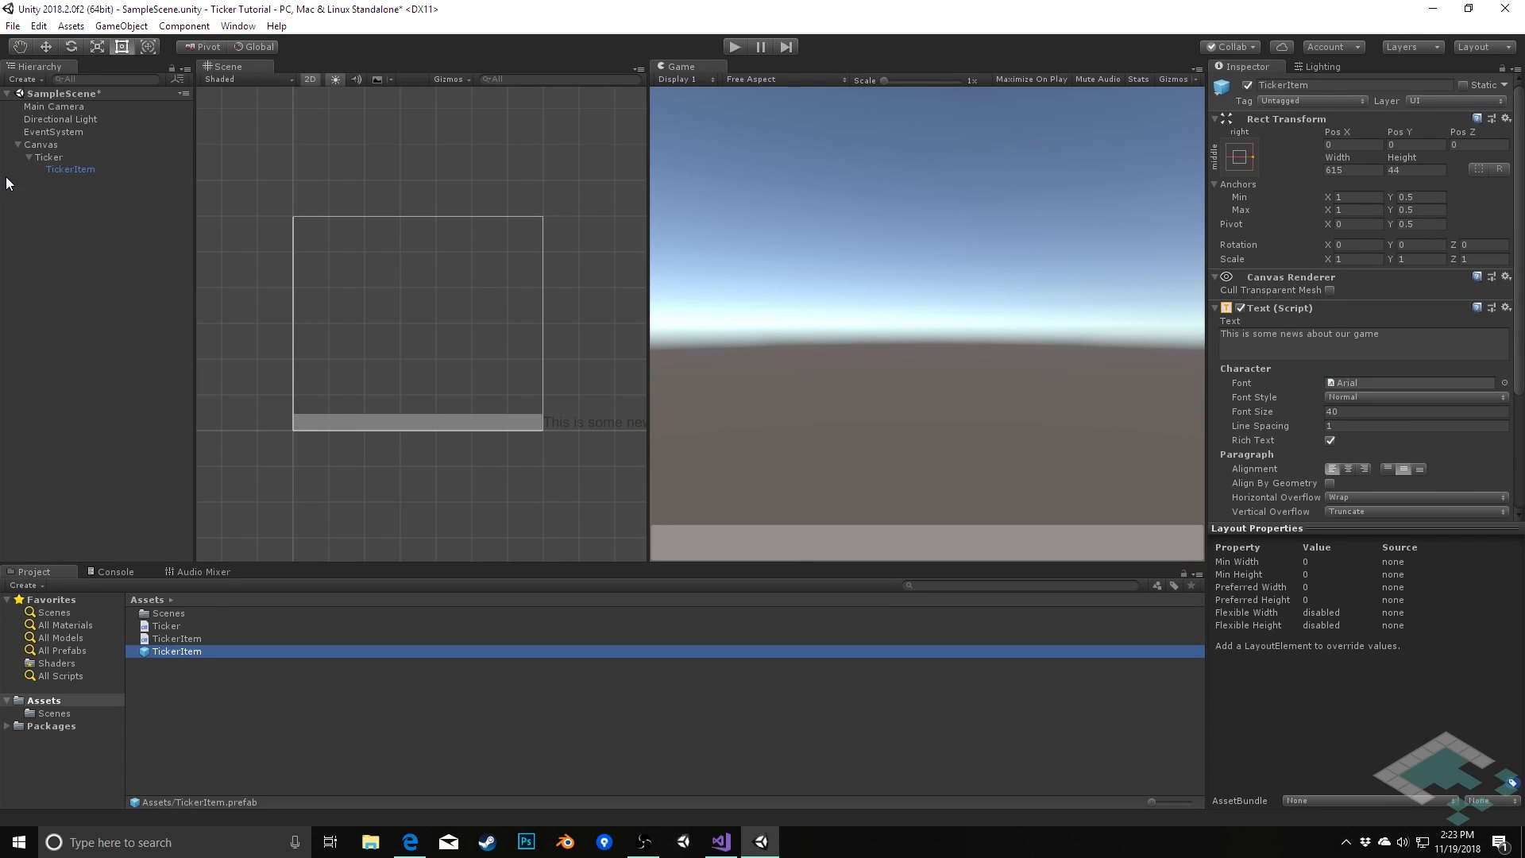
mouse_move(50, 170)
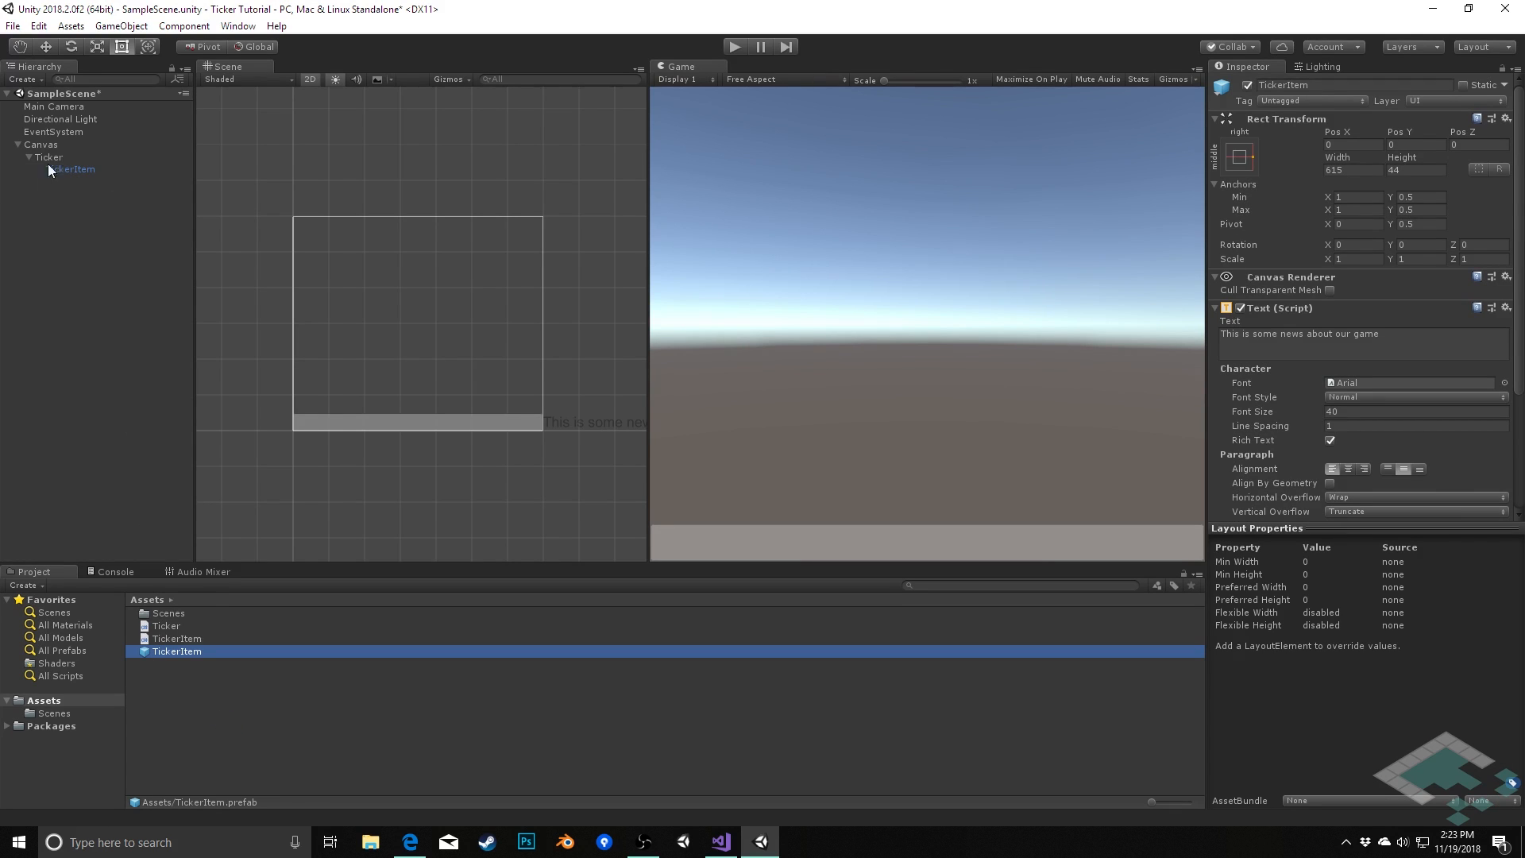
- Delete TickerItem from the scene, save it, and load Ticker.cs for editing
left_click(70, 168)
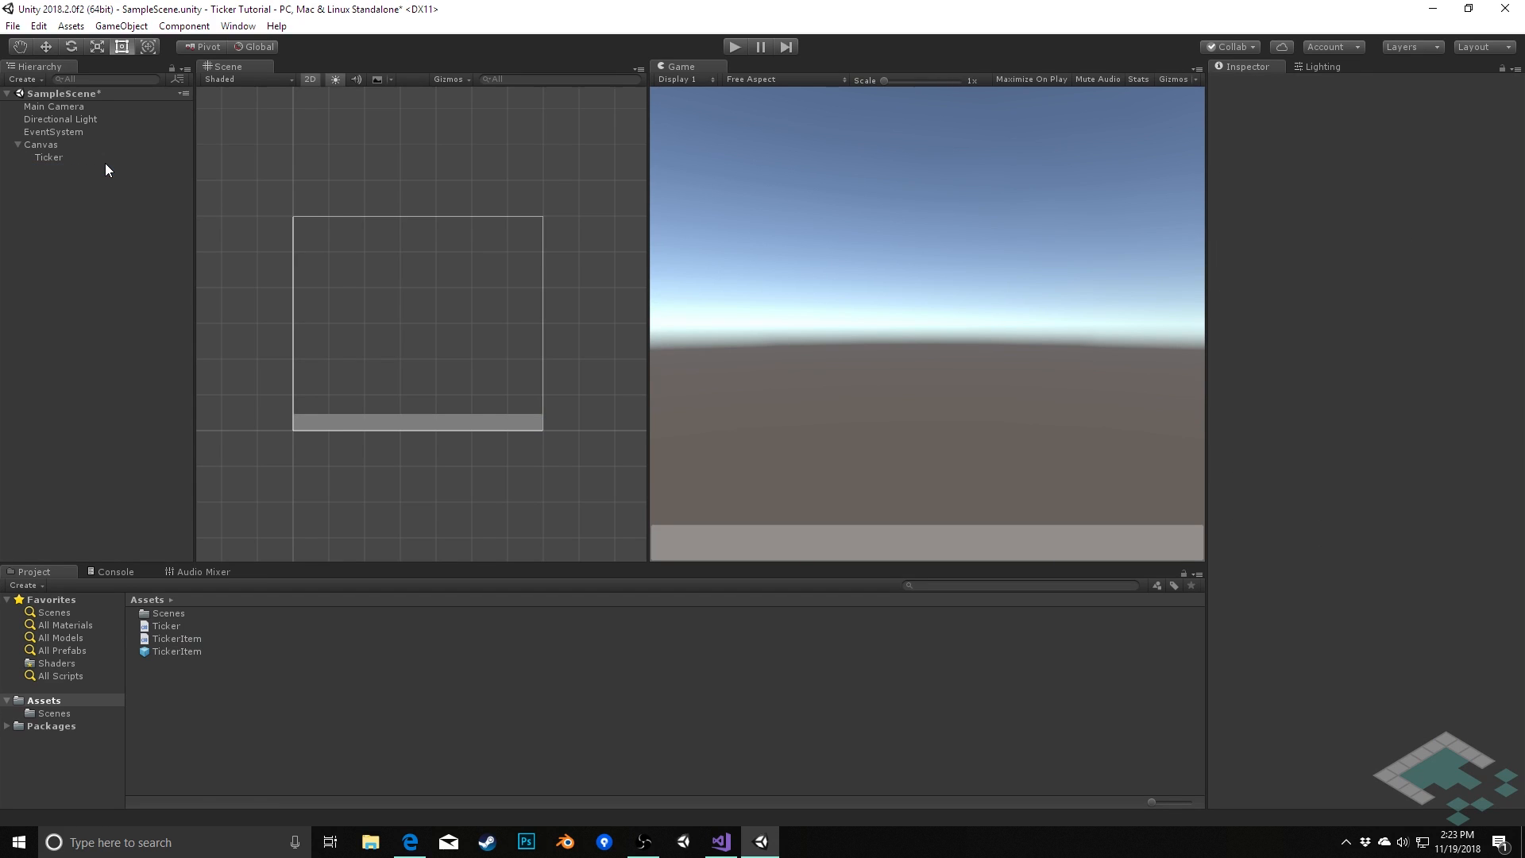
mouse_move(44, 168)
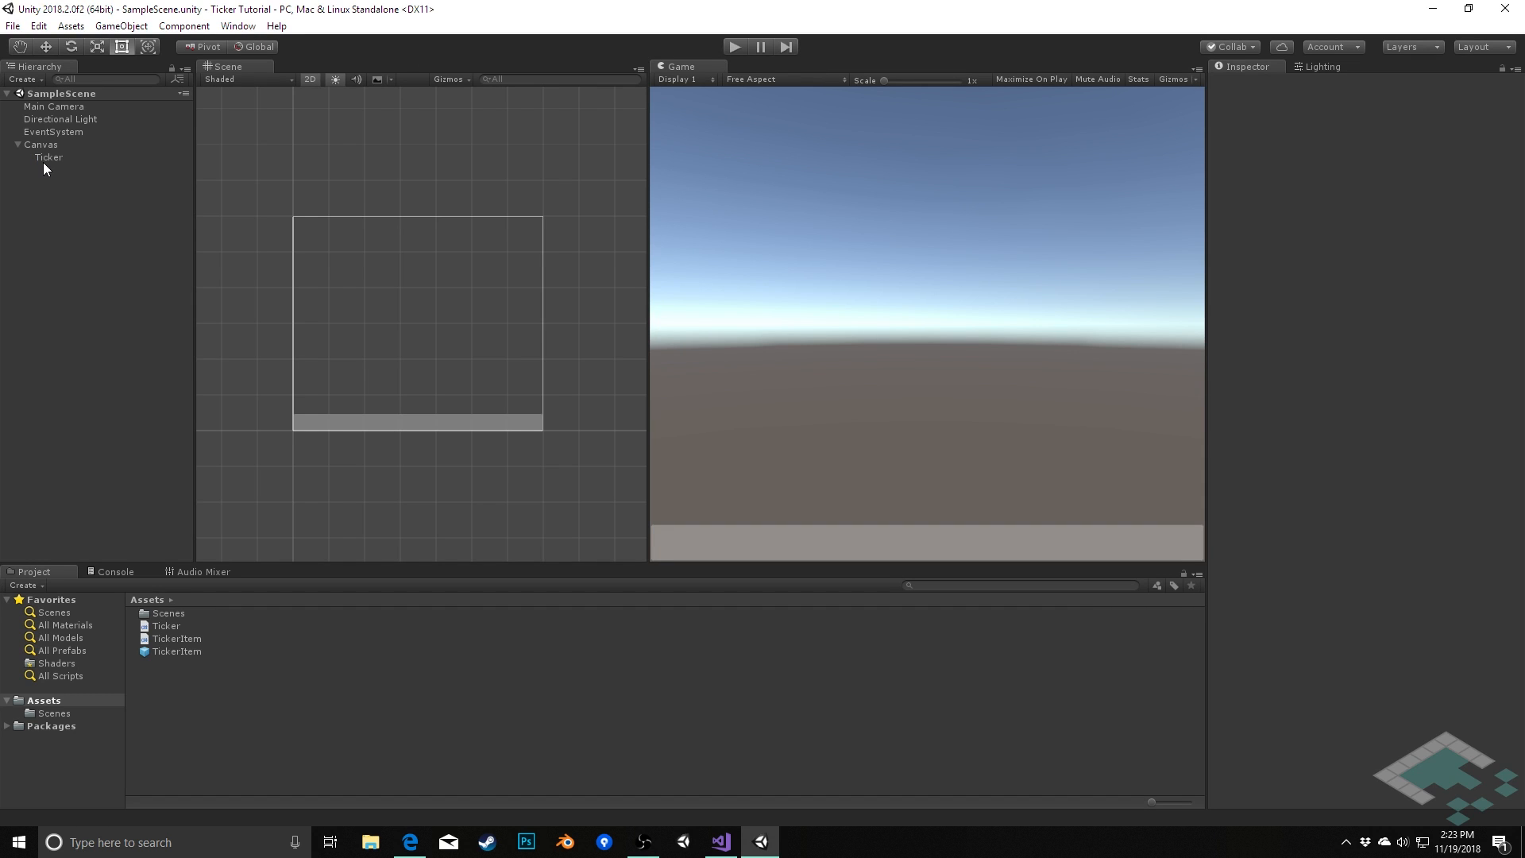
double_click(166, 626)
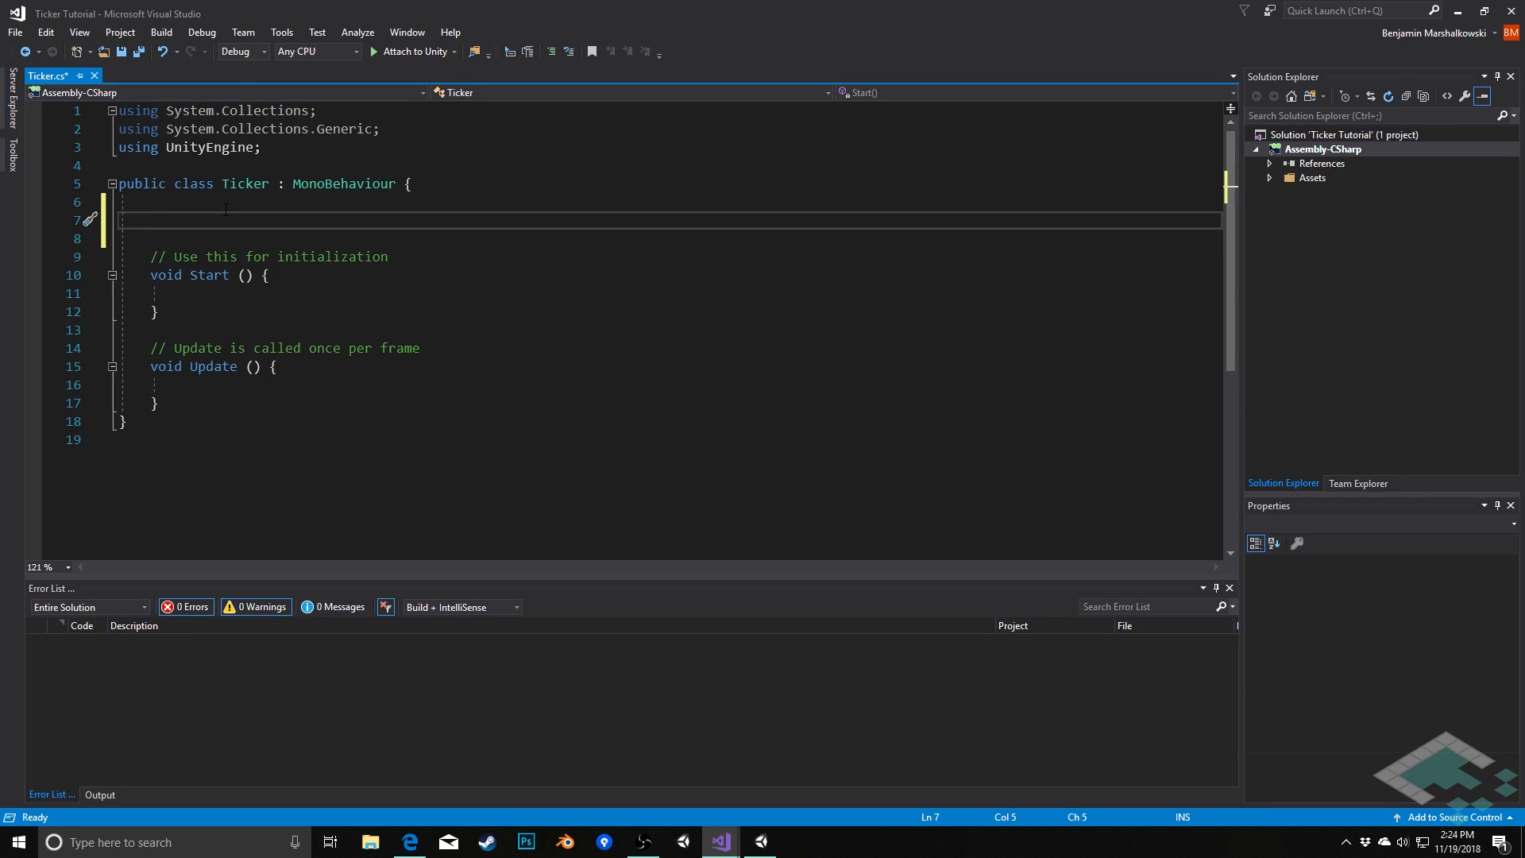
- Declare a public TickerItem tickerItemPrefab field in Ticker.cs
type("public")
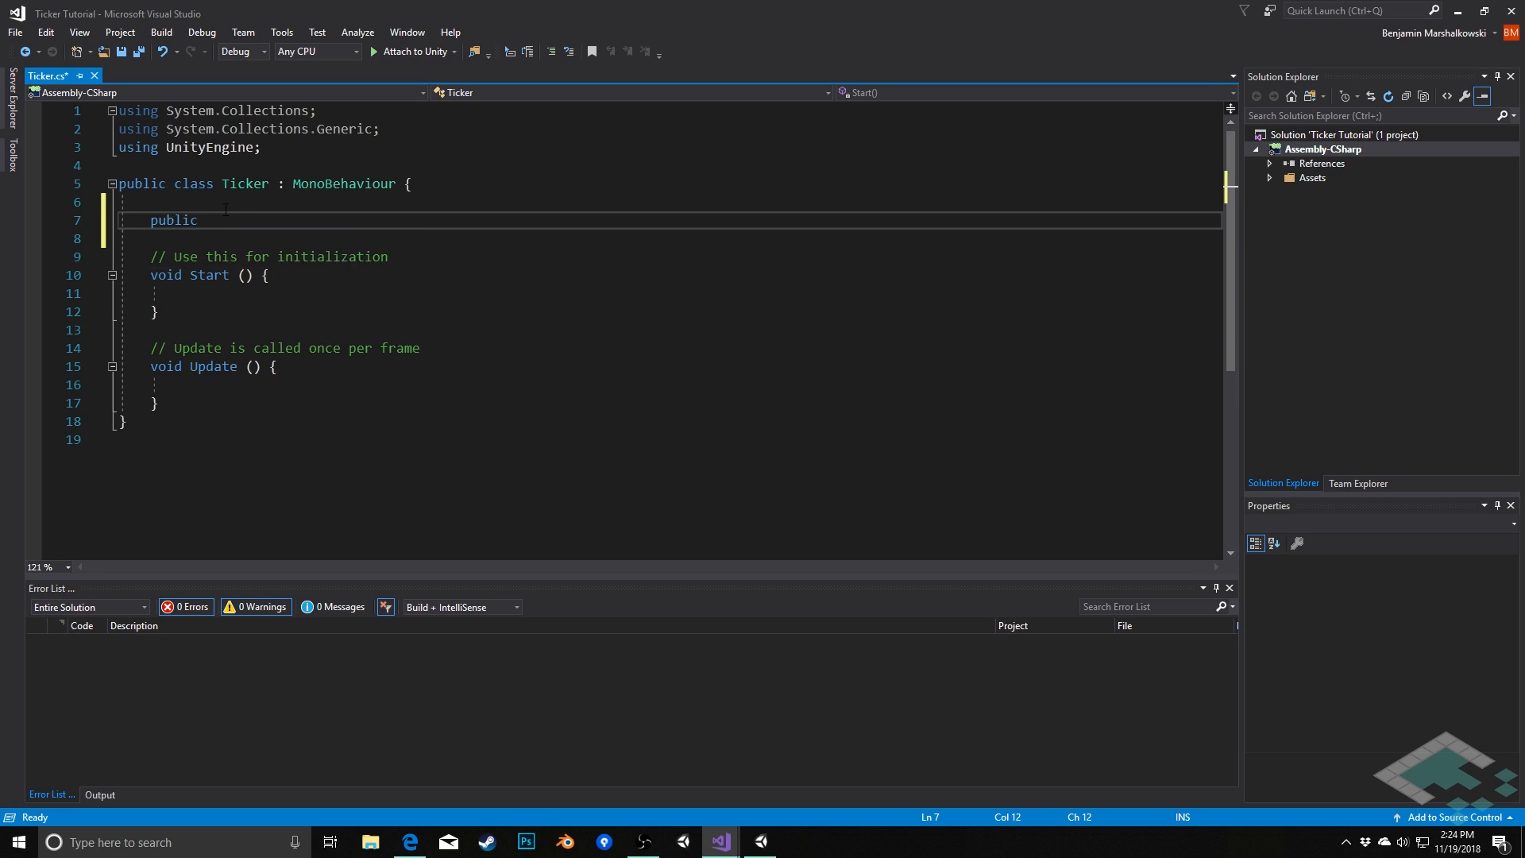
type("TickerItem")
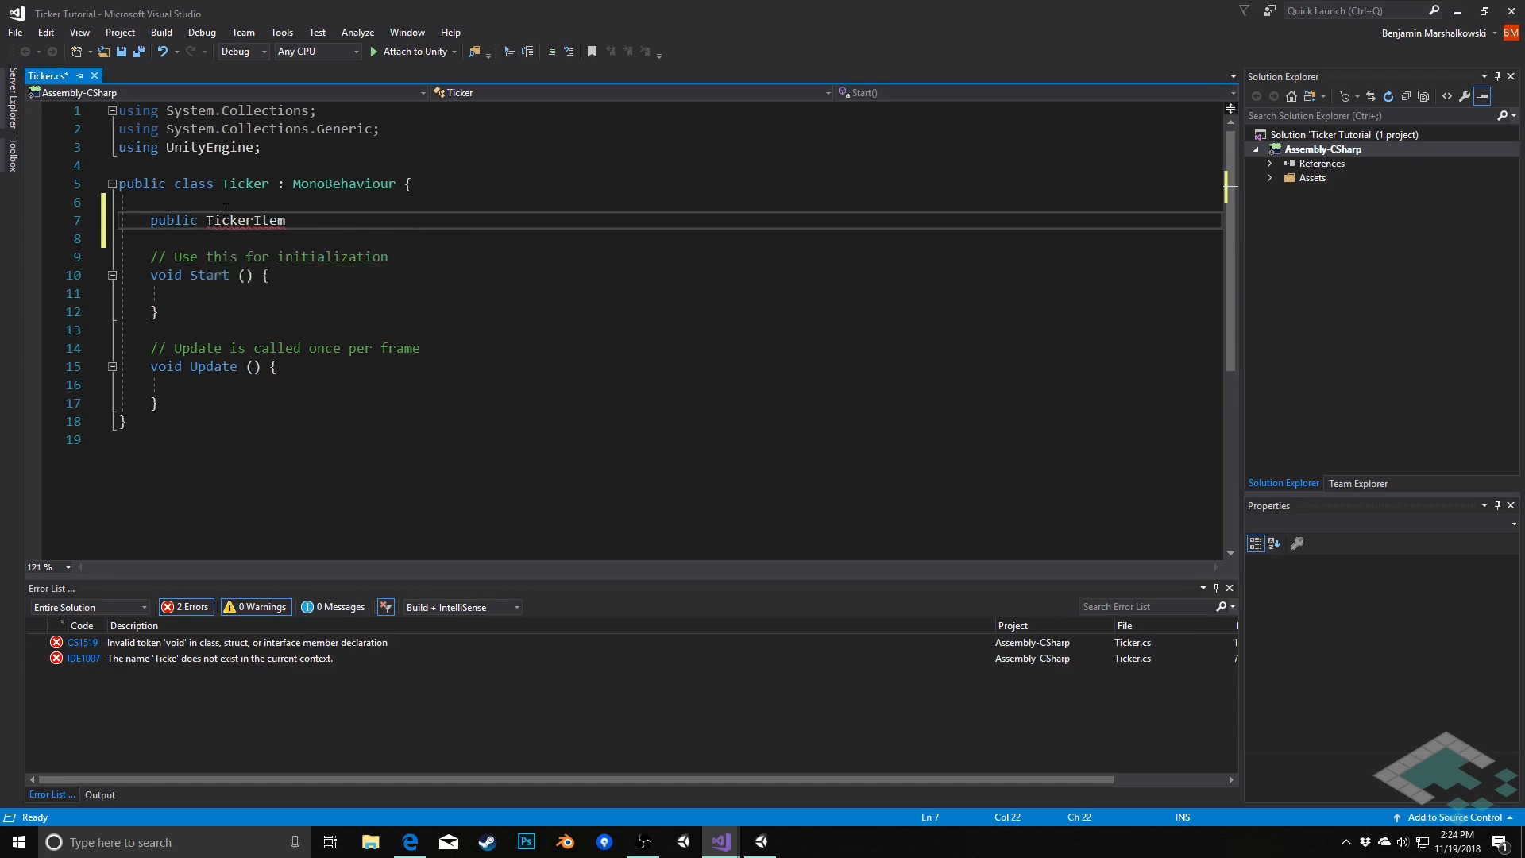
type("tickerItem")
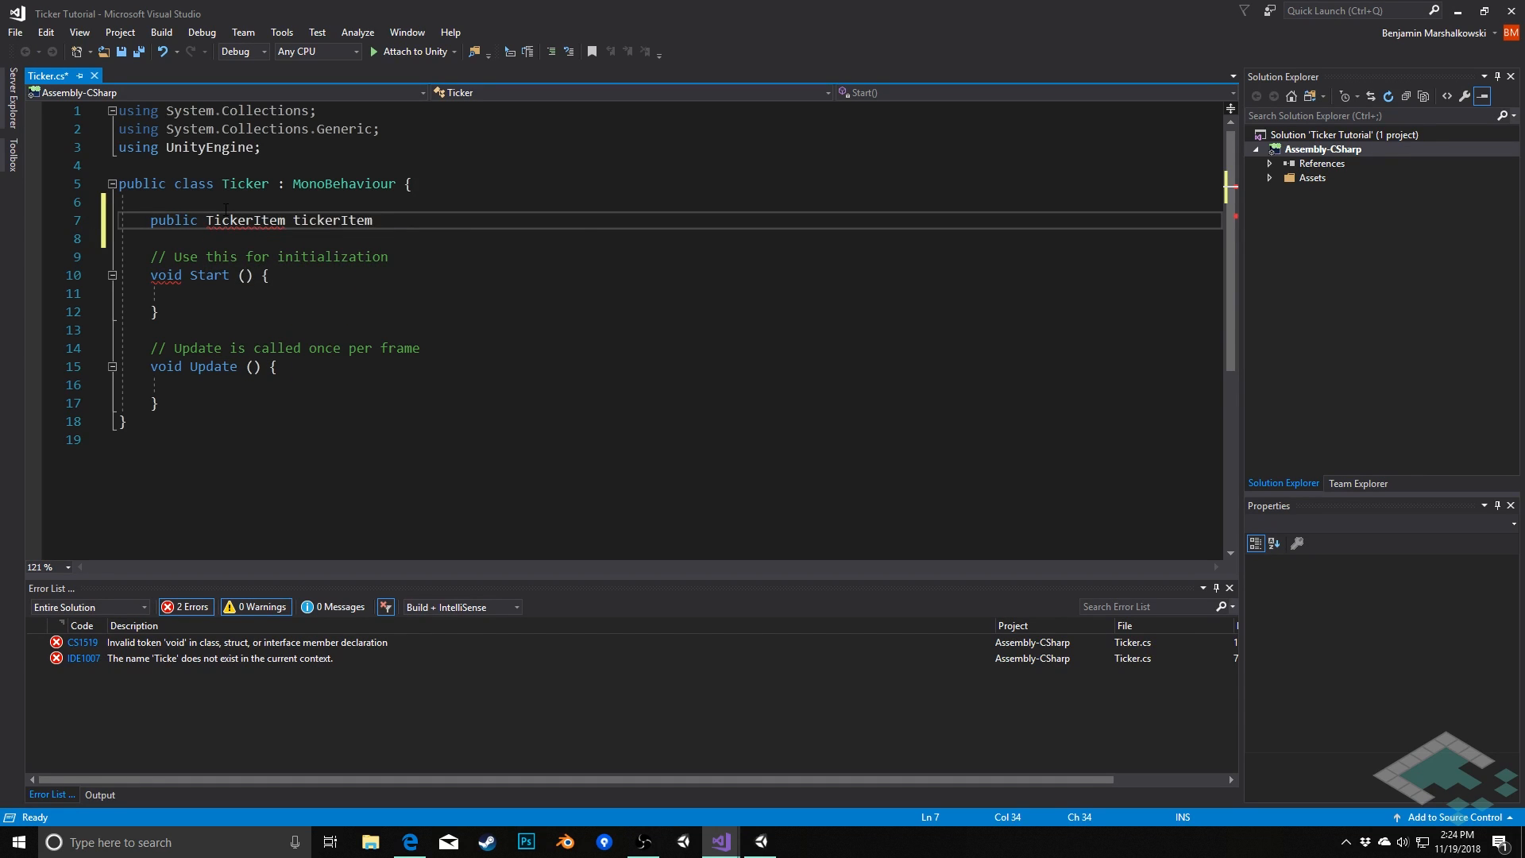
type("Prefab;")
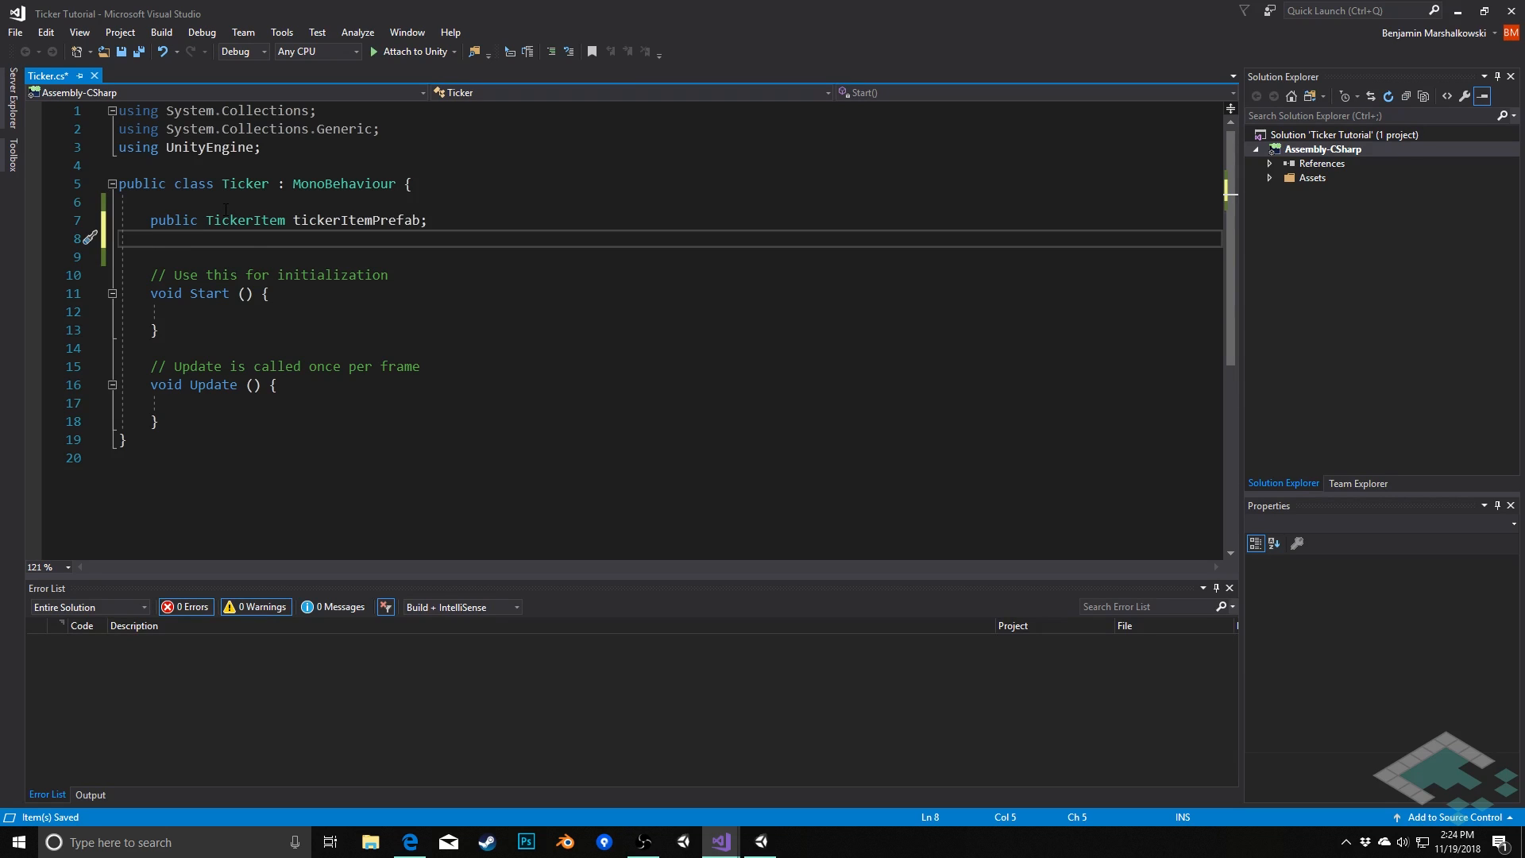
- Declare public float itemDuration = 3.0f with [Range(1f, 10f)] and start a new line below it
type("public float")
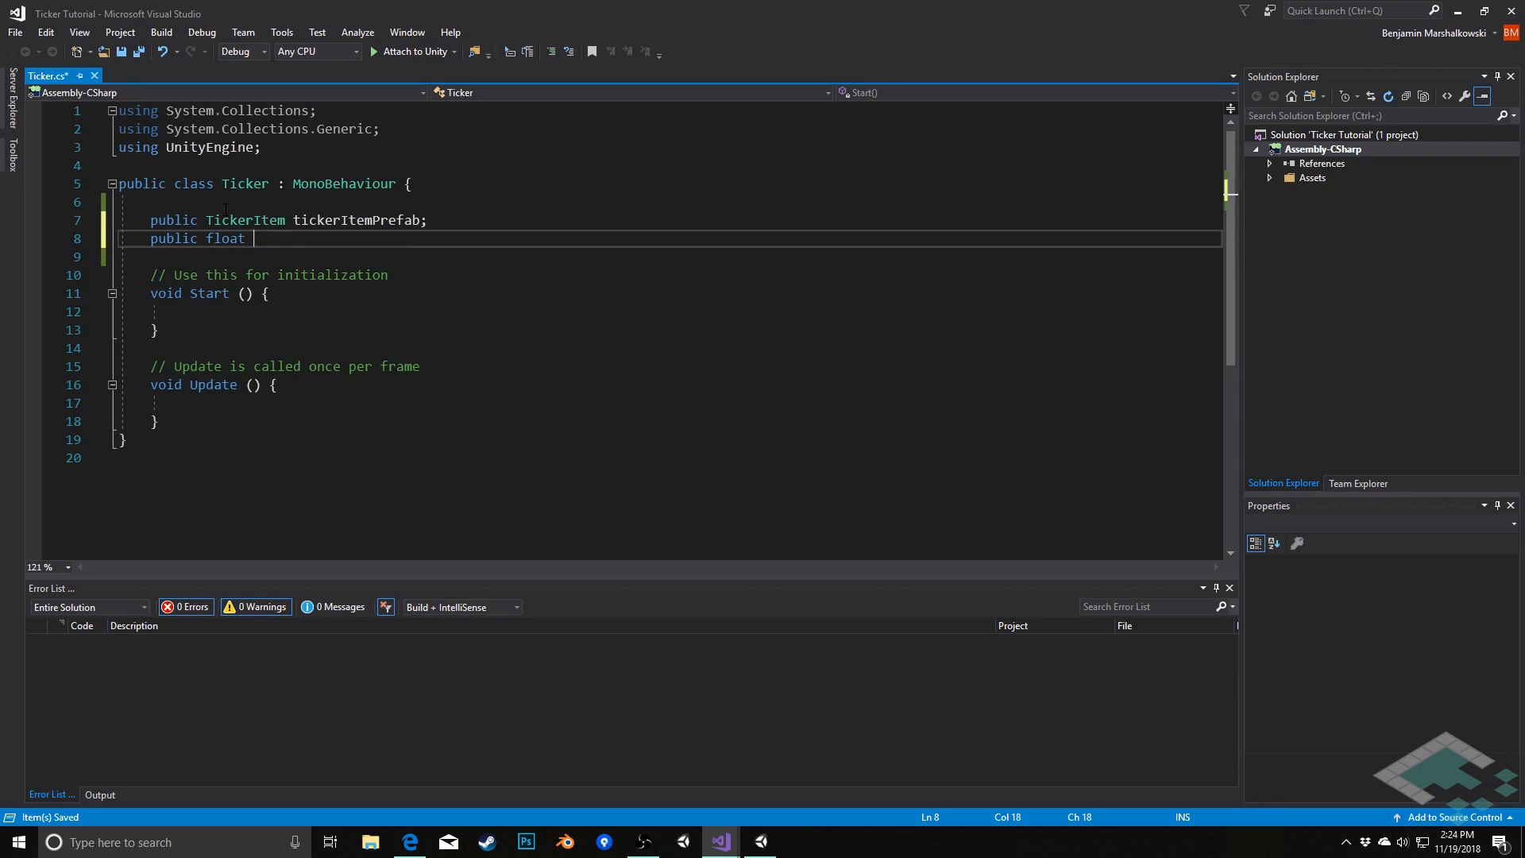
type("ItemDuration")
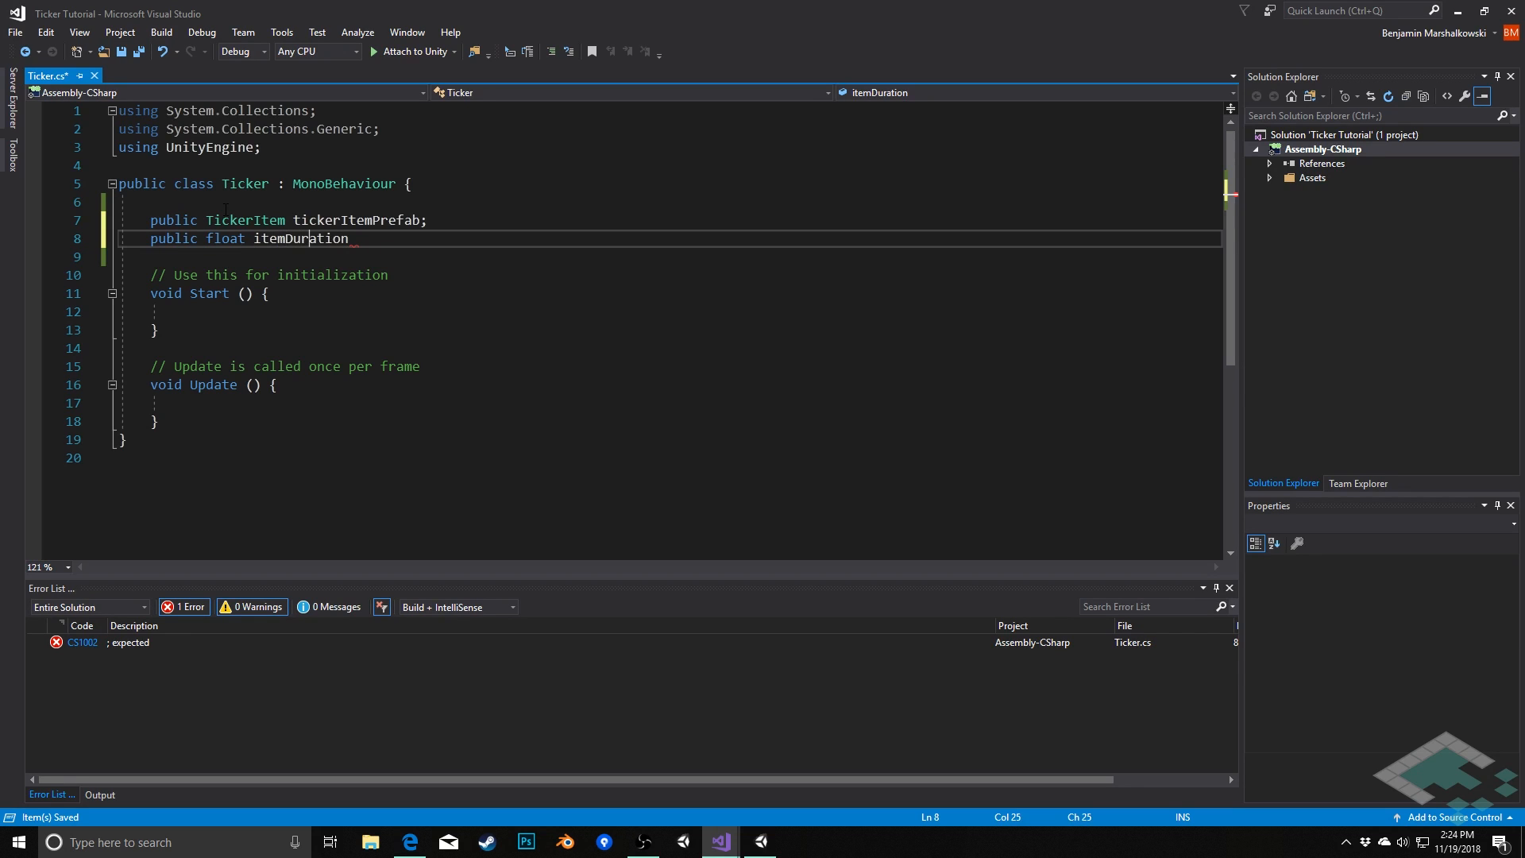
type("=")
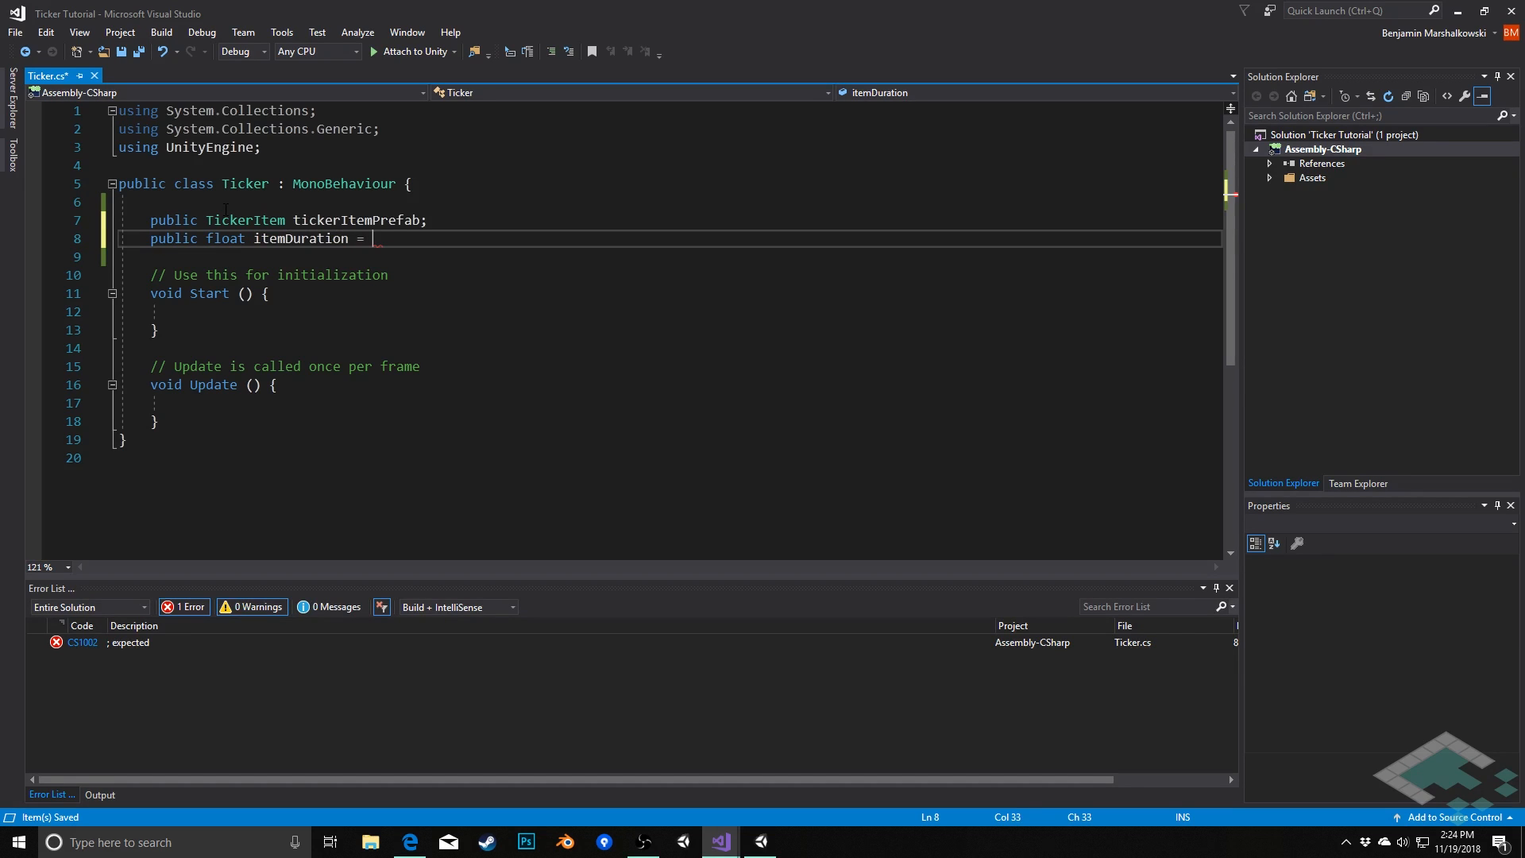
type("3.0f;")
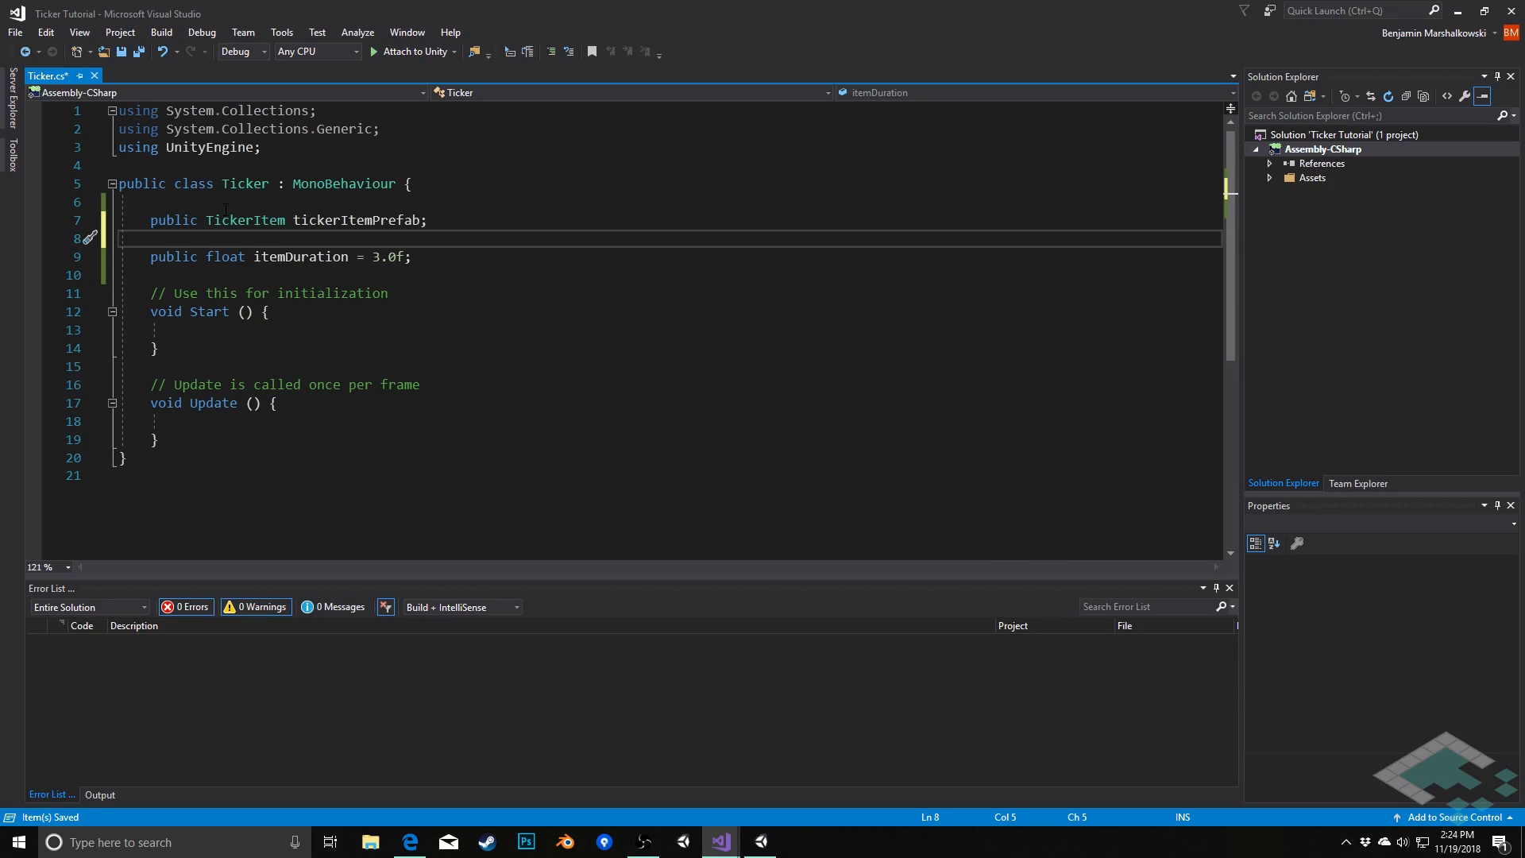
type("[]")
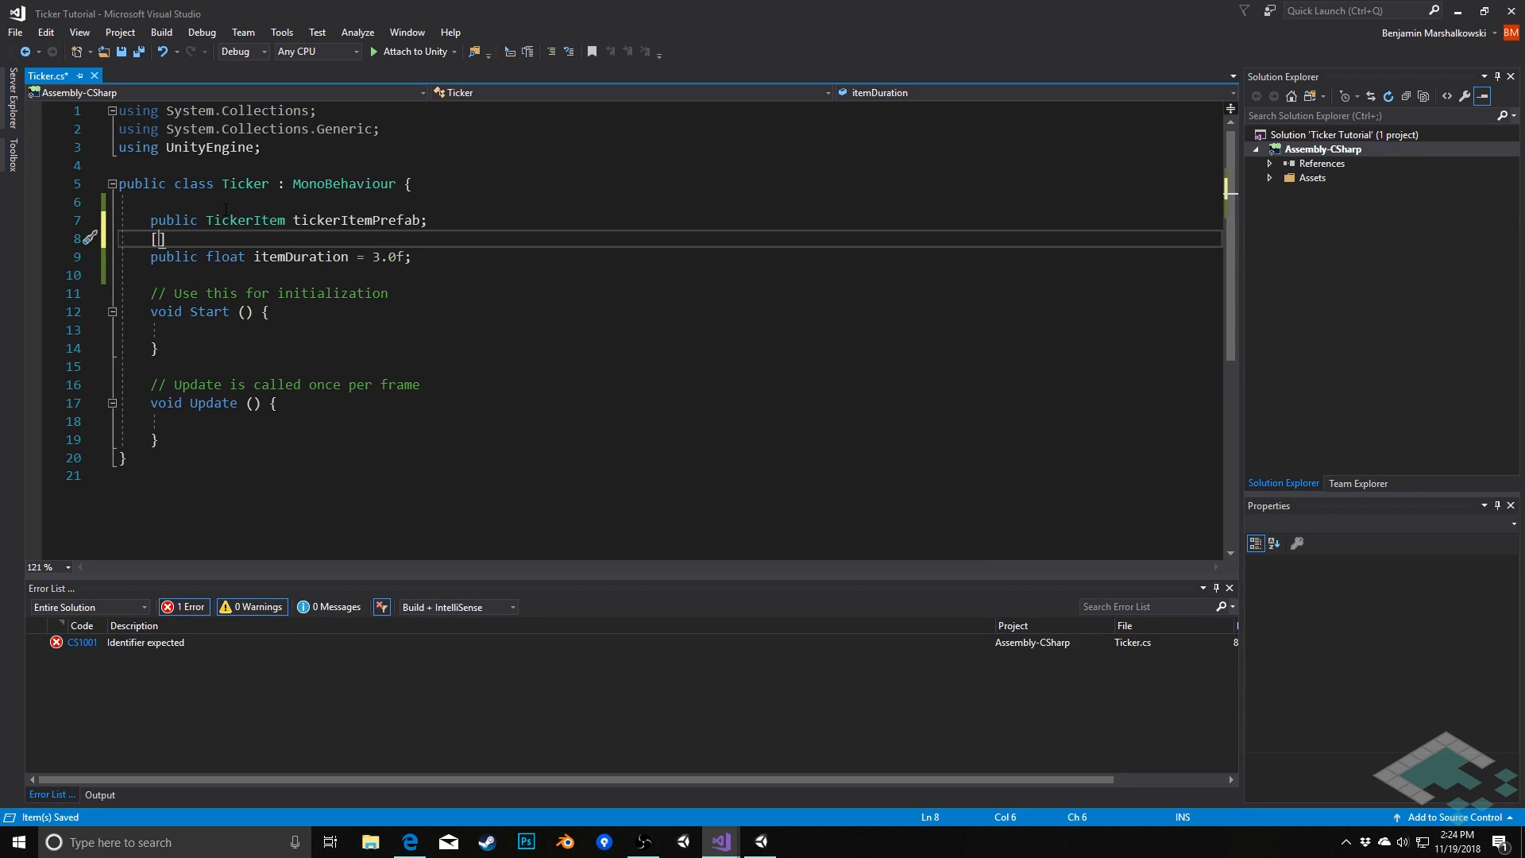
type("Range(1f")
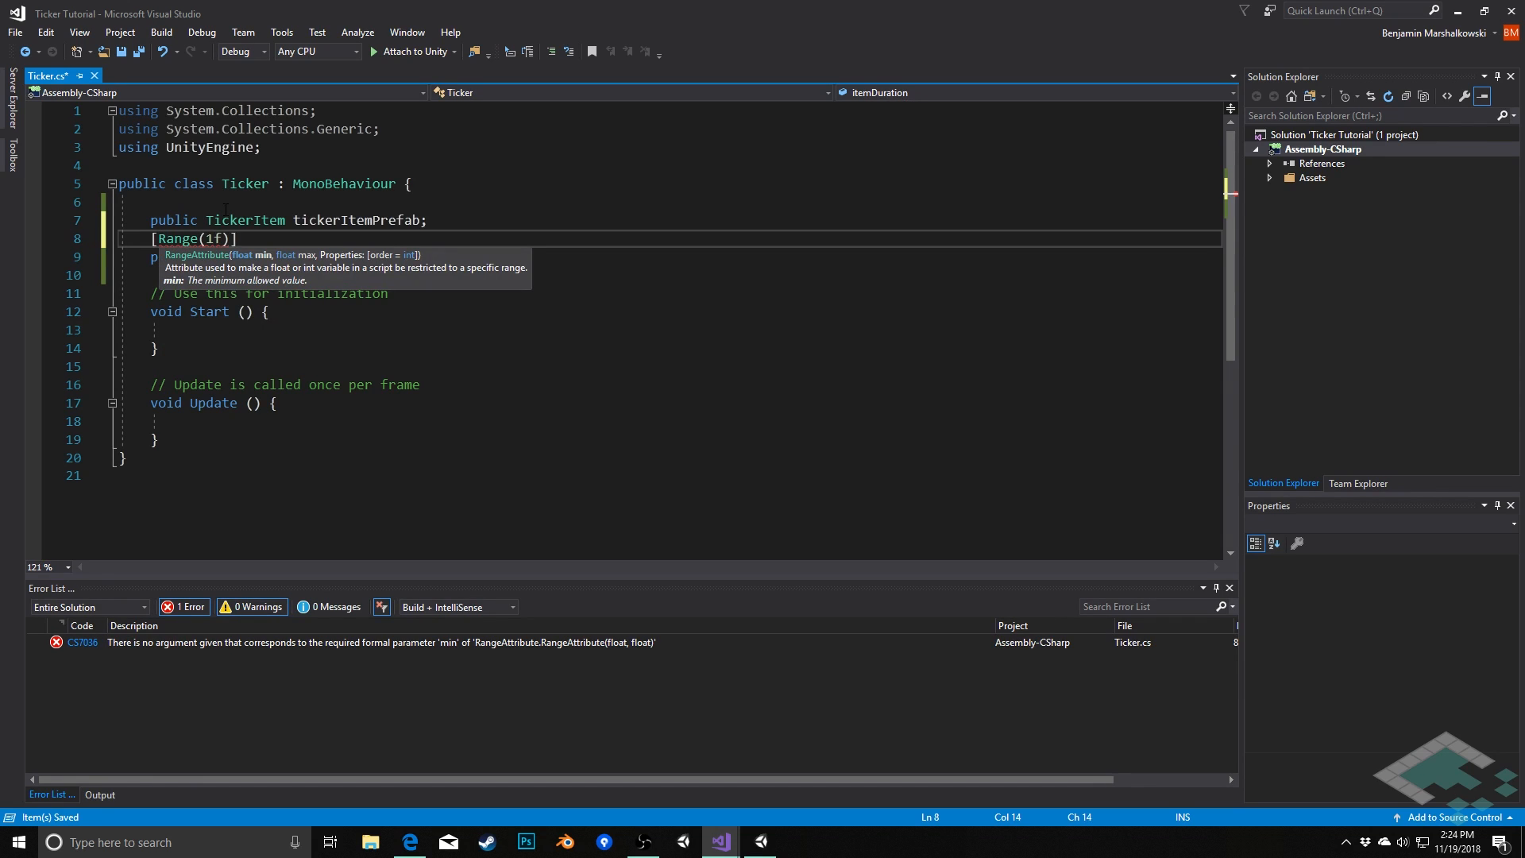
type(", 10")
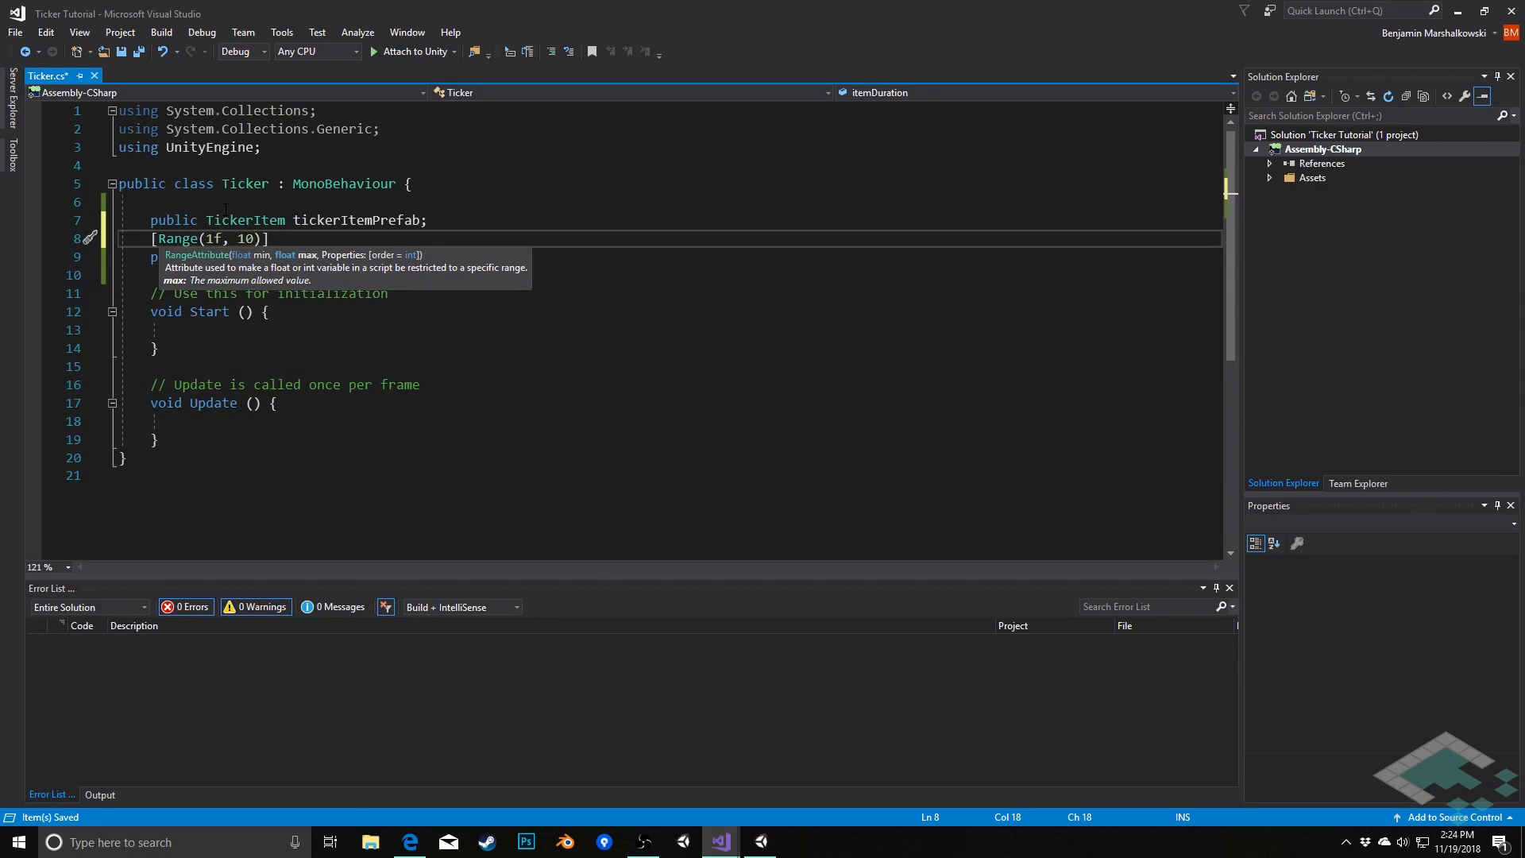
type("f")
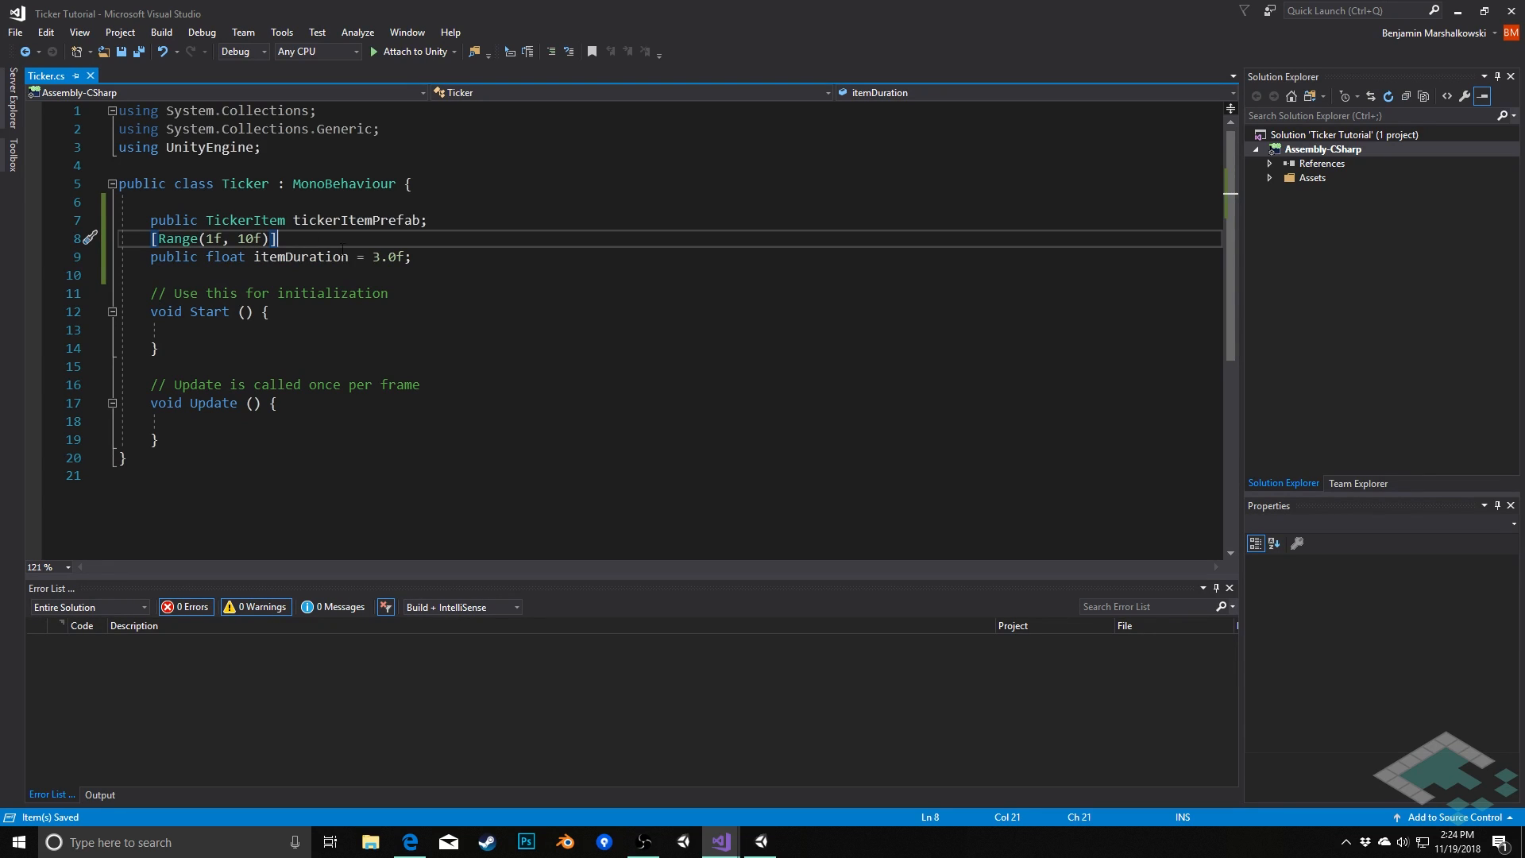
left_click(412, 257)
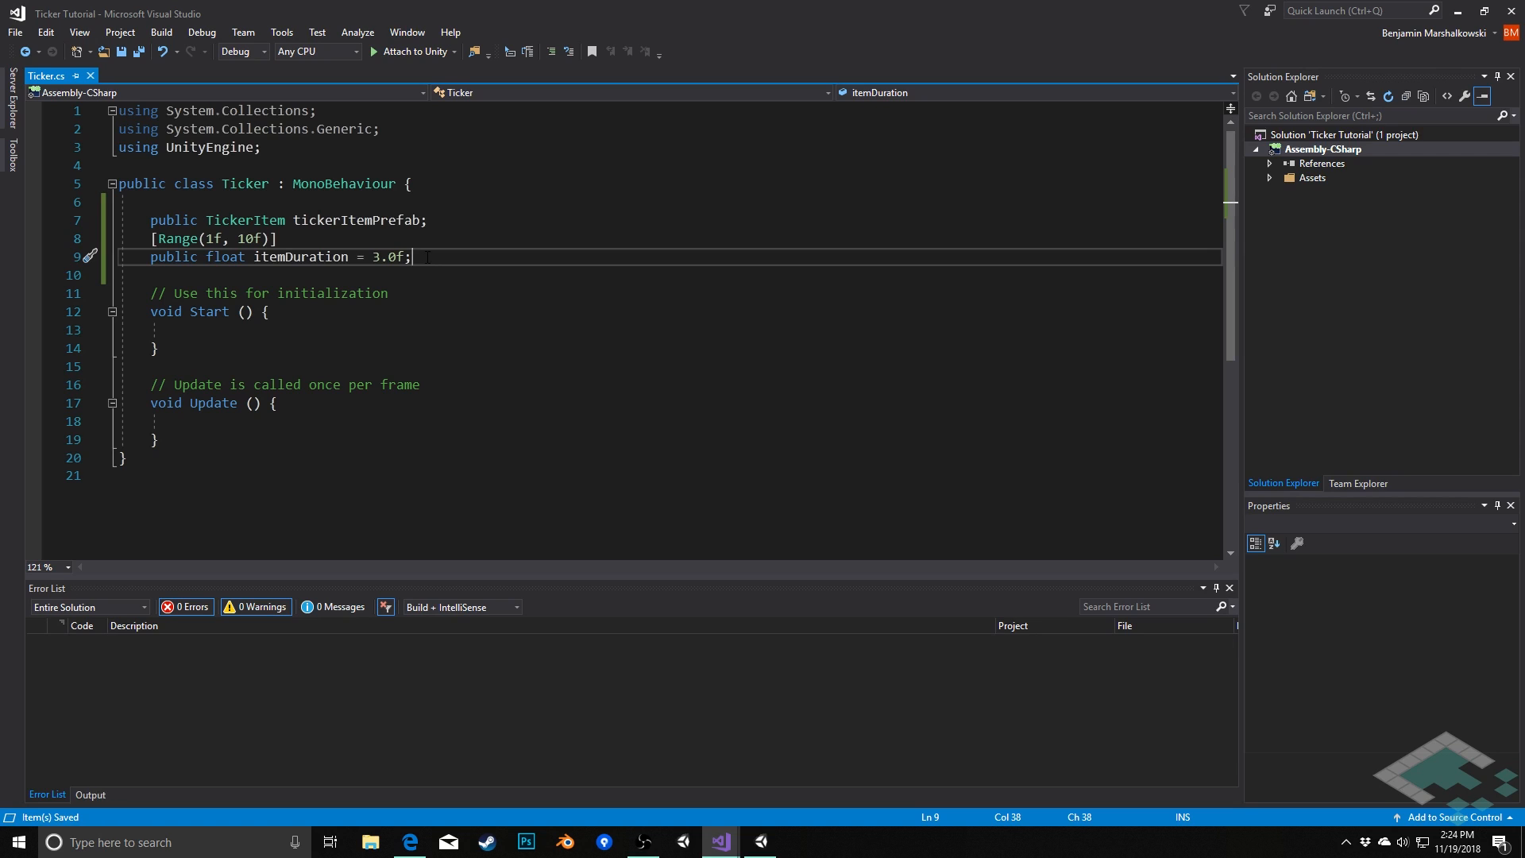
key("Enter")
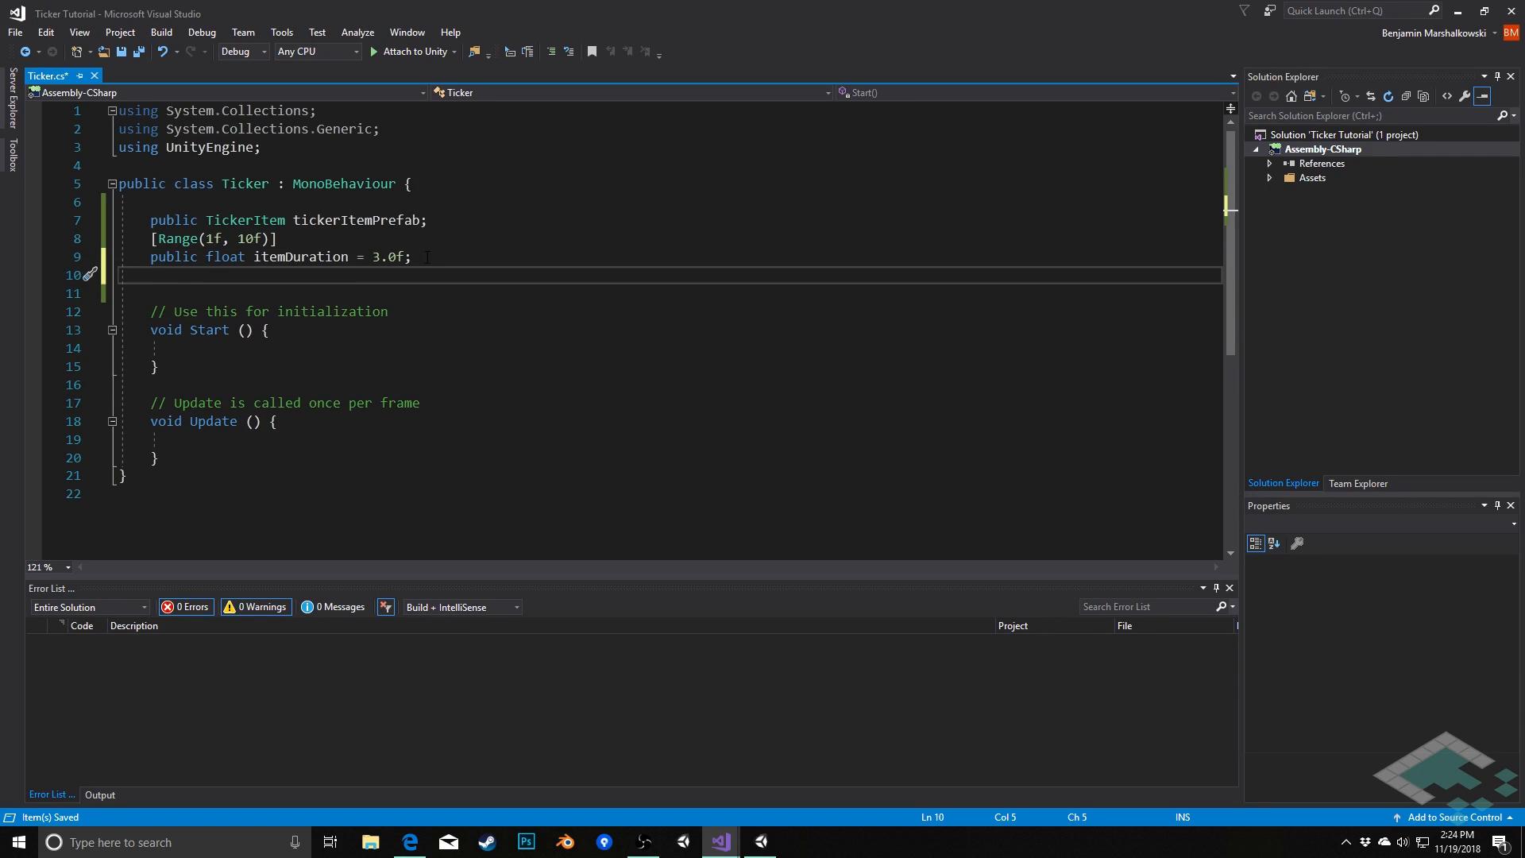
- Declare a public string[] fillerItems field with blank lines below it
type("public strin")
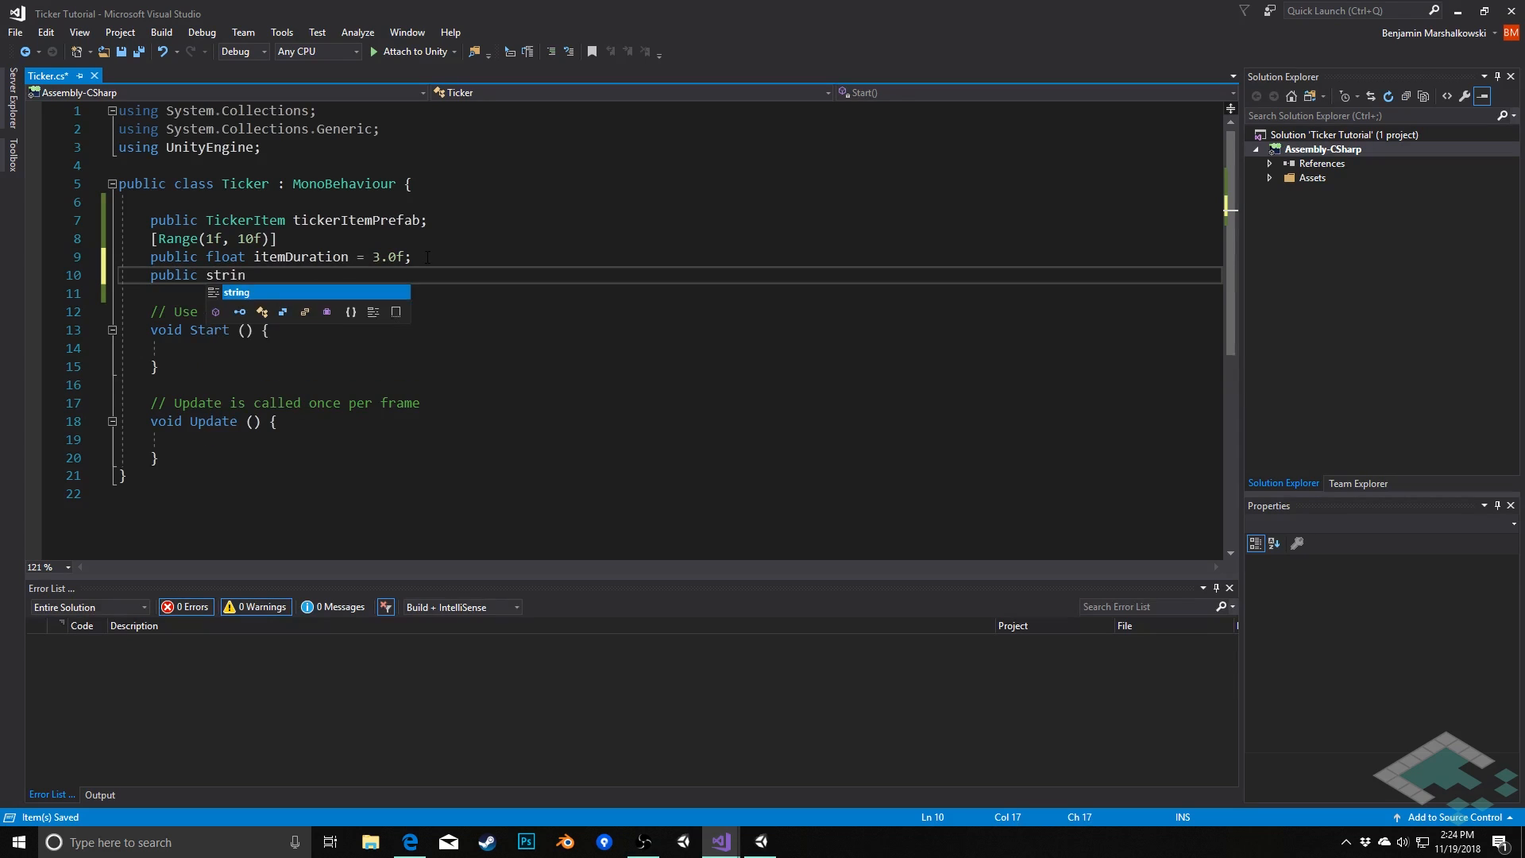
type("g[] fui")
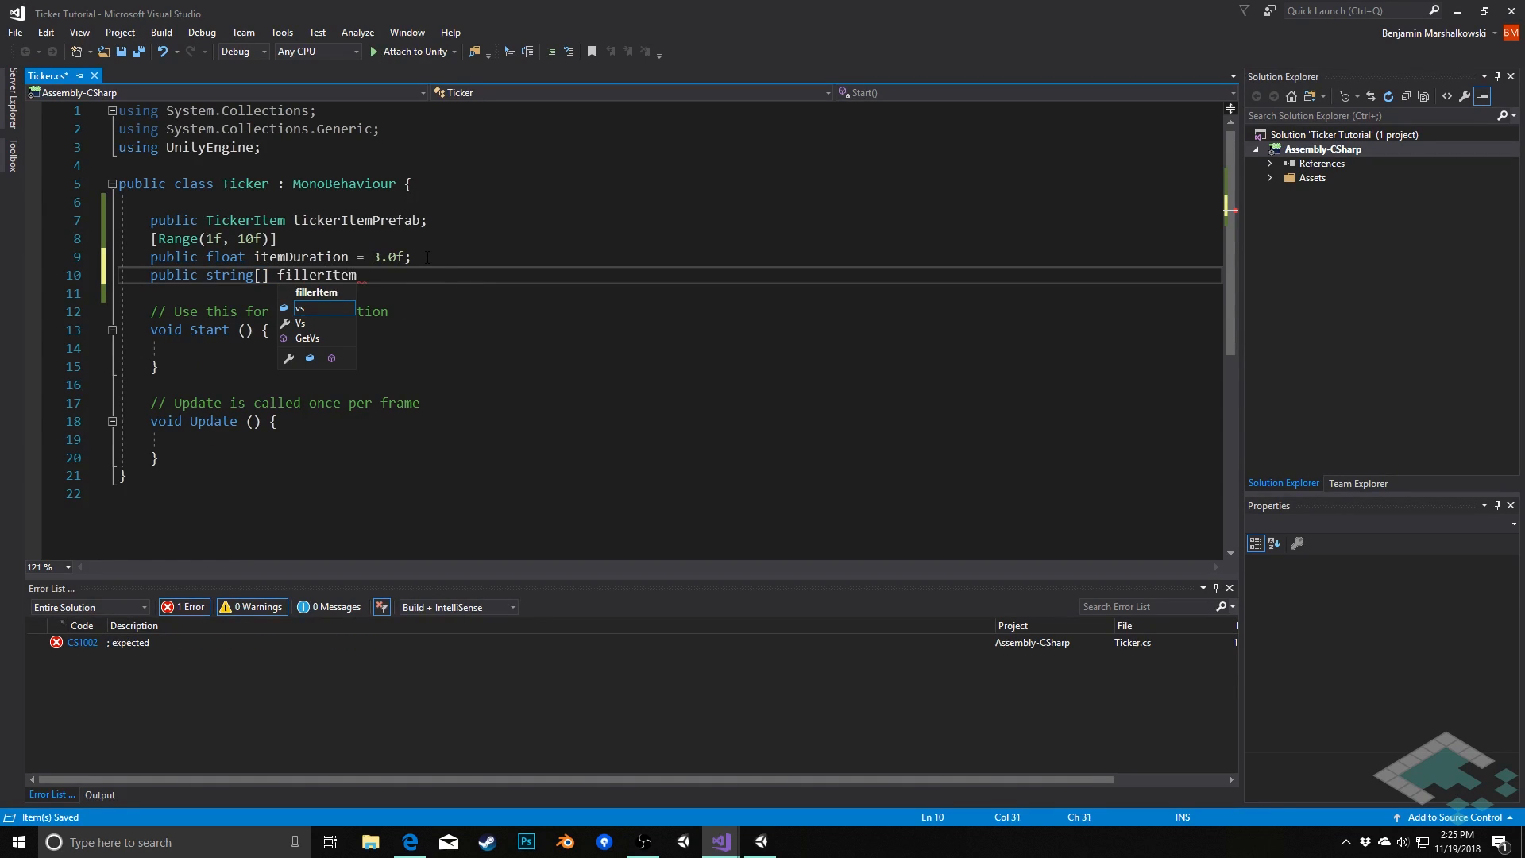
type("s;")
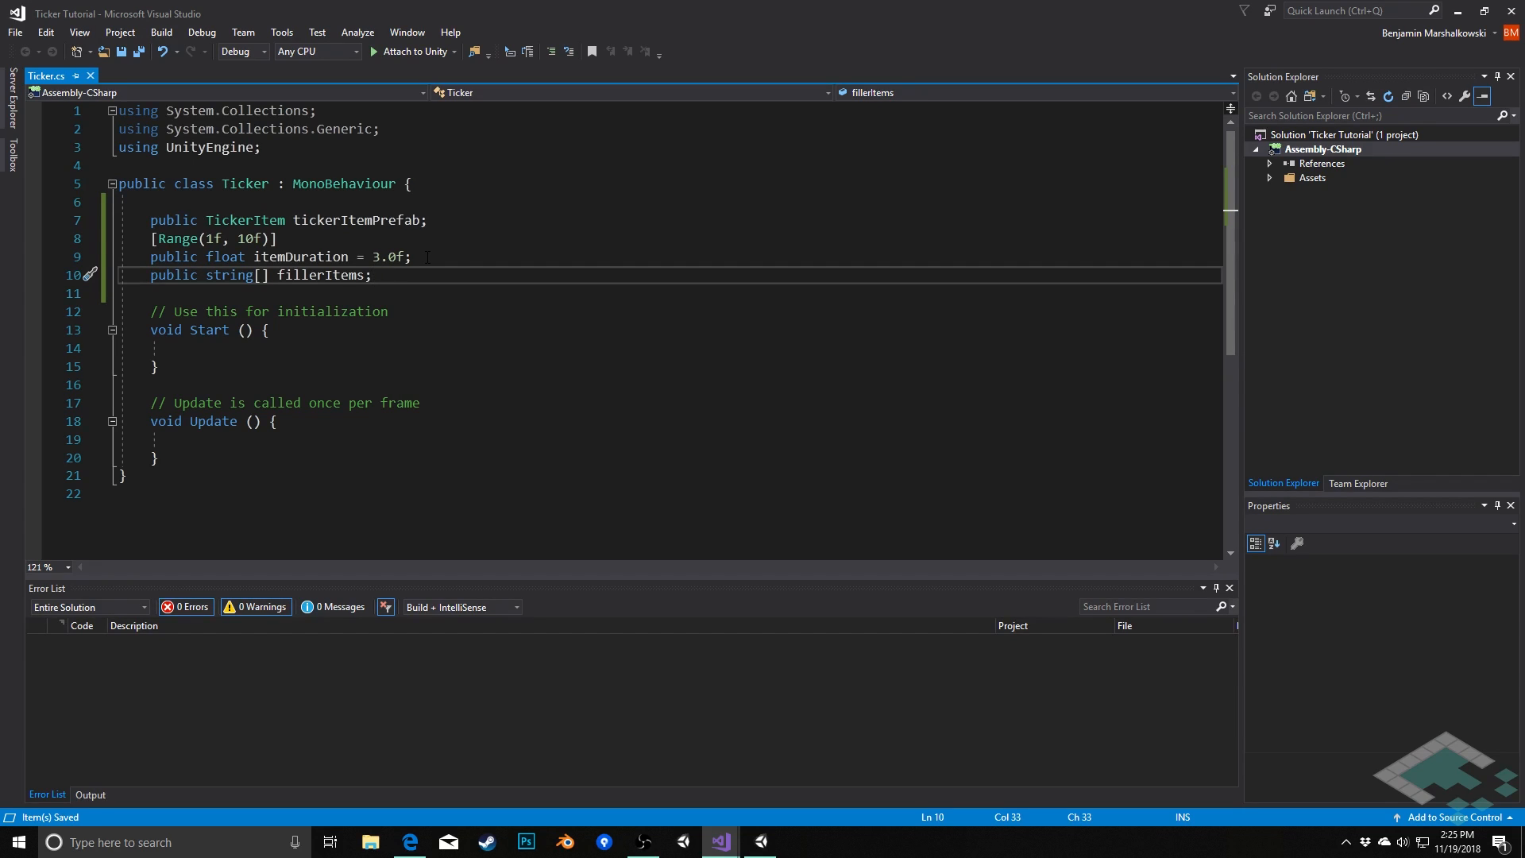
key("enter")
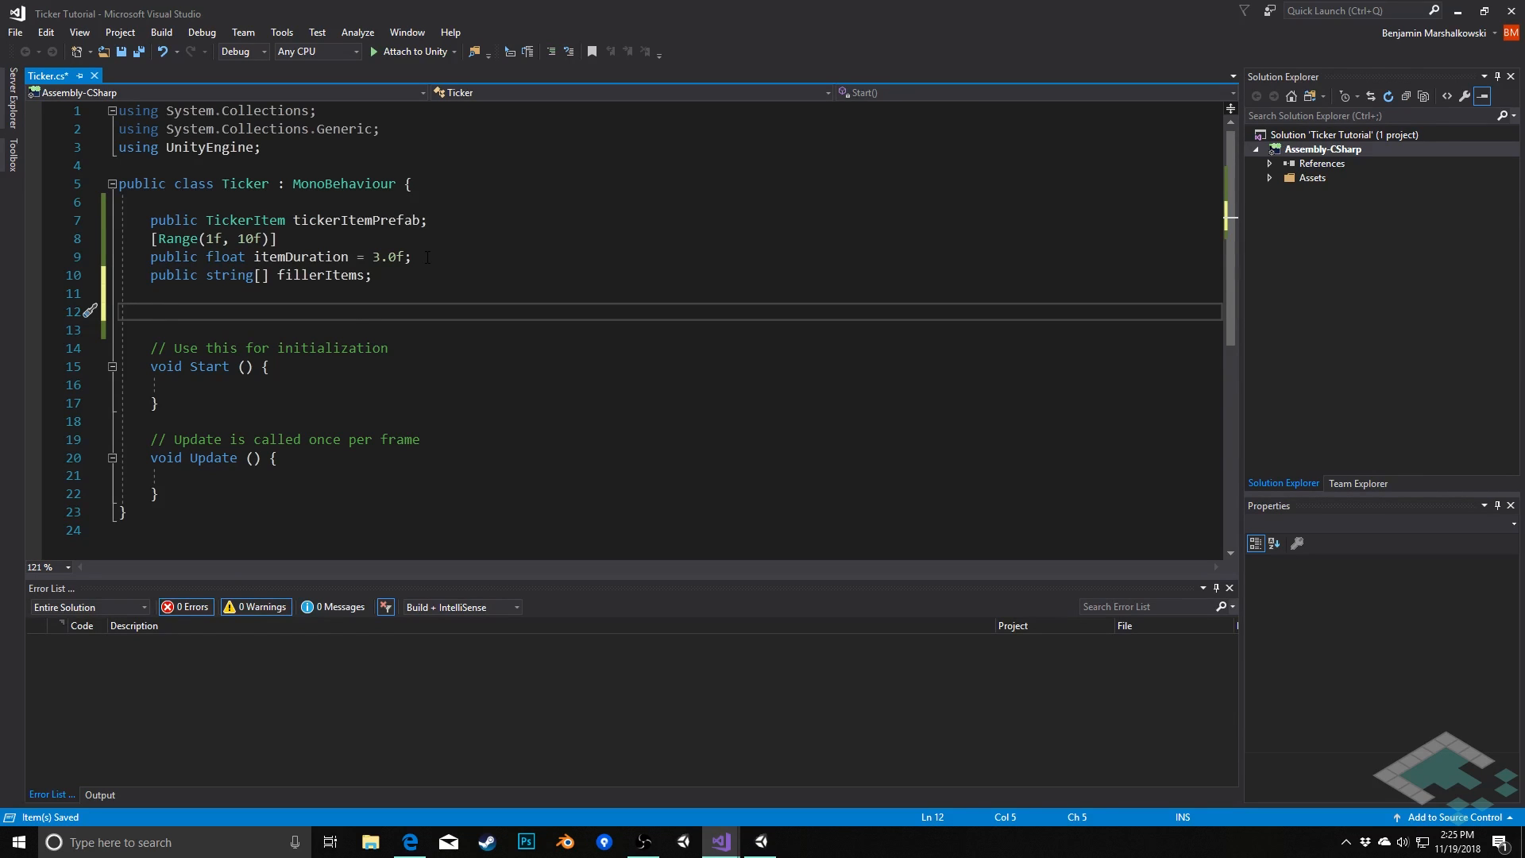
- Declare private fields float width, float pixelsPerSecond and TickerItem currentItem
type("float width")
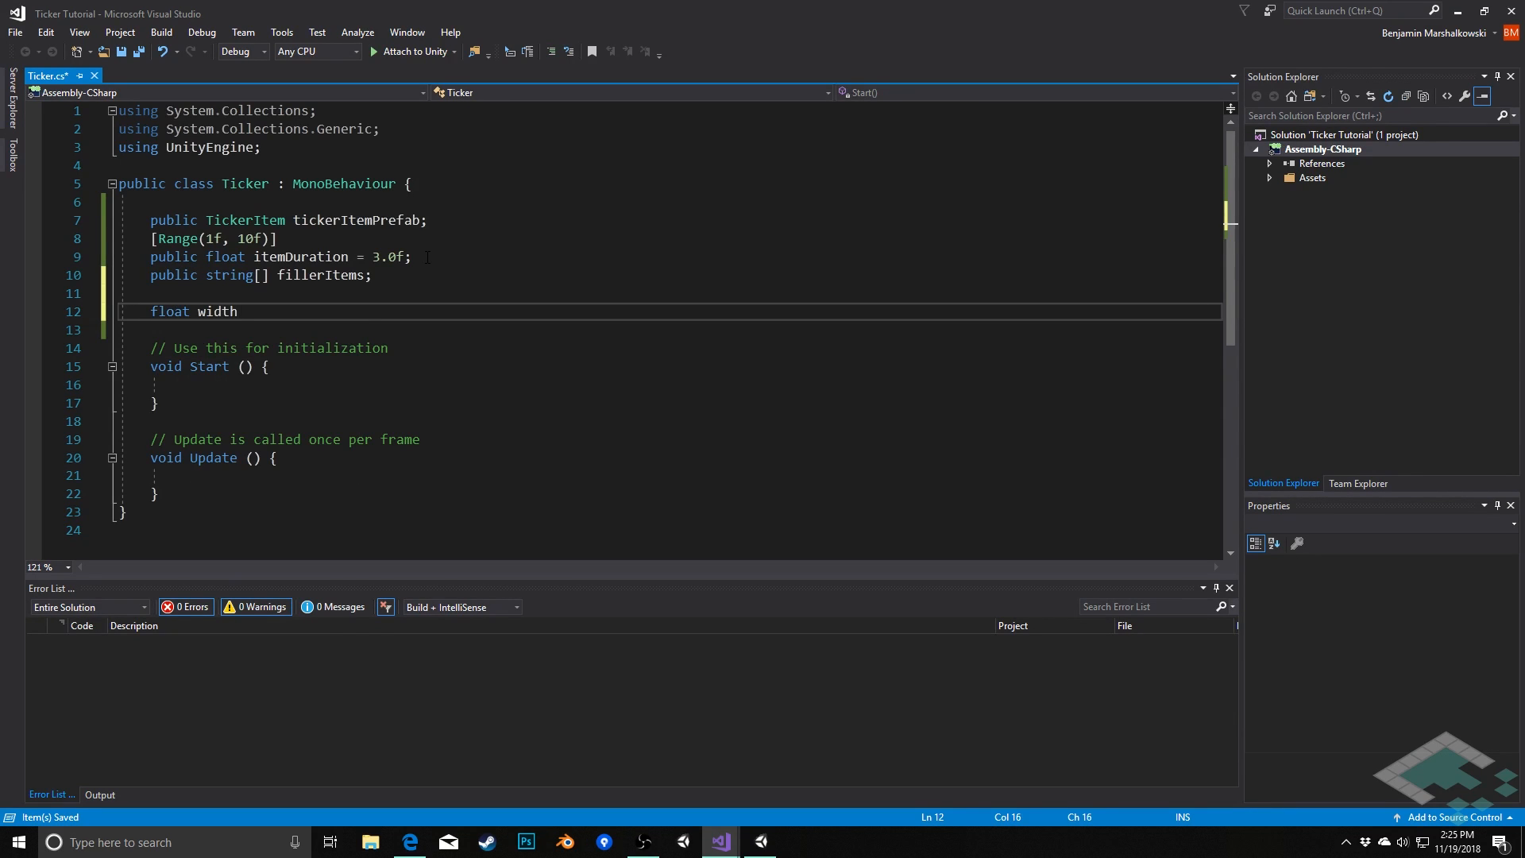
type(";")
type("float pixes")
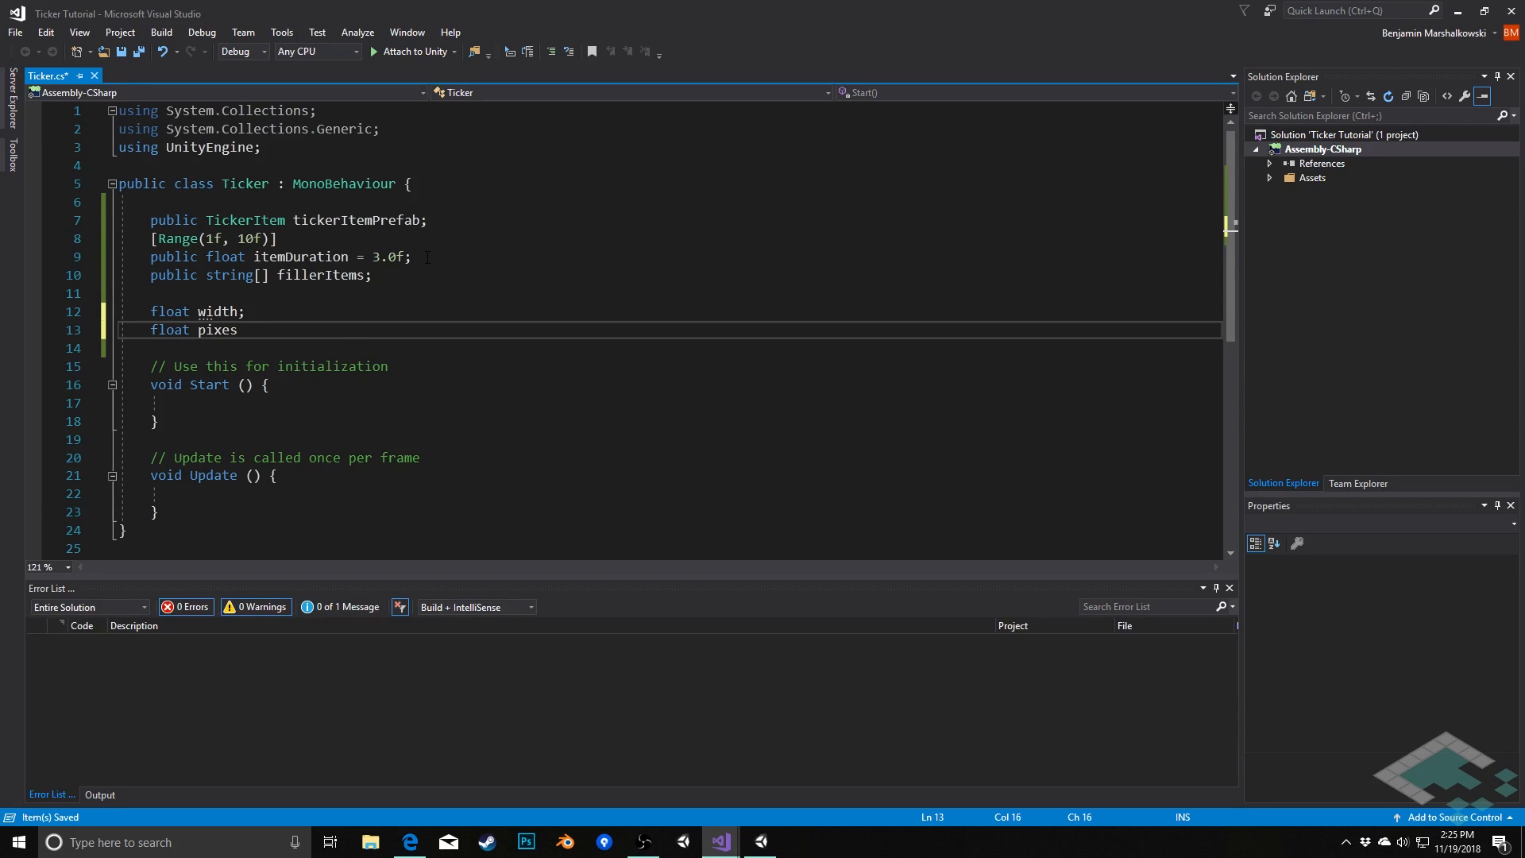
type("lsPer")
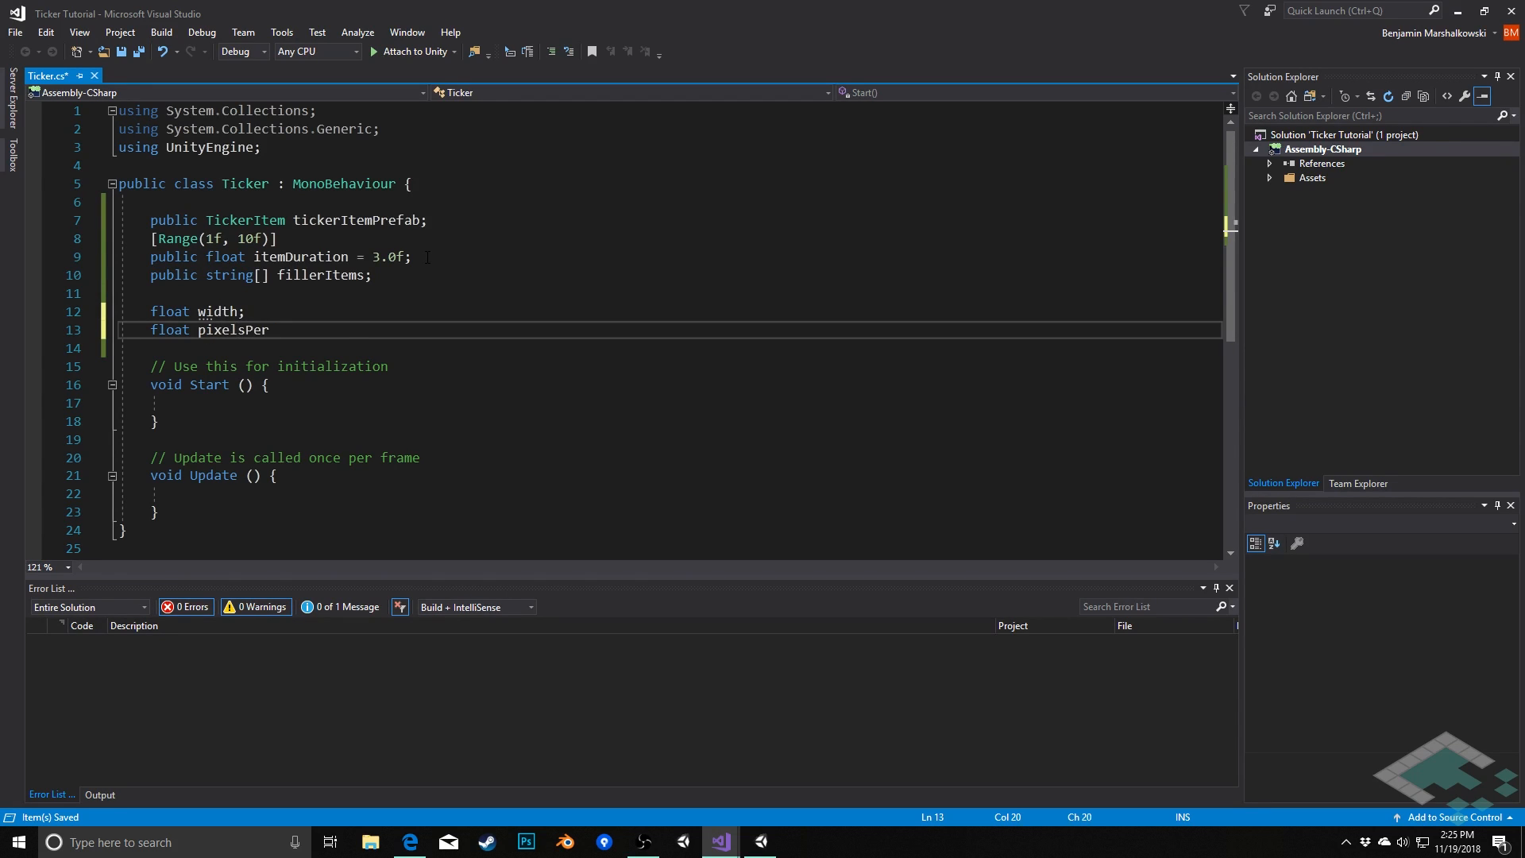
type("Second;")
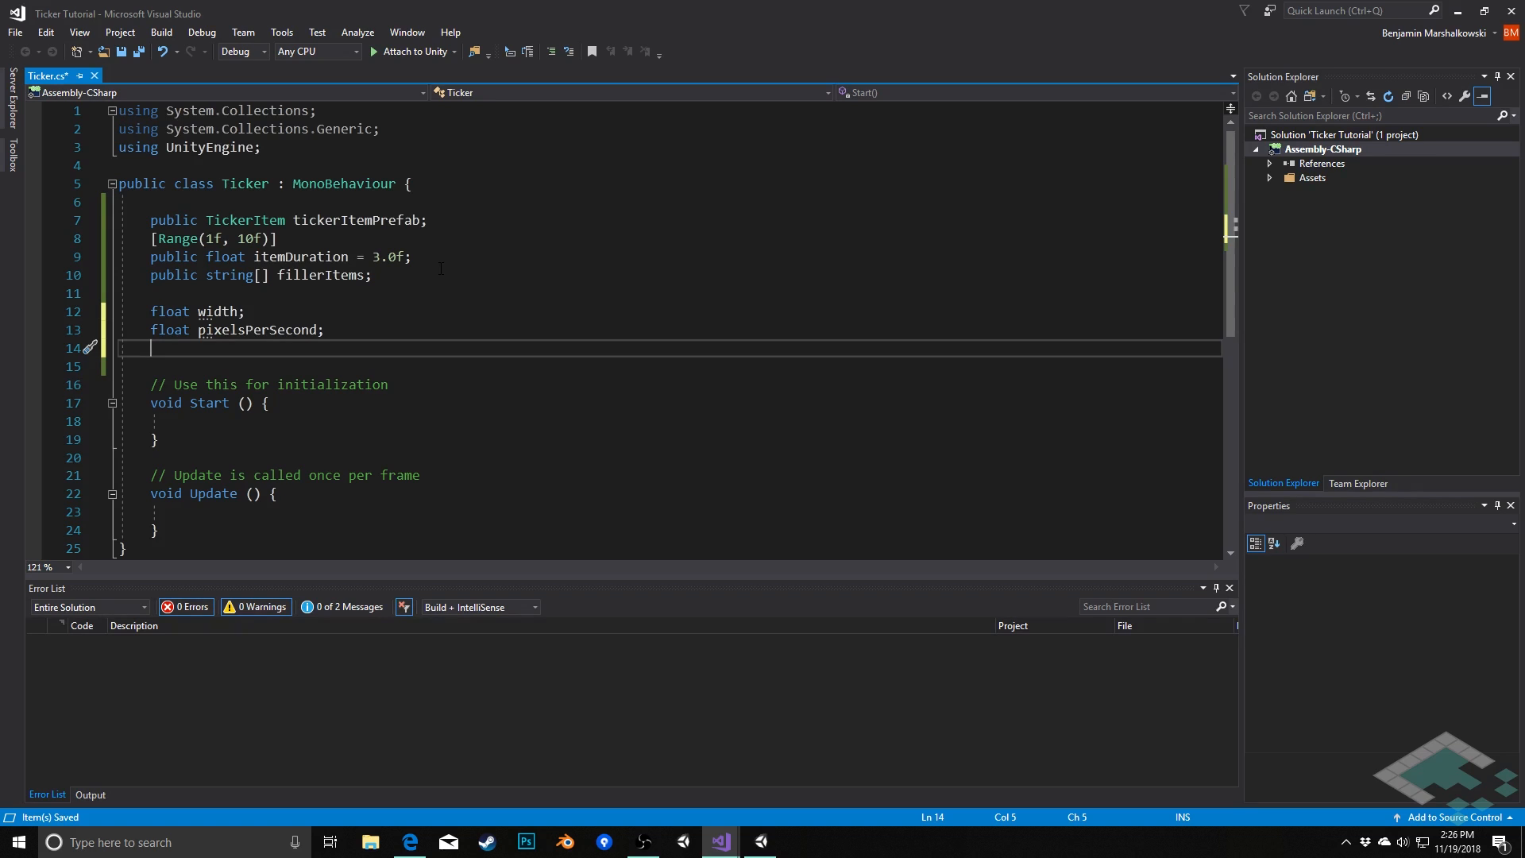
type("TickerI")
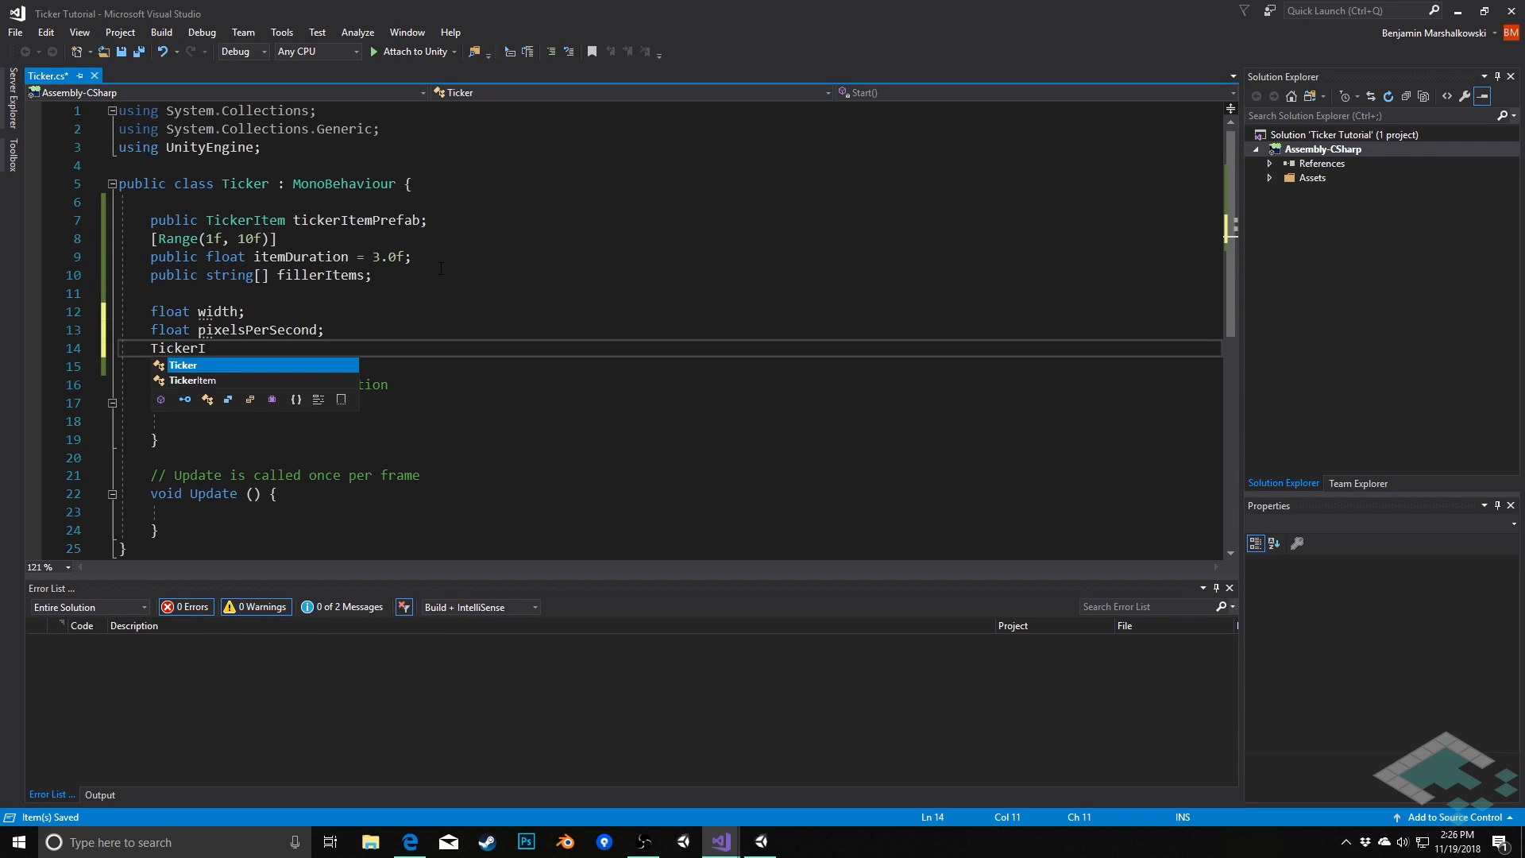
type("tem currentIt")
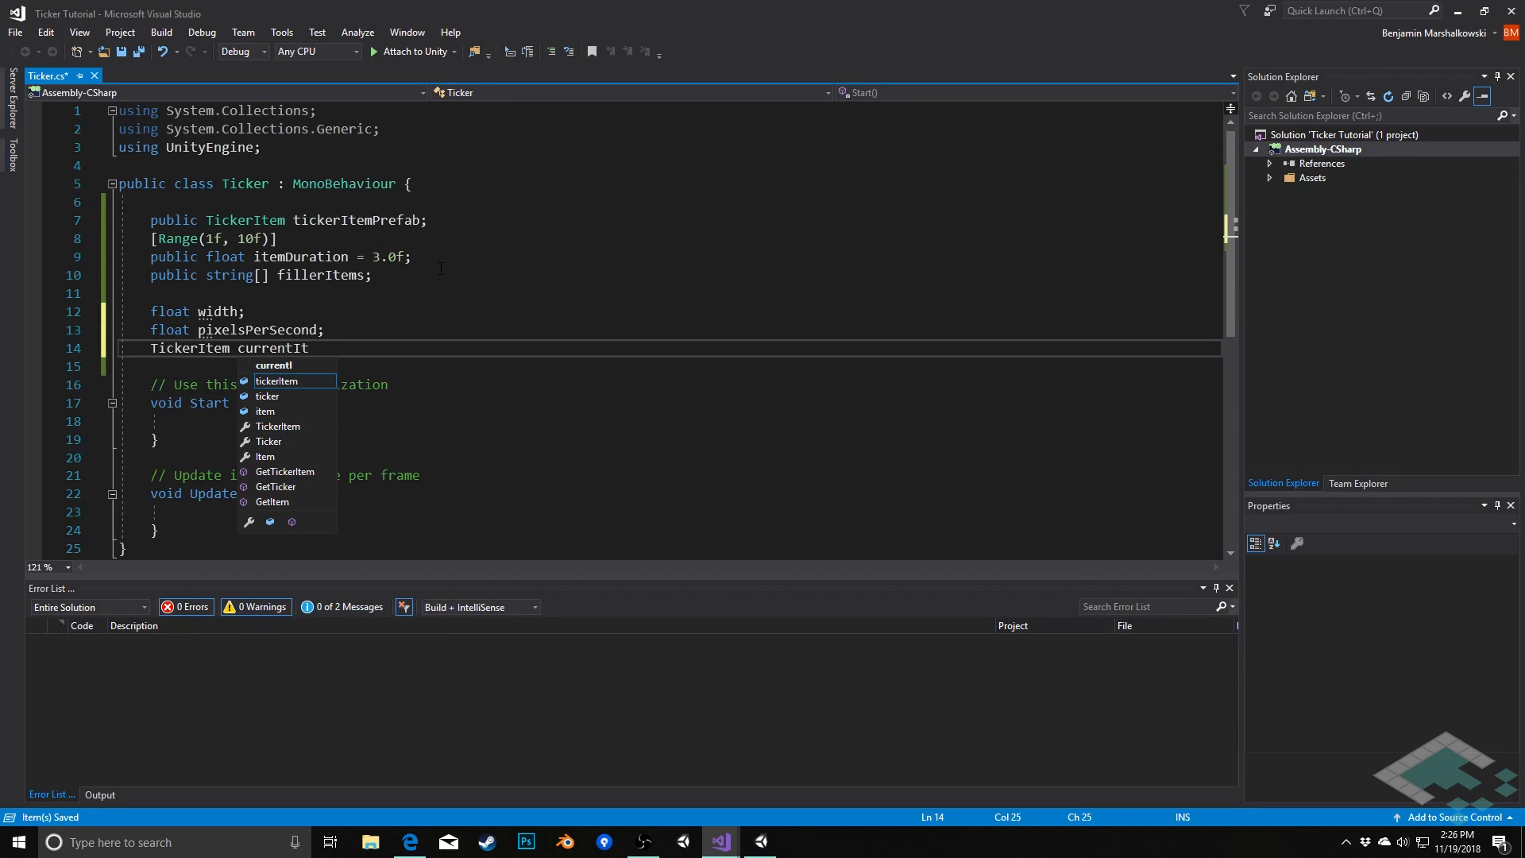
key("Tab")
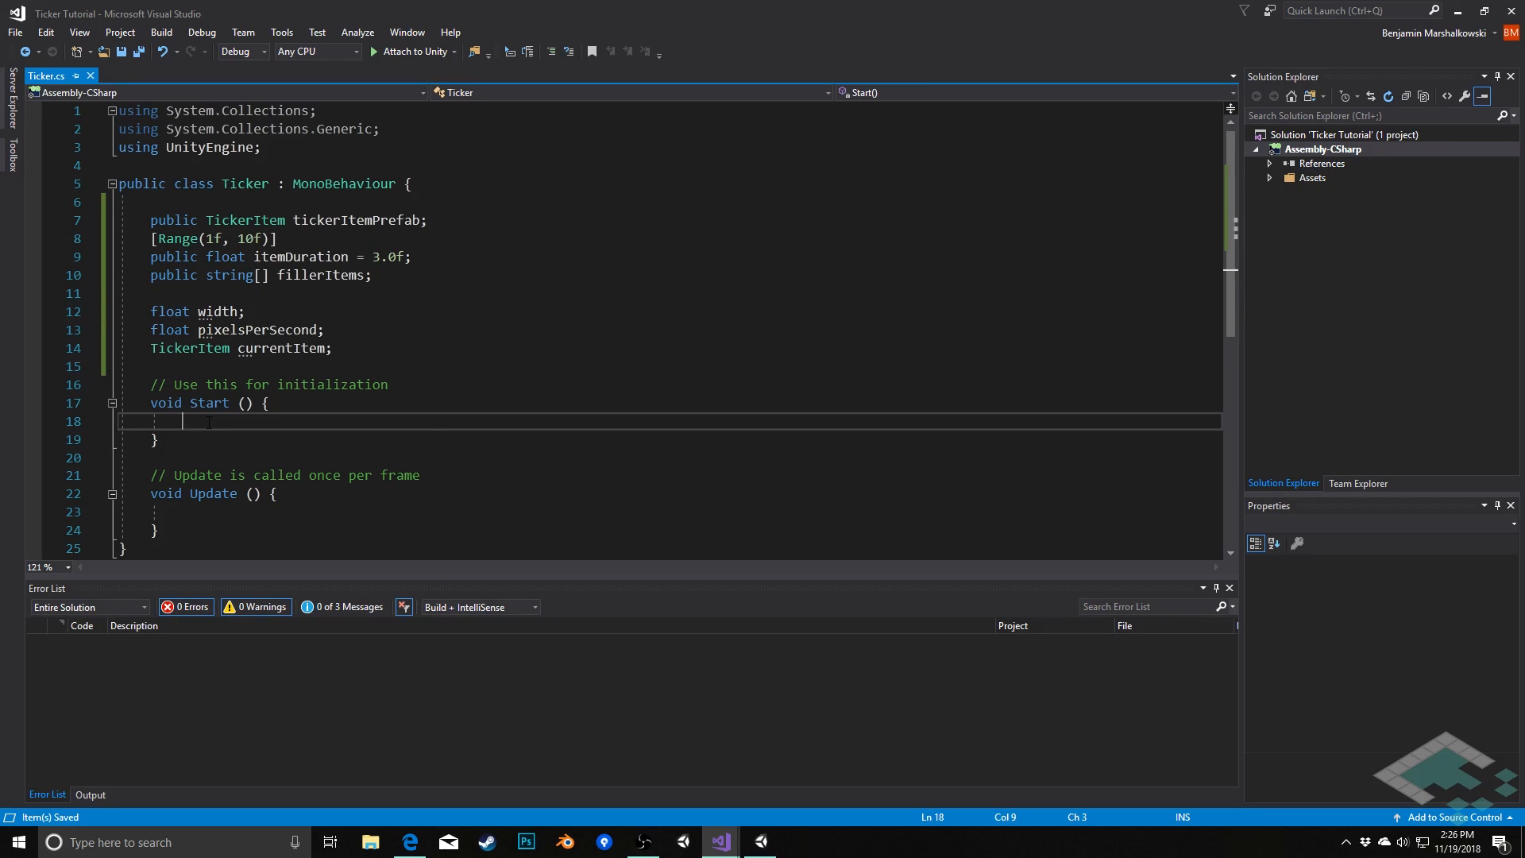
- In Start, set width = GetComponent<RectTransform>().rect.width
type("width =")
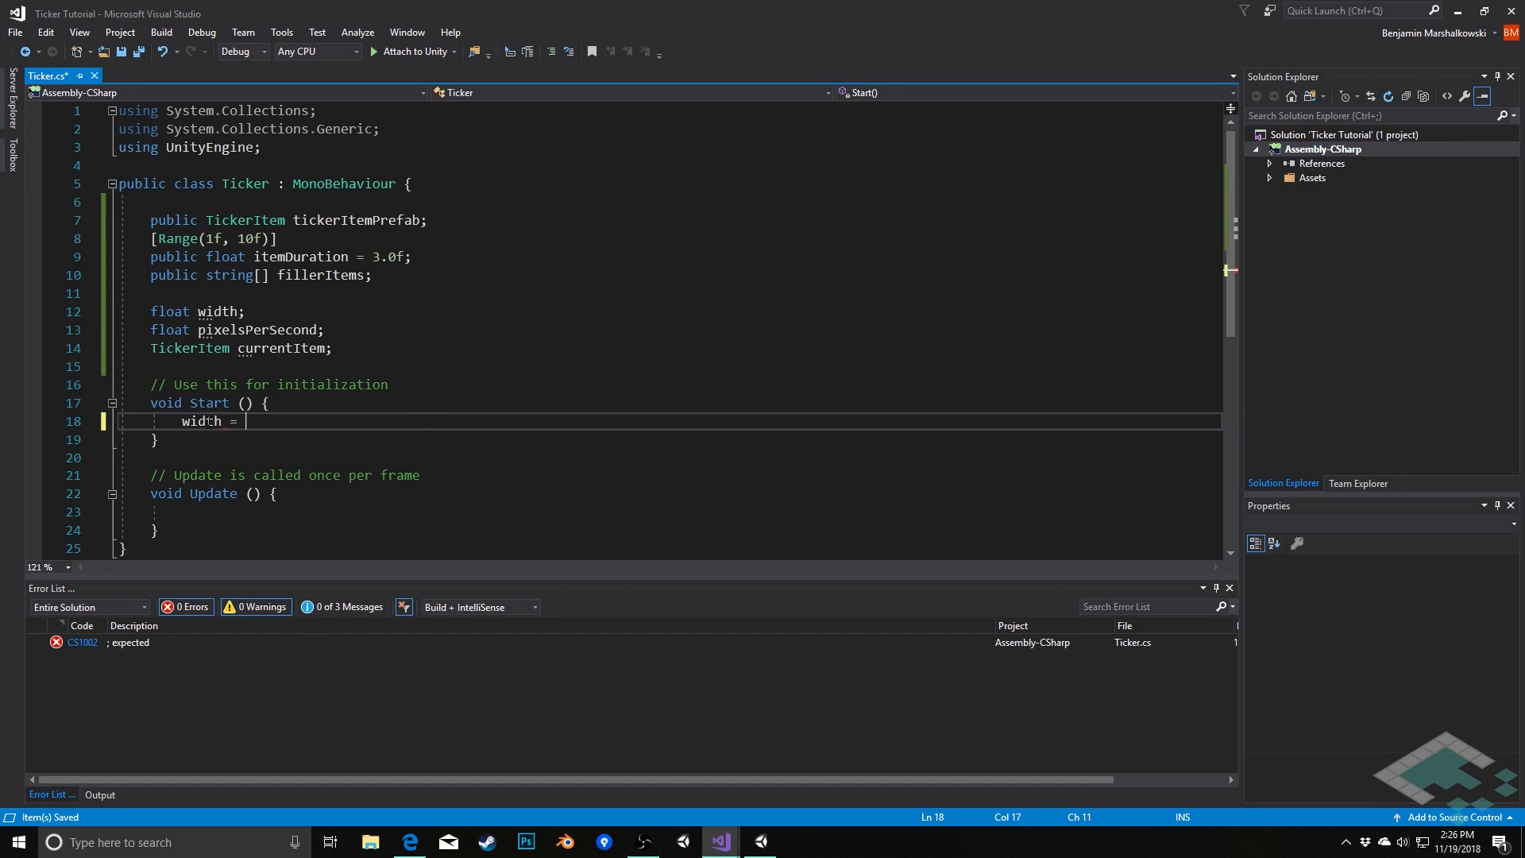
type("GetComponent")
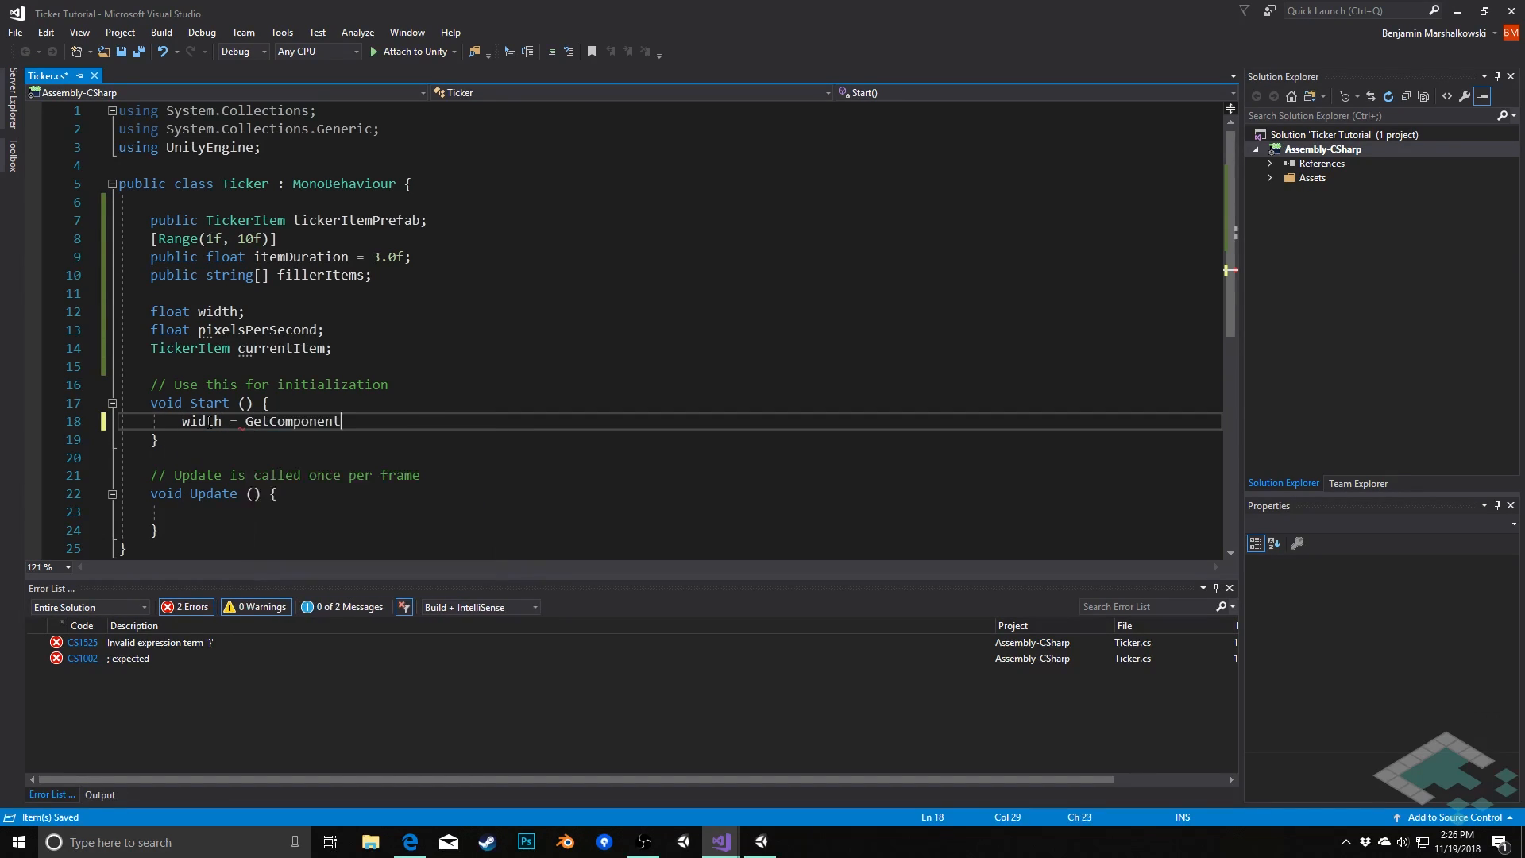
type("<RectTr>")
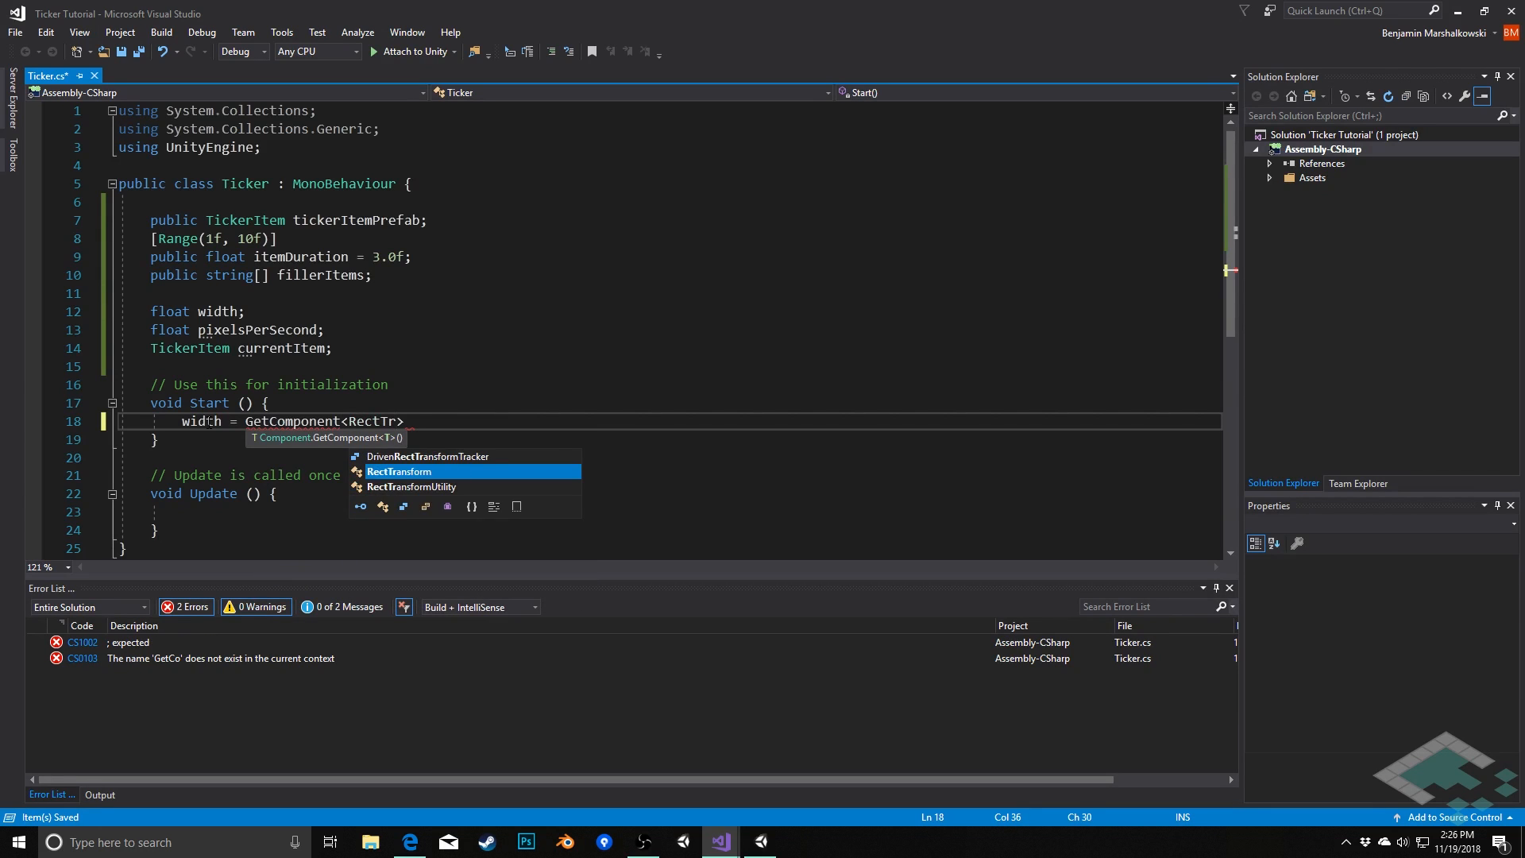
key("Tab")
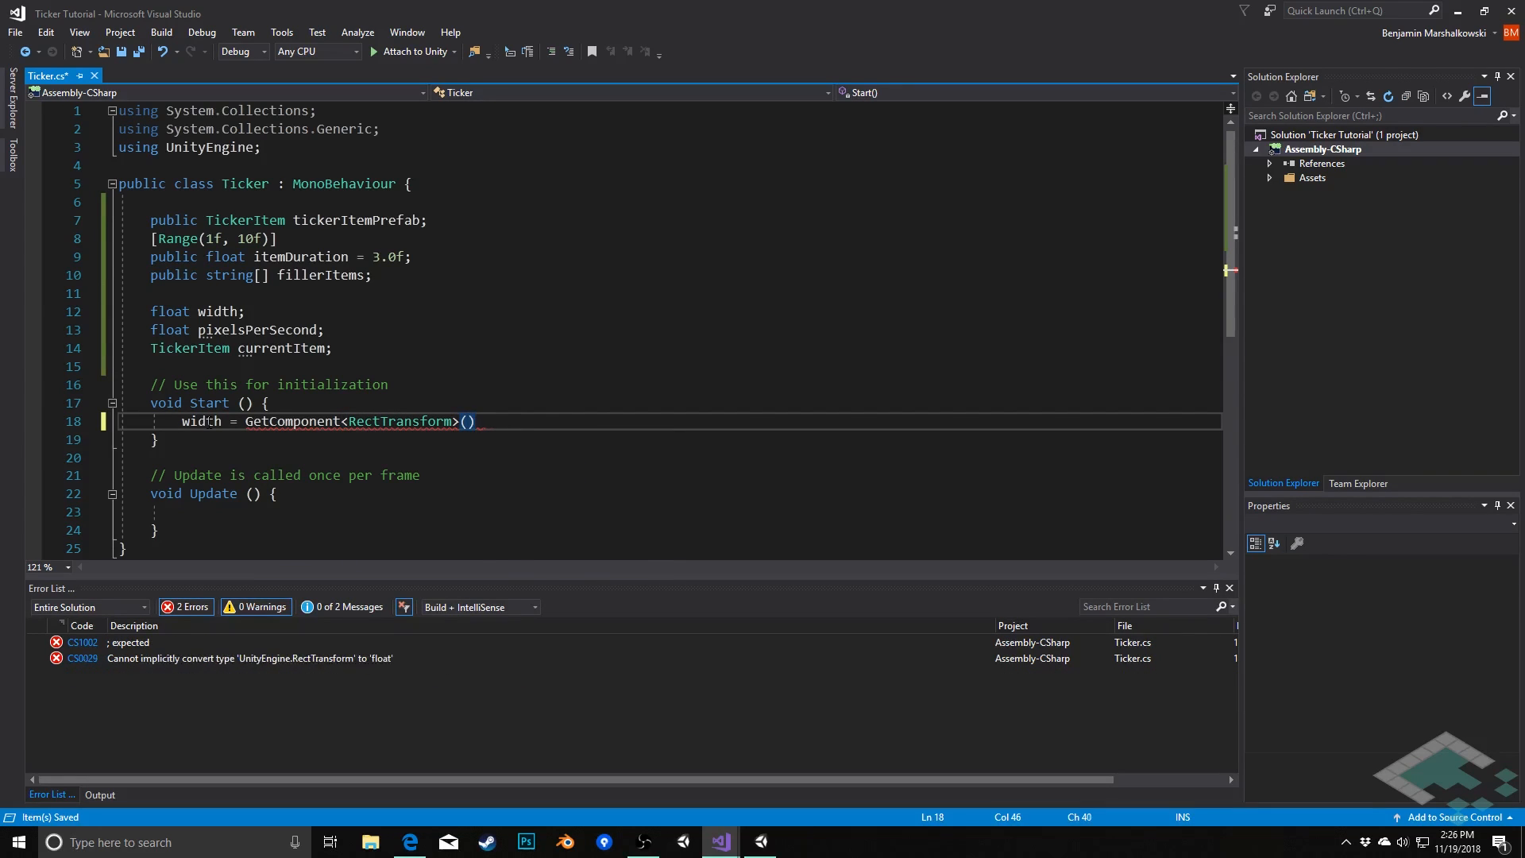
type(".rect")
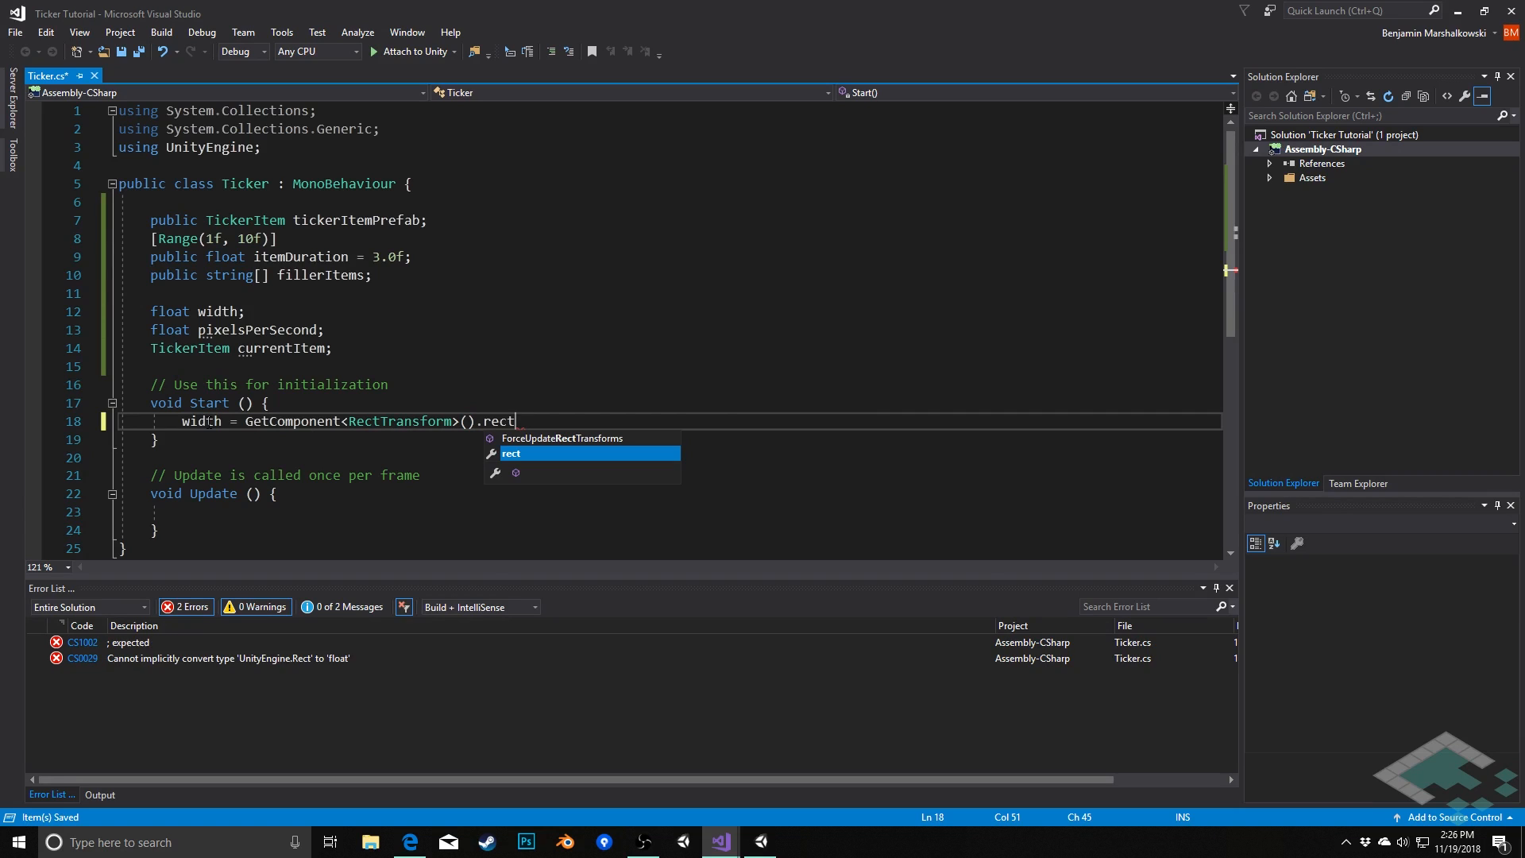
type(".width;")
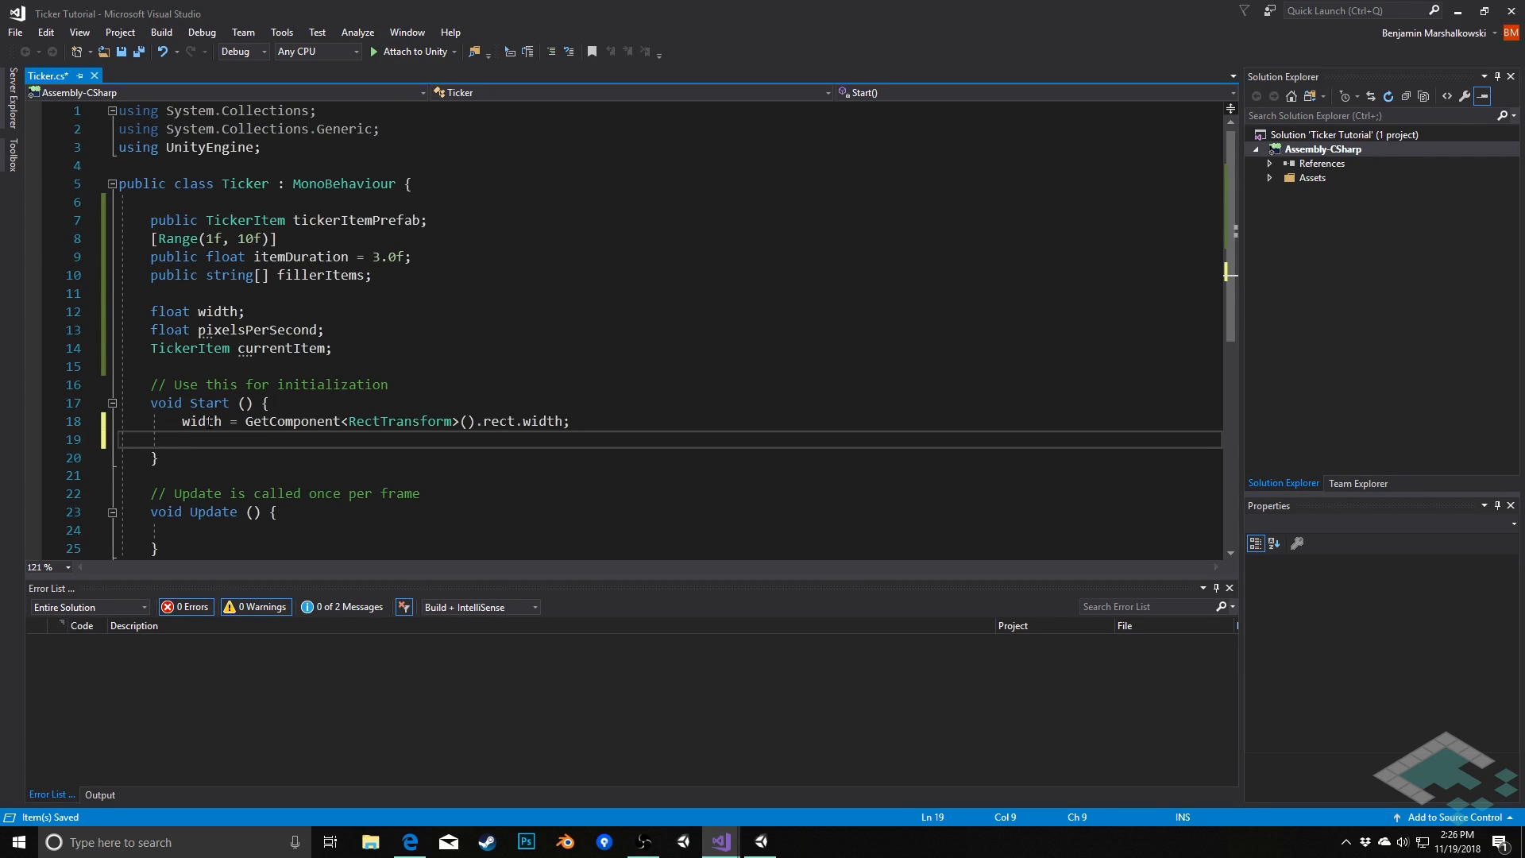
- Compute pixelsPerSecond = width / itemDuration on the next line
type("p")
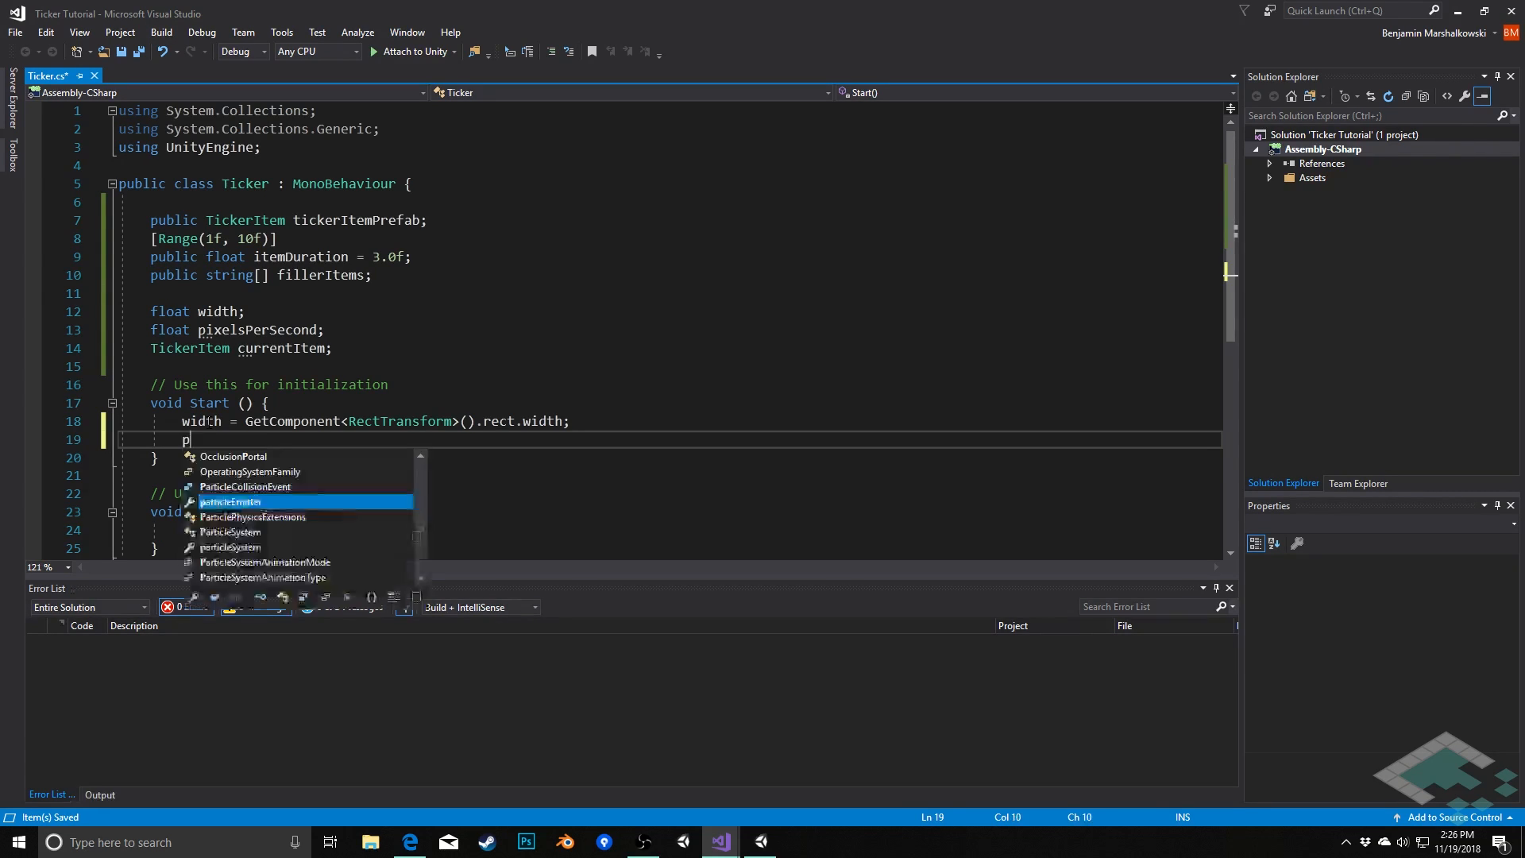
type("ixelsPef")
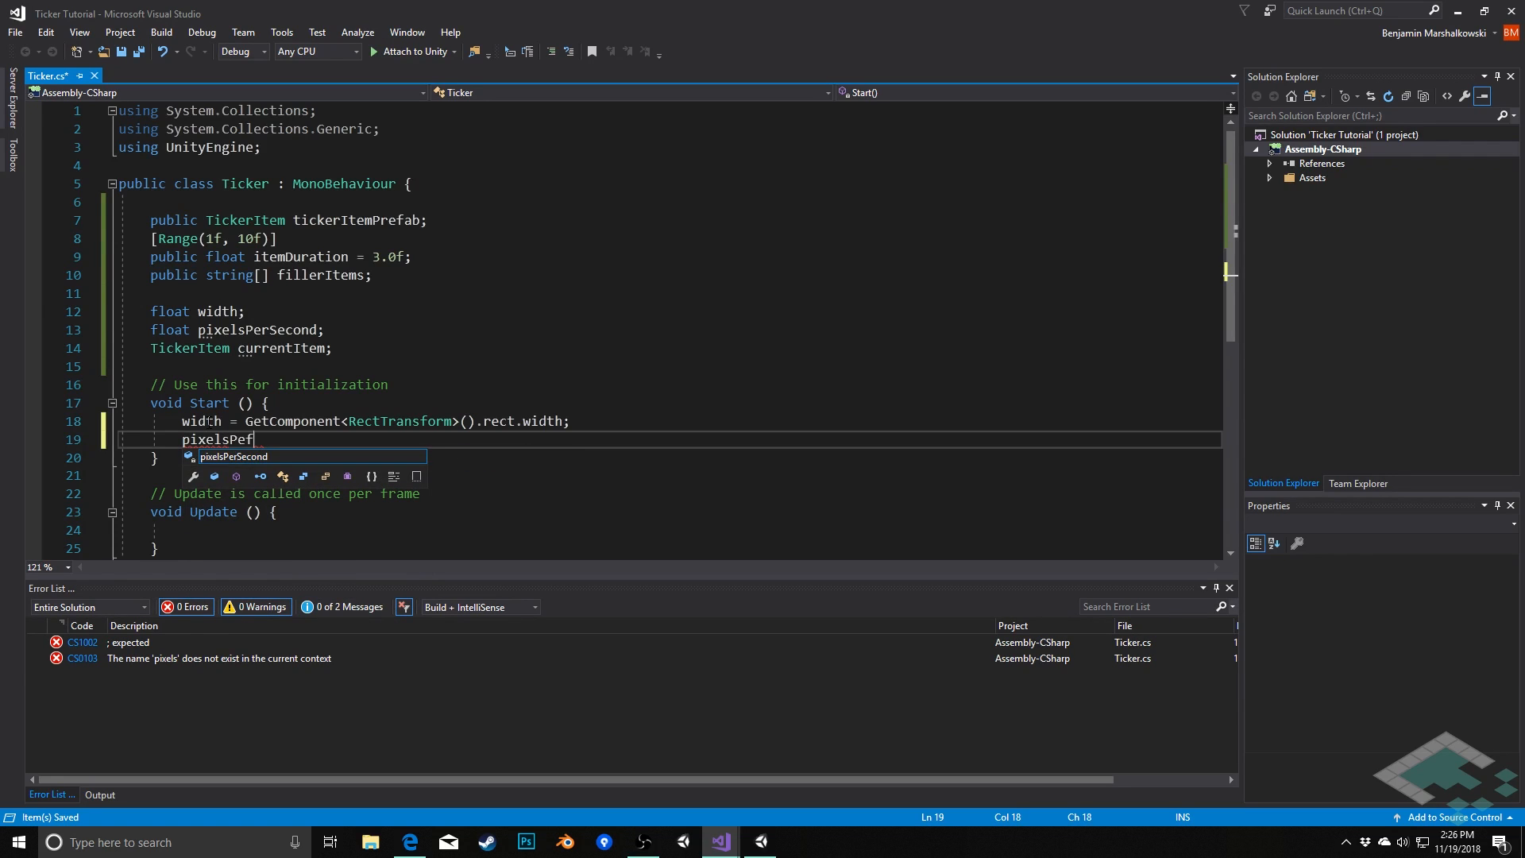
type("rSecond =")
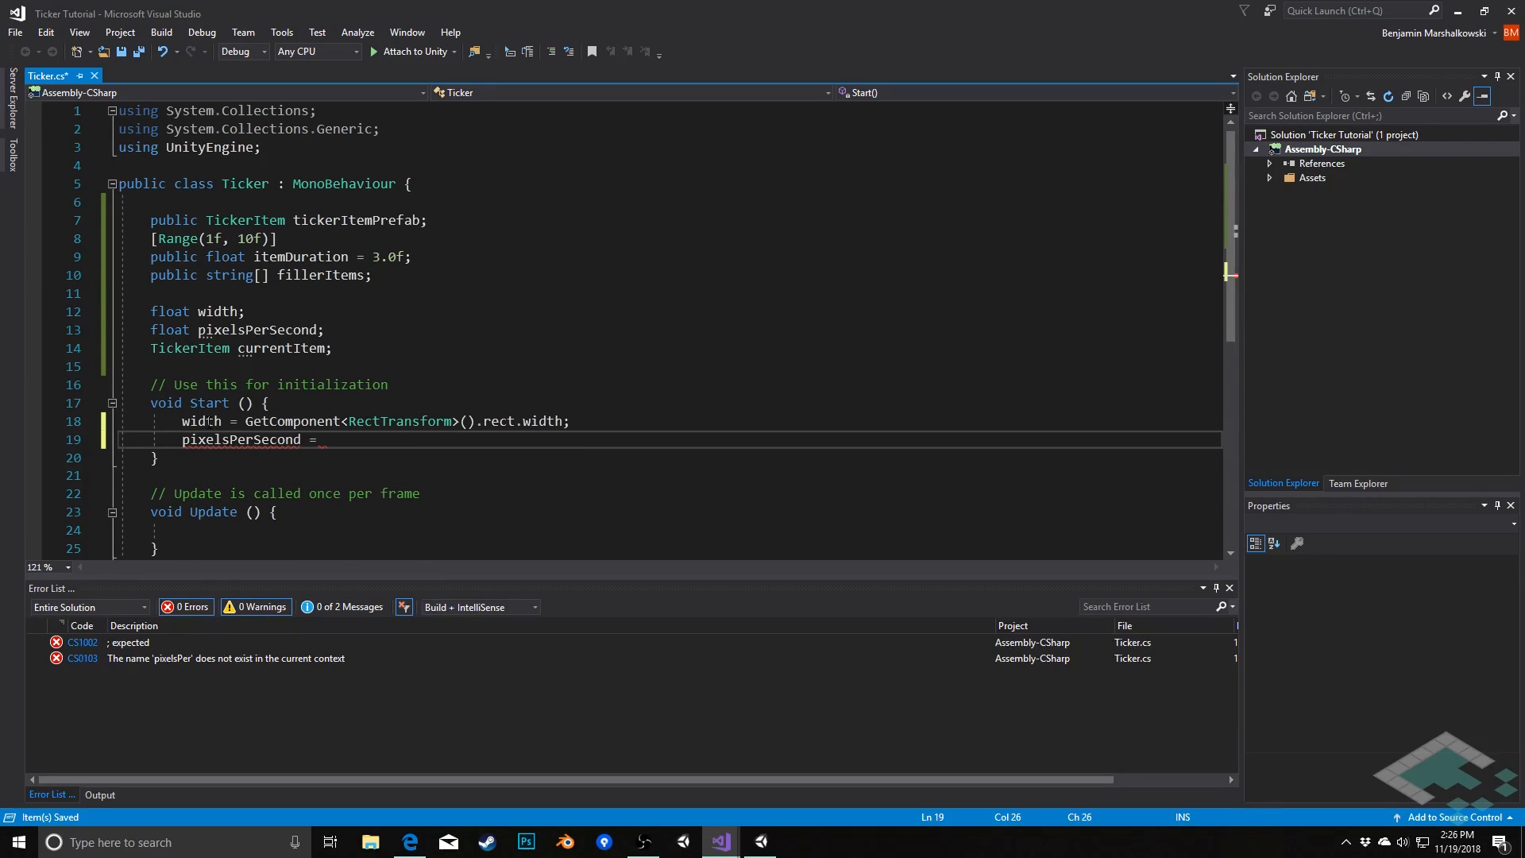
type("width /")
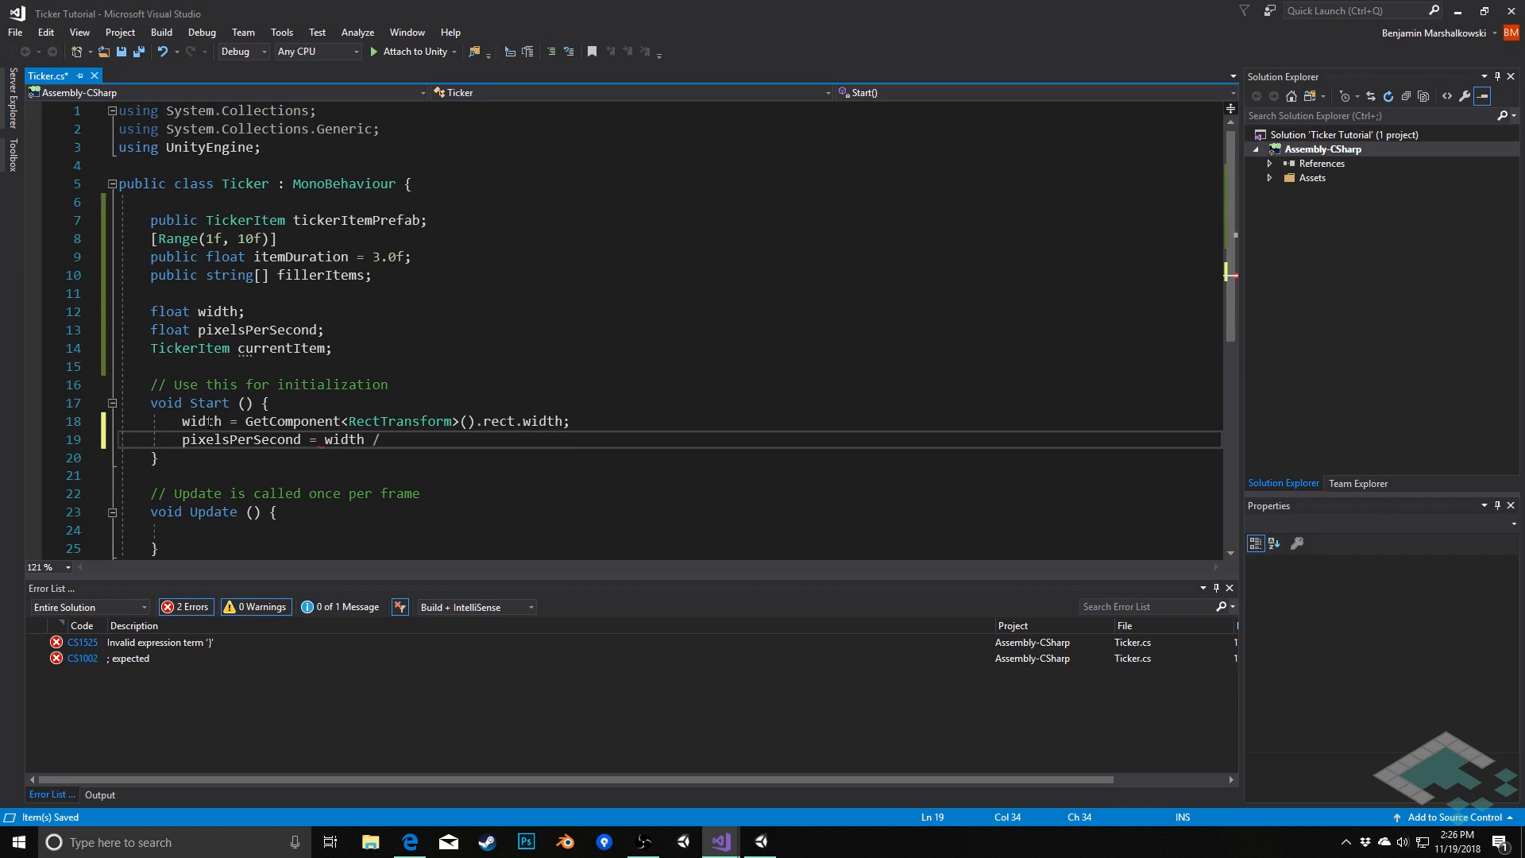
type("itemDuration;")
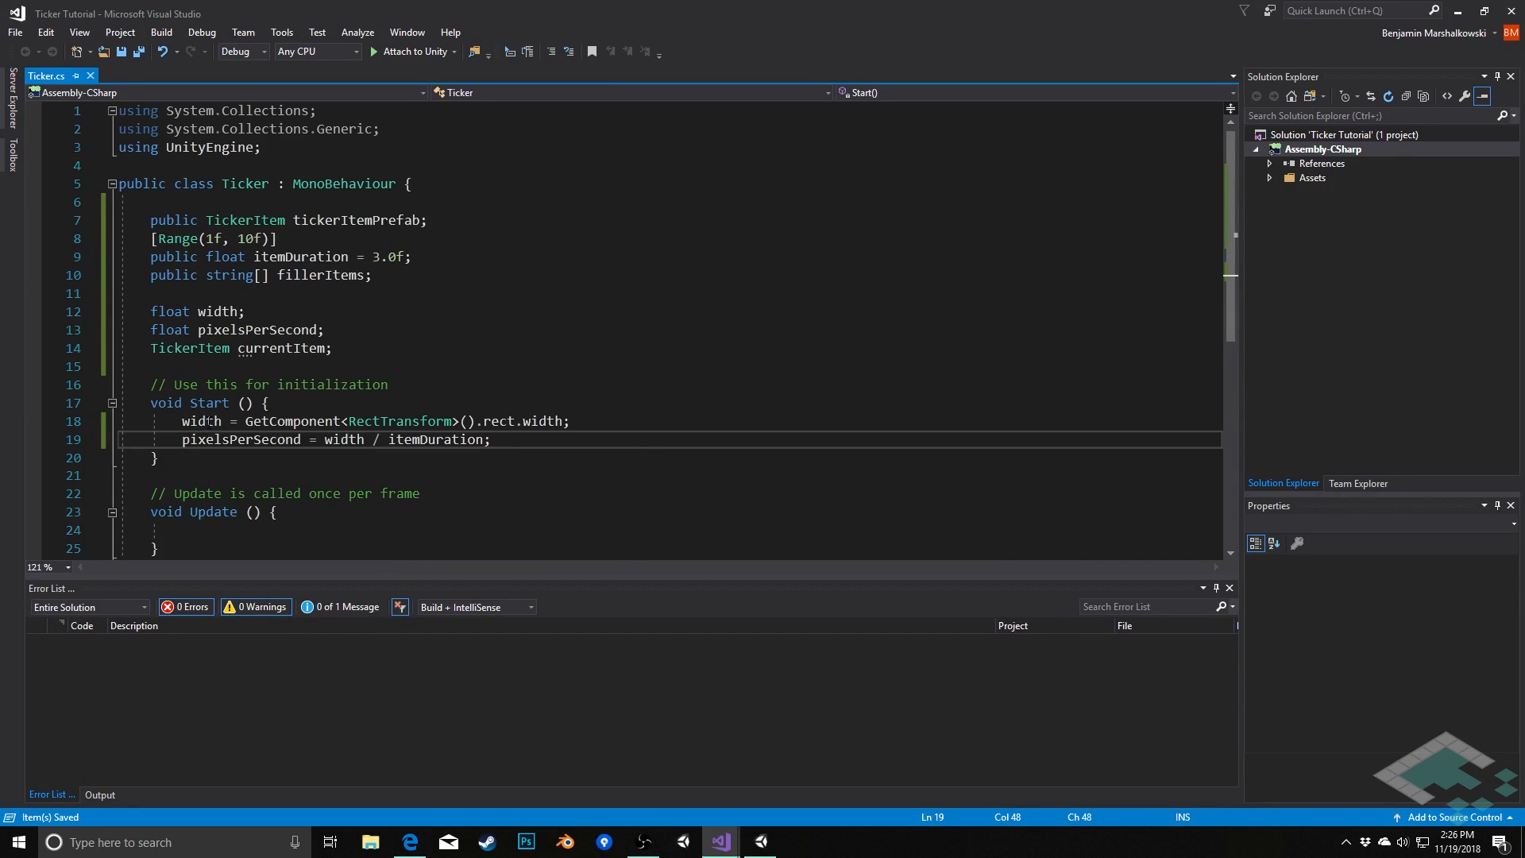
key("enter")
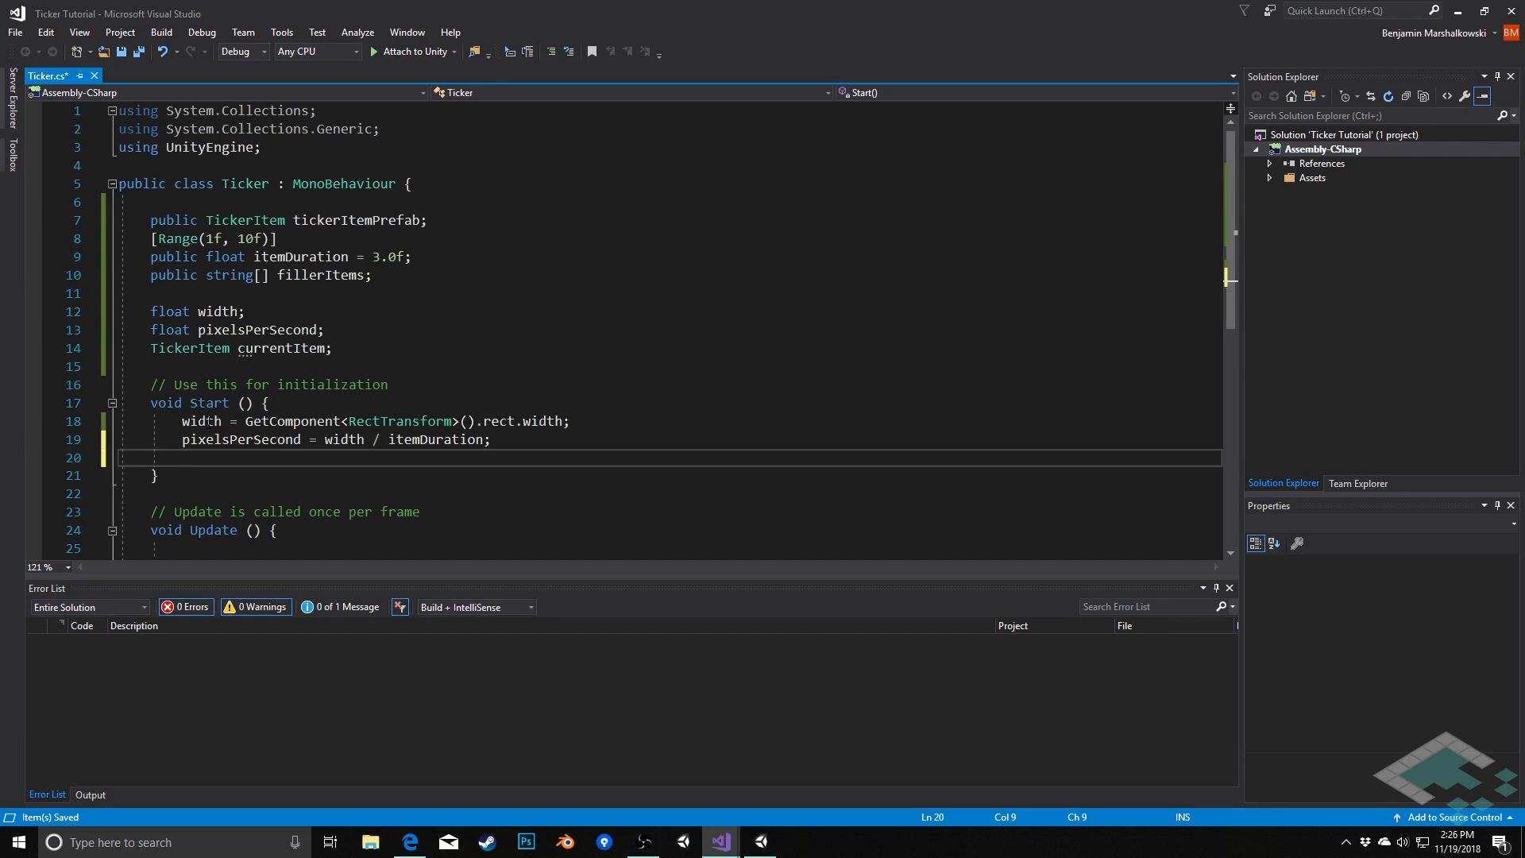
- Call AddTickerItem(fillerItems[0]) in Start and move into the Update body
type("AddTicker")
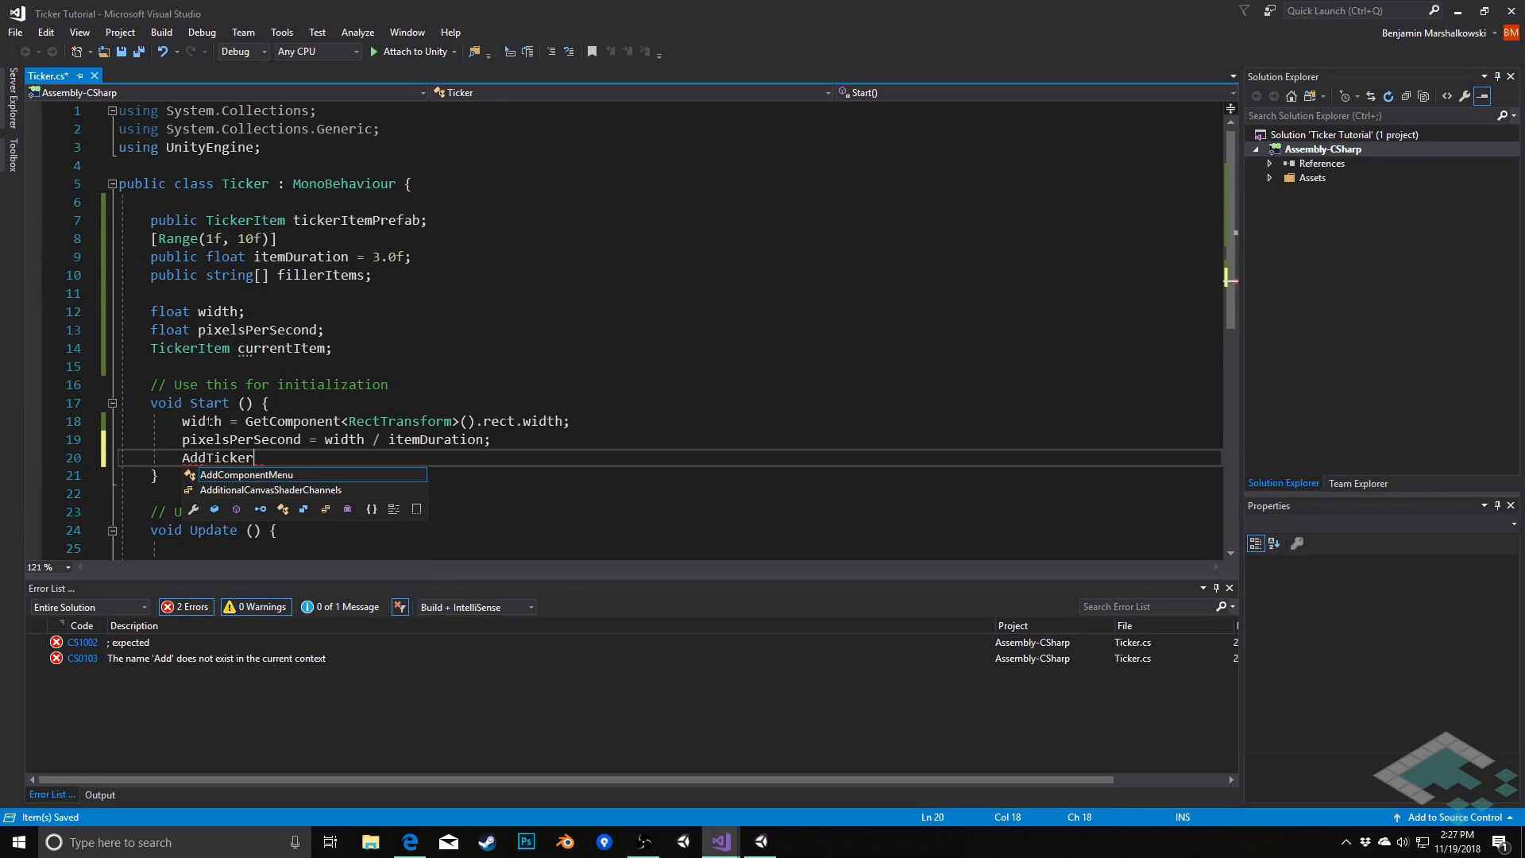
type("Item()")
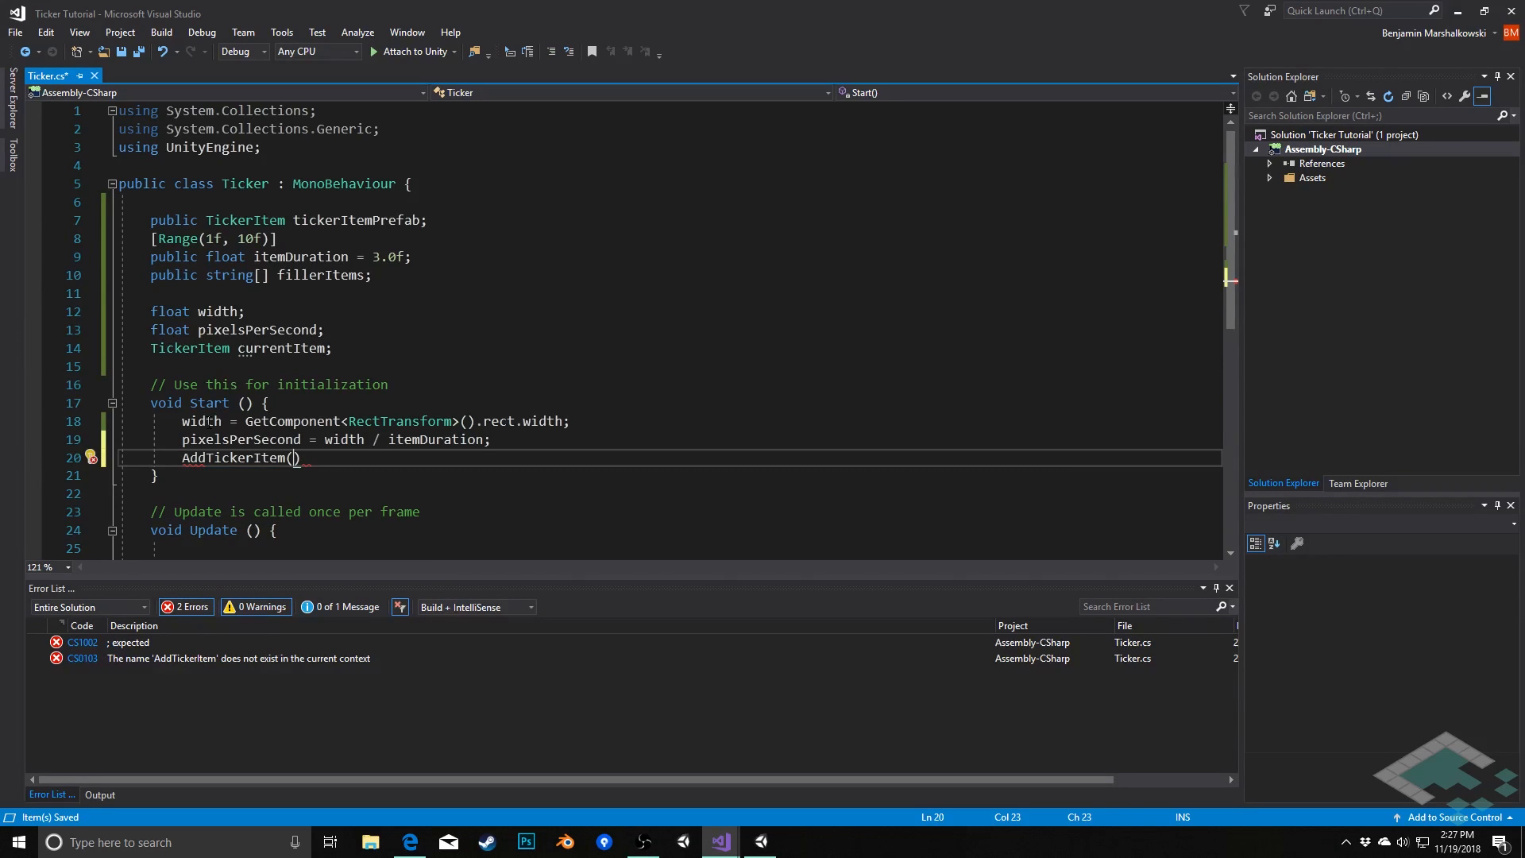
type("fillerItems[0")
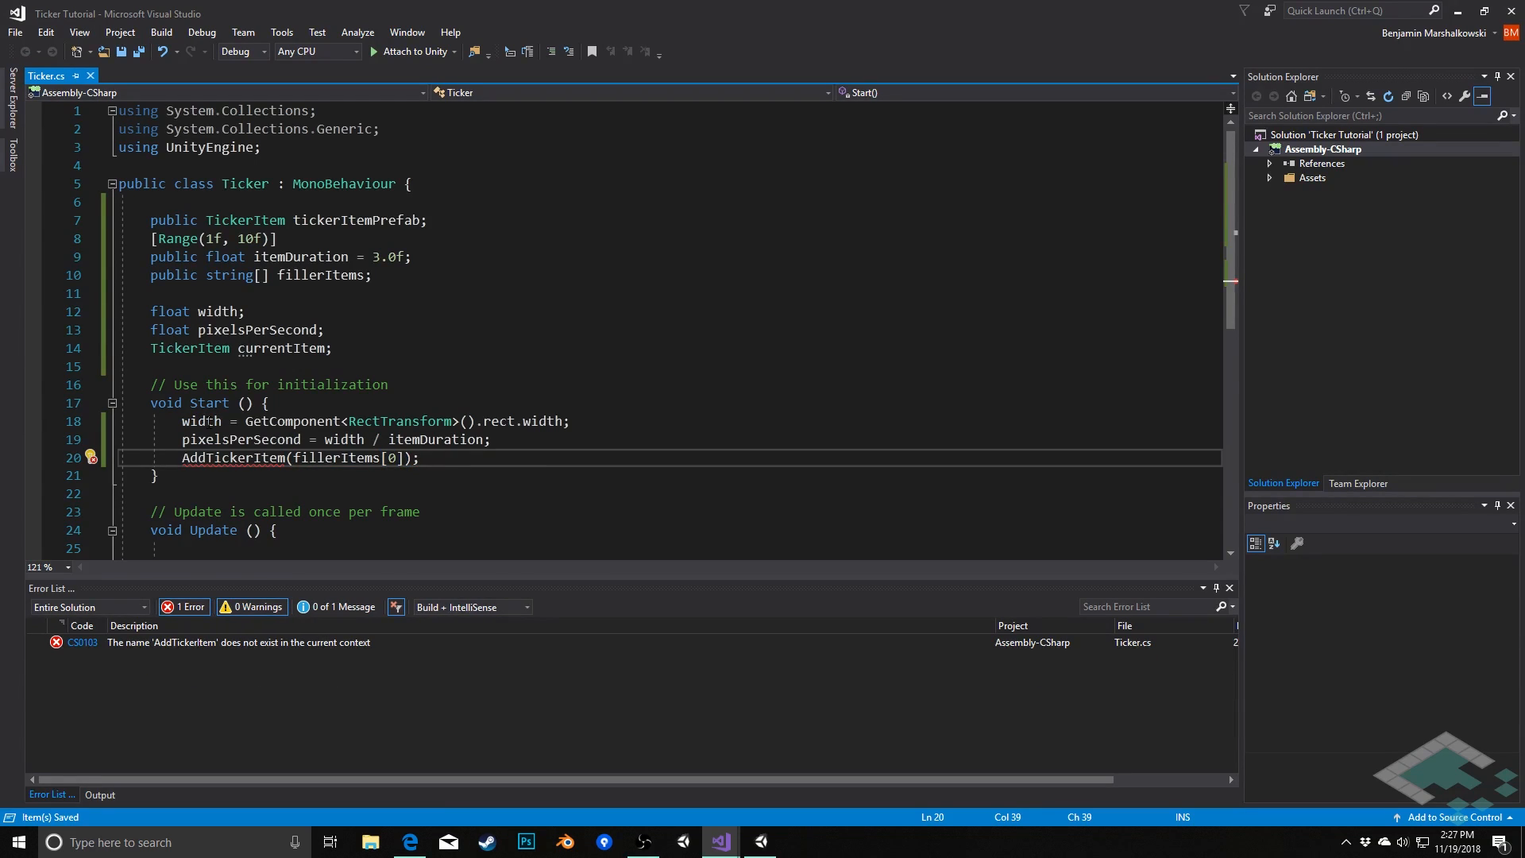
left_click(157, 475)
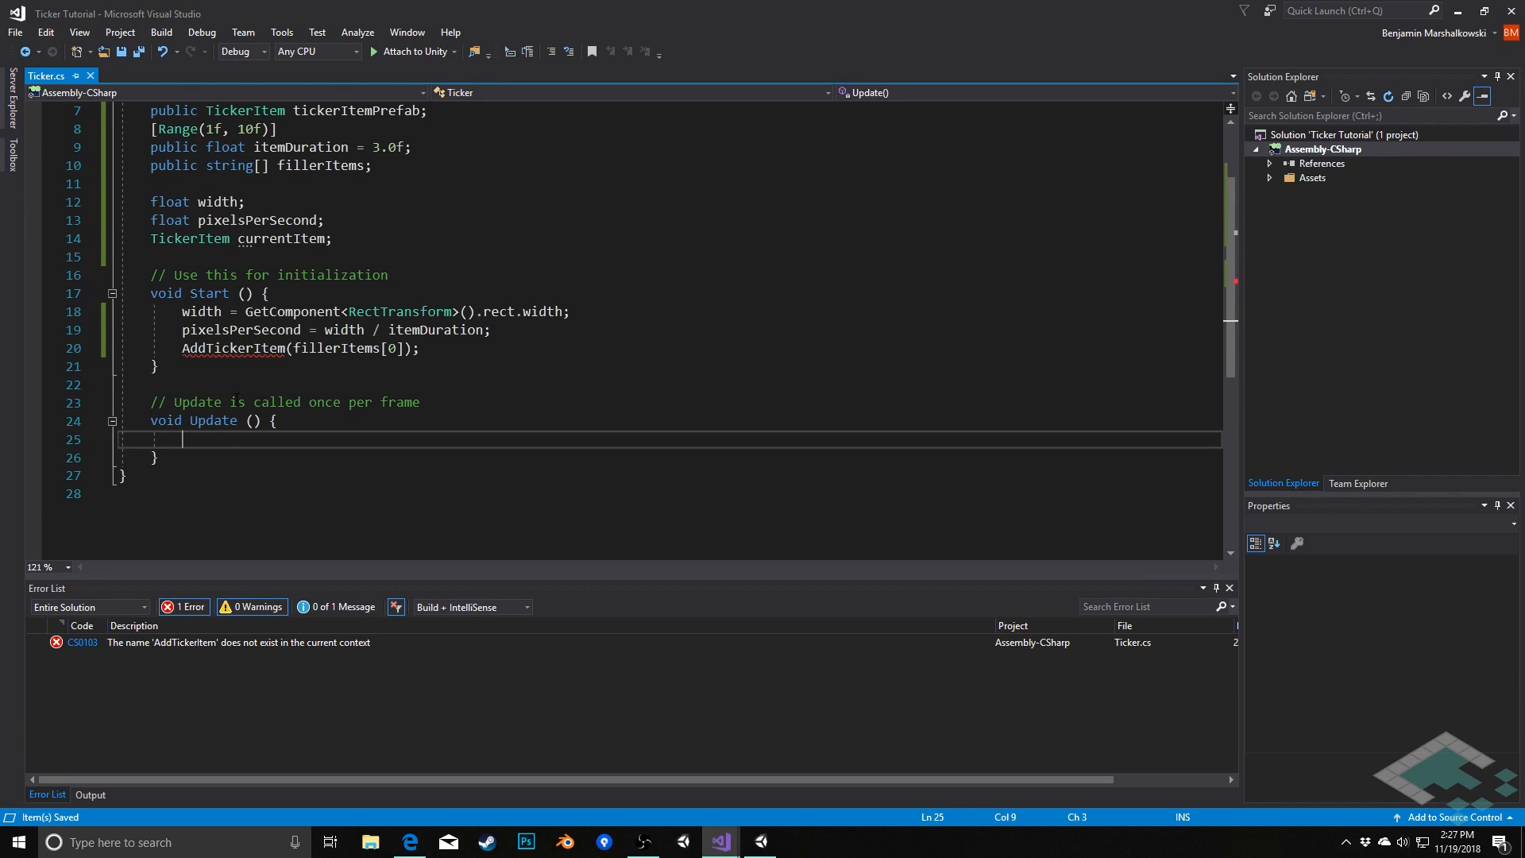
- In Update, add an if check for currentItem.GetXPosition <= -currentItem.GetWidth
type("if (currentItem.")
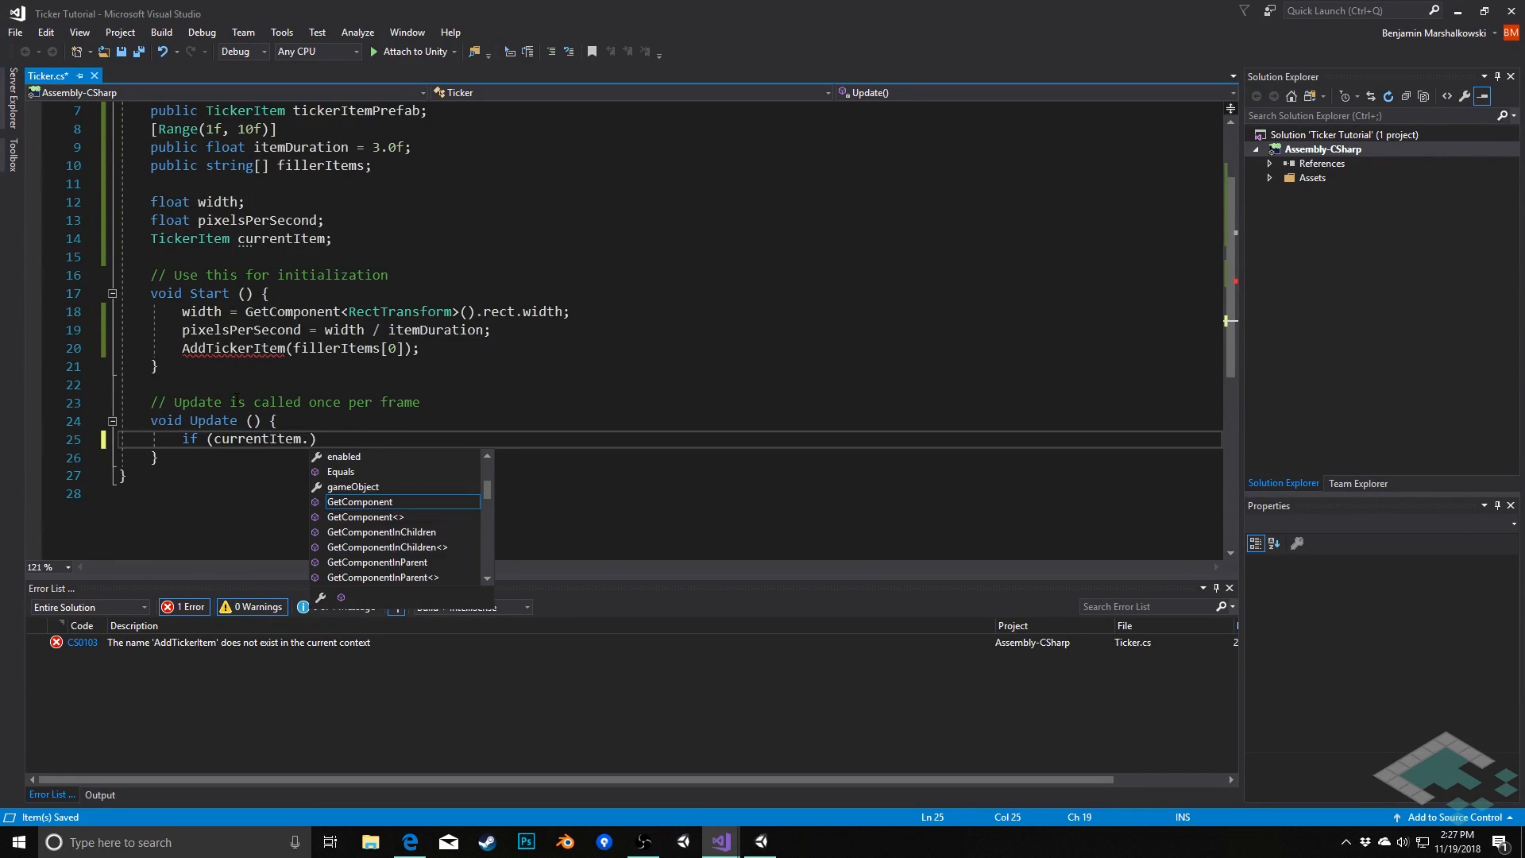
type("GetXPosition <=")
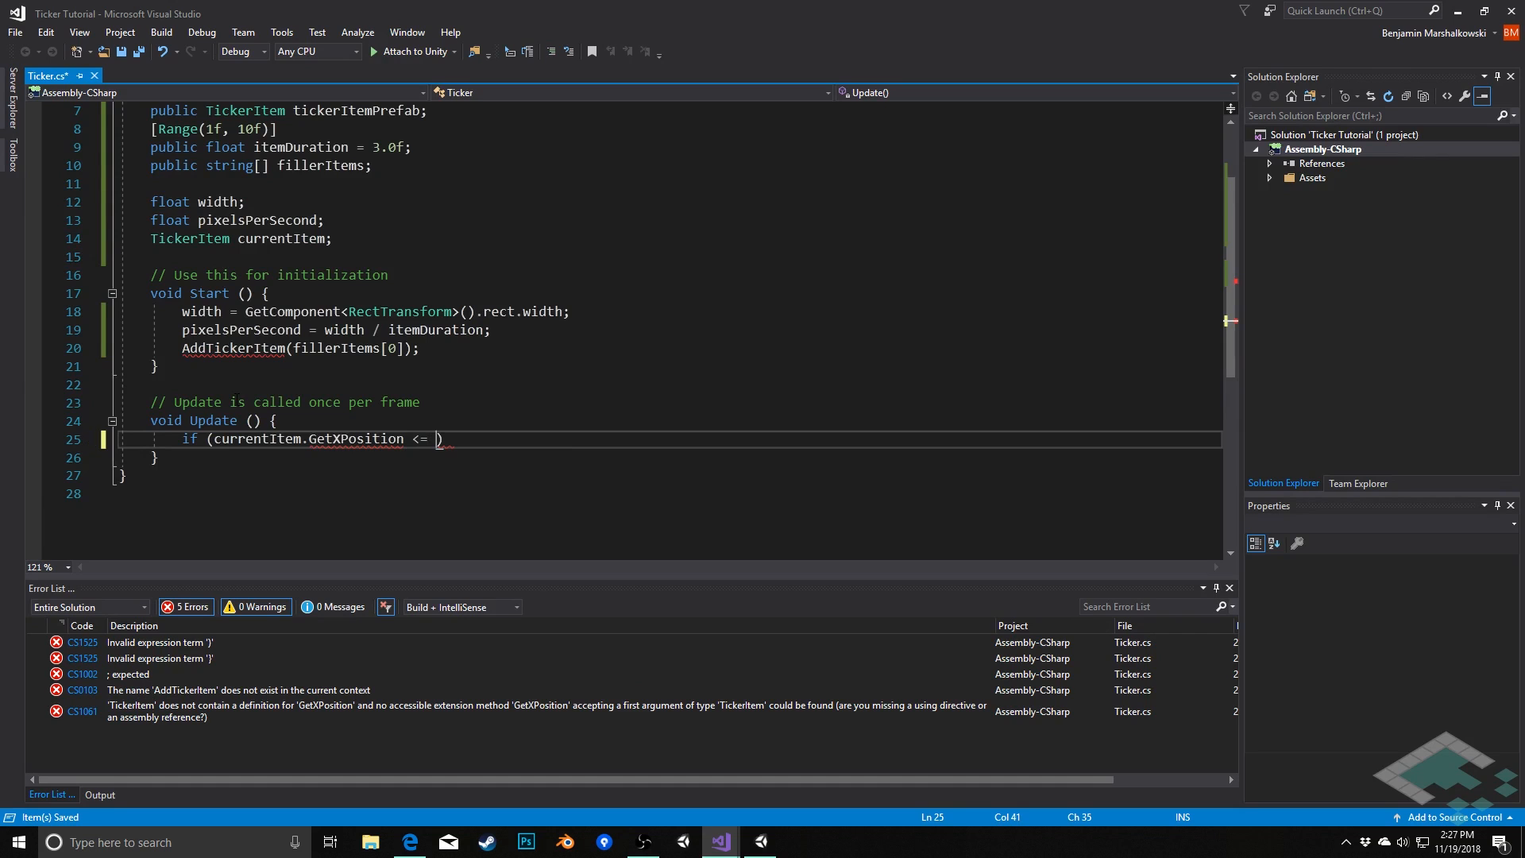
type("-curr")
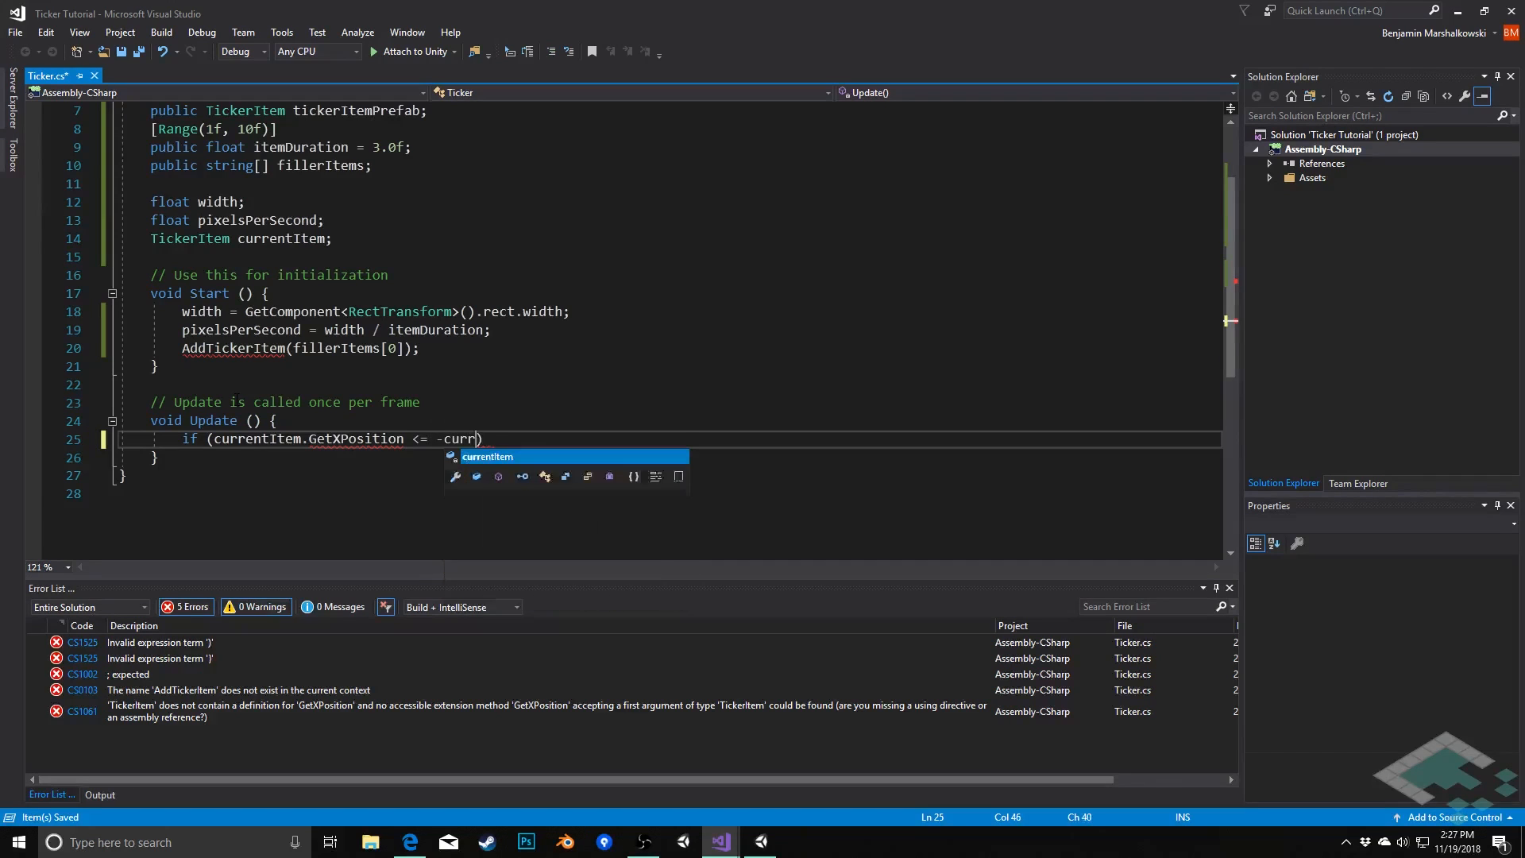
type("entItem.")
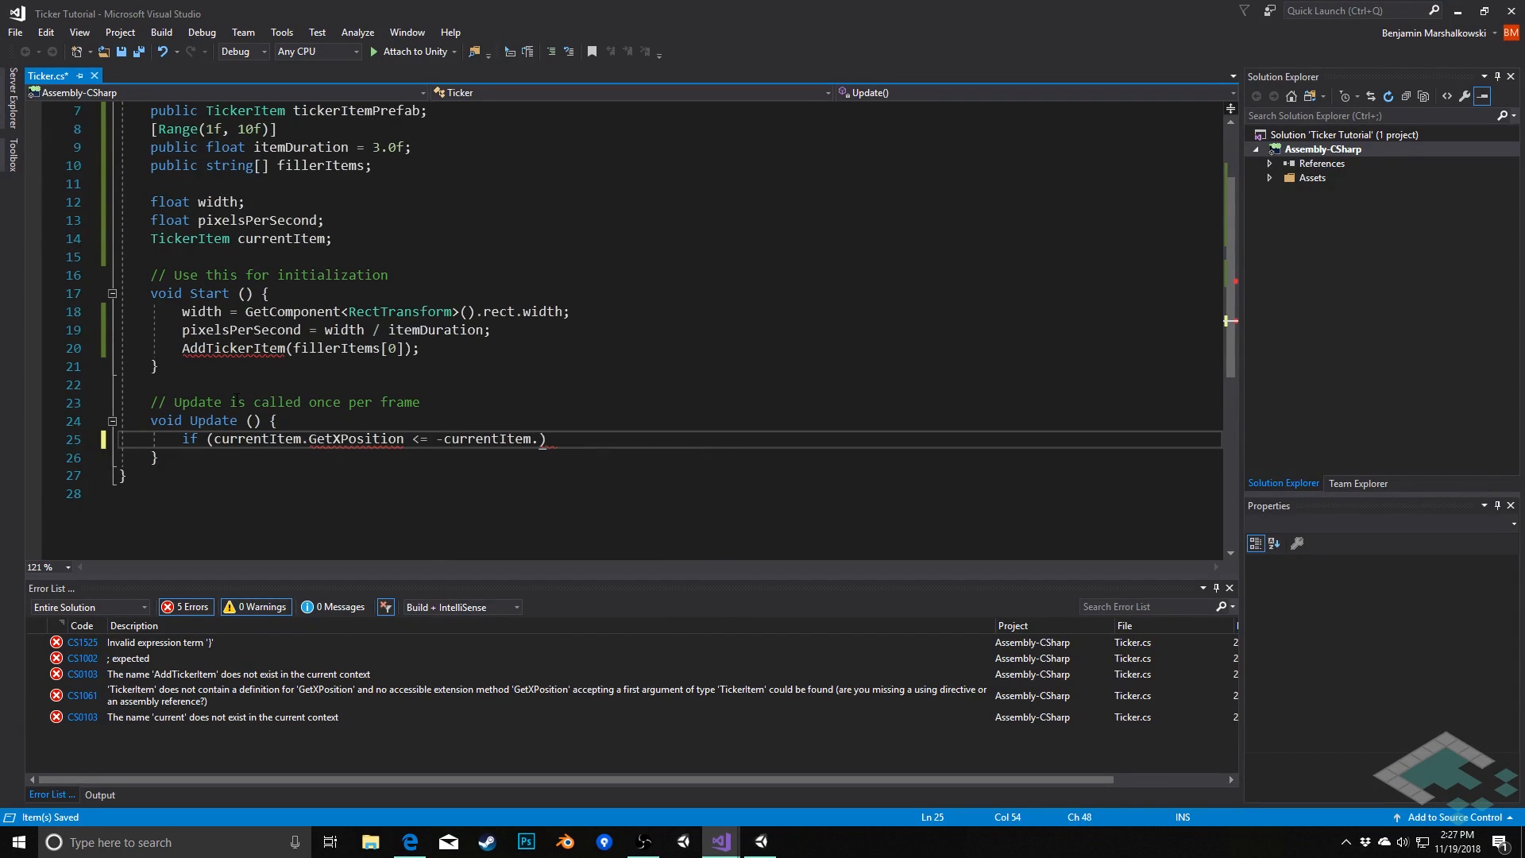
type("GetWidth")
type("A")
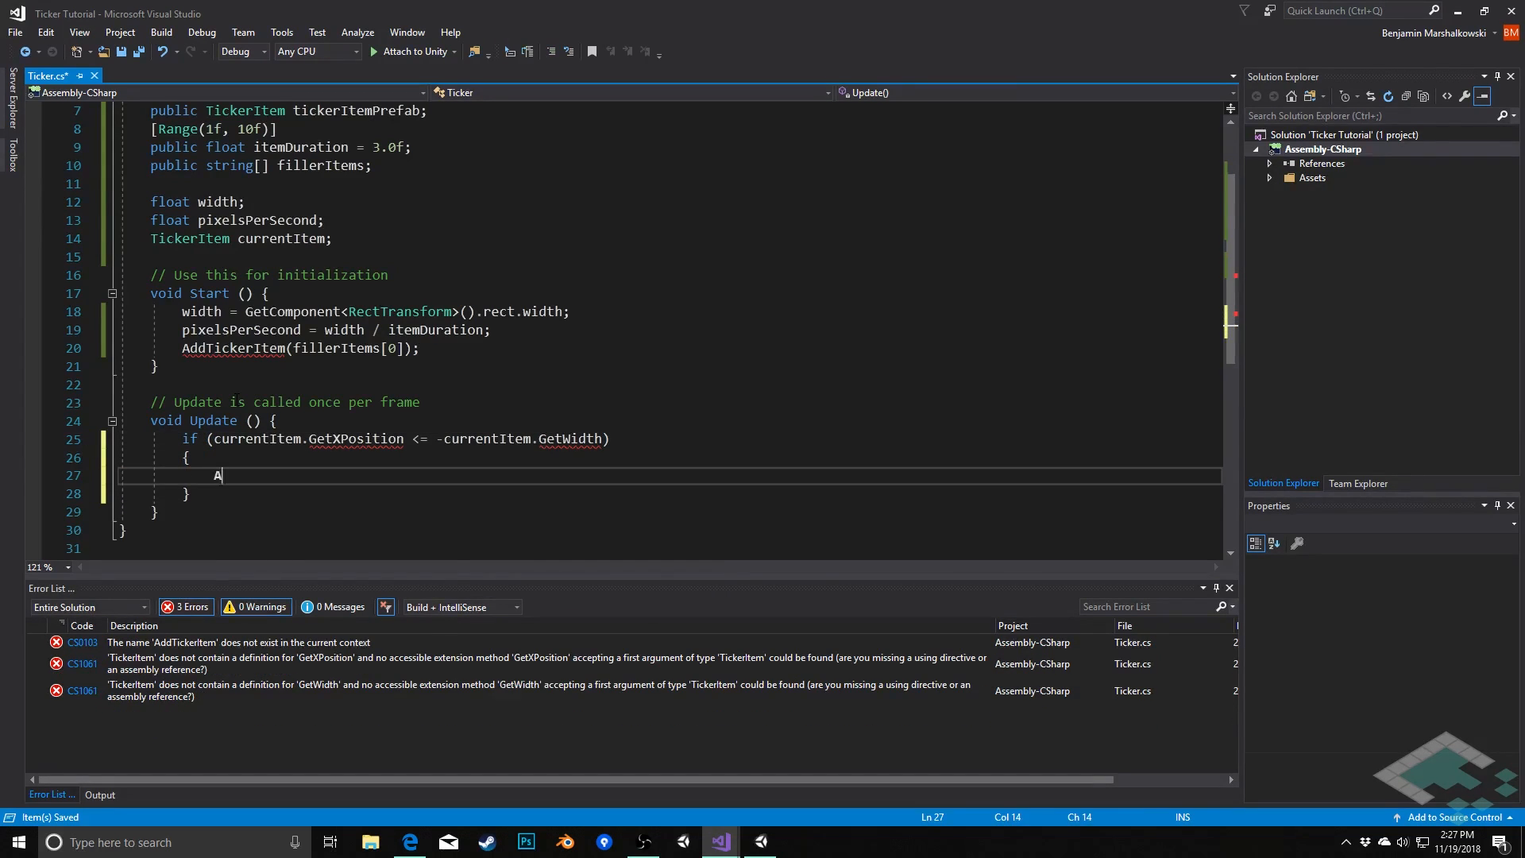
- Inside the if, call AddTickerItem(fillerItems[Random.Range(0, fillerItems.Length)]);
type("ddTickerItem")
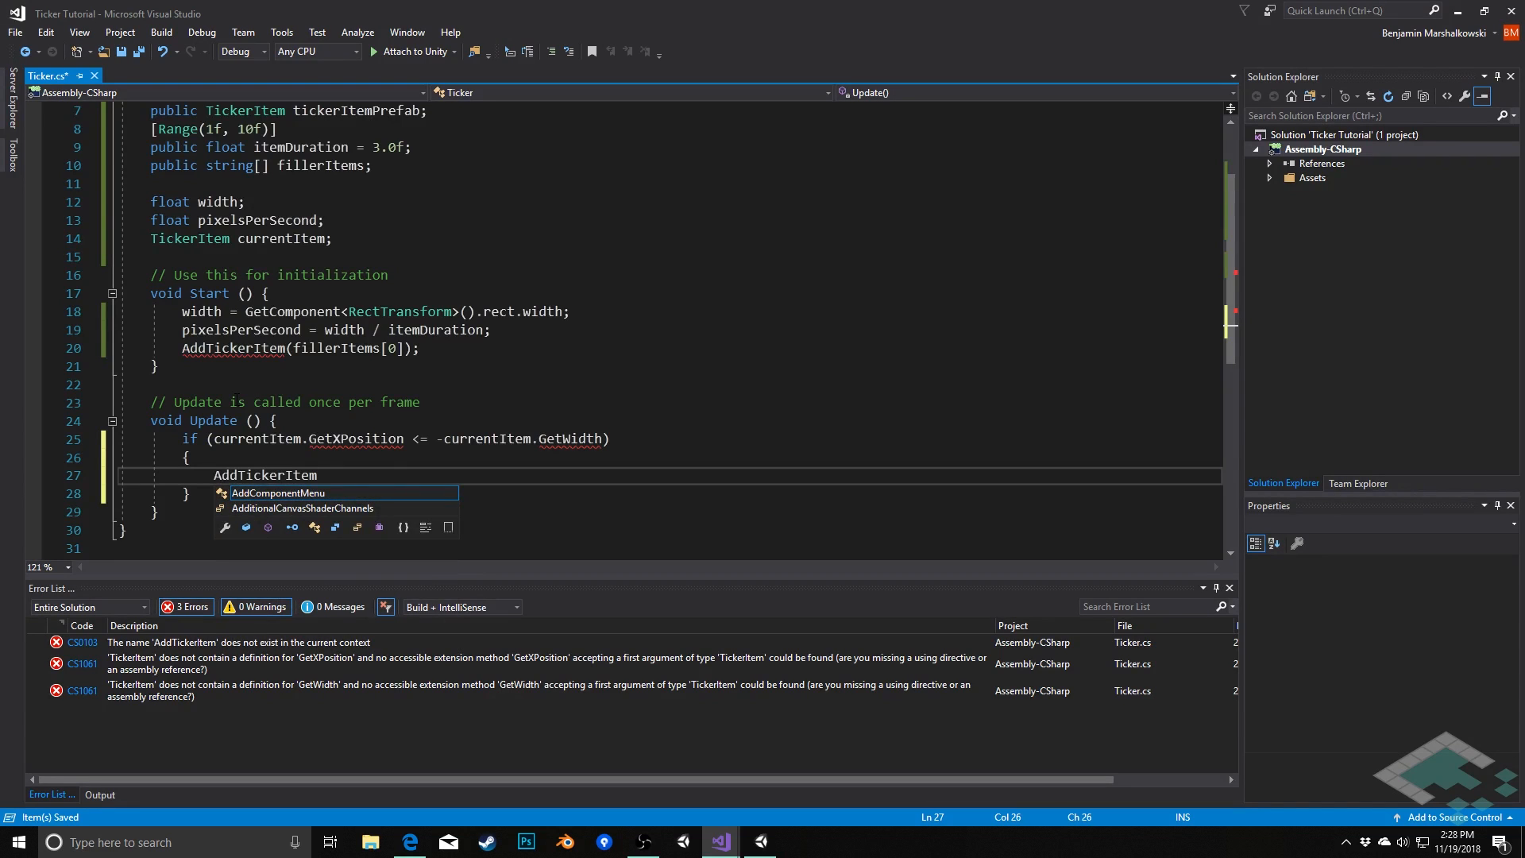
type("()")
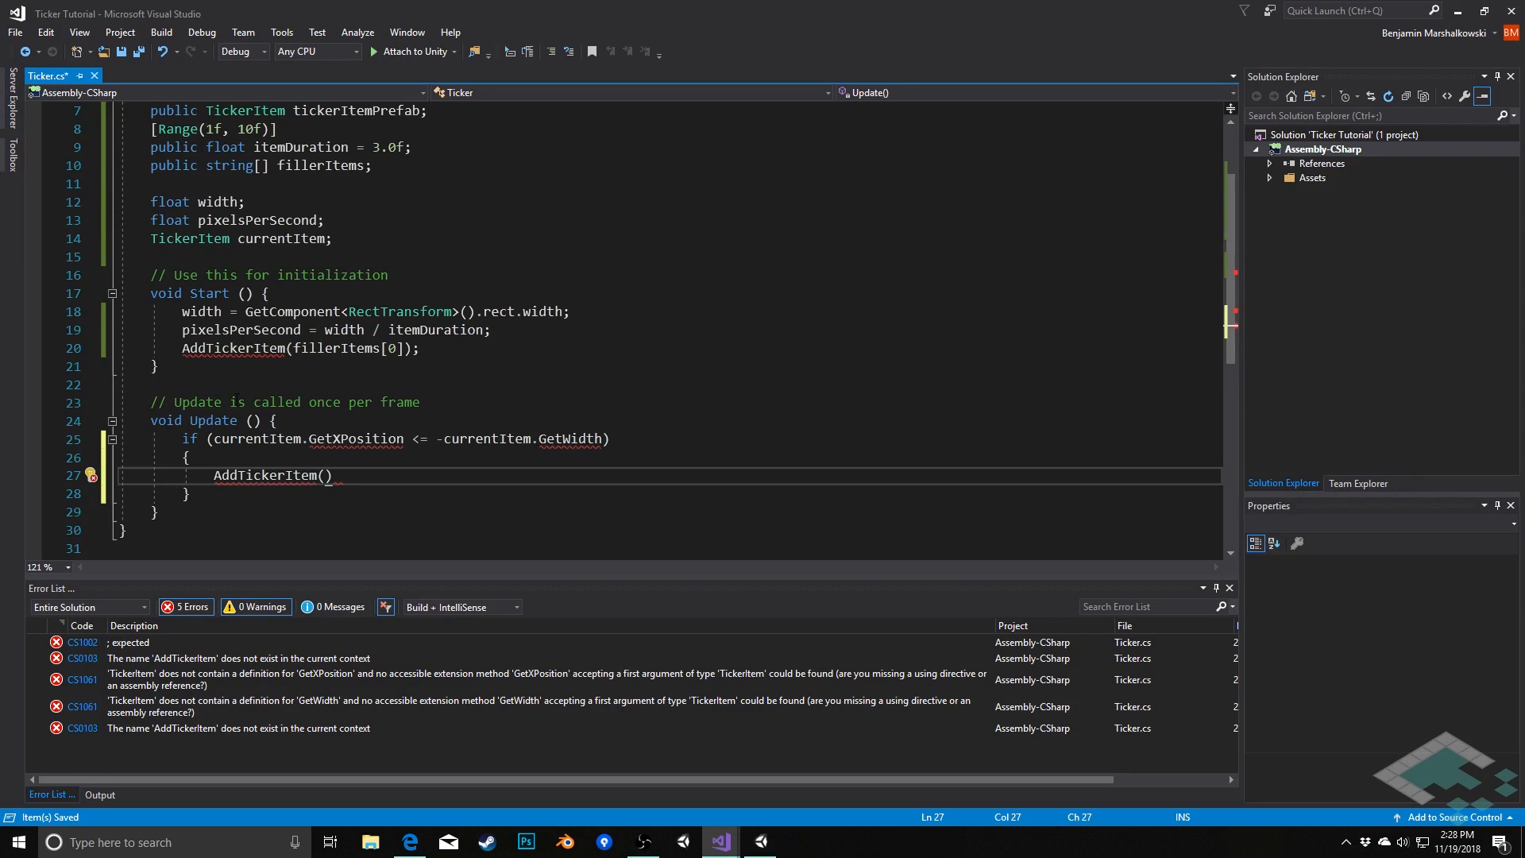
type("fillerItems[R")
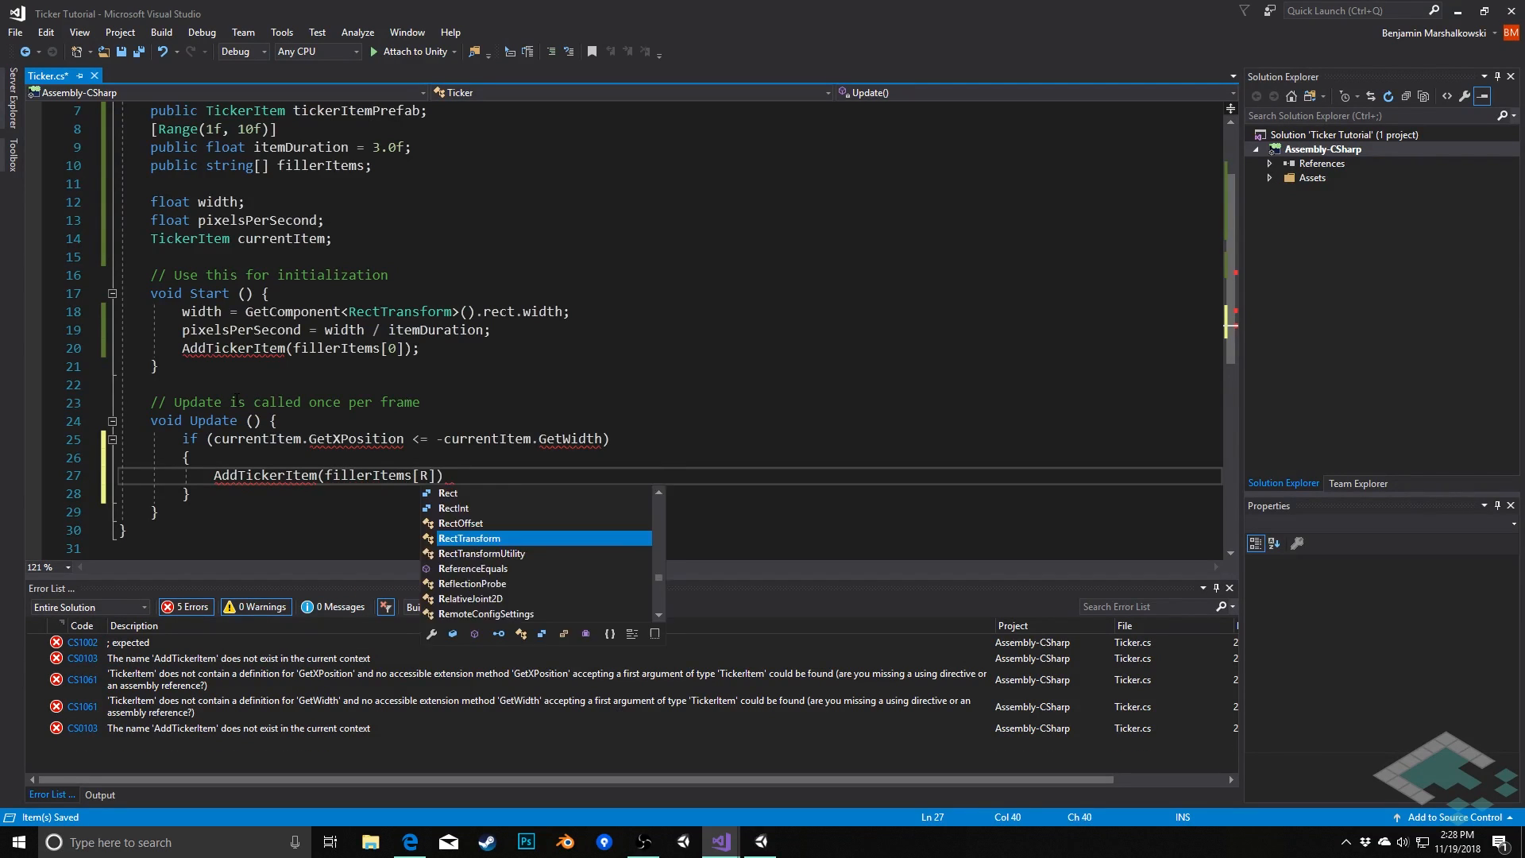
type("andom.Range(")
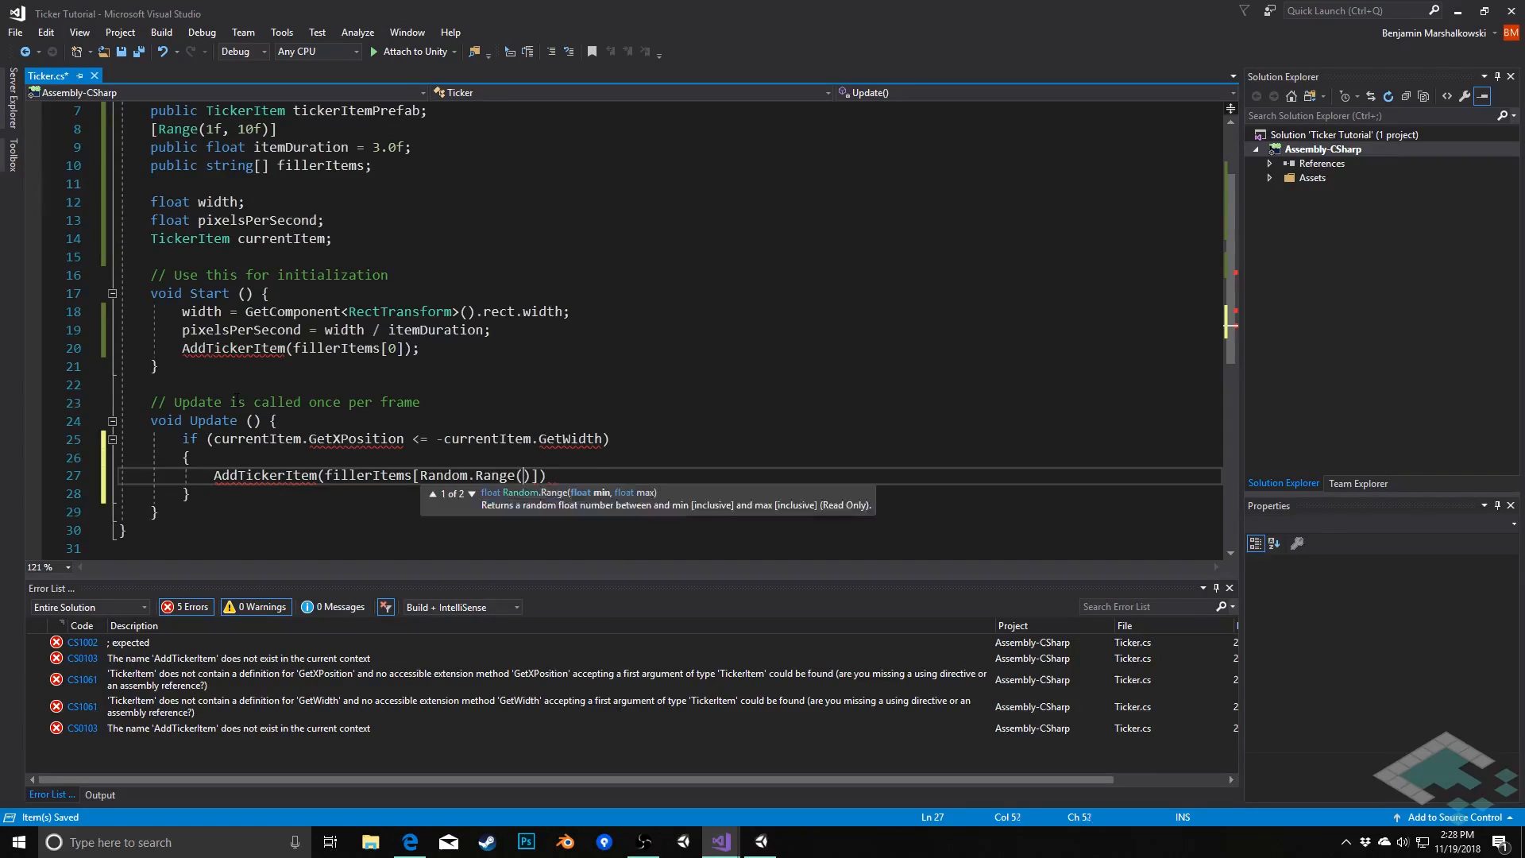
type("0, fille")
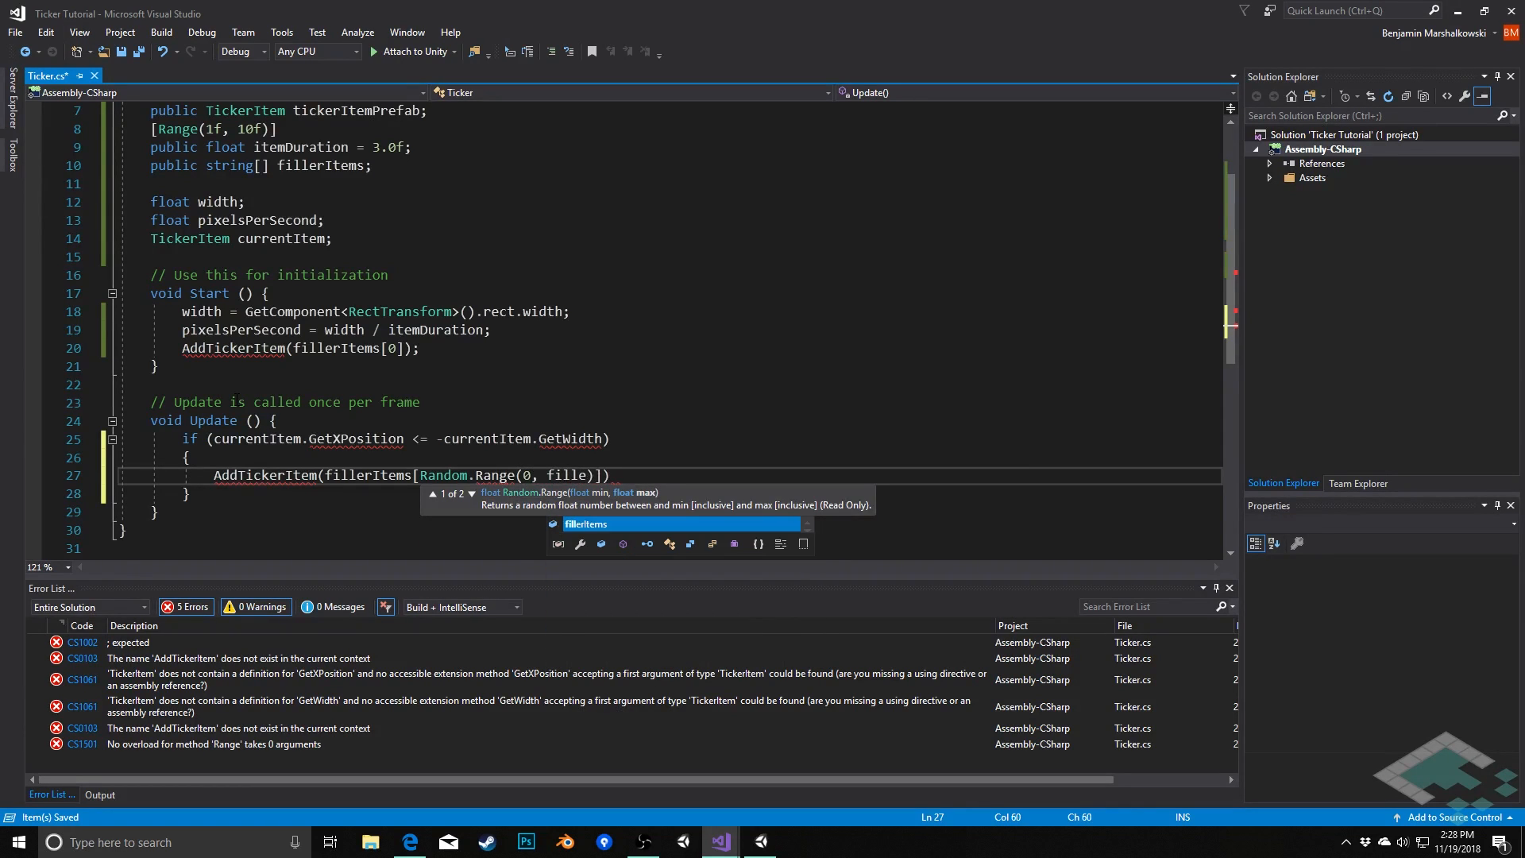
type(".Length")
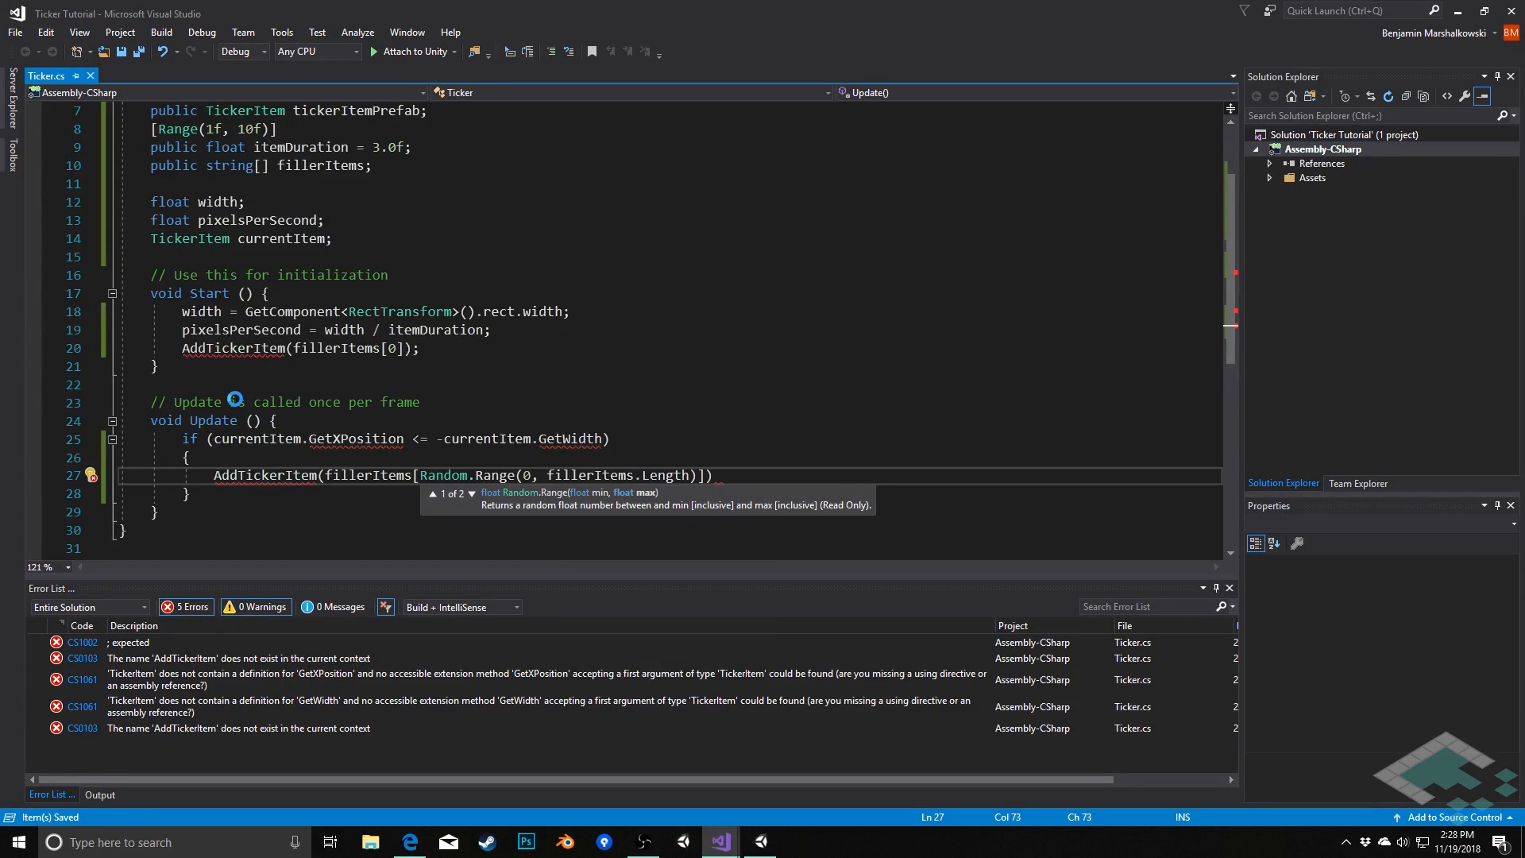
double_click(666, 475)
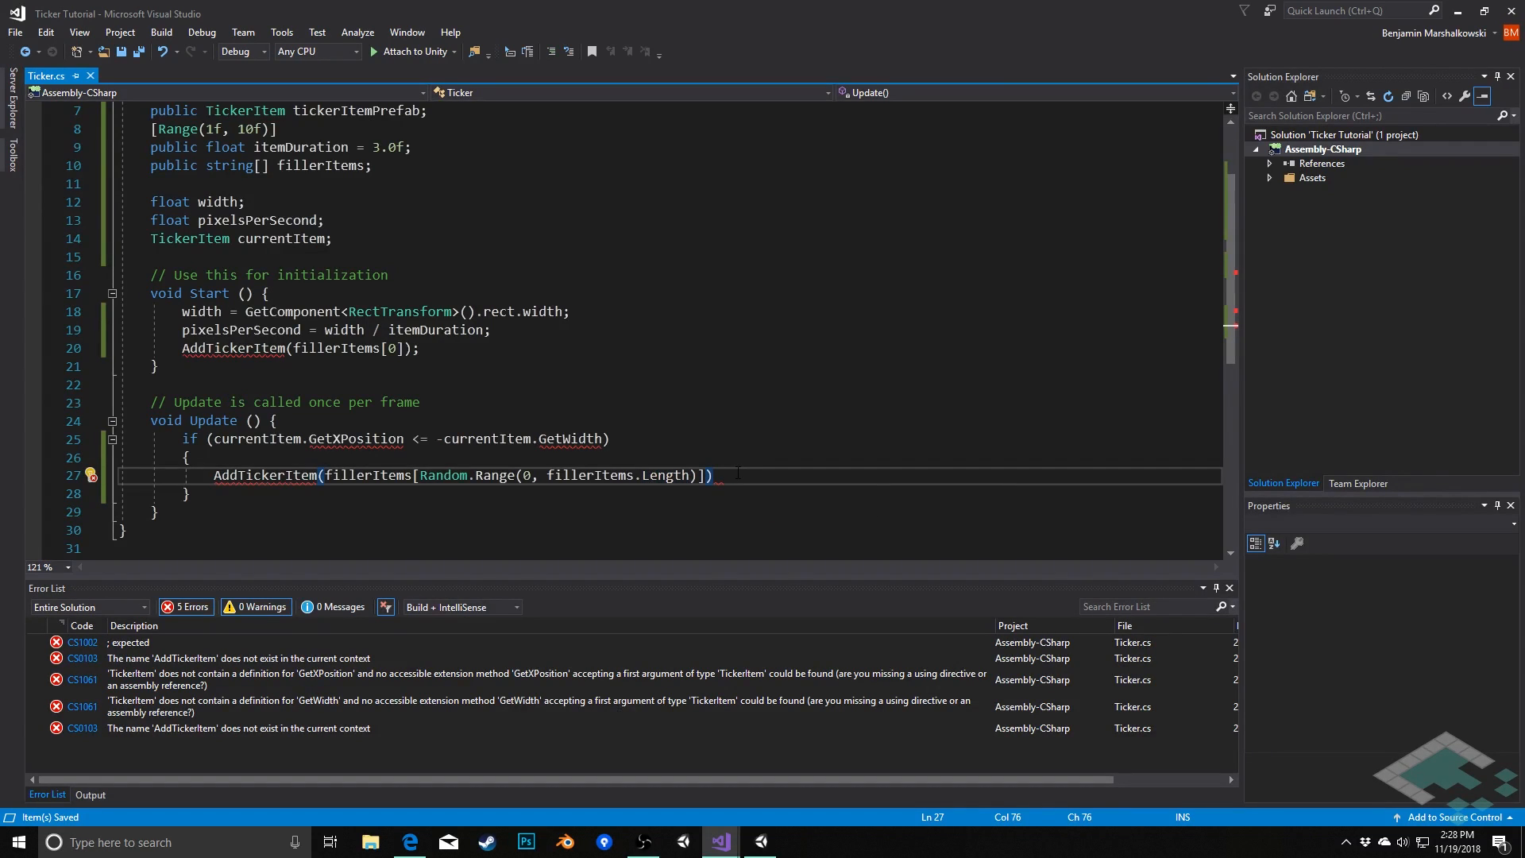
type(";")
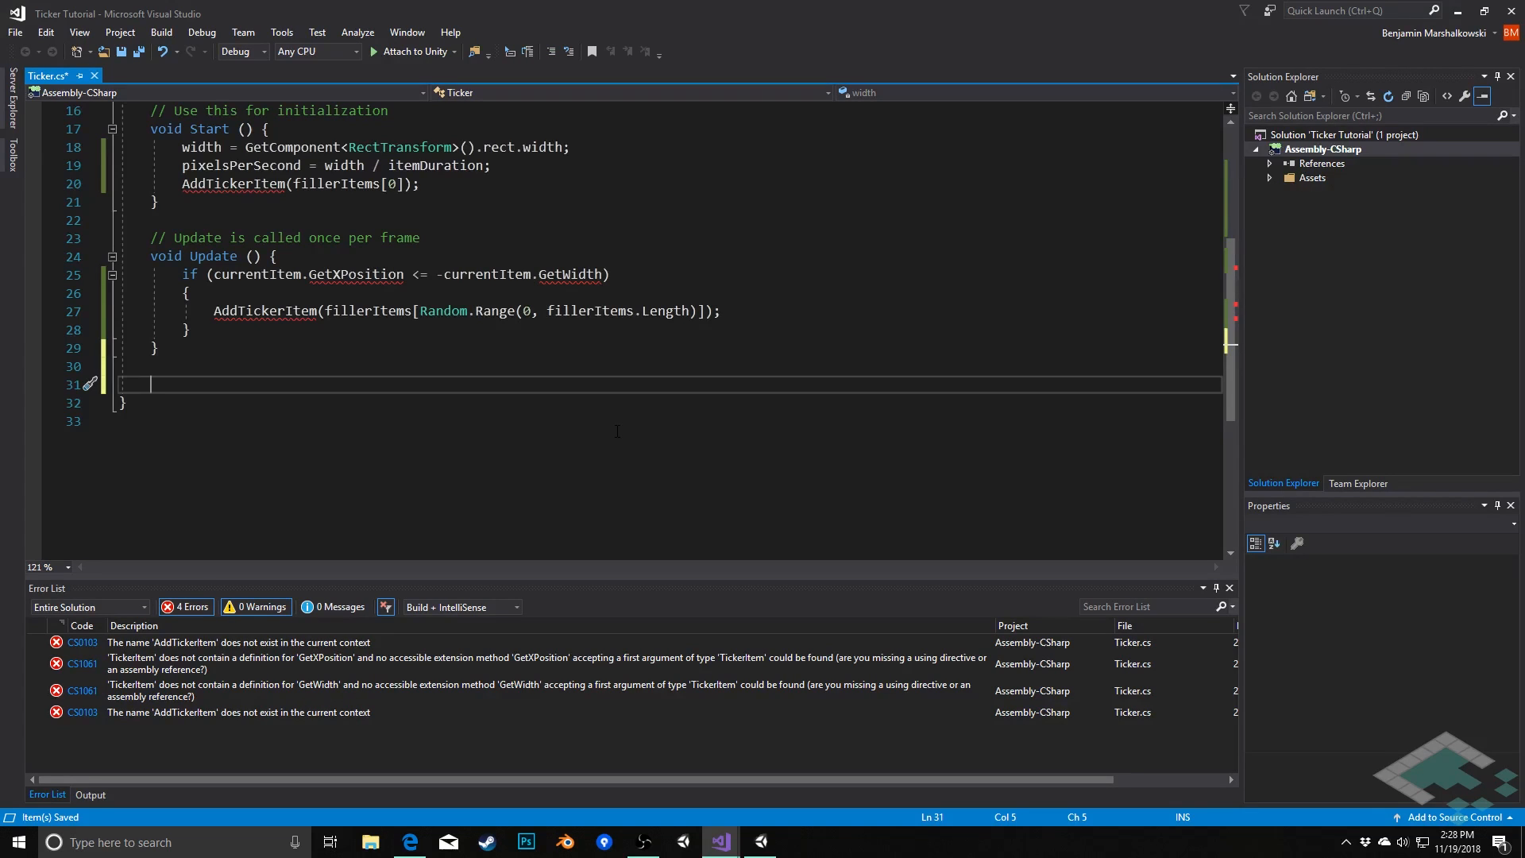
- Declare a void AddTickerItem(string message) method in Ticker.cs and save
type("v")
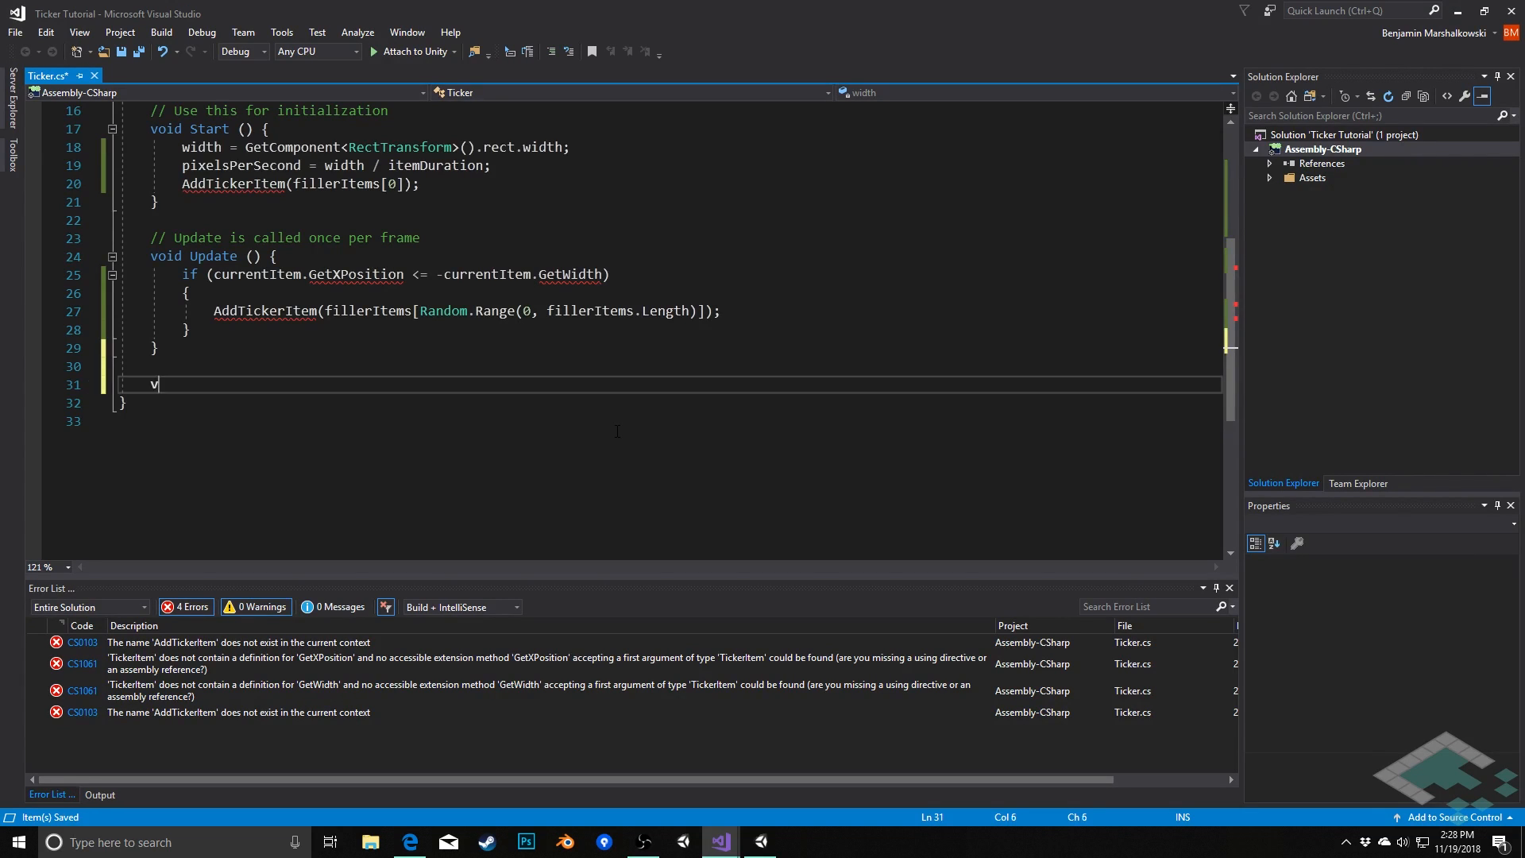
type("oid AddTicker")
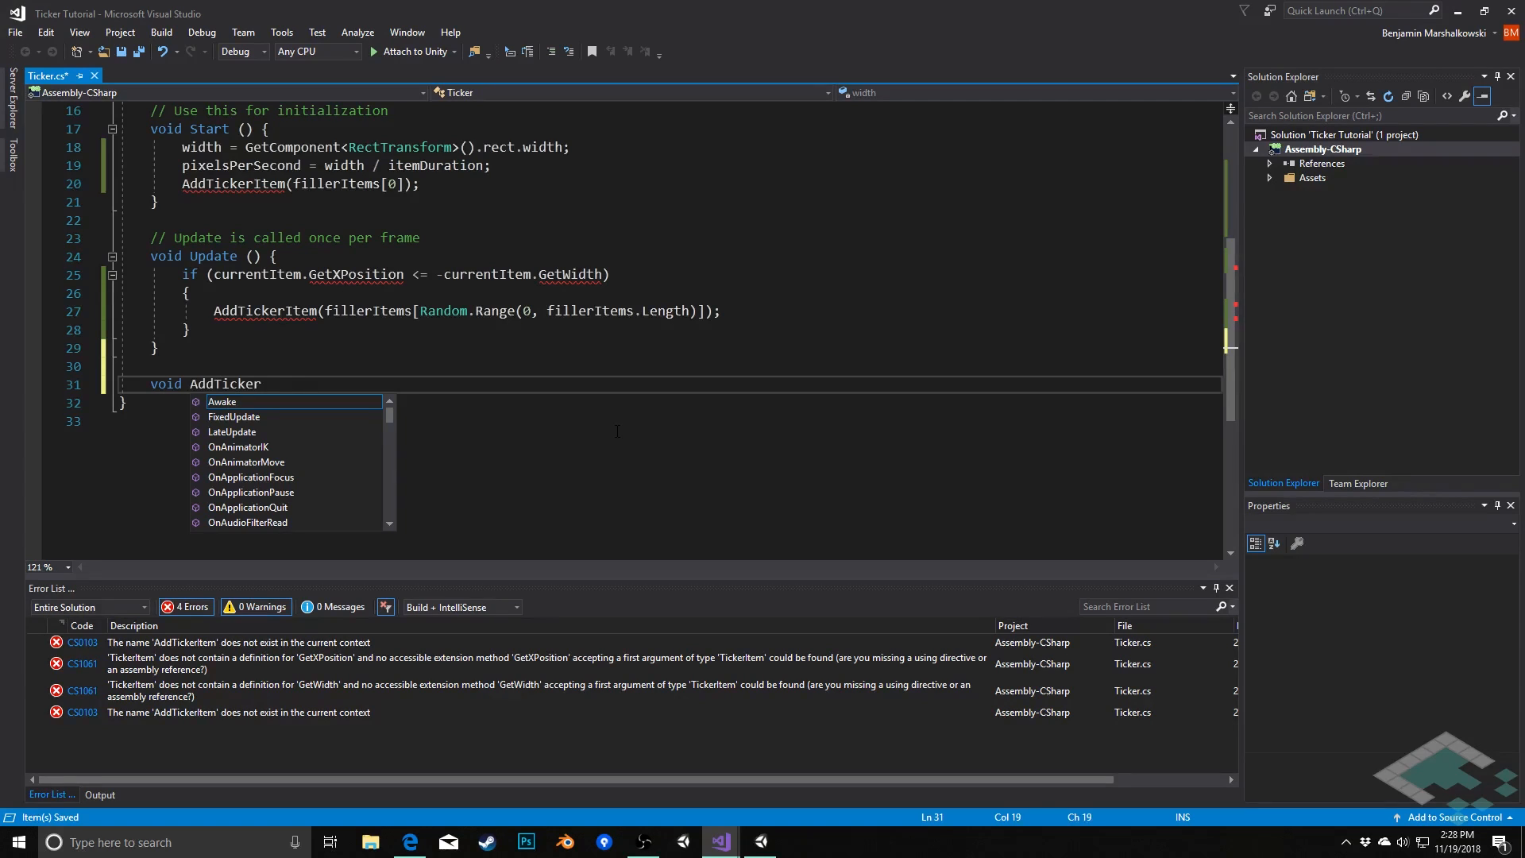
type("Item(string")
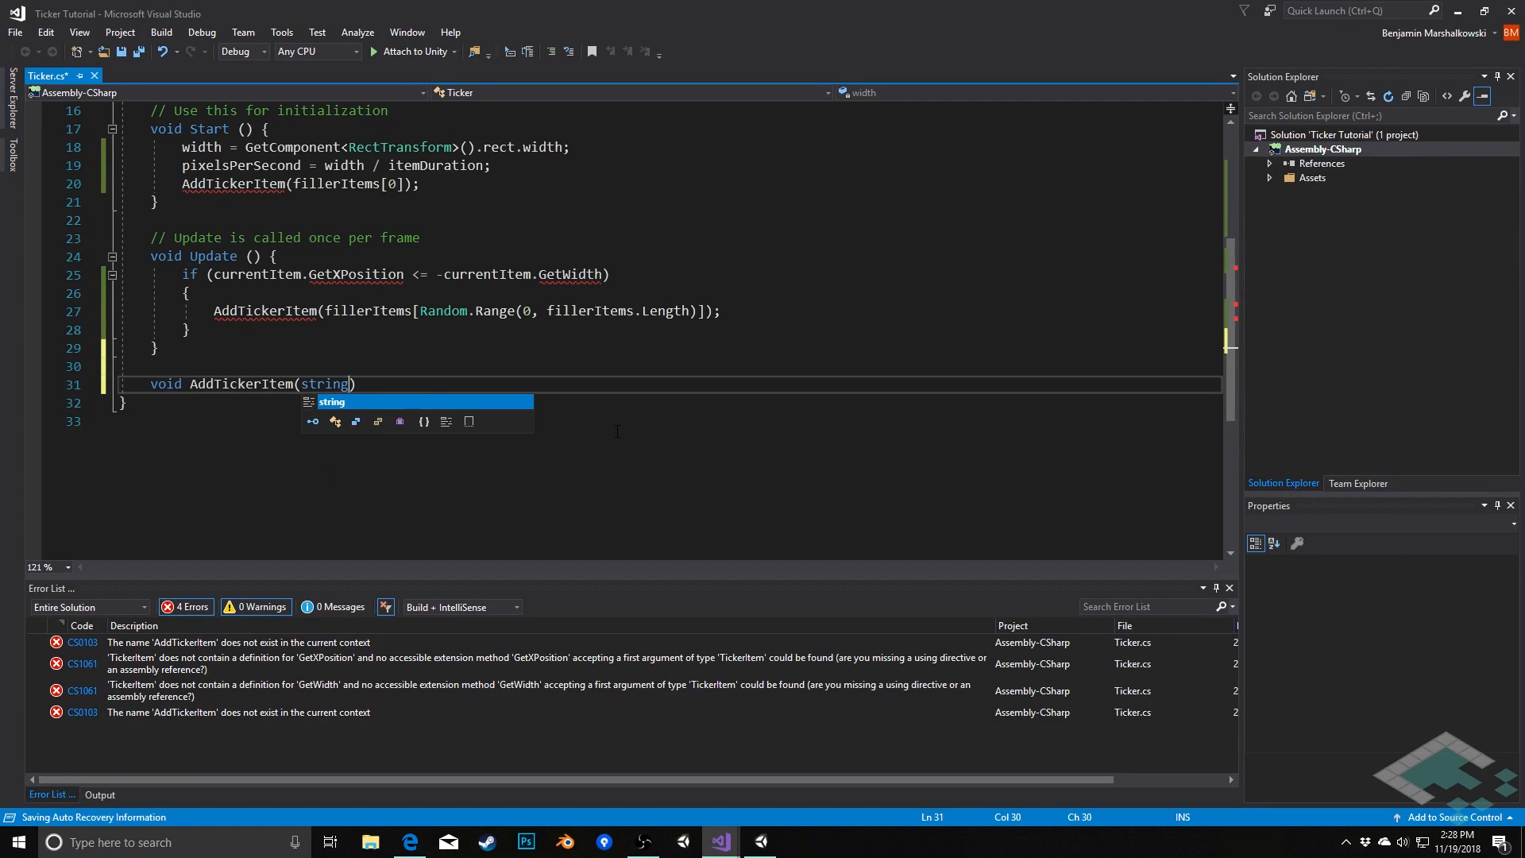
type("message")
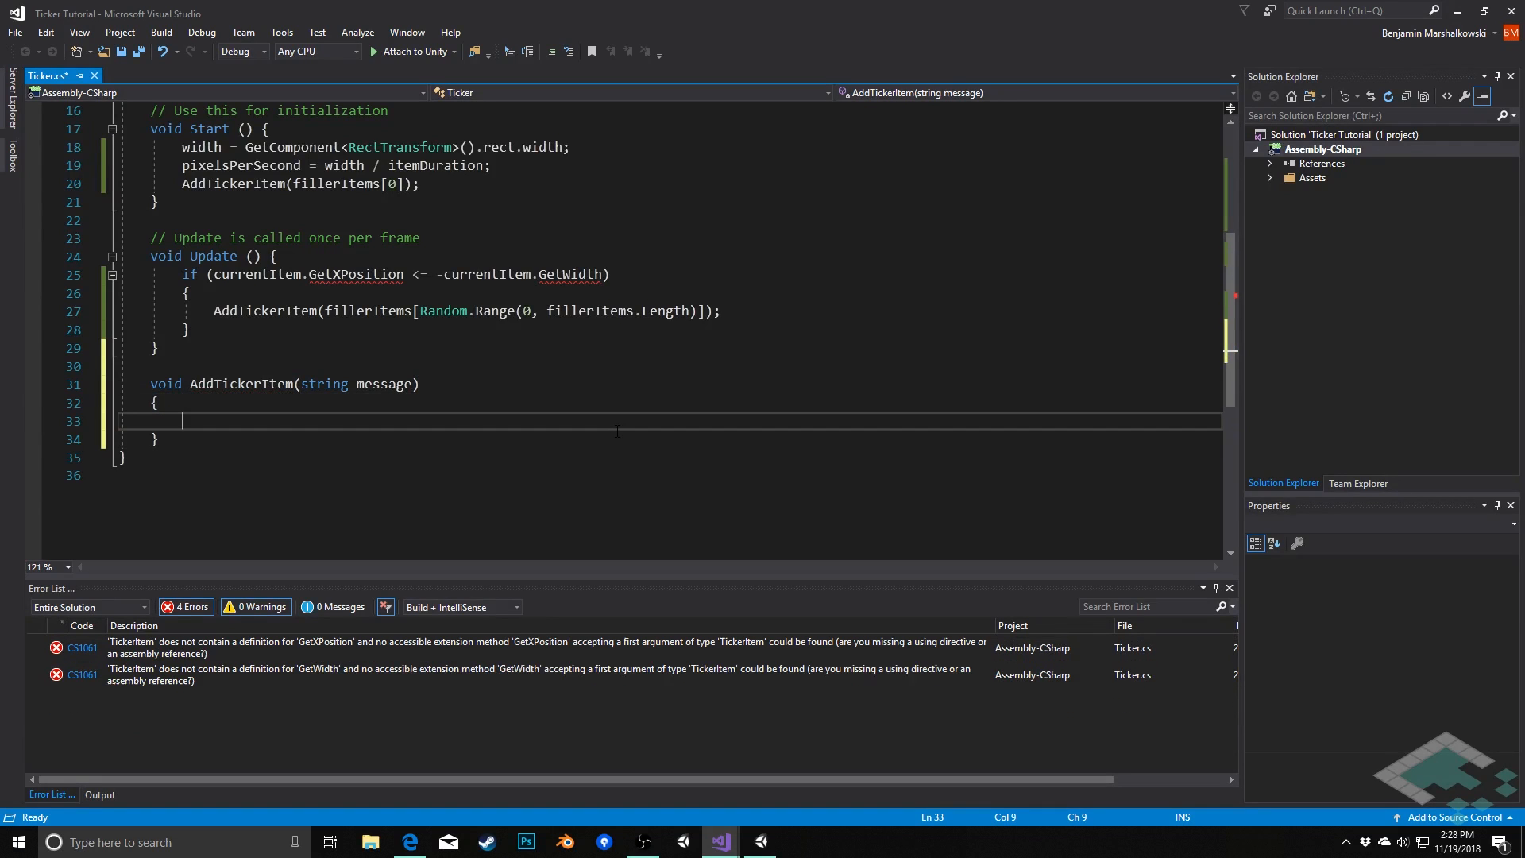
key("ctrl+s")
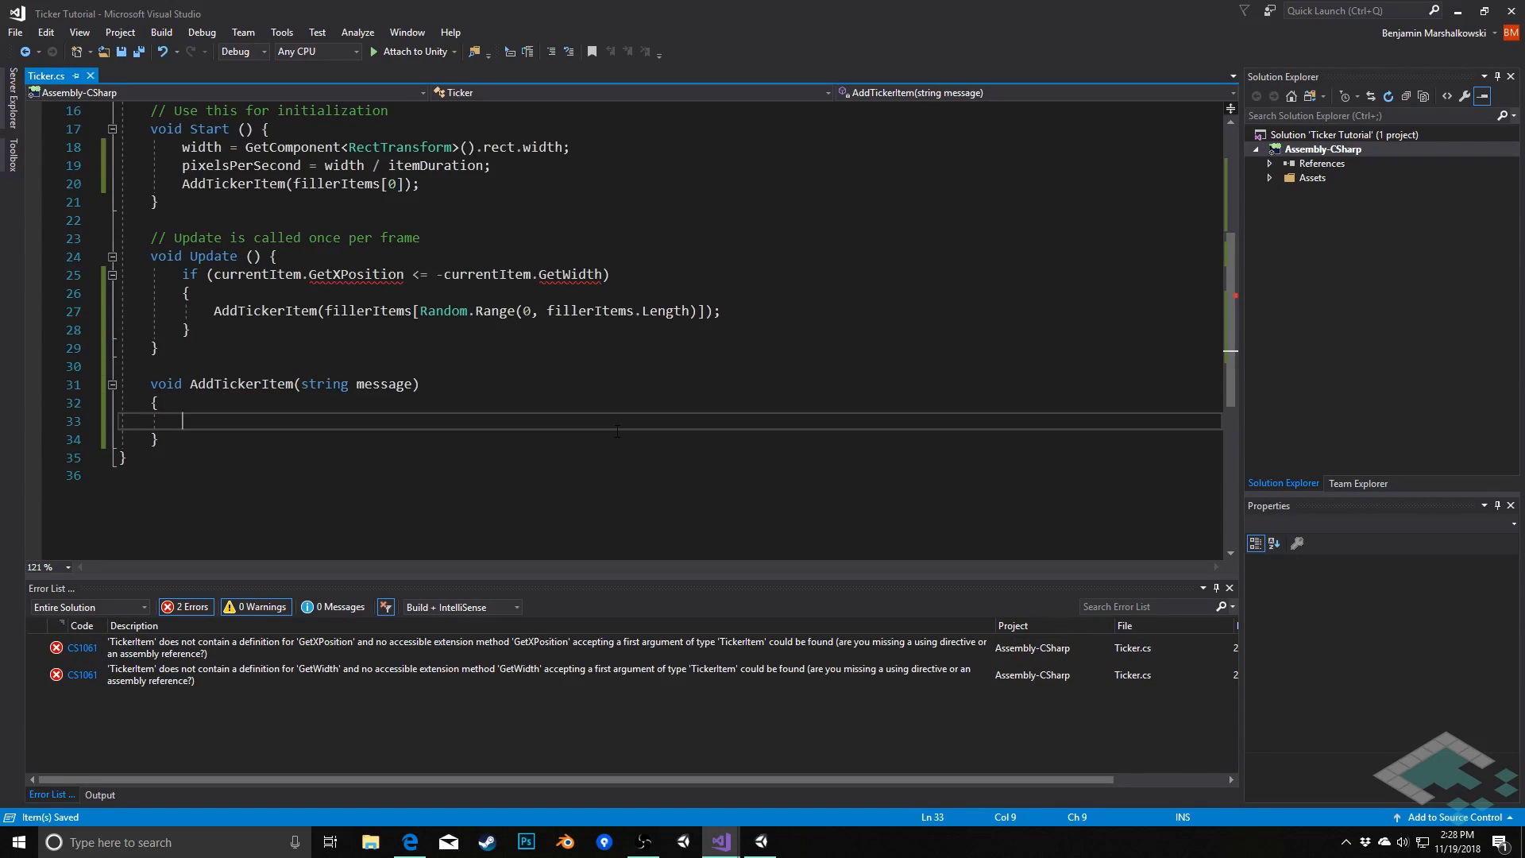
- Assign currentItem from Instantiate(tickerItemPrefab, transform) inside AddTickerItem
type("currentItem")
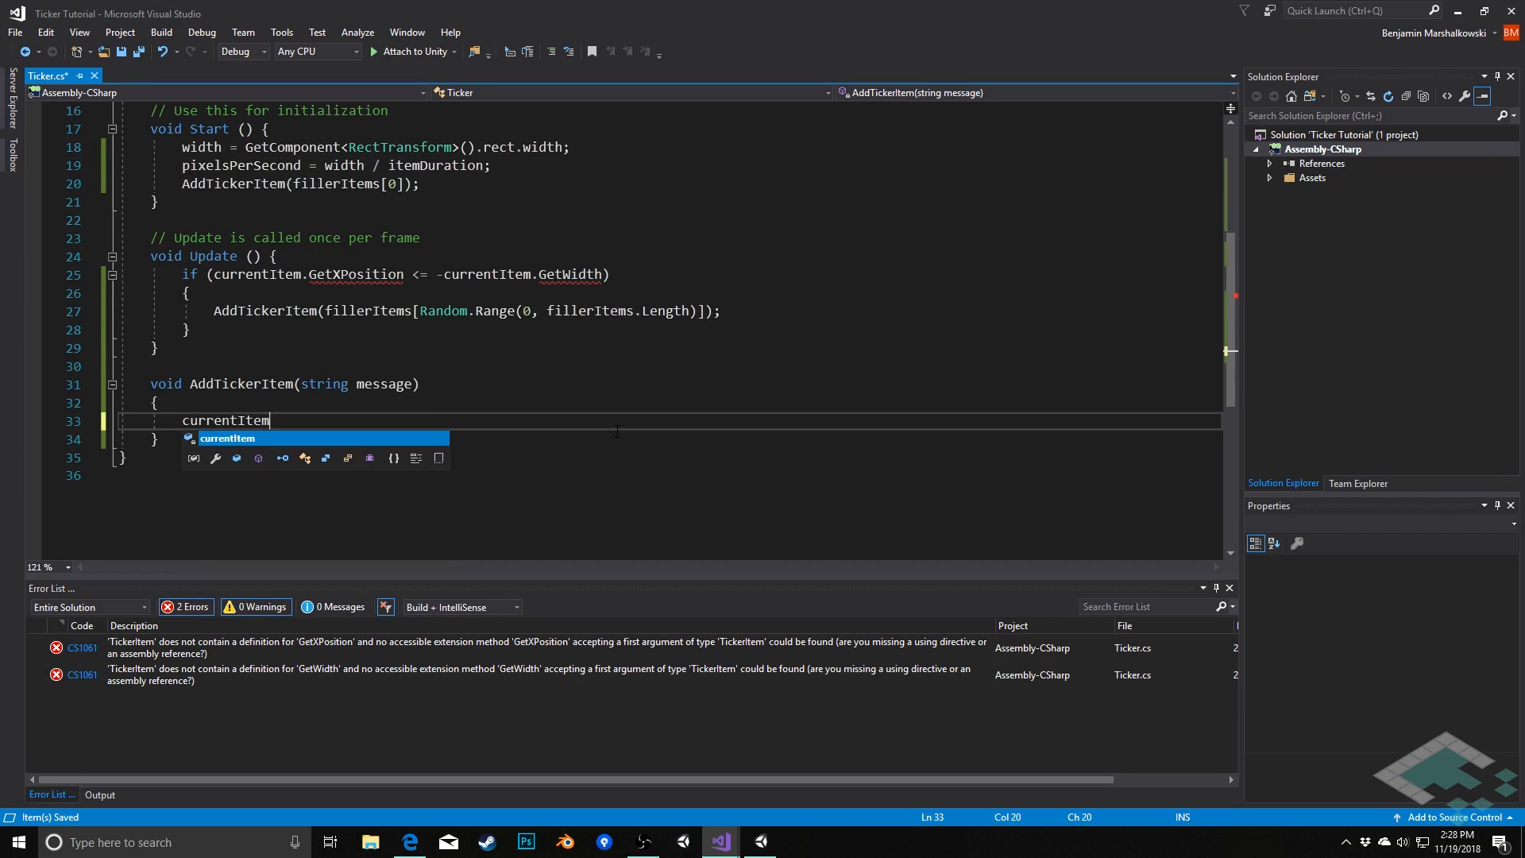
type("=")
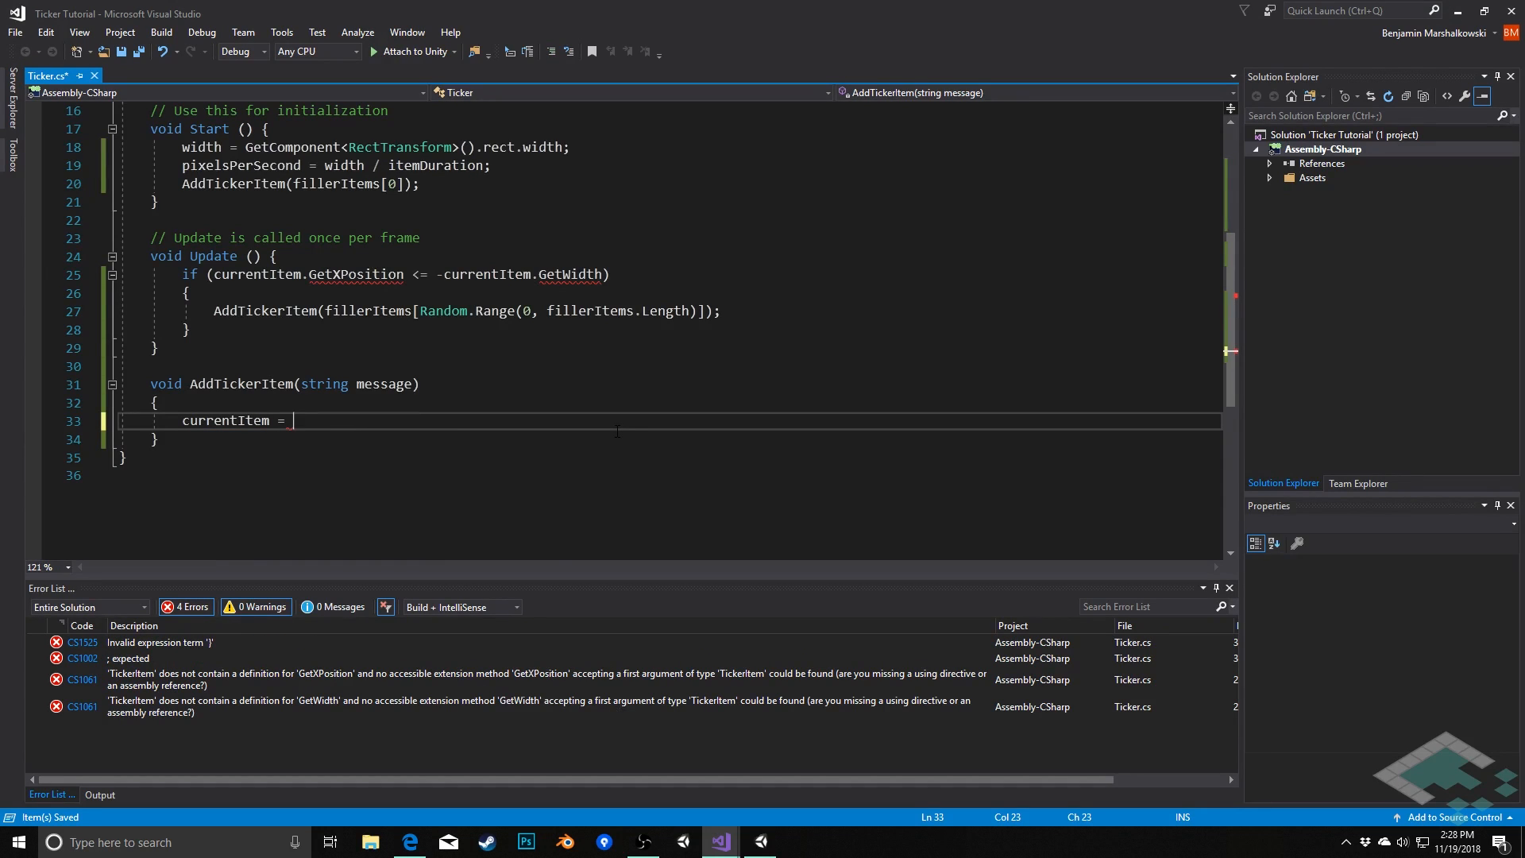
type("Instantiat")
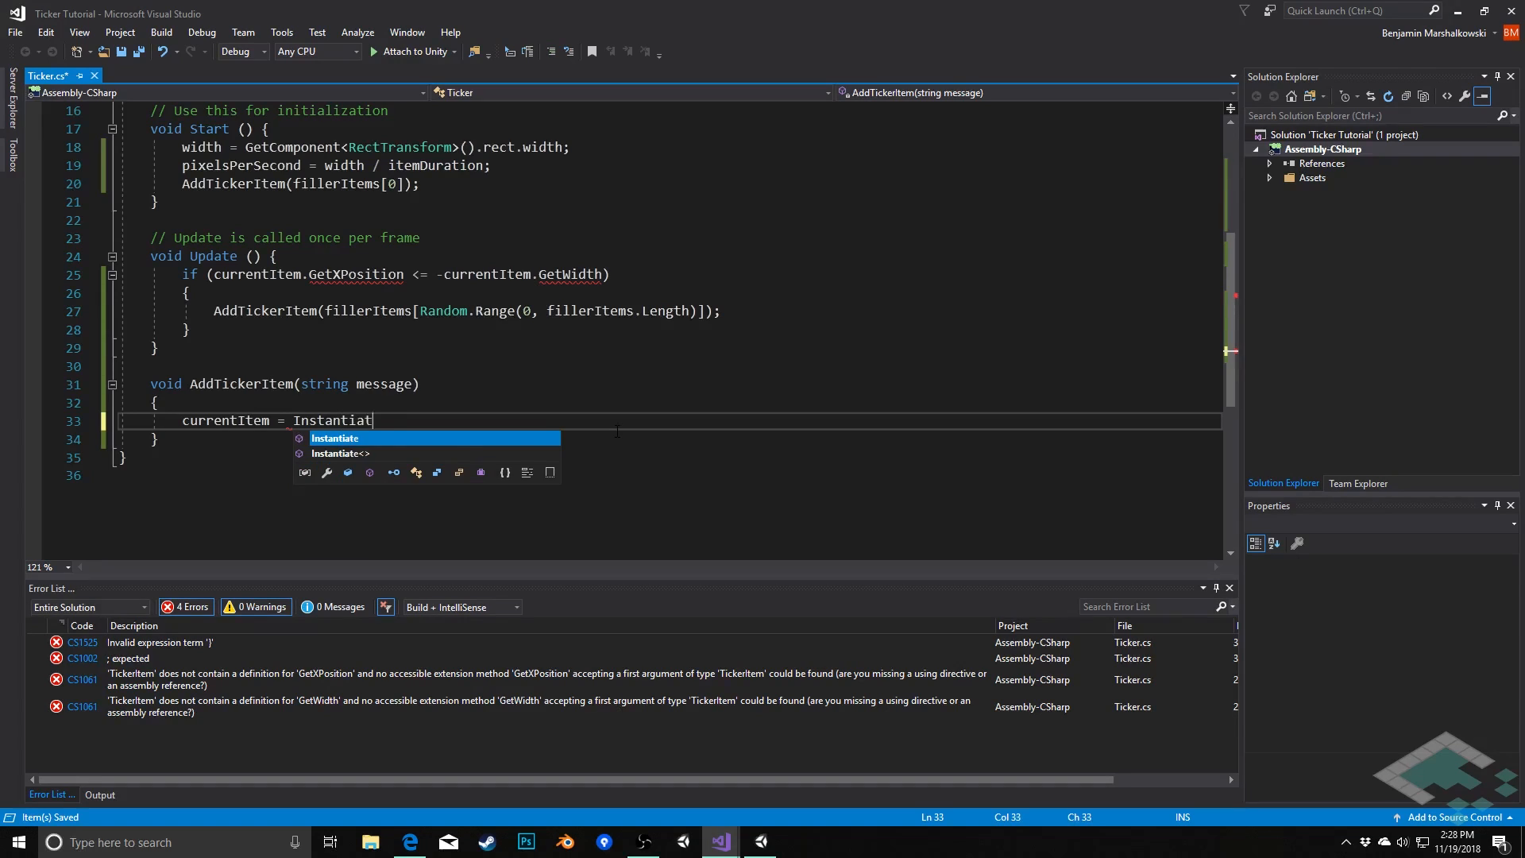
type("e(t)")
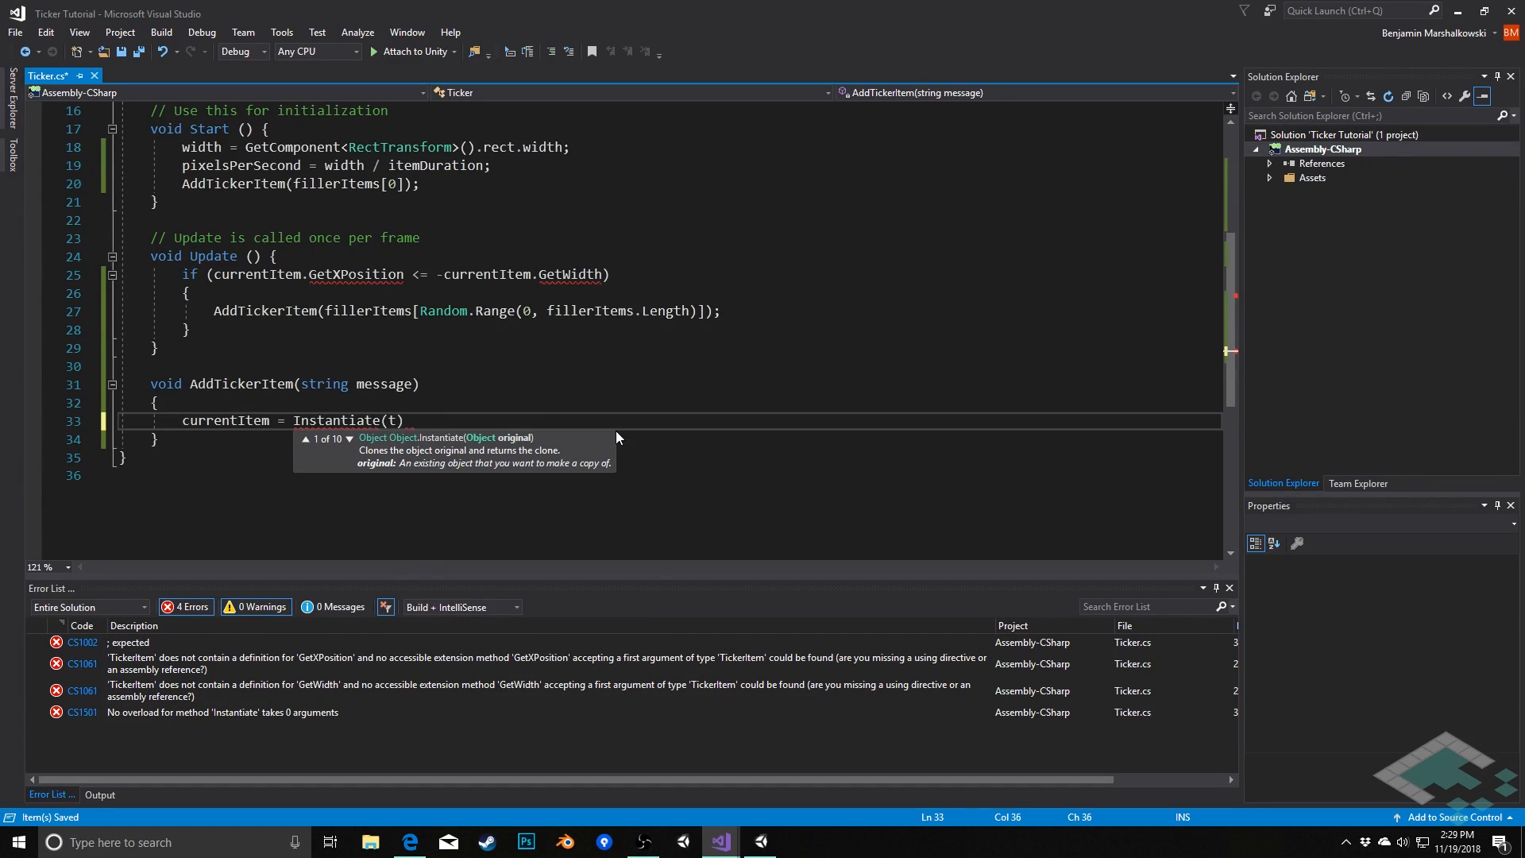
type("ickerItemPrefab,")
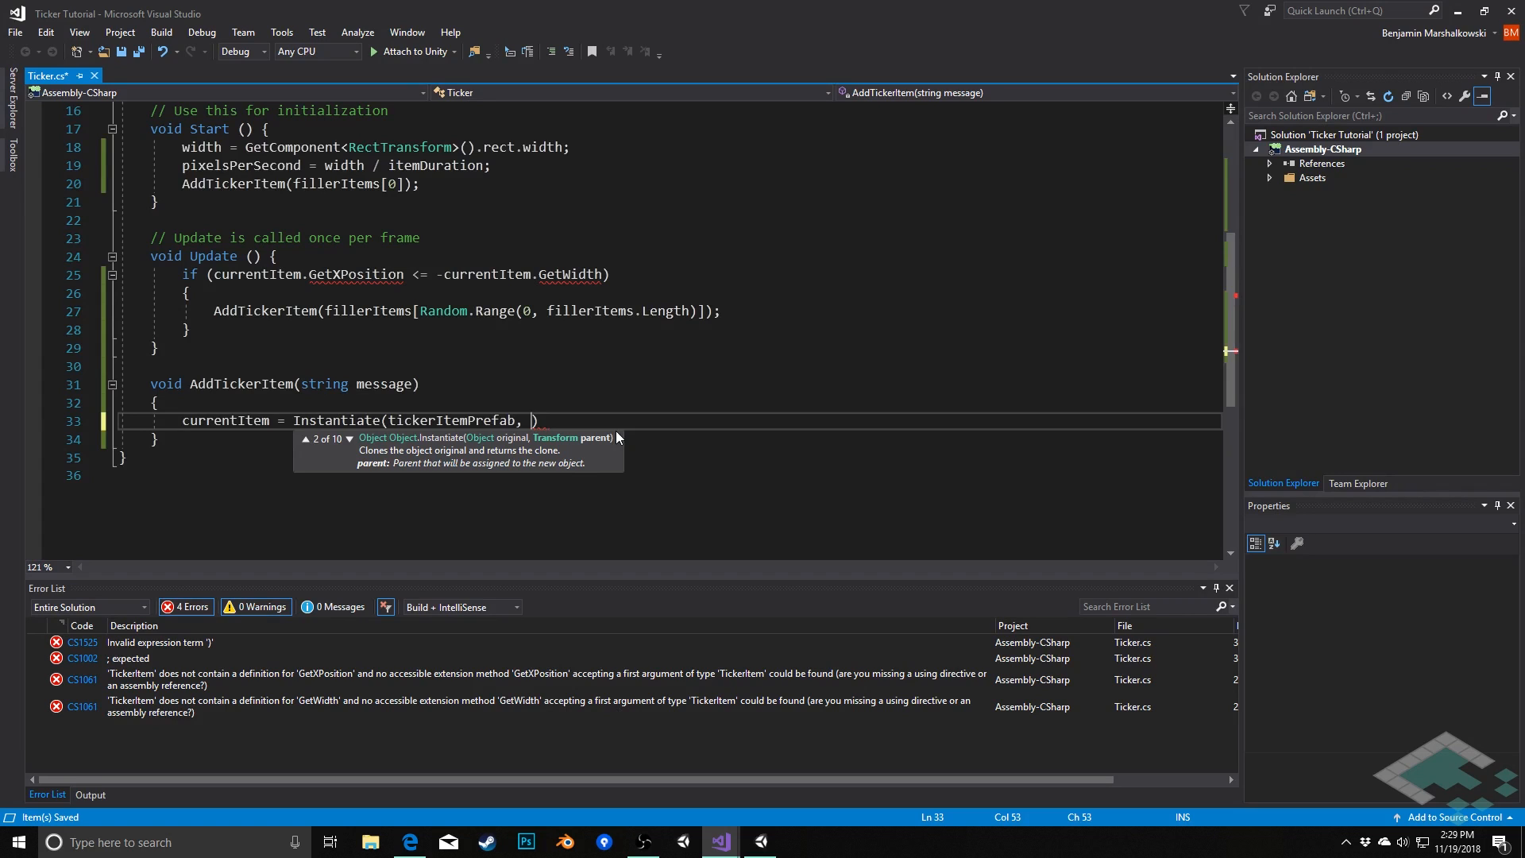
type("trans")
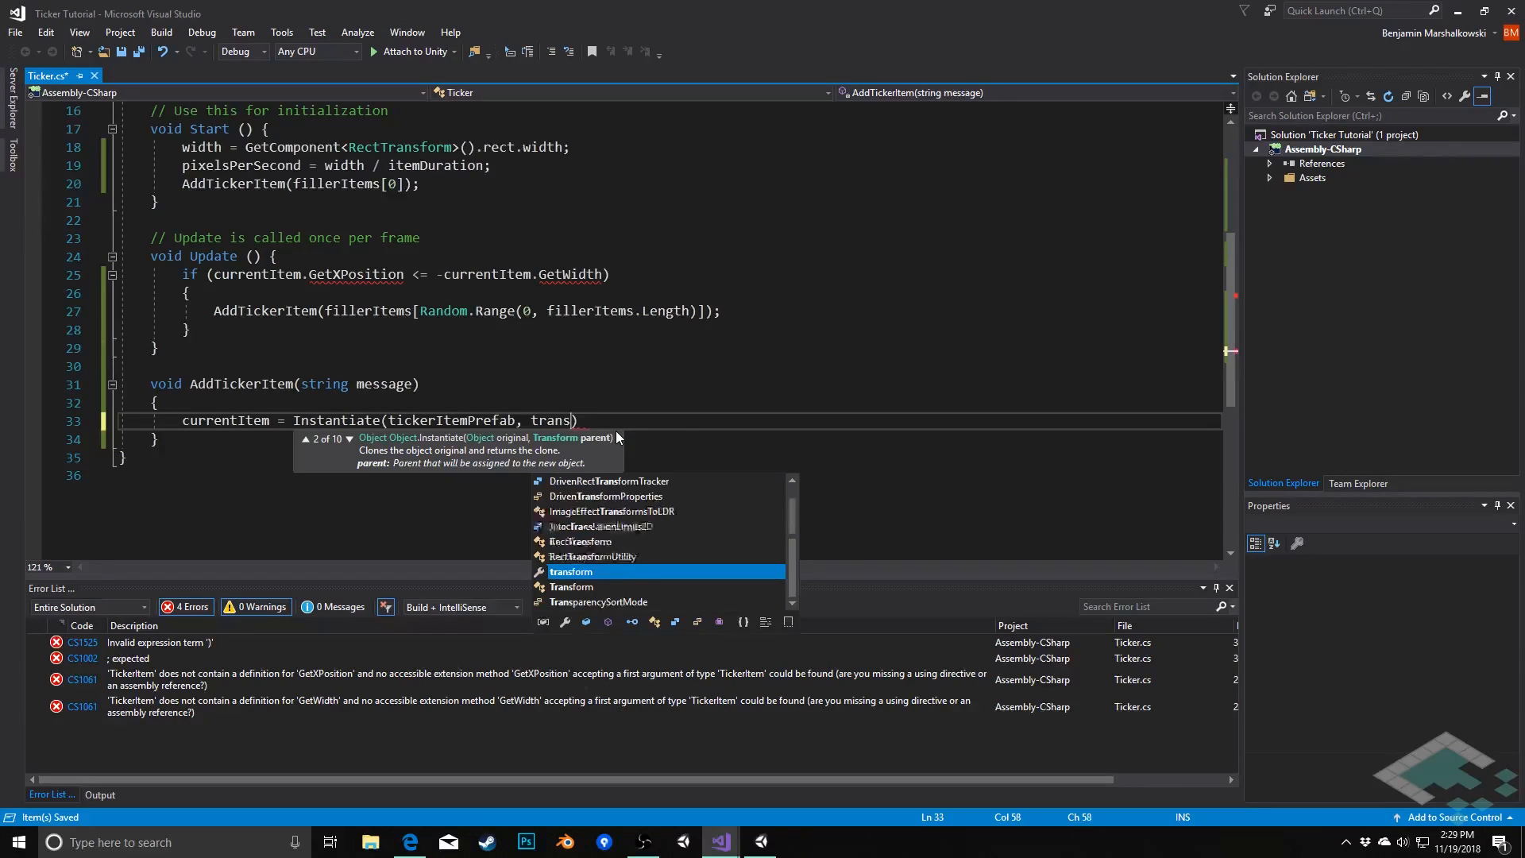
key("Tab")
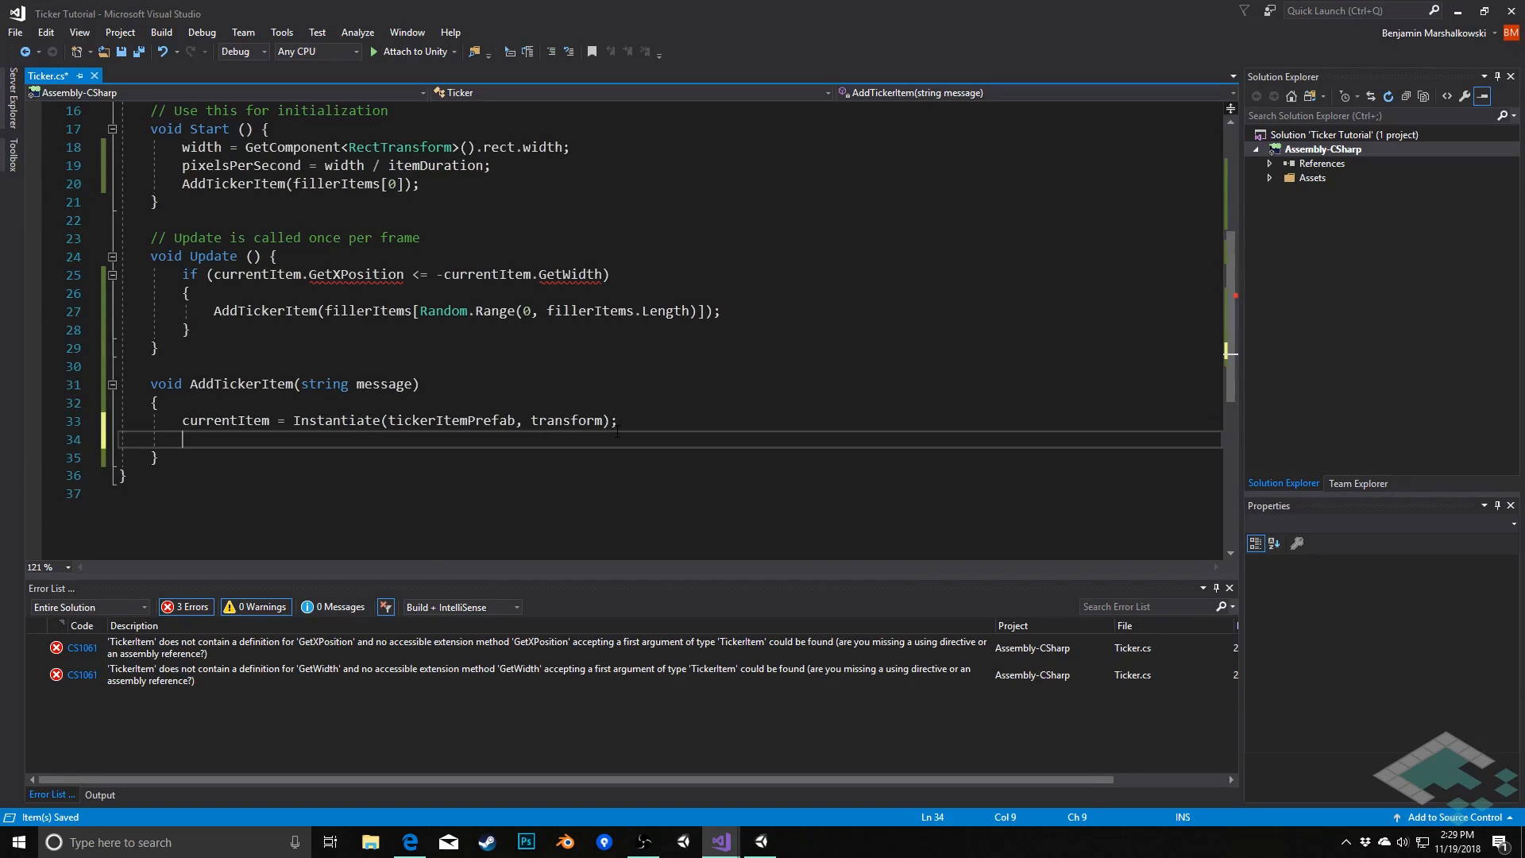
- Call currentItem.Initialize(width, pixelsPerSecond, message); to set up the spawned item
type("currentItem.Init")
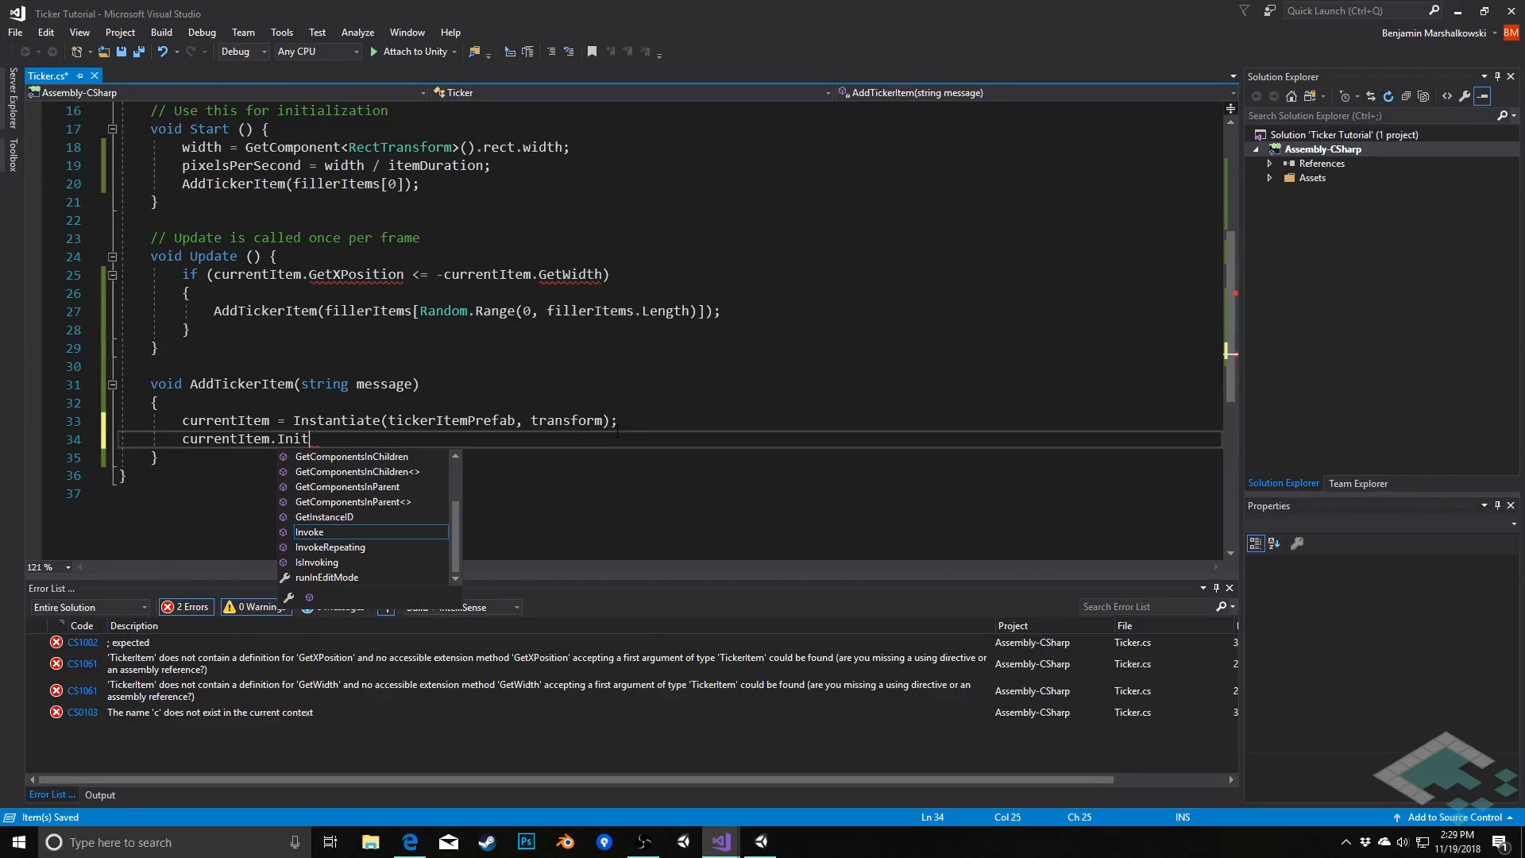
type("ialize")
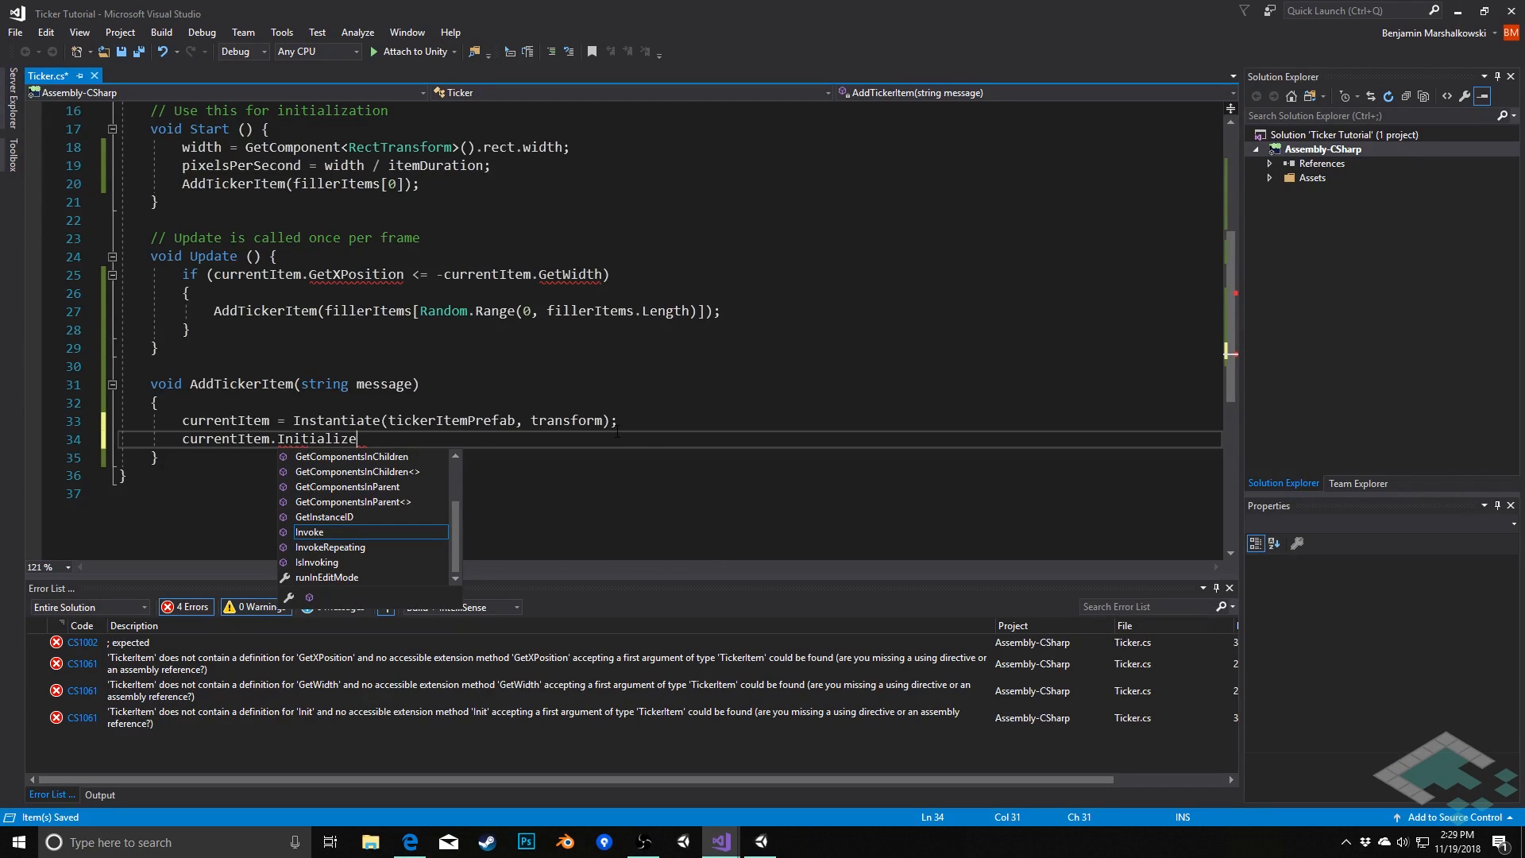
type("()")
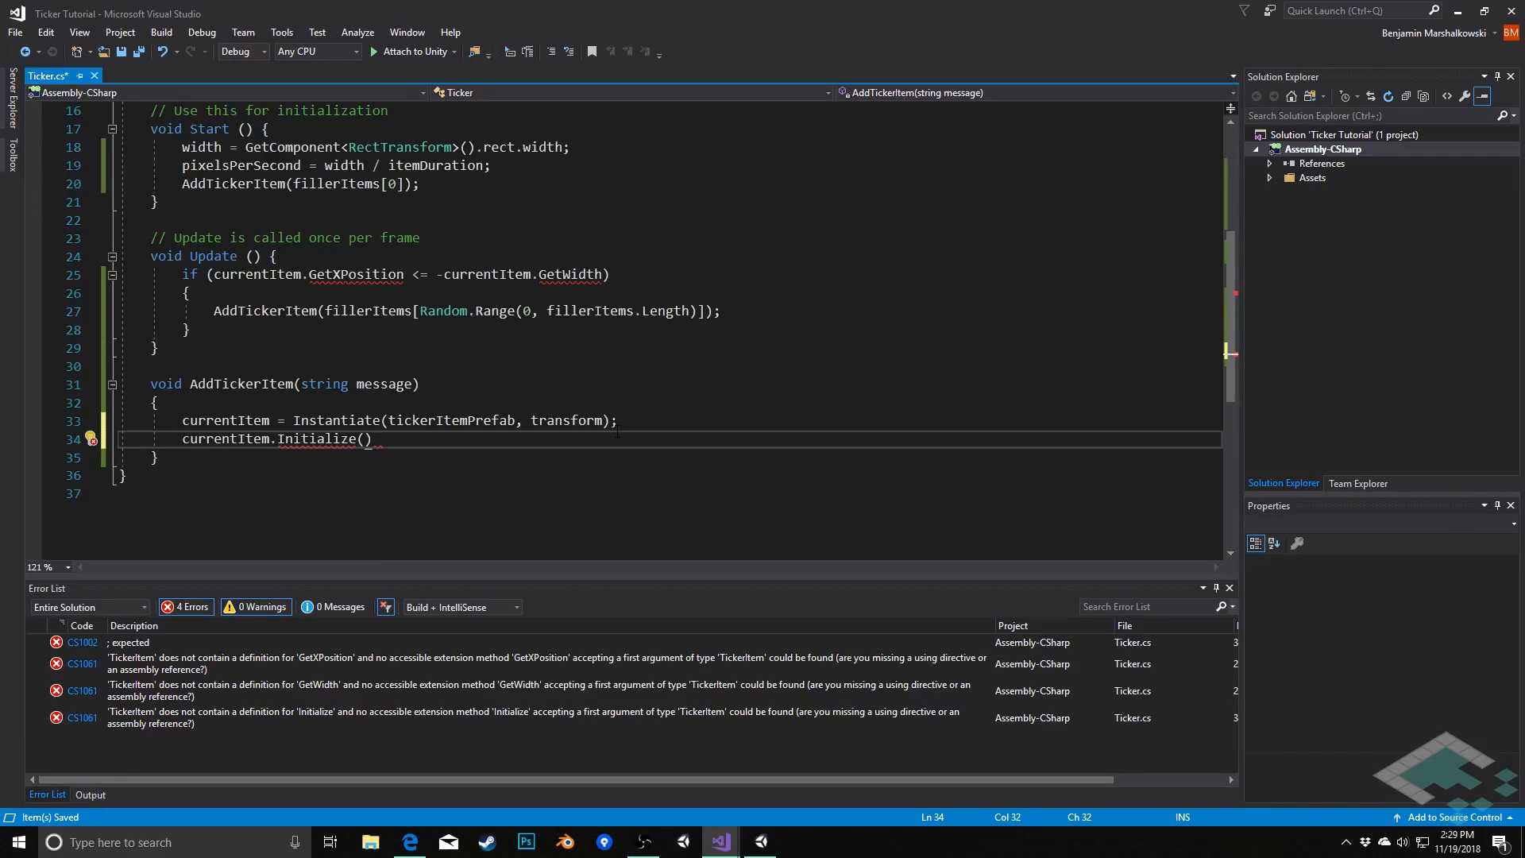
type("width,")
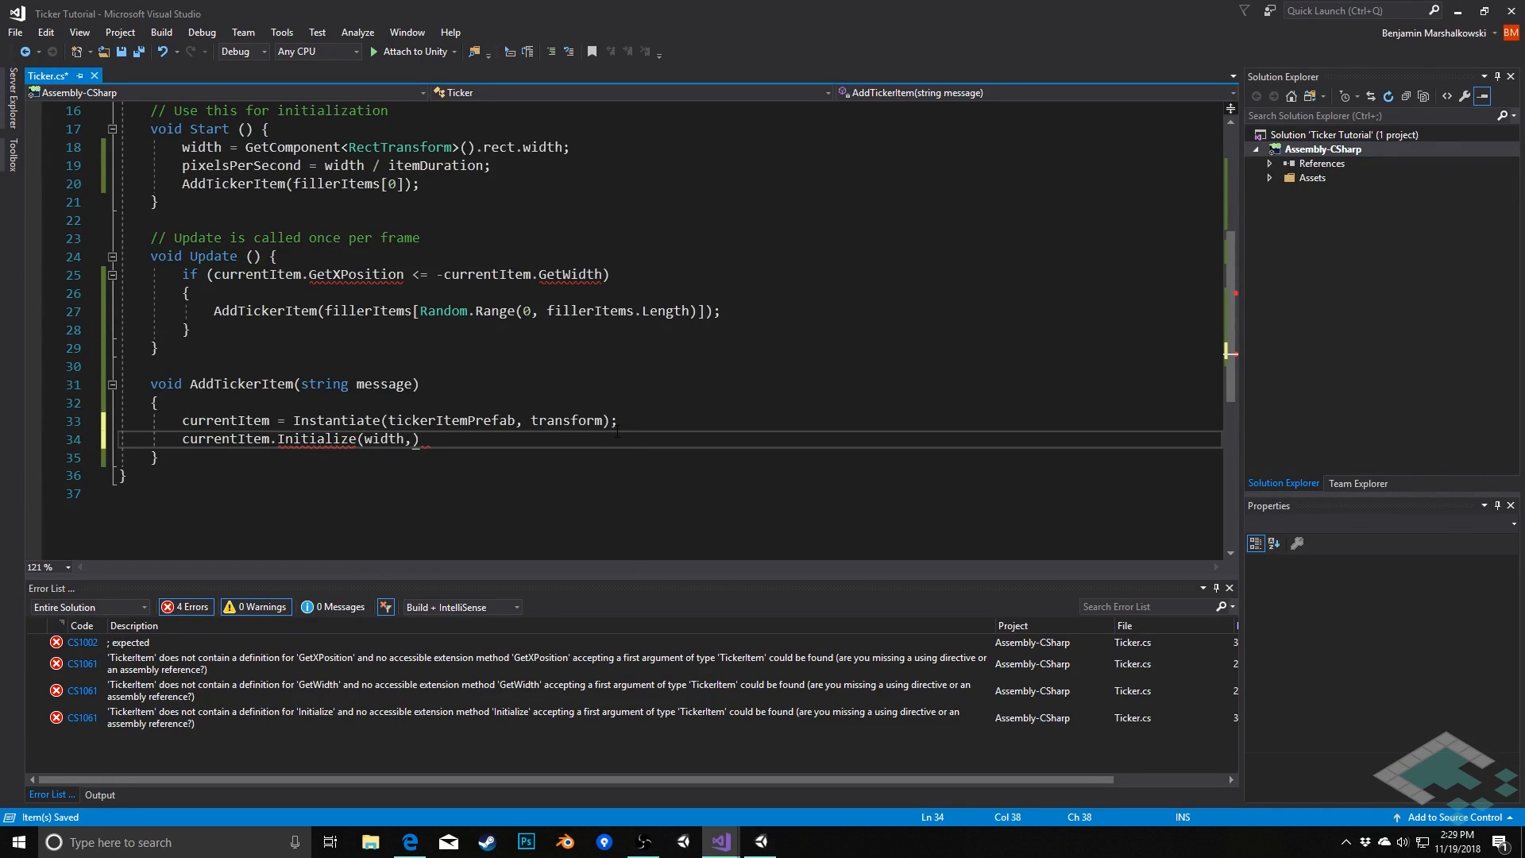
type("pixelsPerSe")
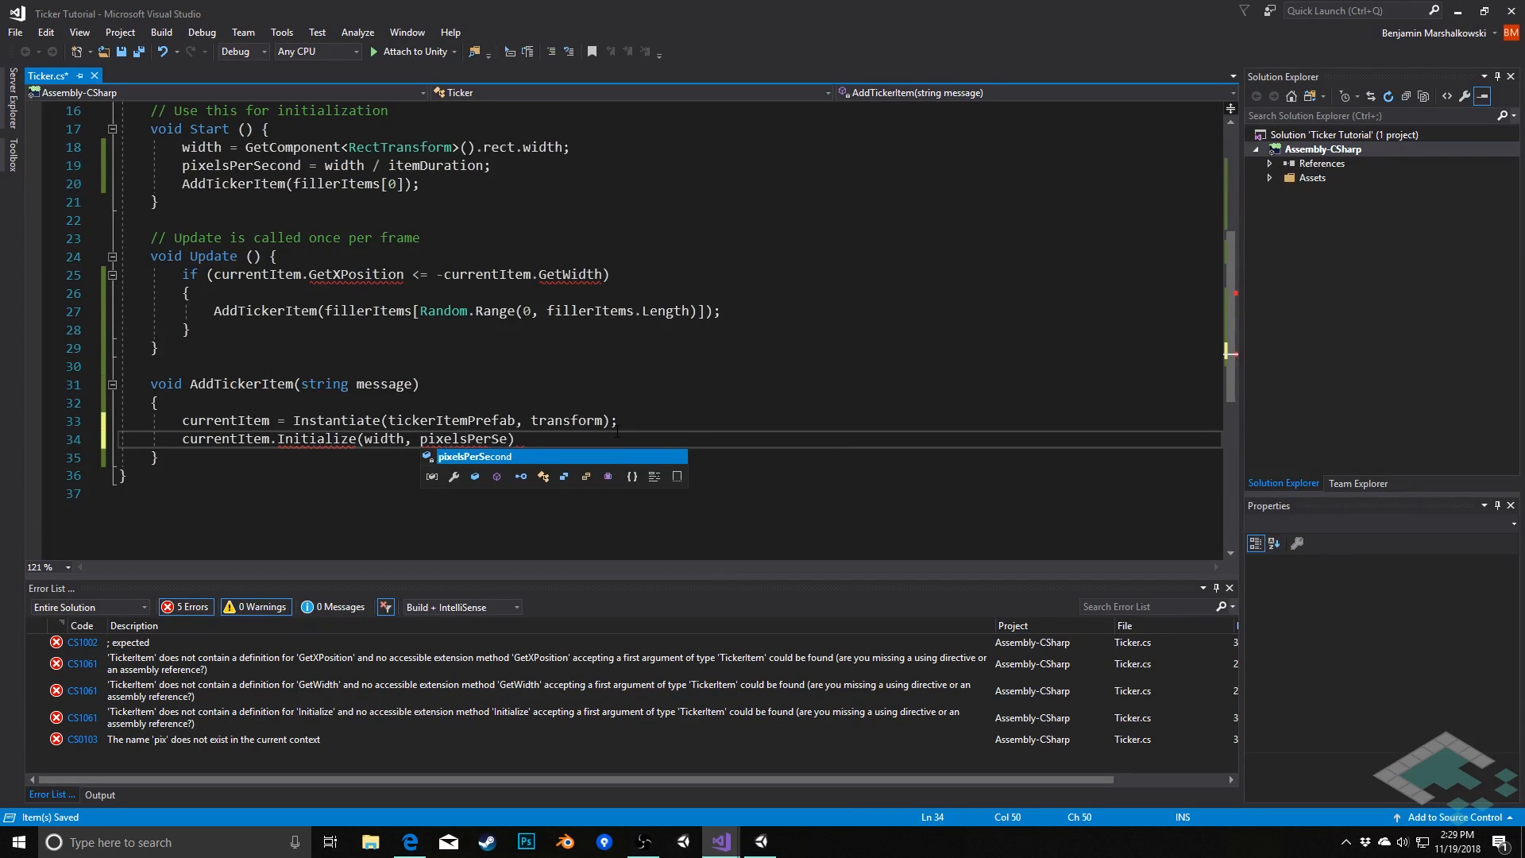
type(", me")
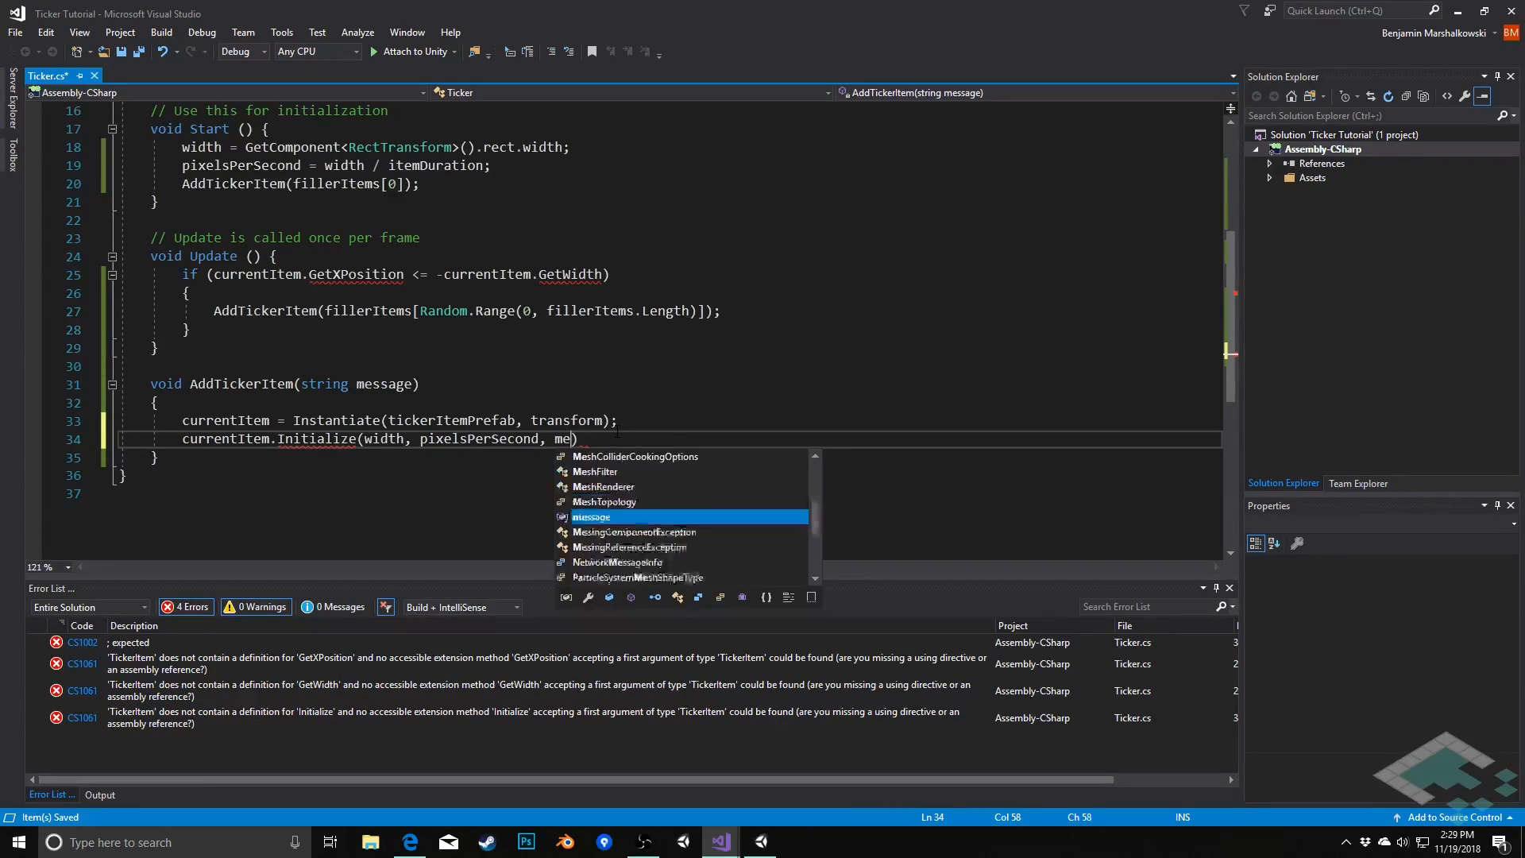
key("tab")
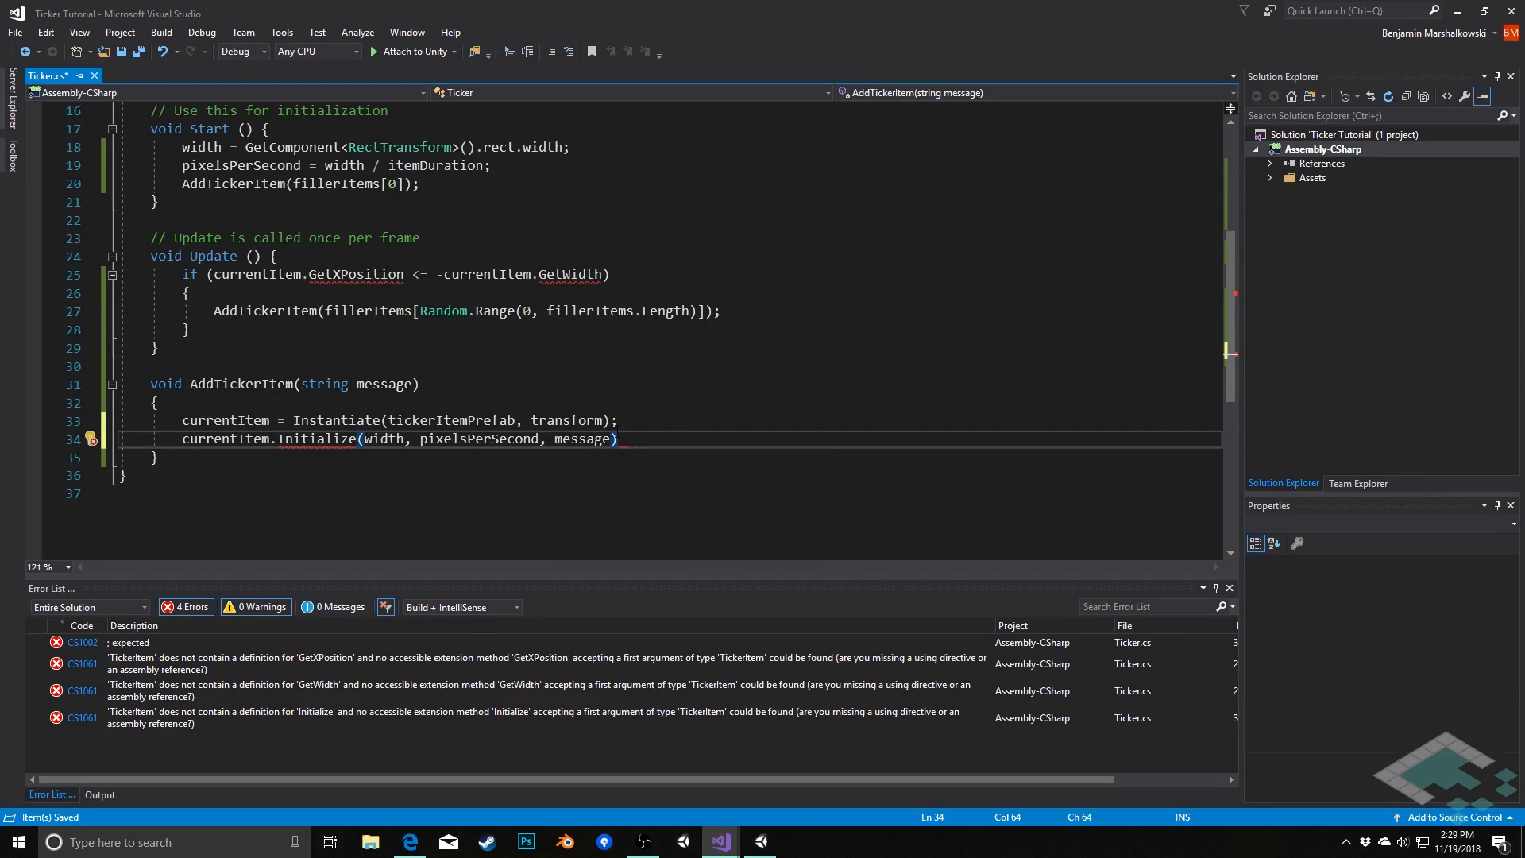
type(";")
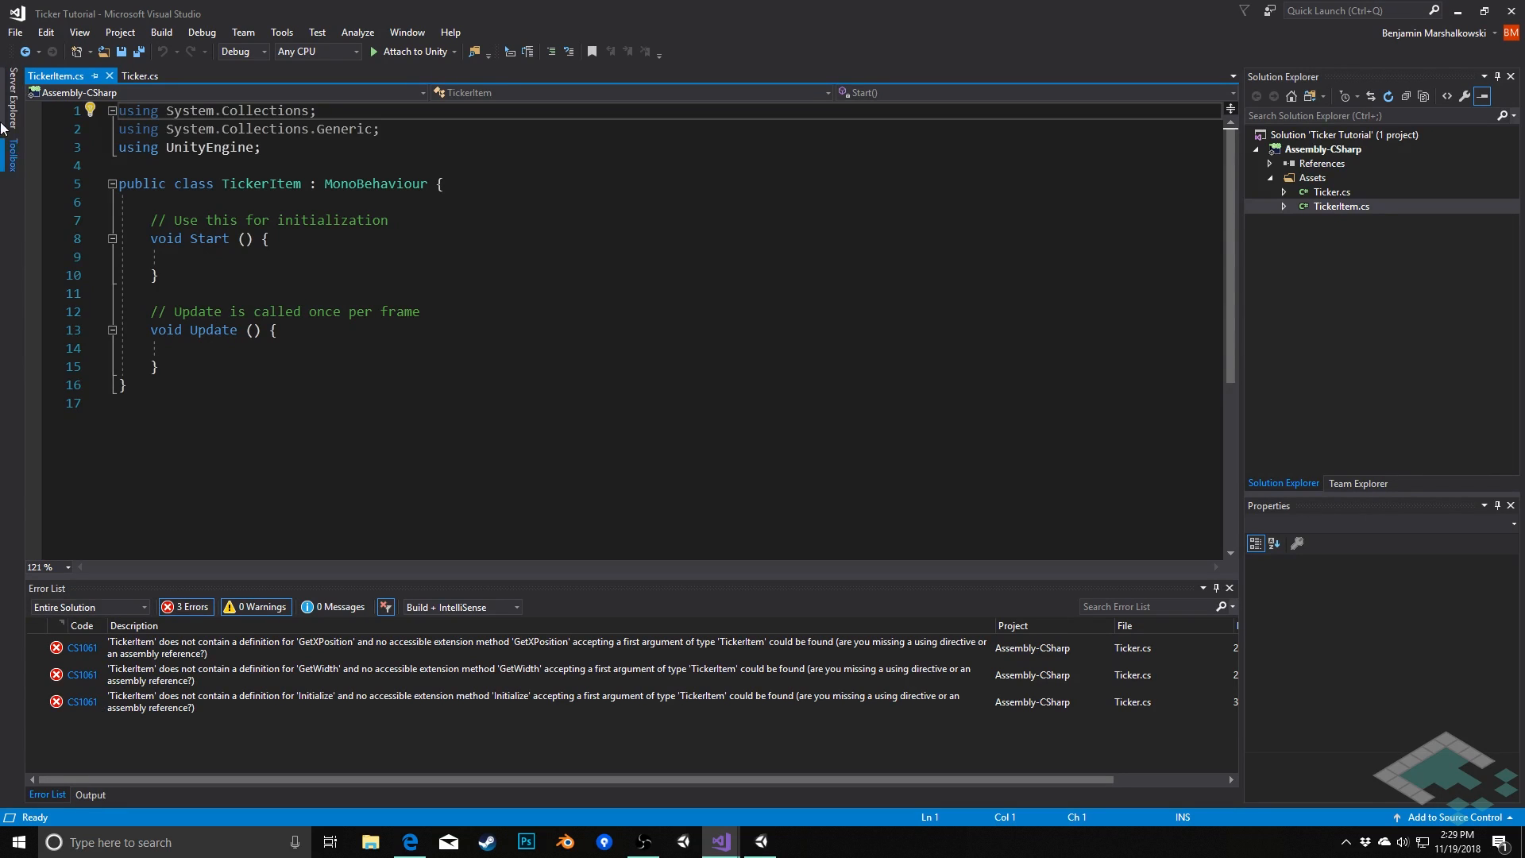
- Add using UnityEngine.UI and declare float tickerWidth, float pixelsPerSecond and RectTransform rt in TickerItem.cs
key("enter")
type("using Un")
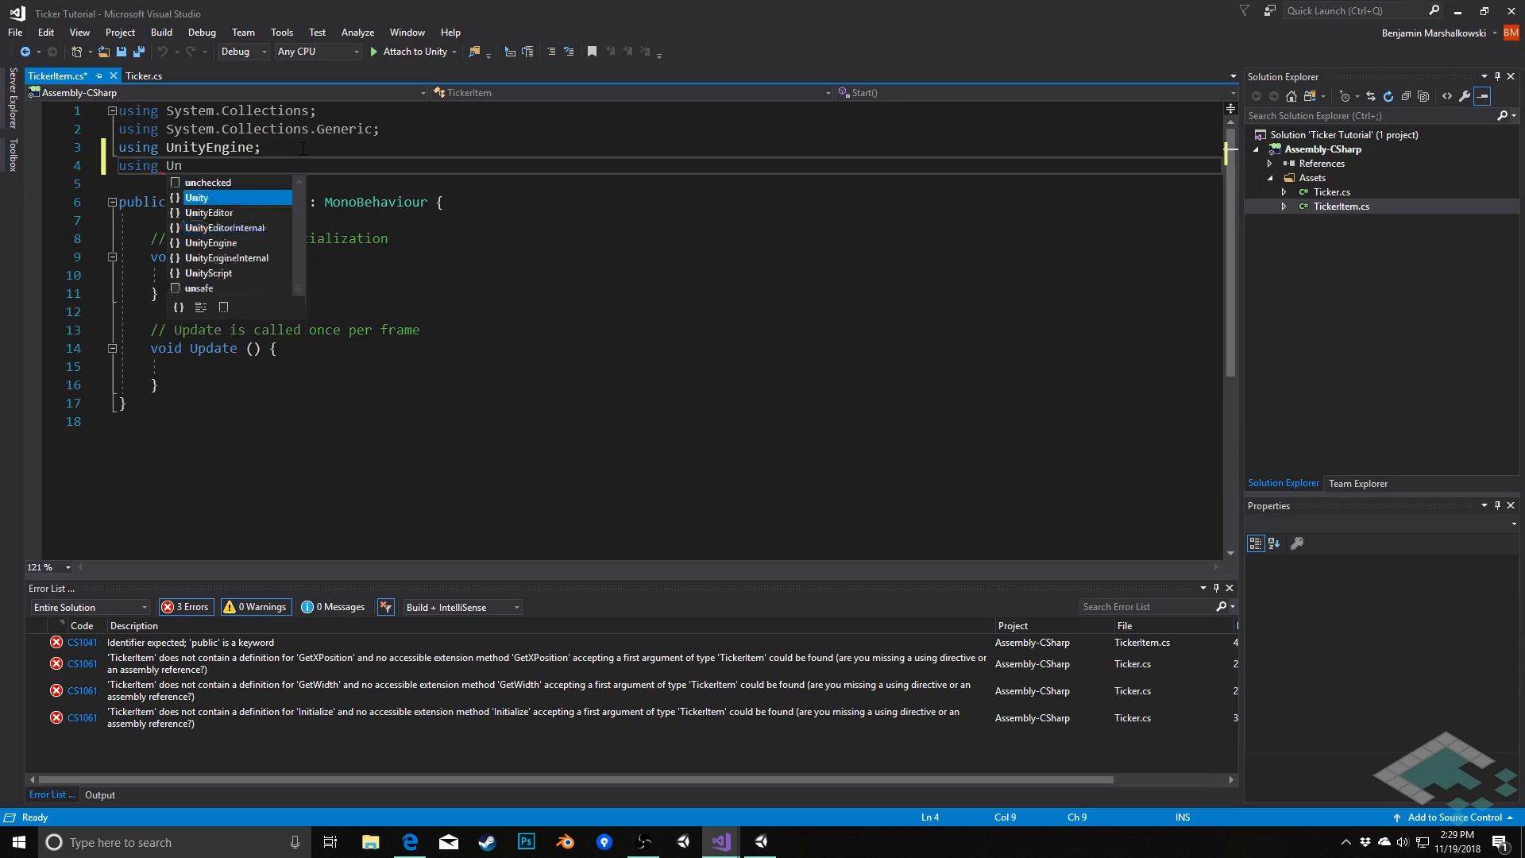
type("ityEngine.UI;")
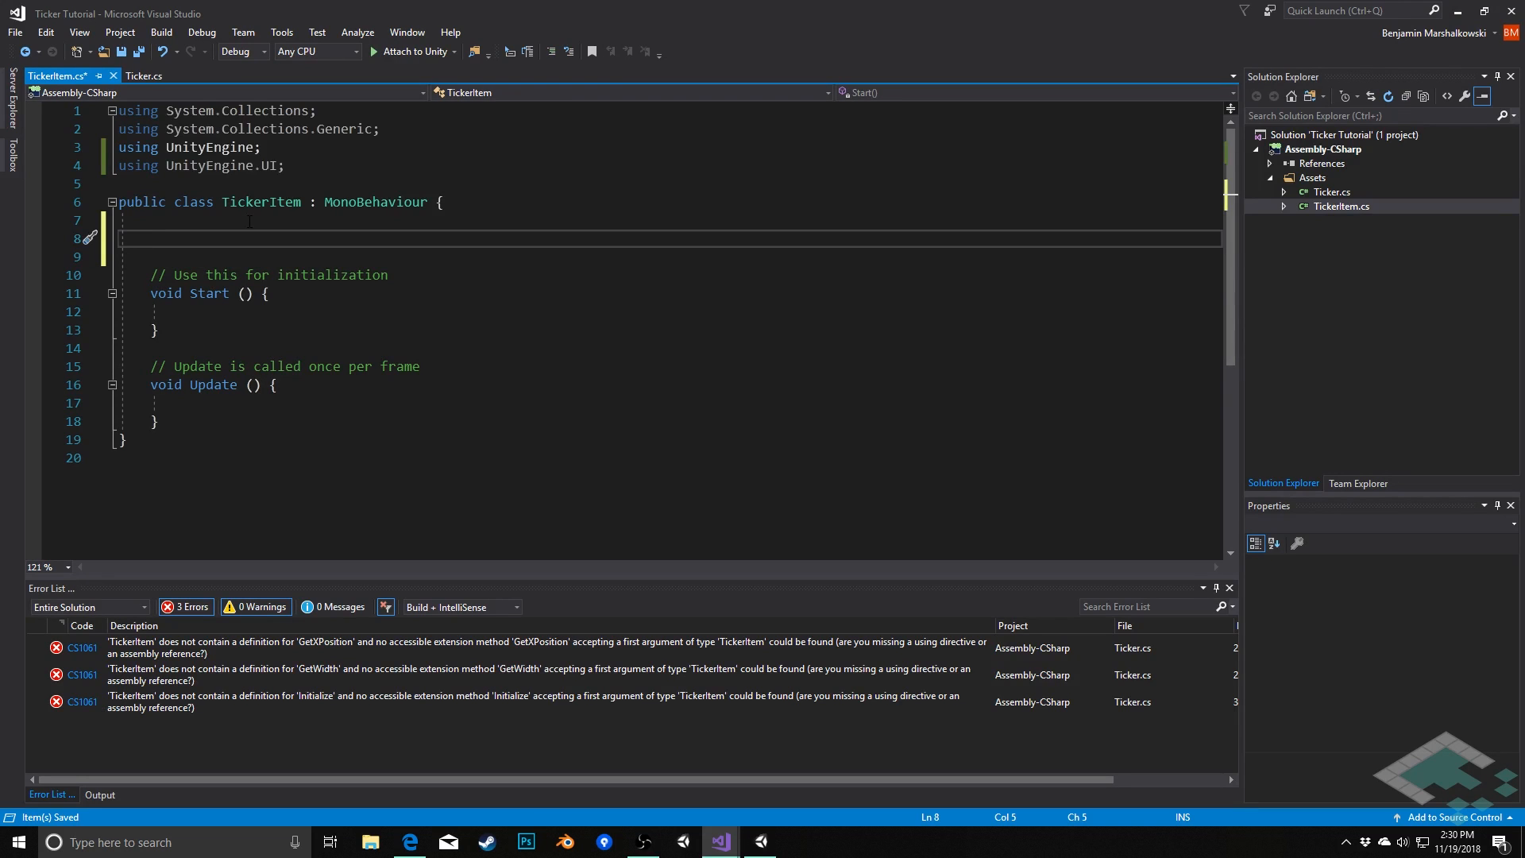
type("float tickerWidth;")
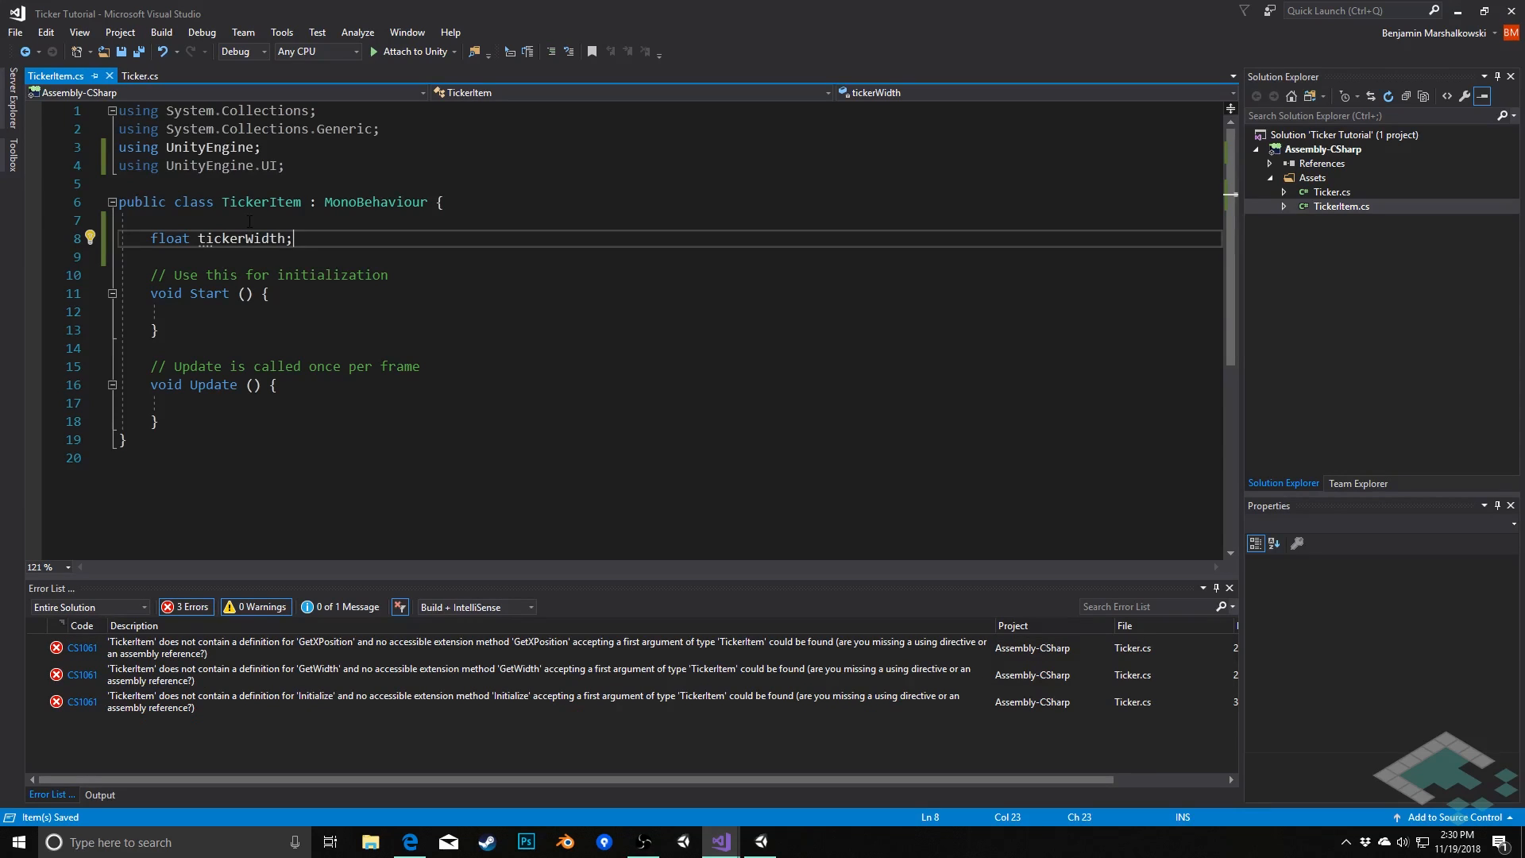
type("float p")
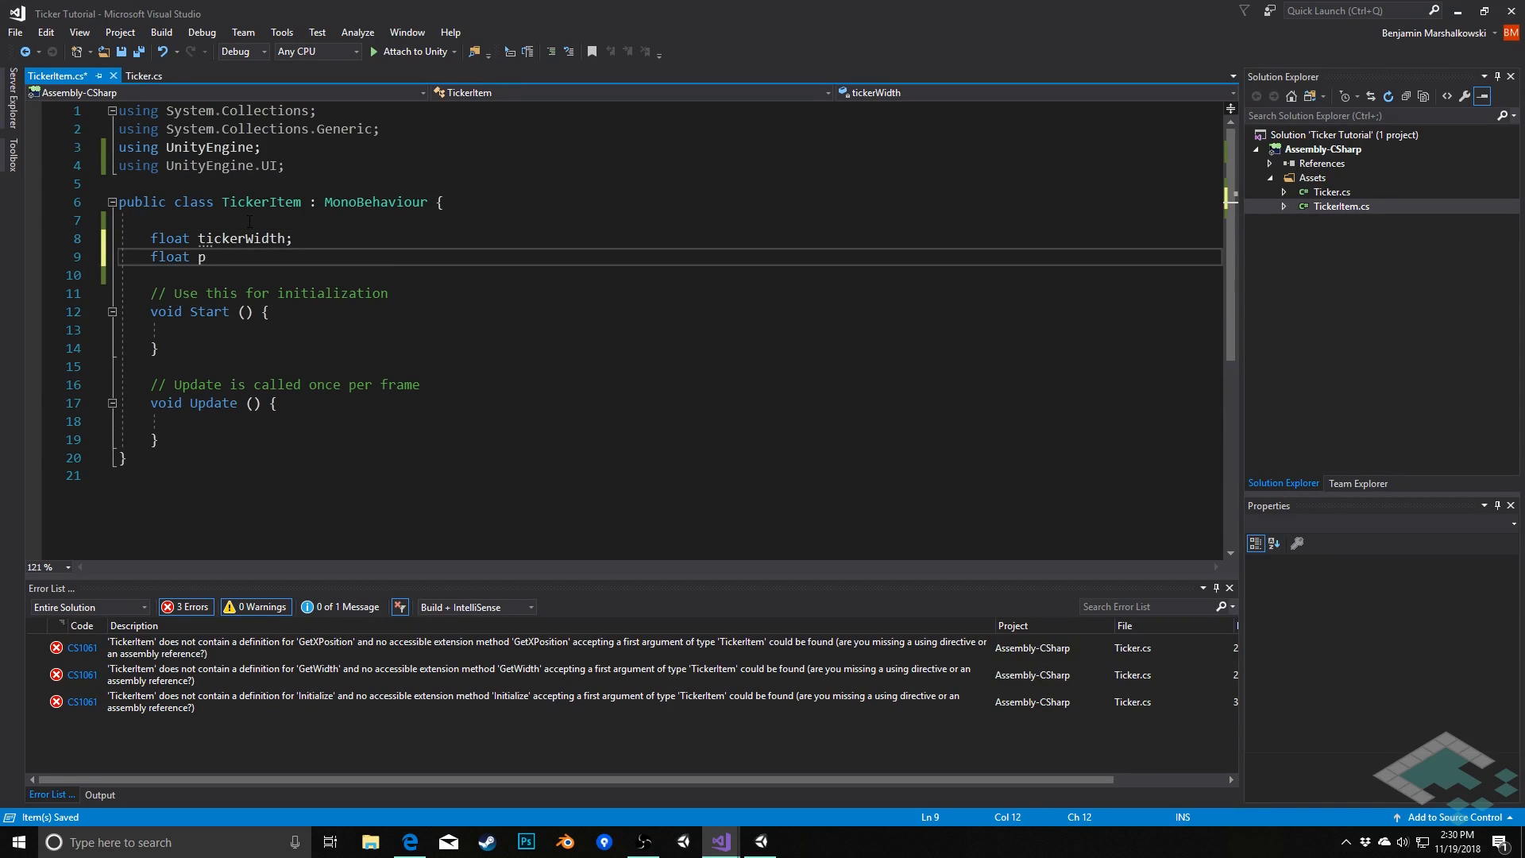
type("ixelsP")
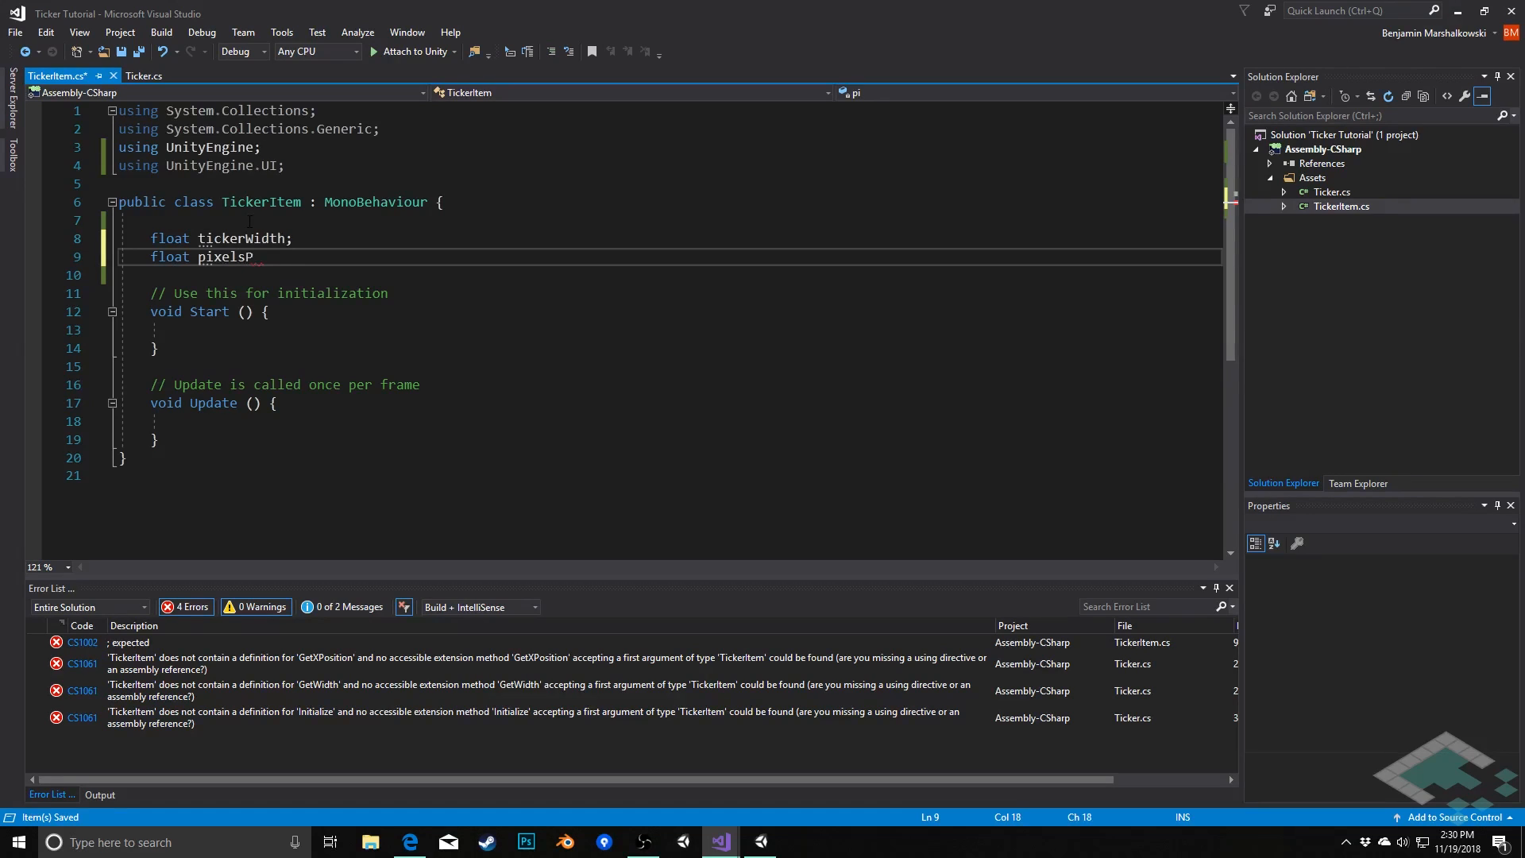
type("erSecond;")
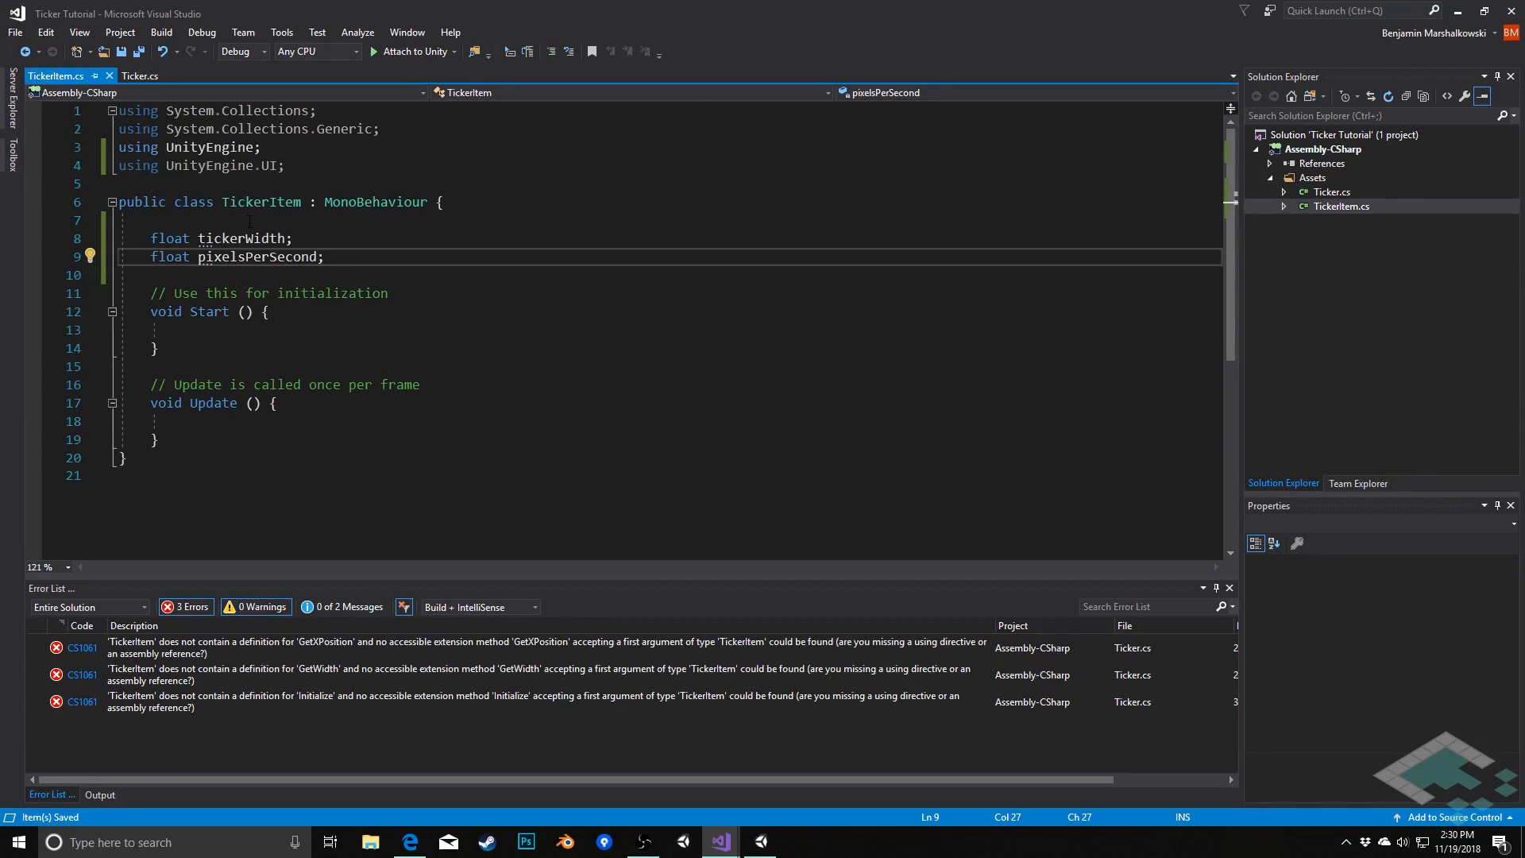
type("Rect")
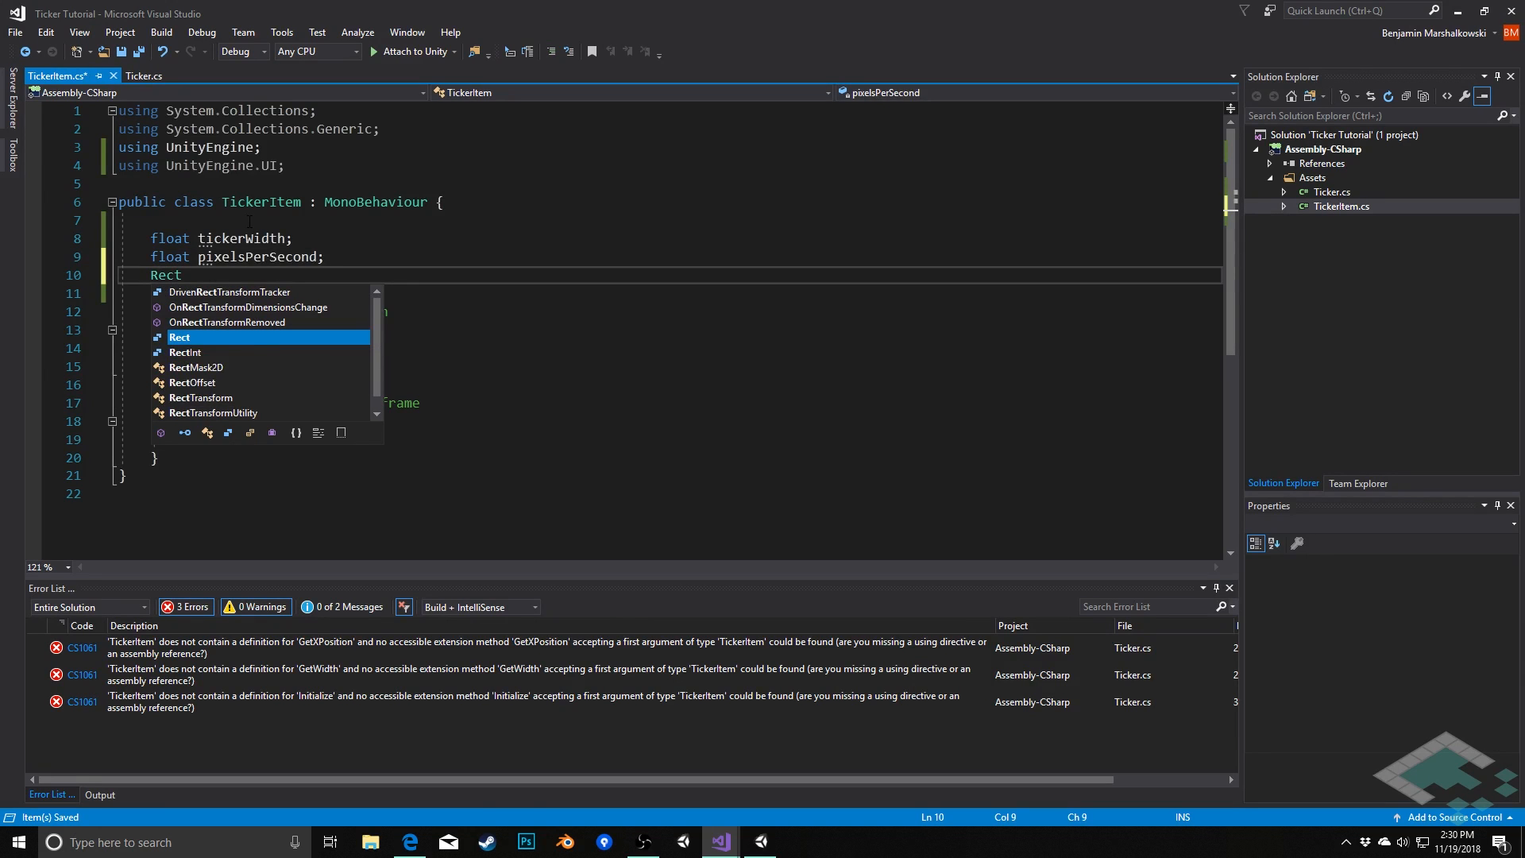
type("Transform")
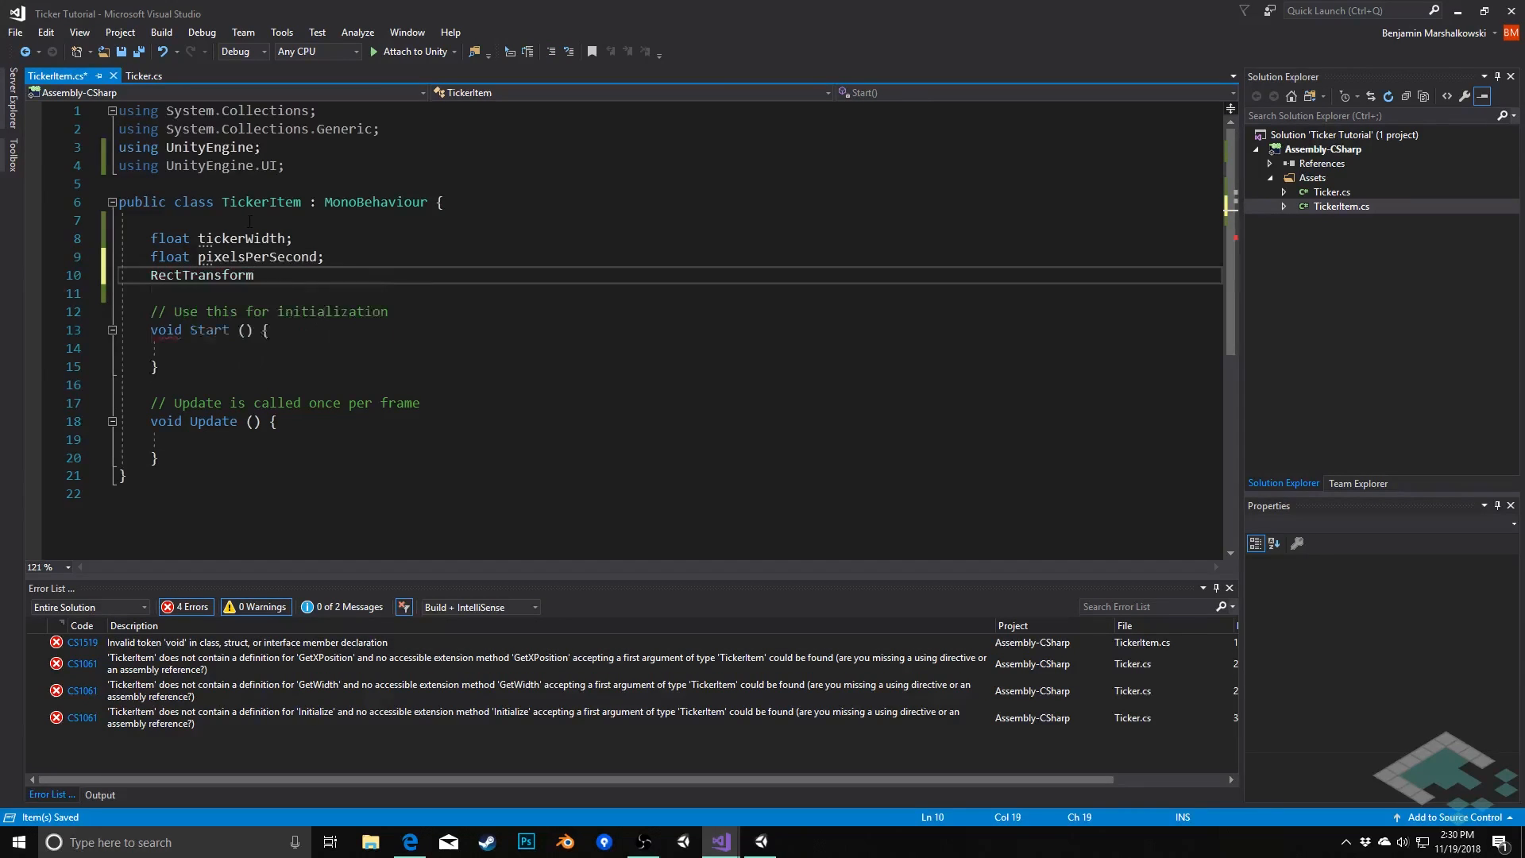
type("rt;")
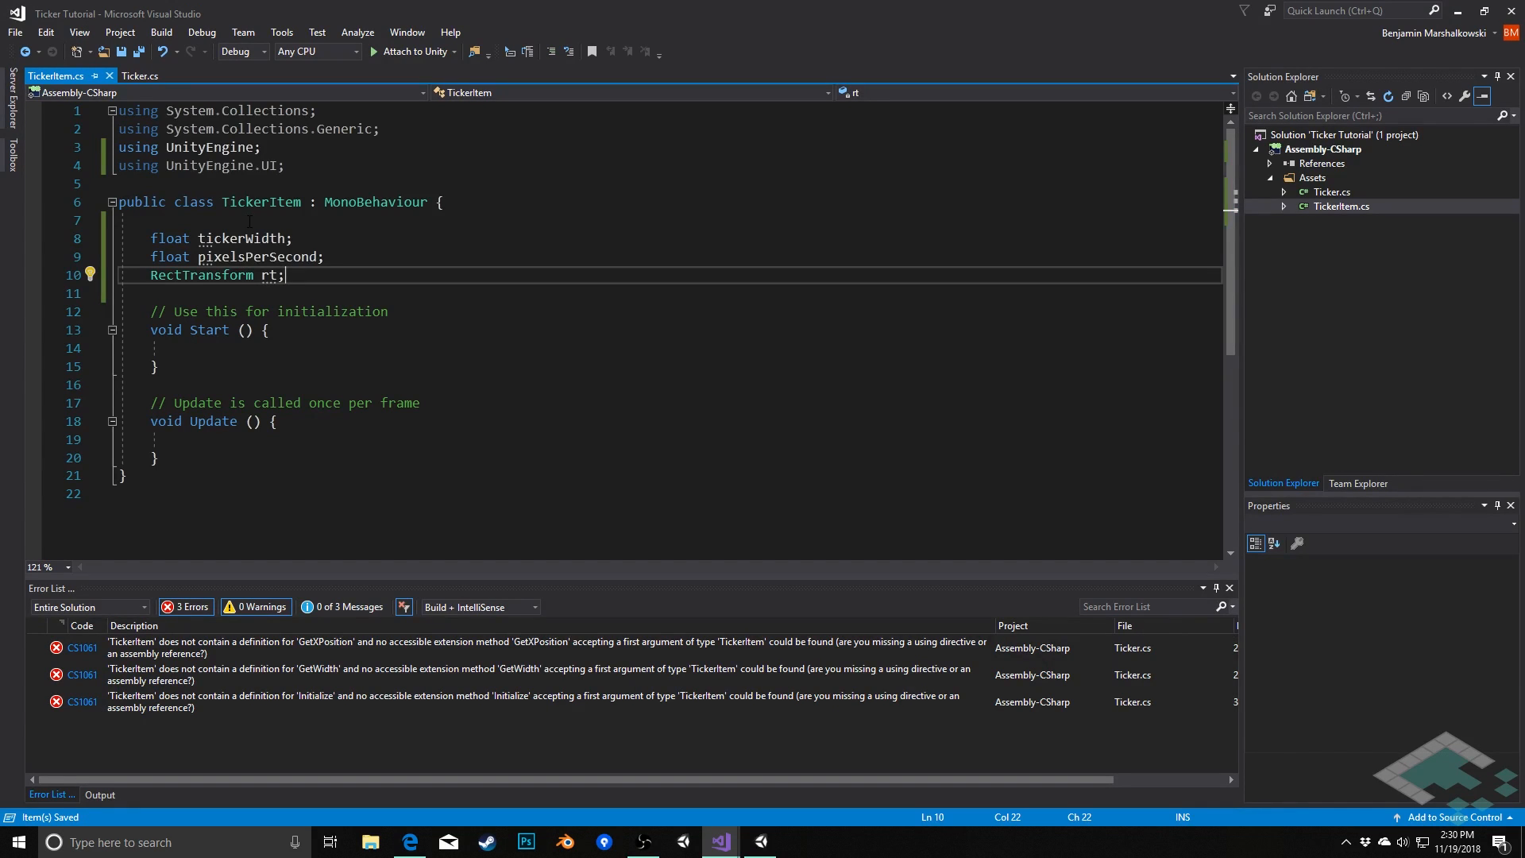
key("enter")
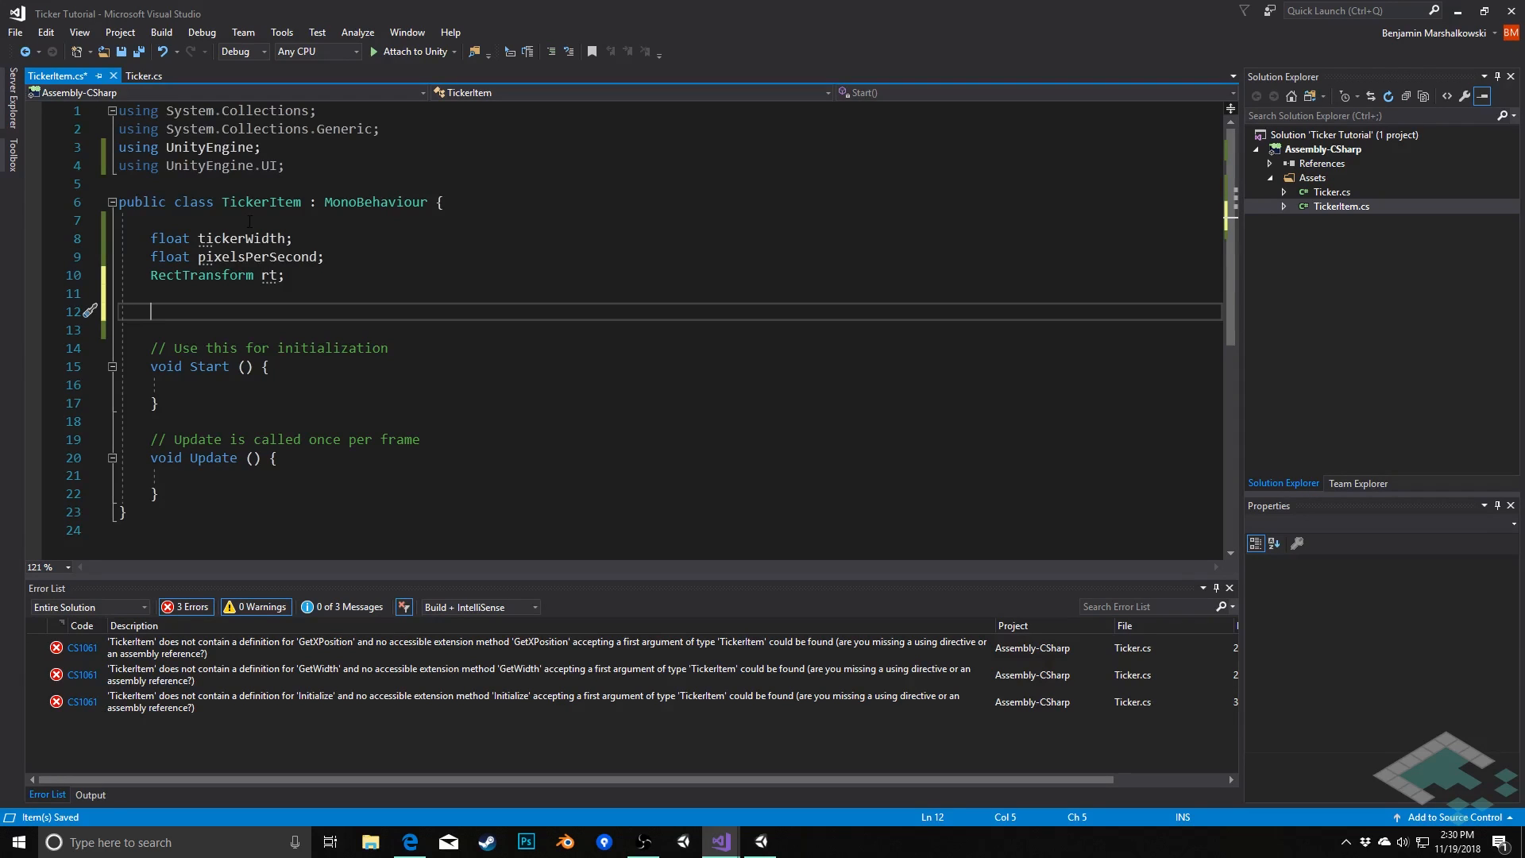
- Add a public float GetXPosition property returning rt.anchoredPosition.x
type("public float")
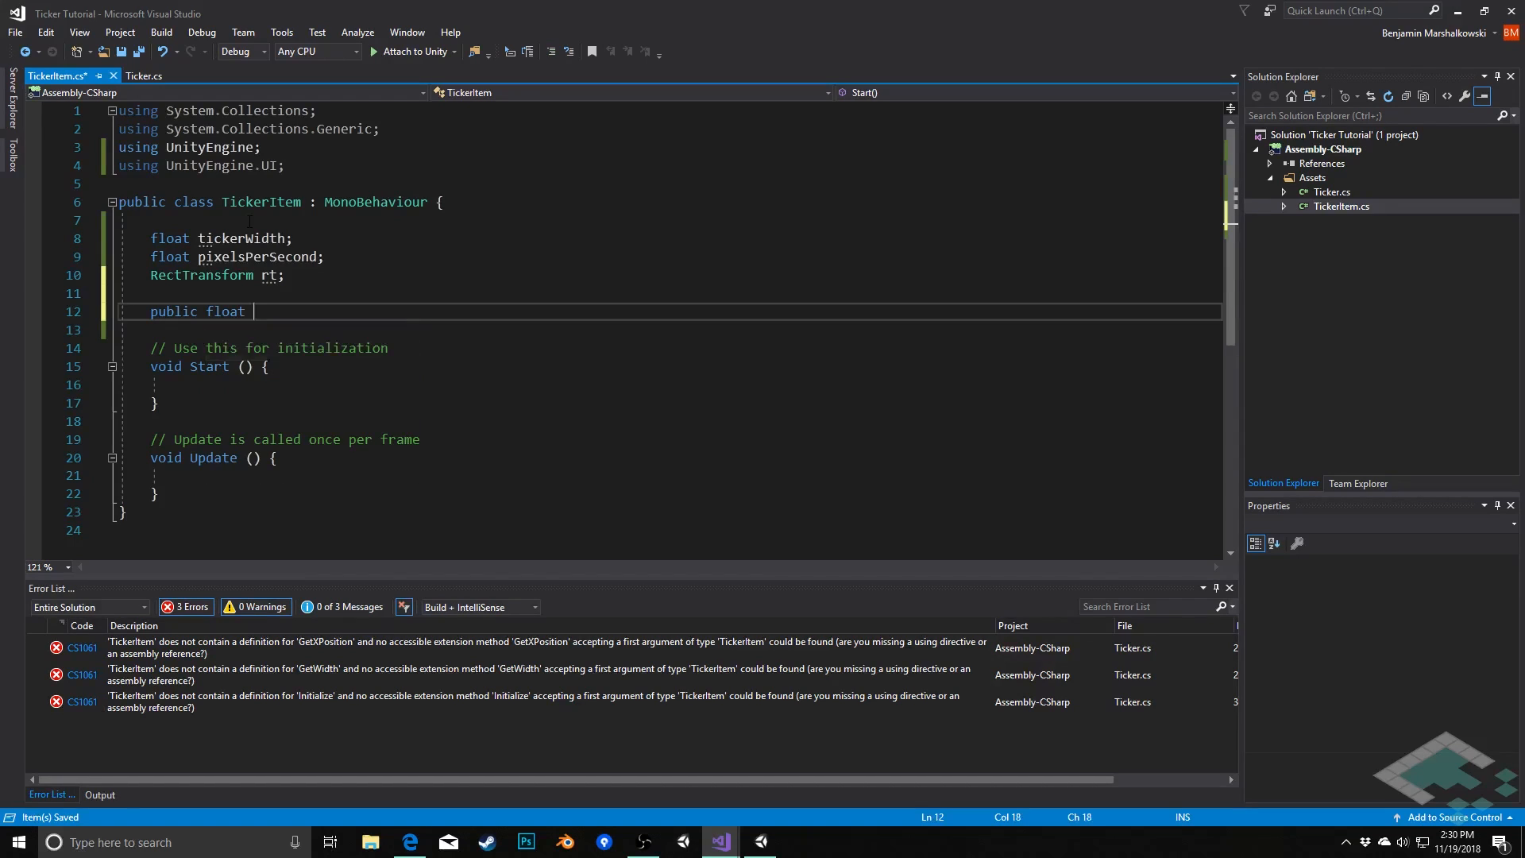
type("GetXPosition")
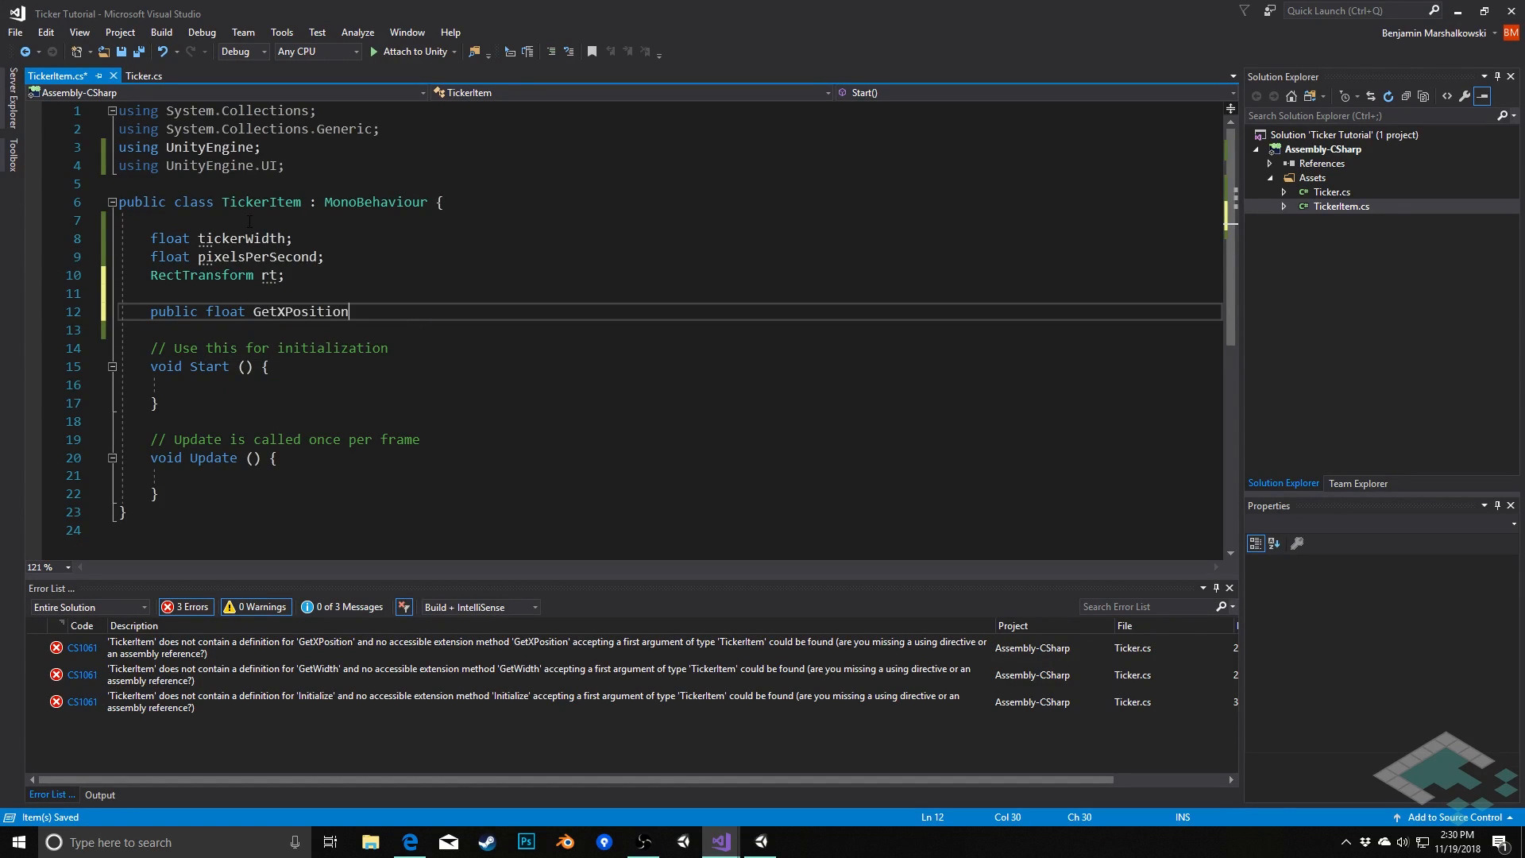
type("{ get {  }")
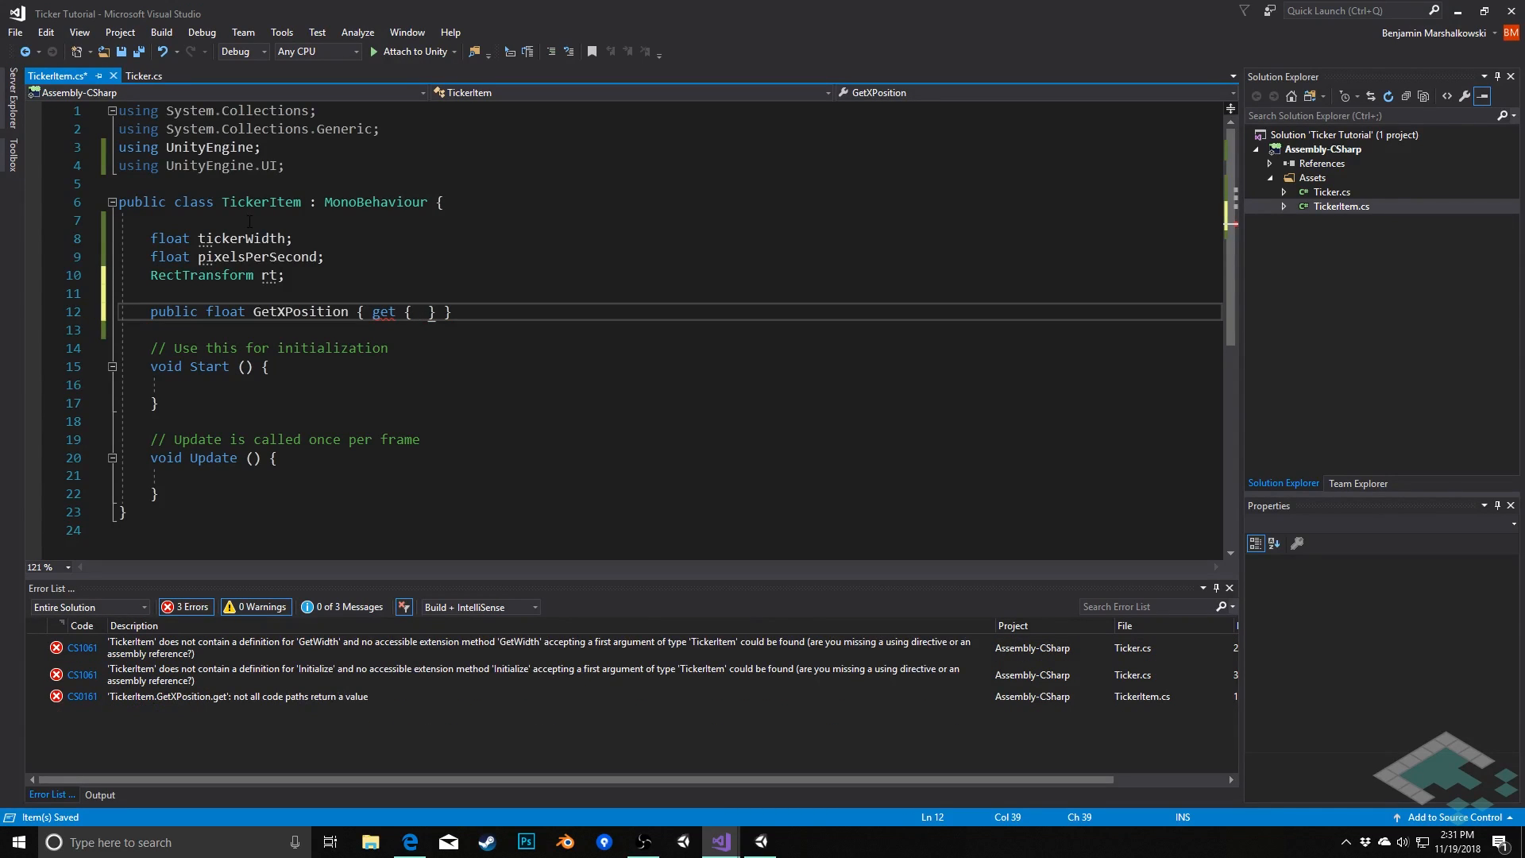
type("return")
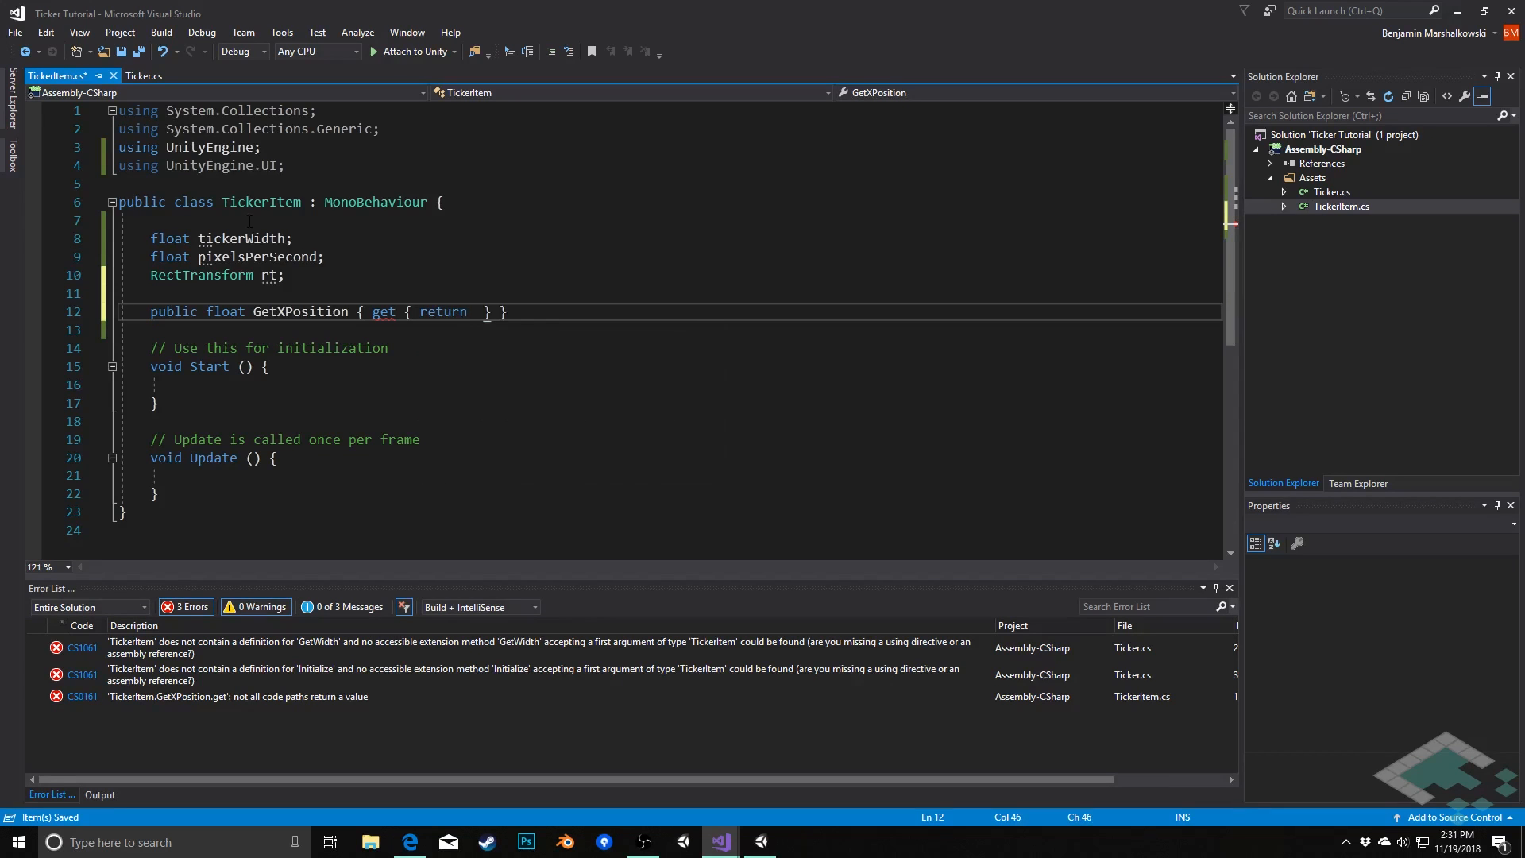
type("rt.an")
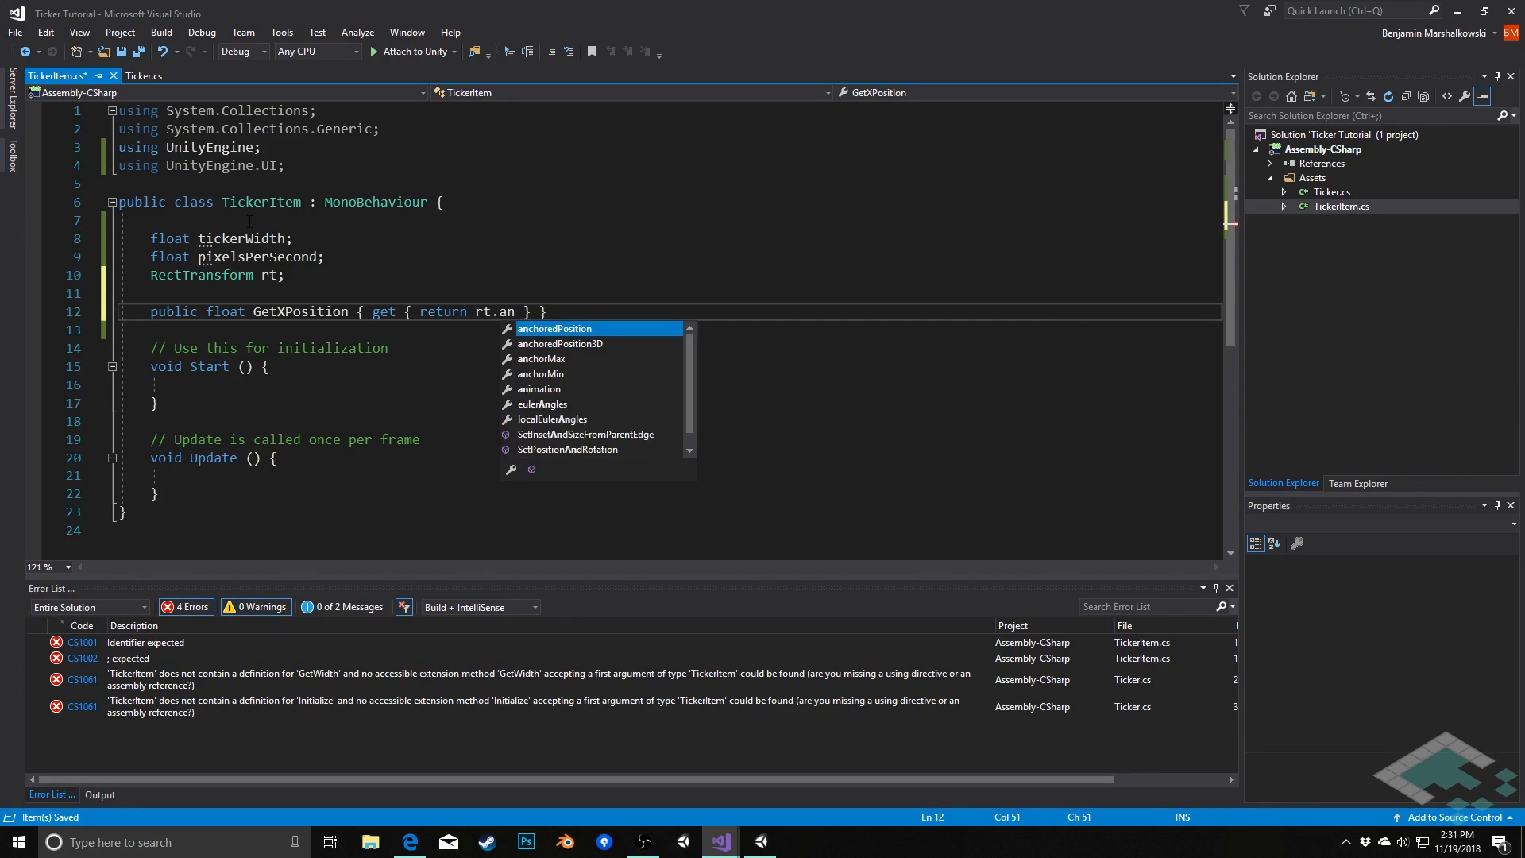
key("tab")
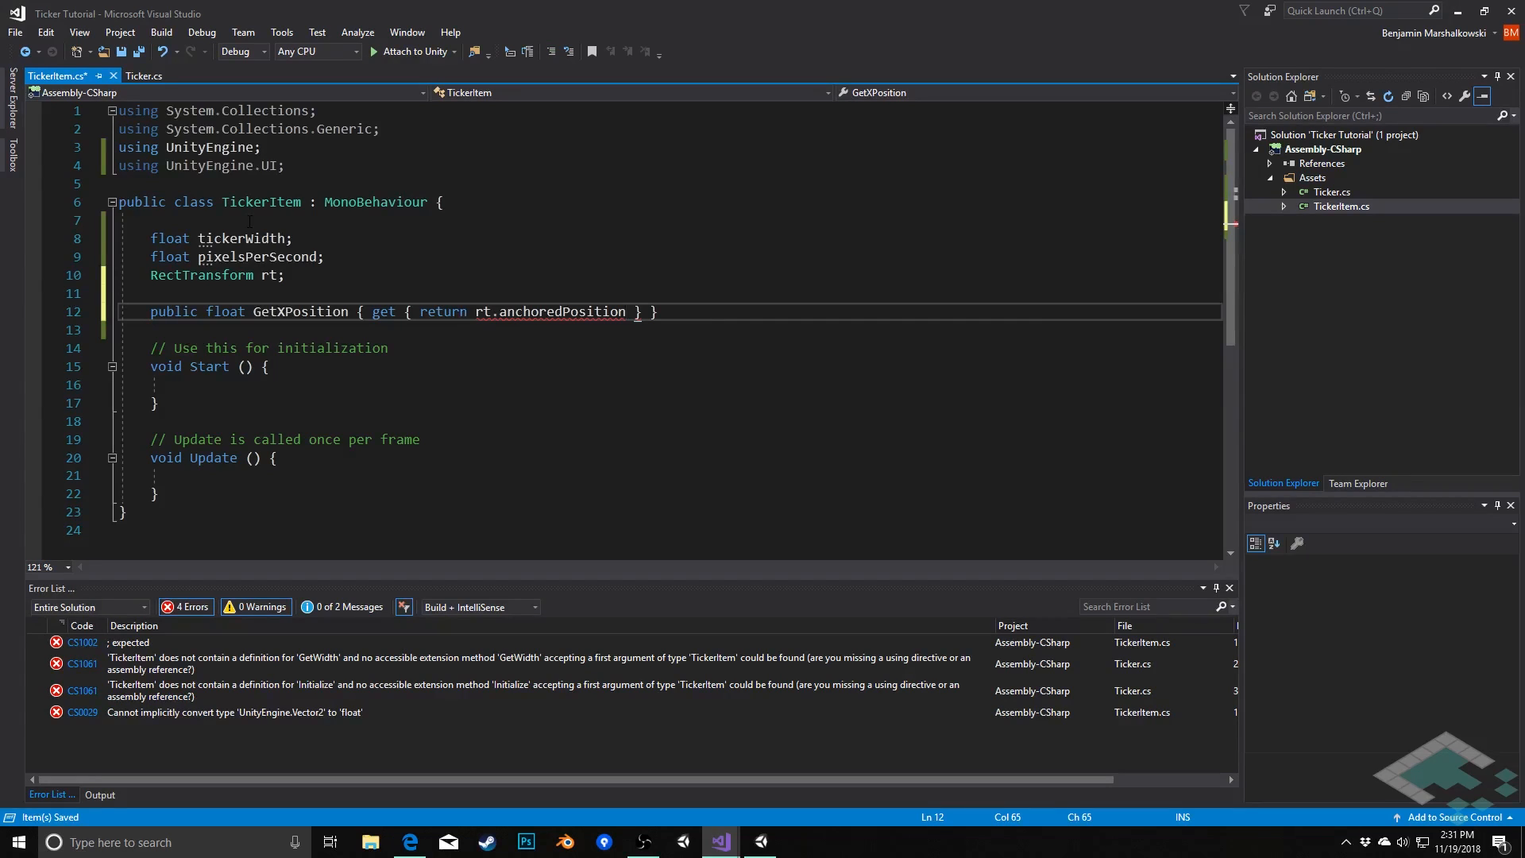
type(".x;")
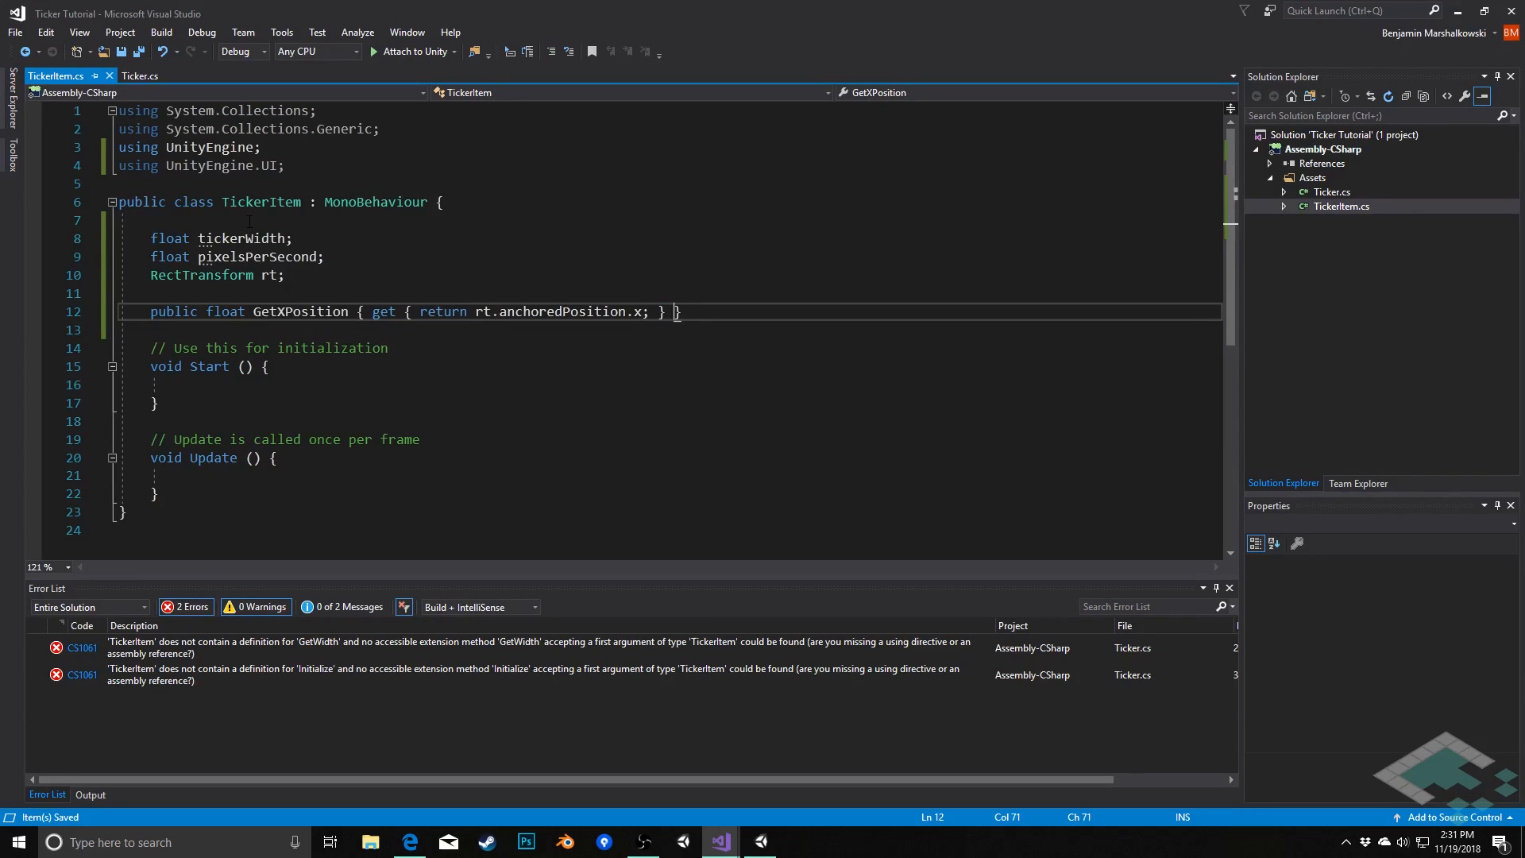
- Add a public float GetWidth property returning rt.rect.width, with blank lines below
type("public float")
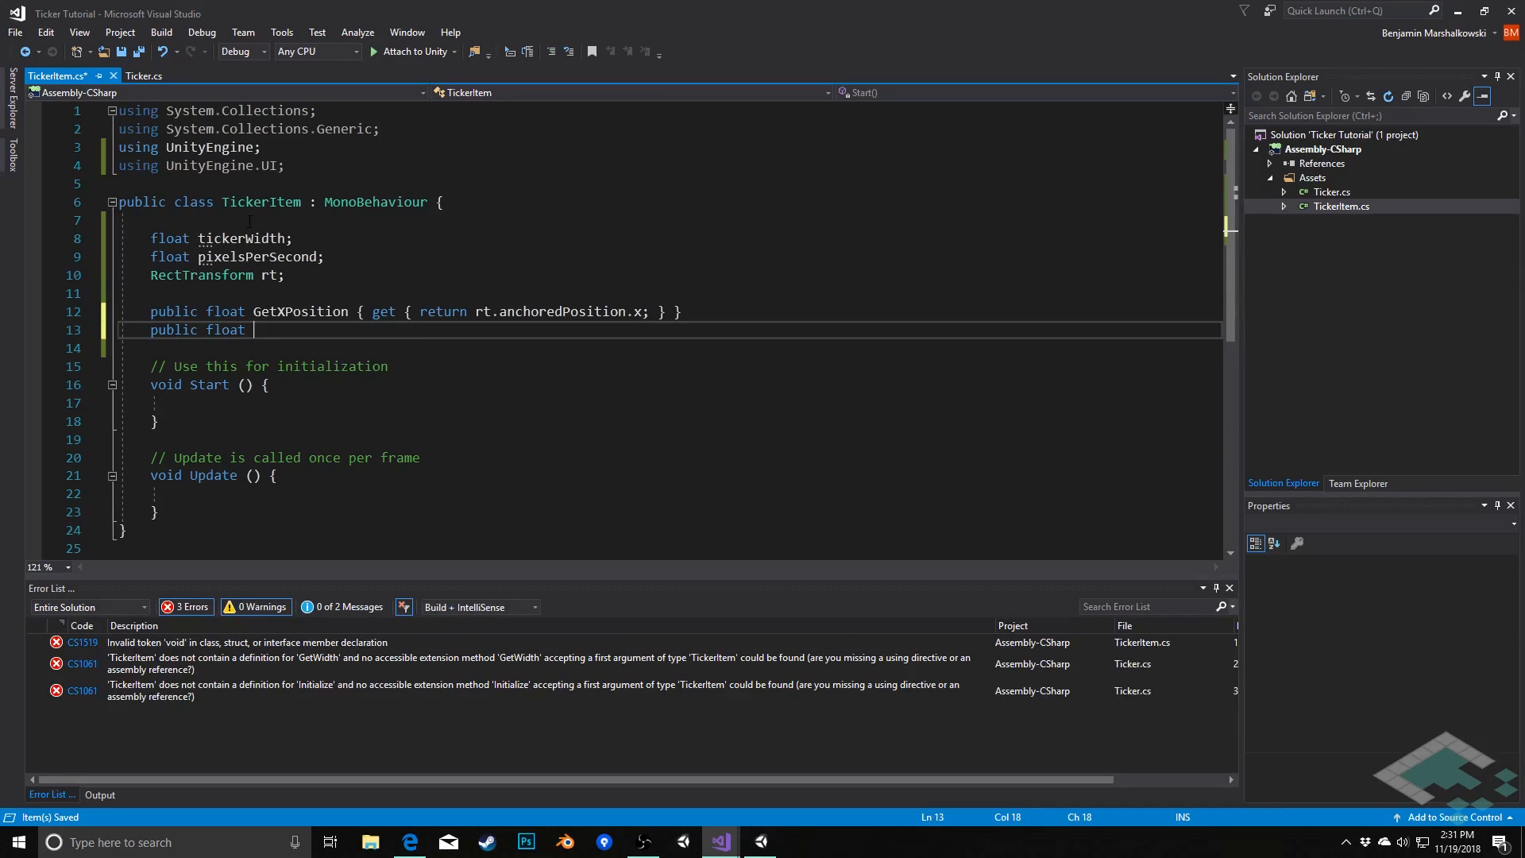
type("GetWidth")
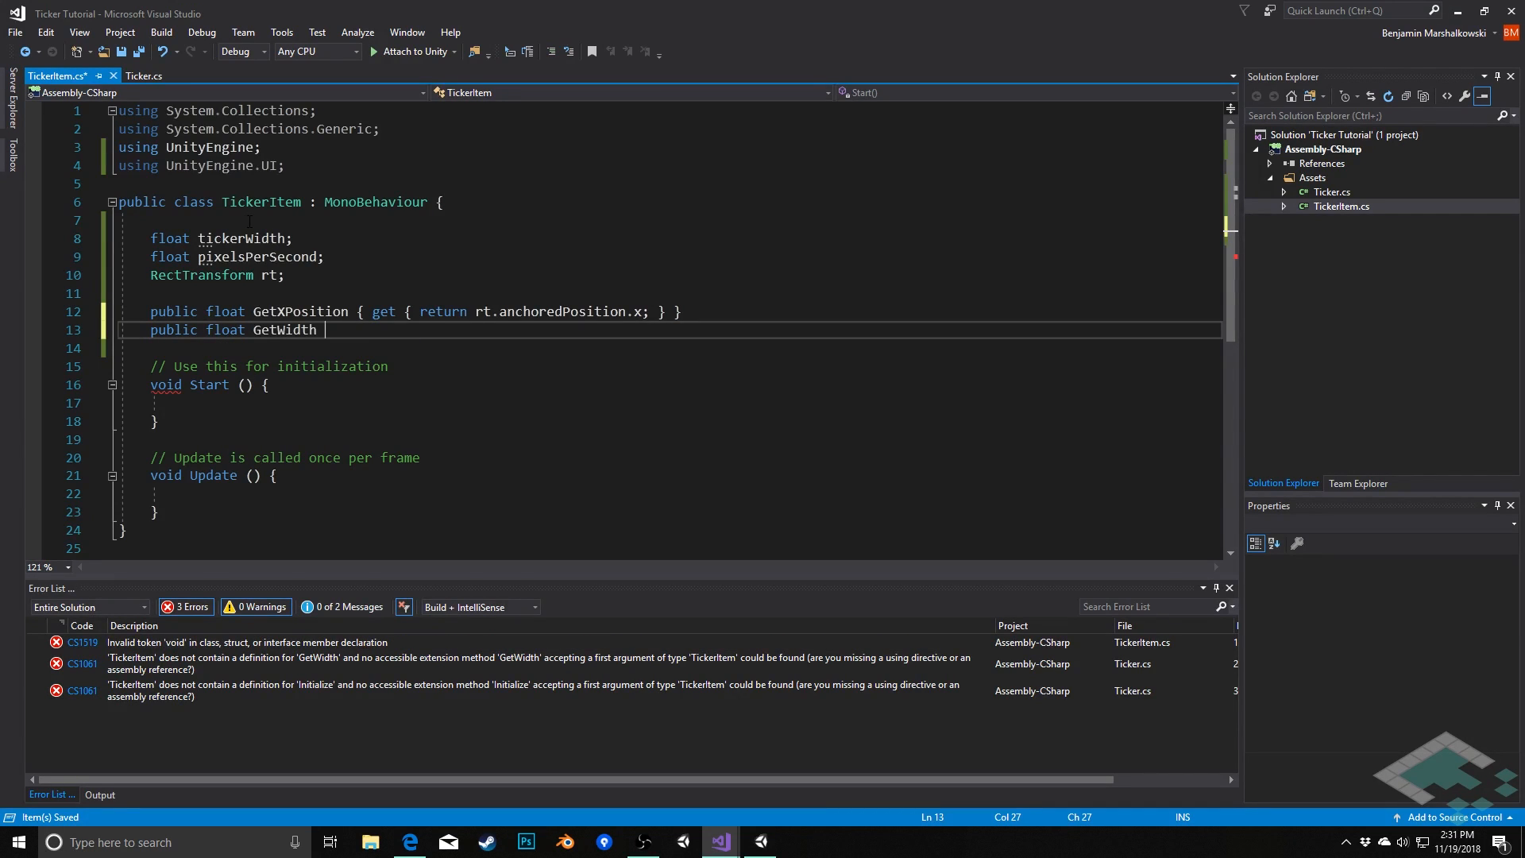
type("{ get { }")
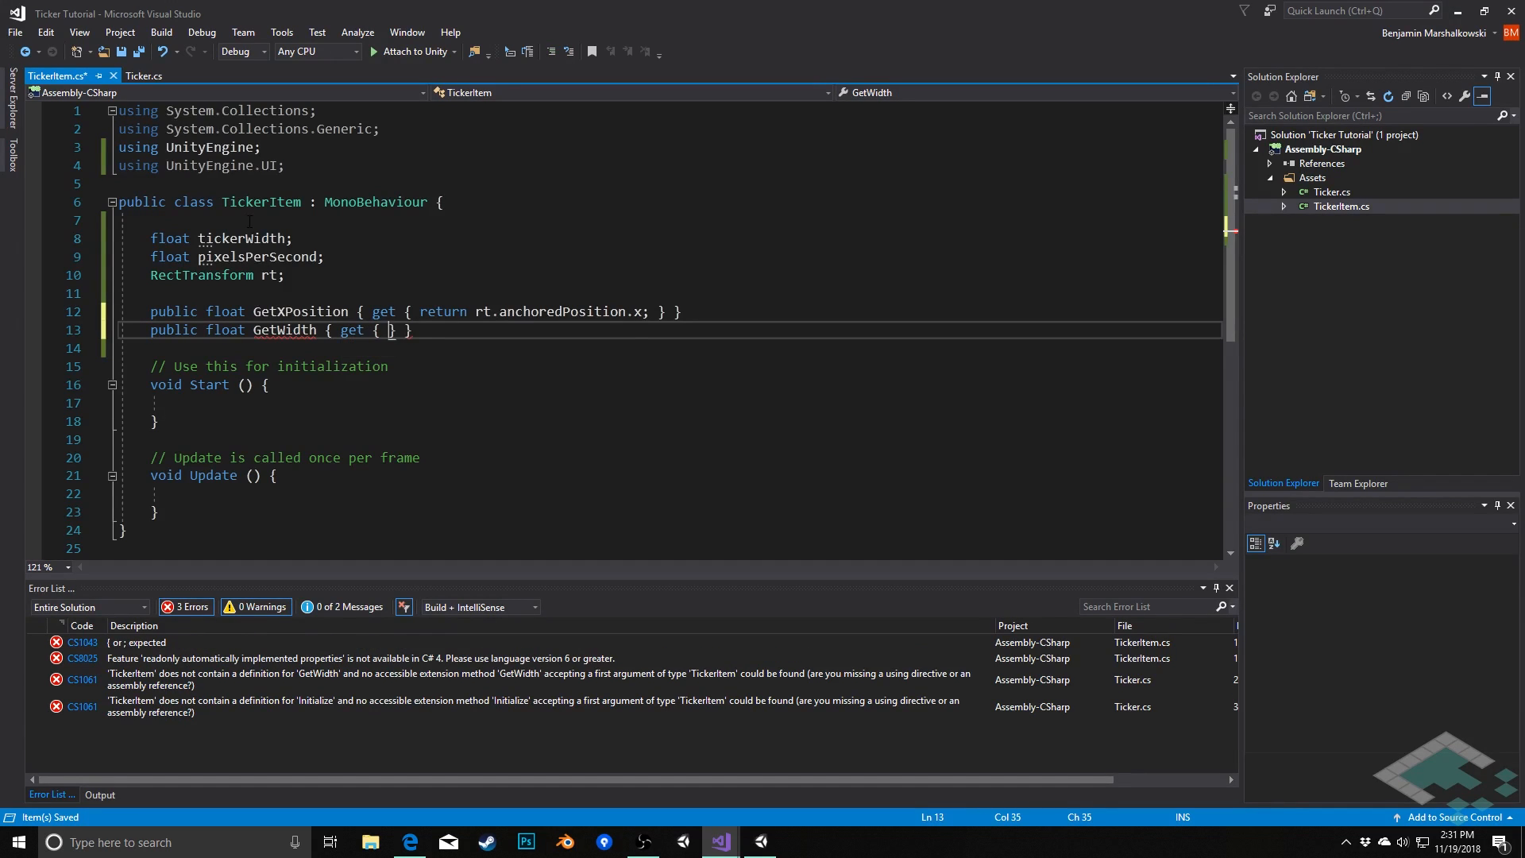
type("return")
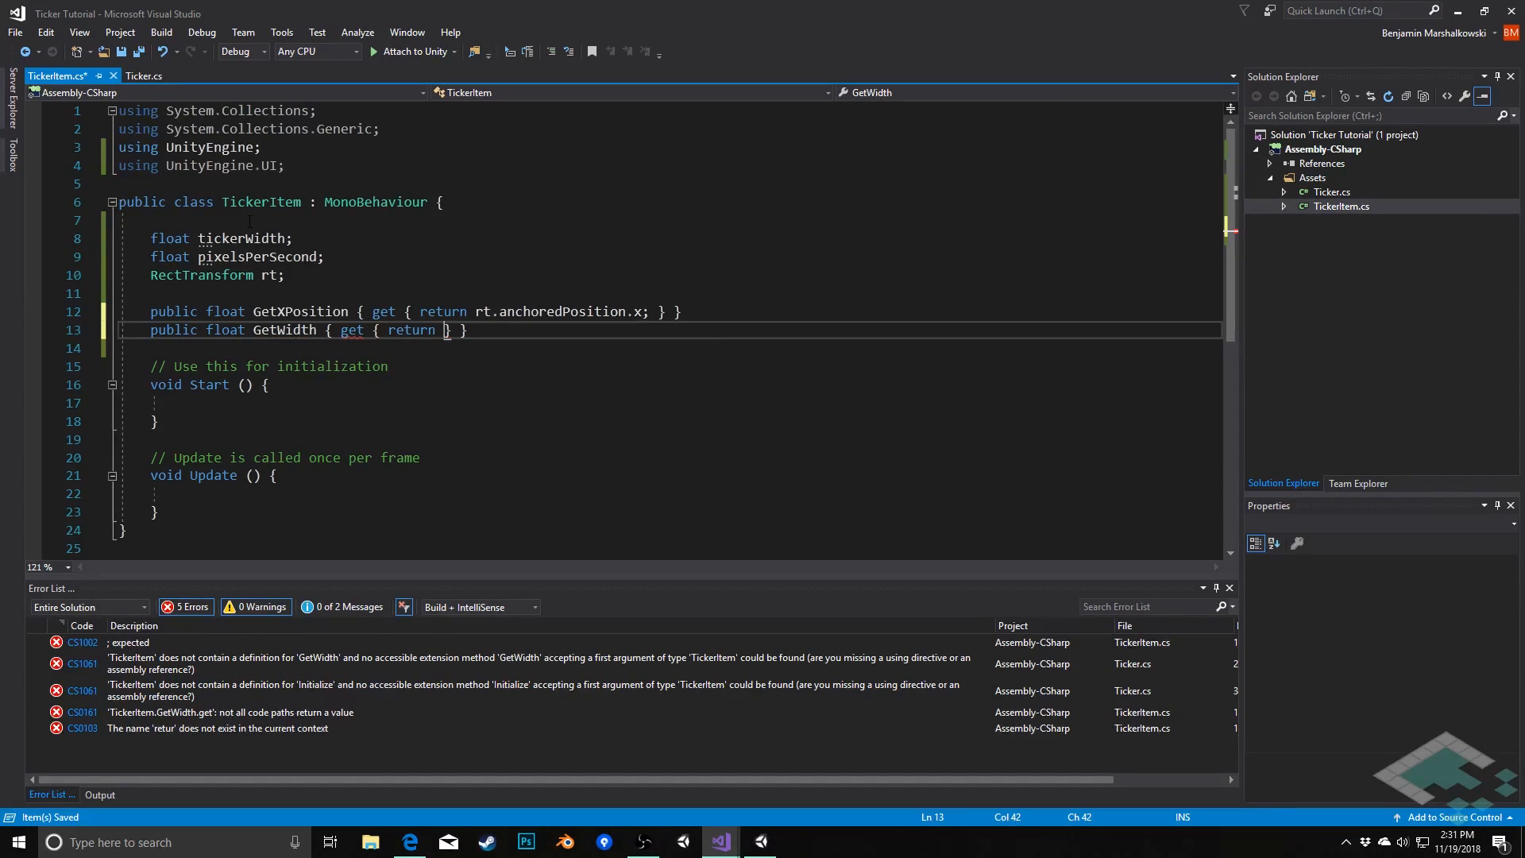
type("rt.r")
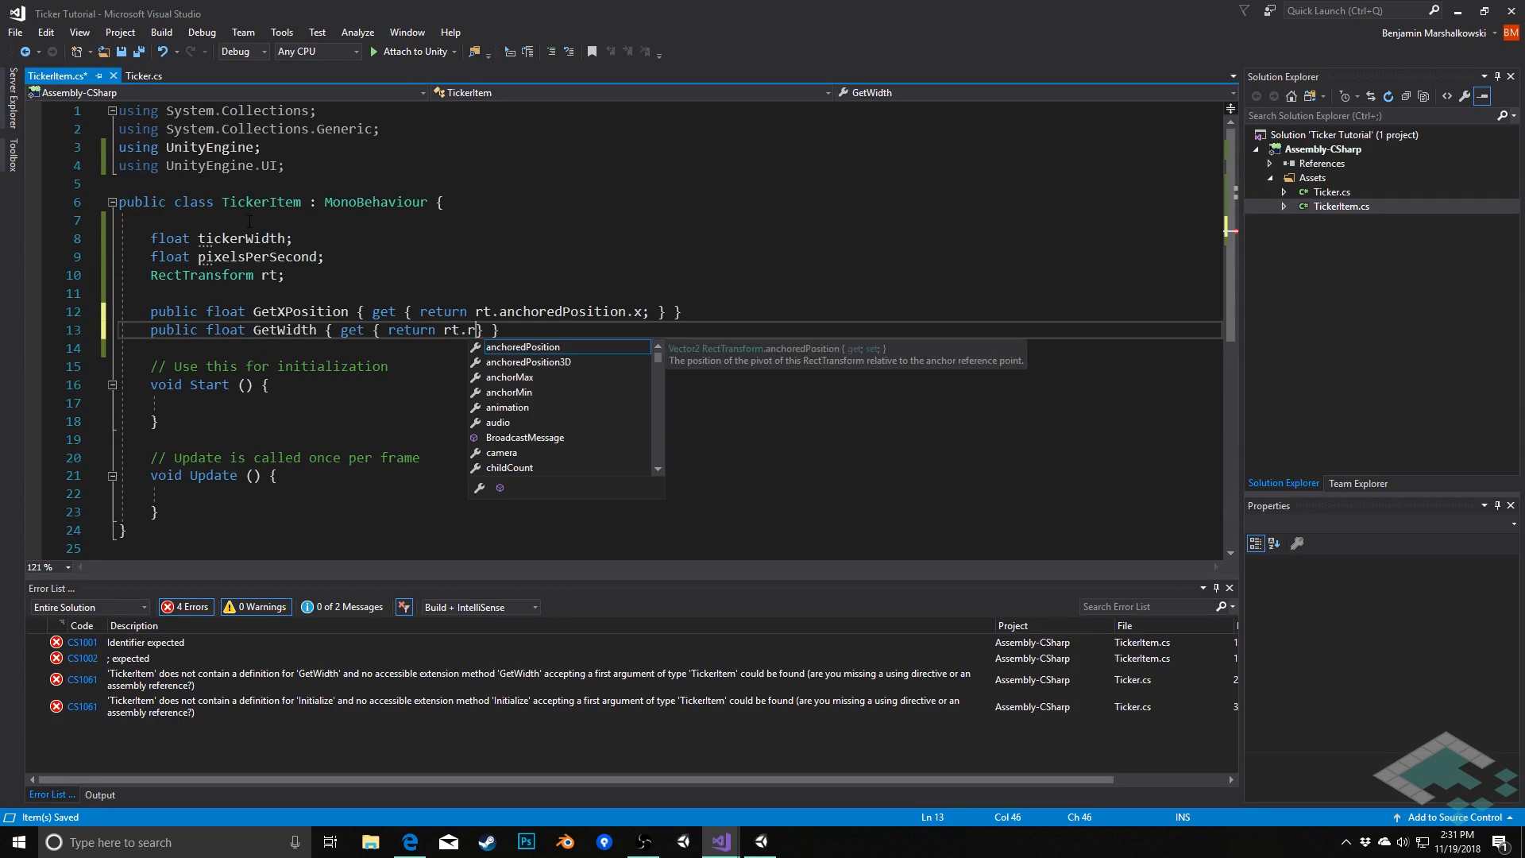
type("ect.width;")
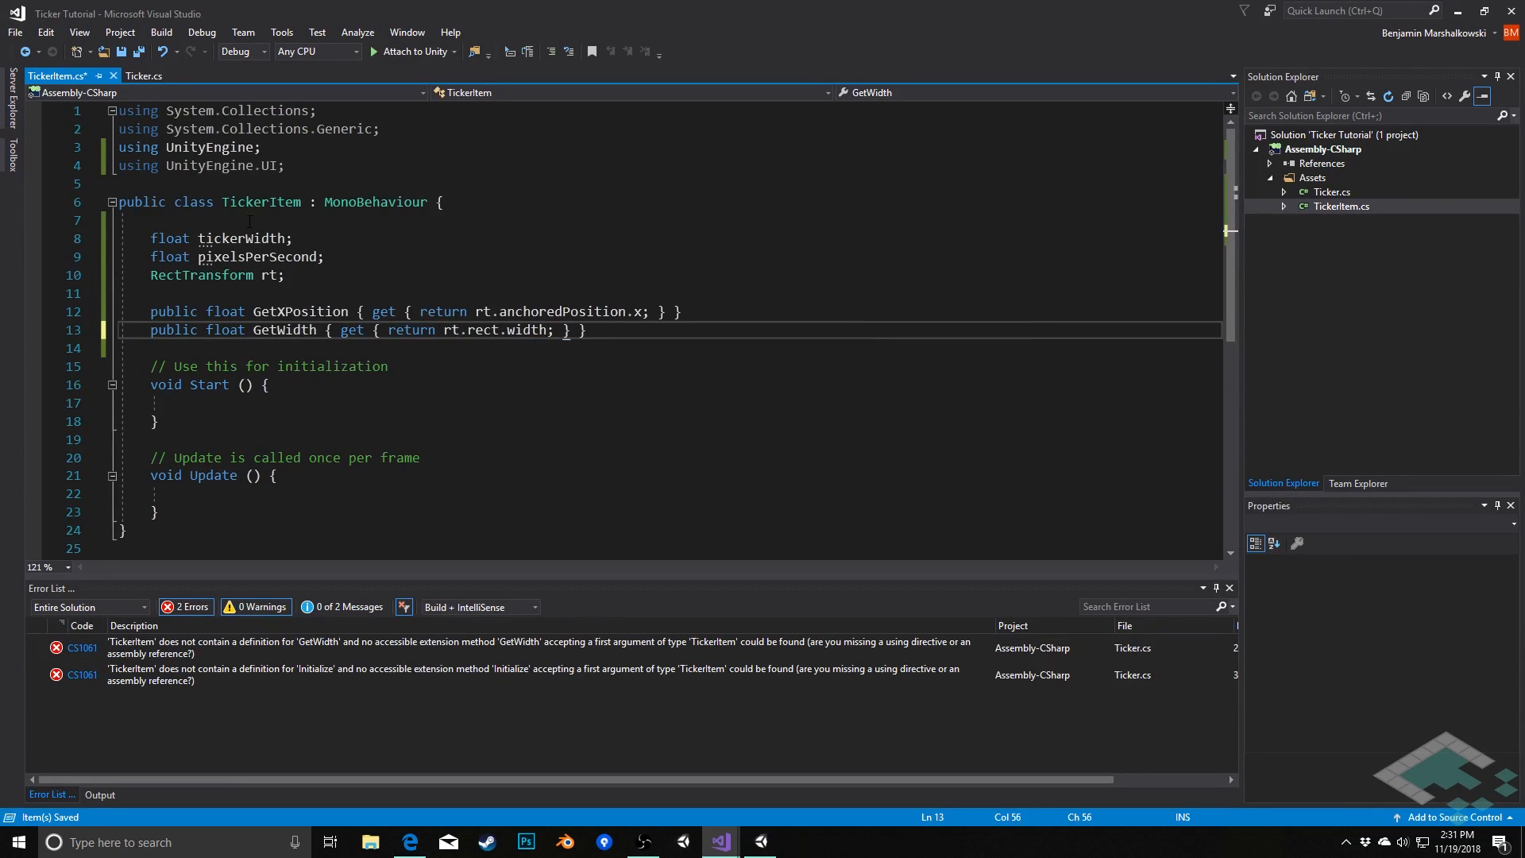
double_click(410, 331)
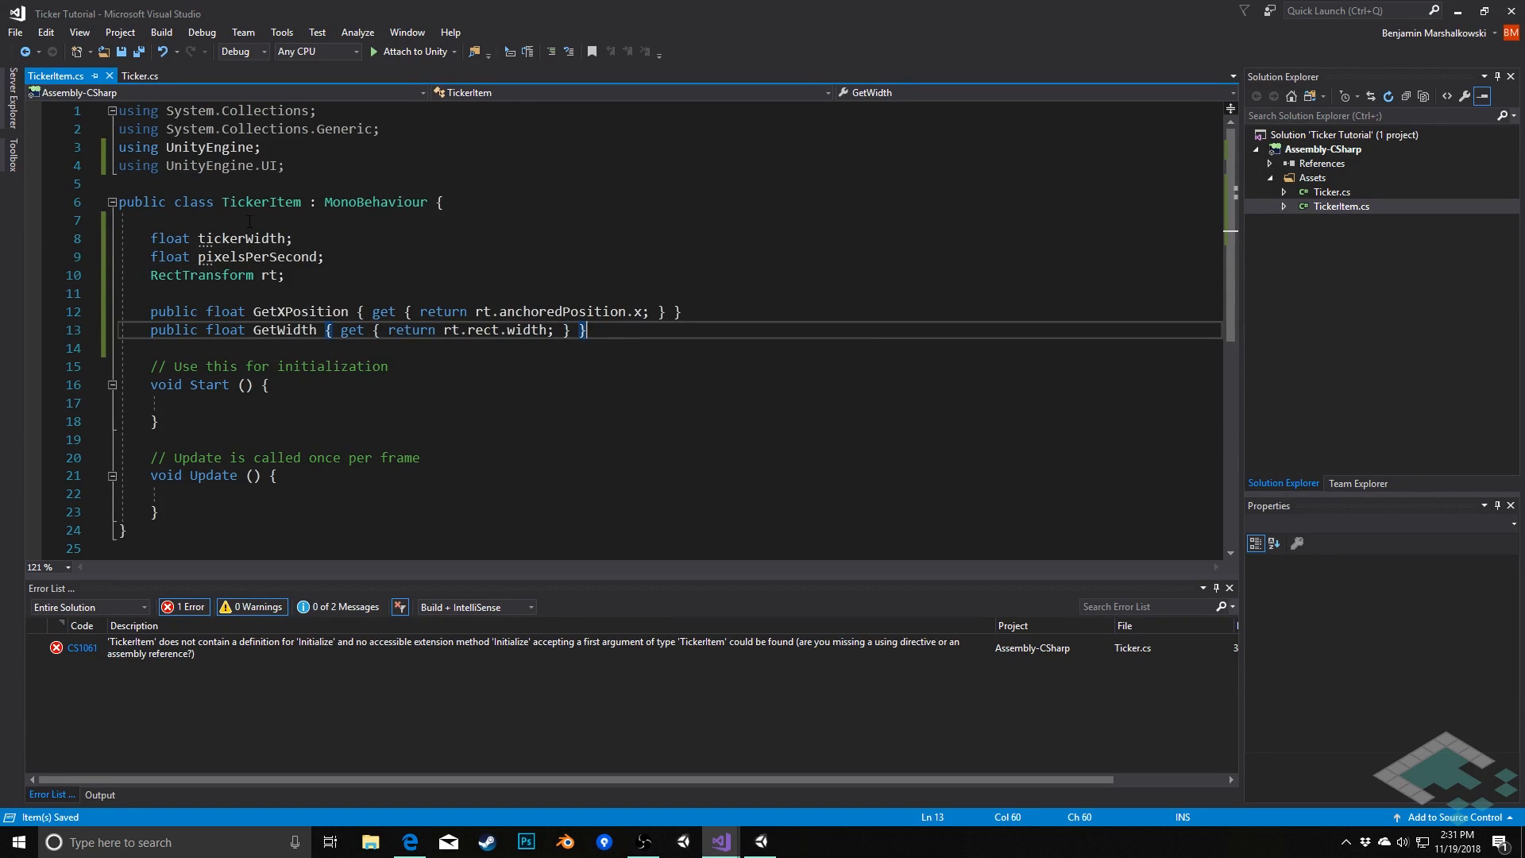
key("enter")
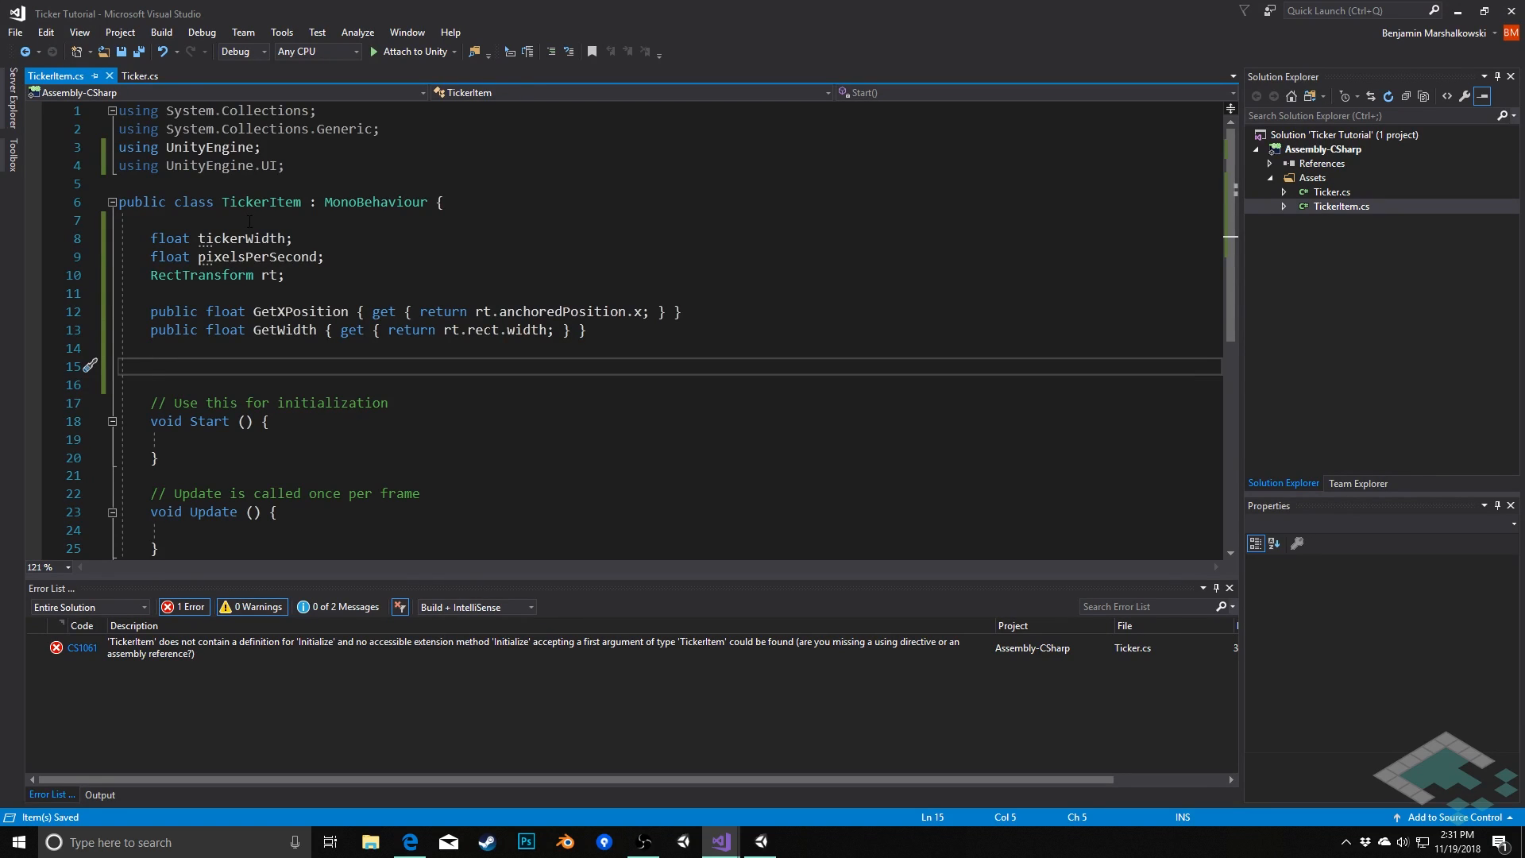
- Write public void Initialize(float tickerWidth, float pixelsPerSecond, string message) with an empty body
type("public void")
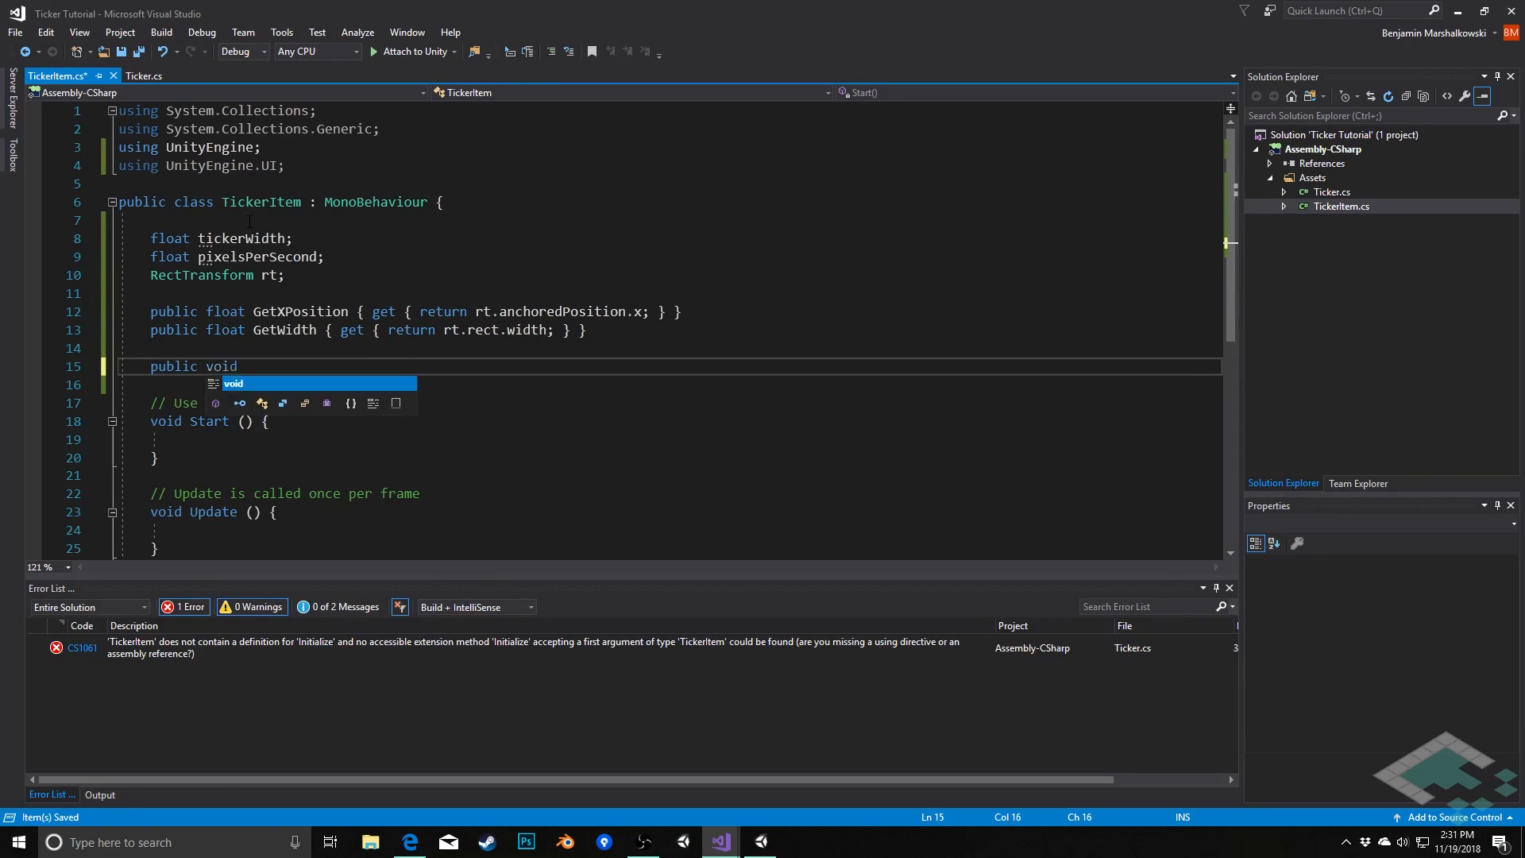
type("Ini")
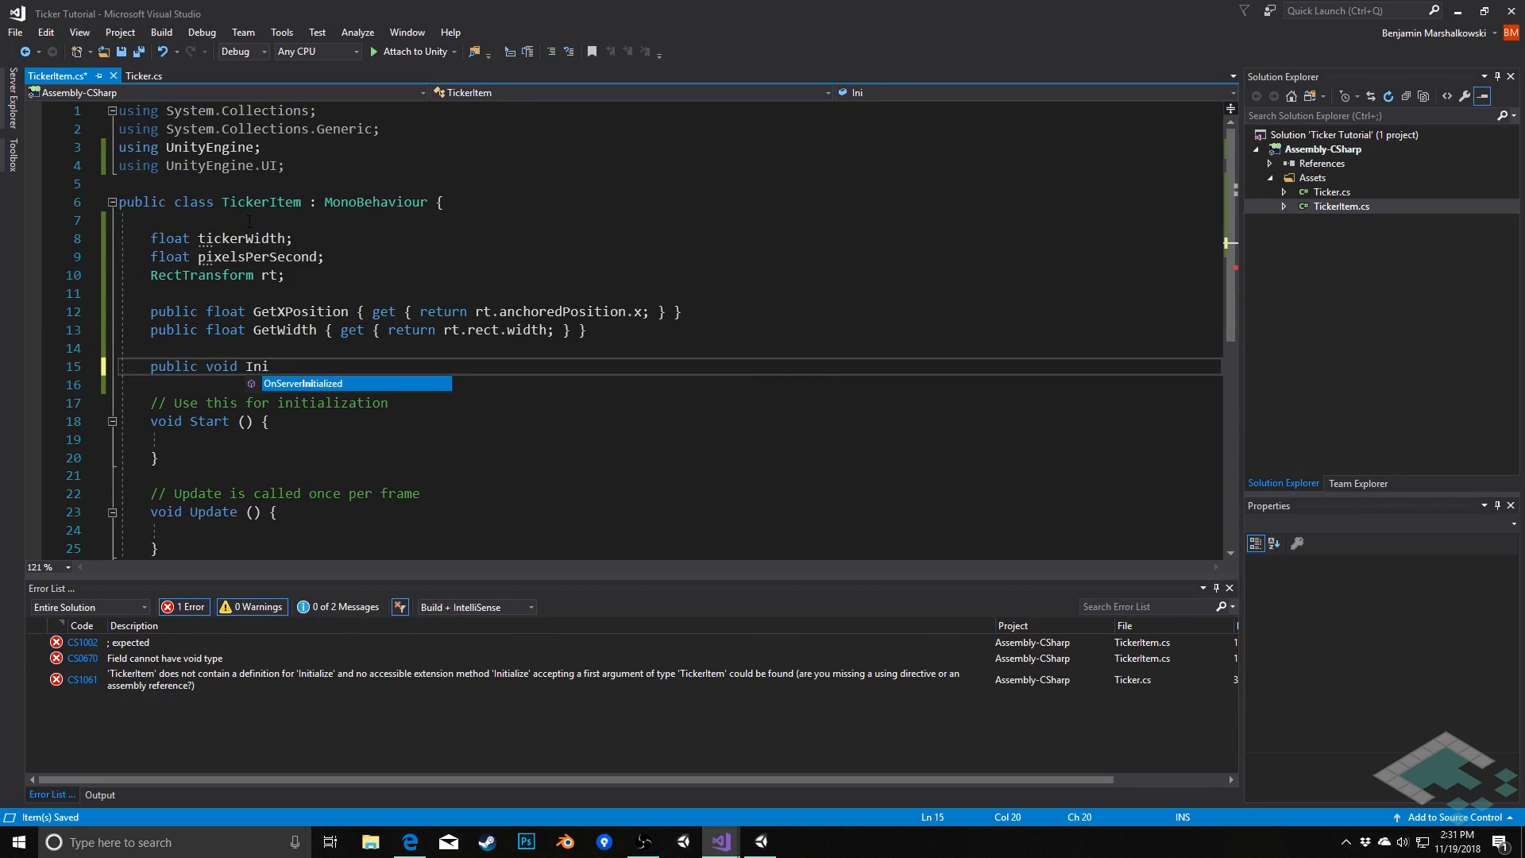
type("tialize(")
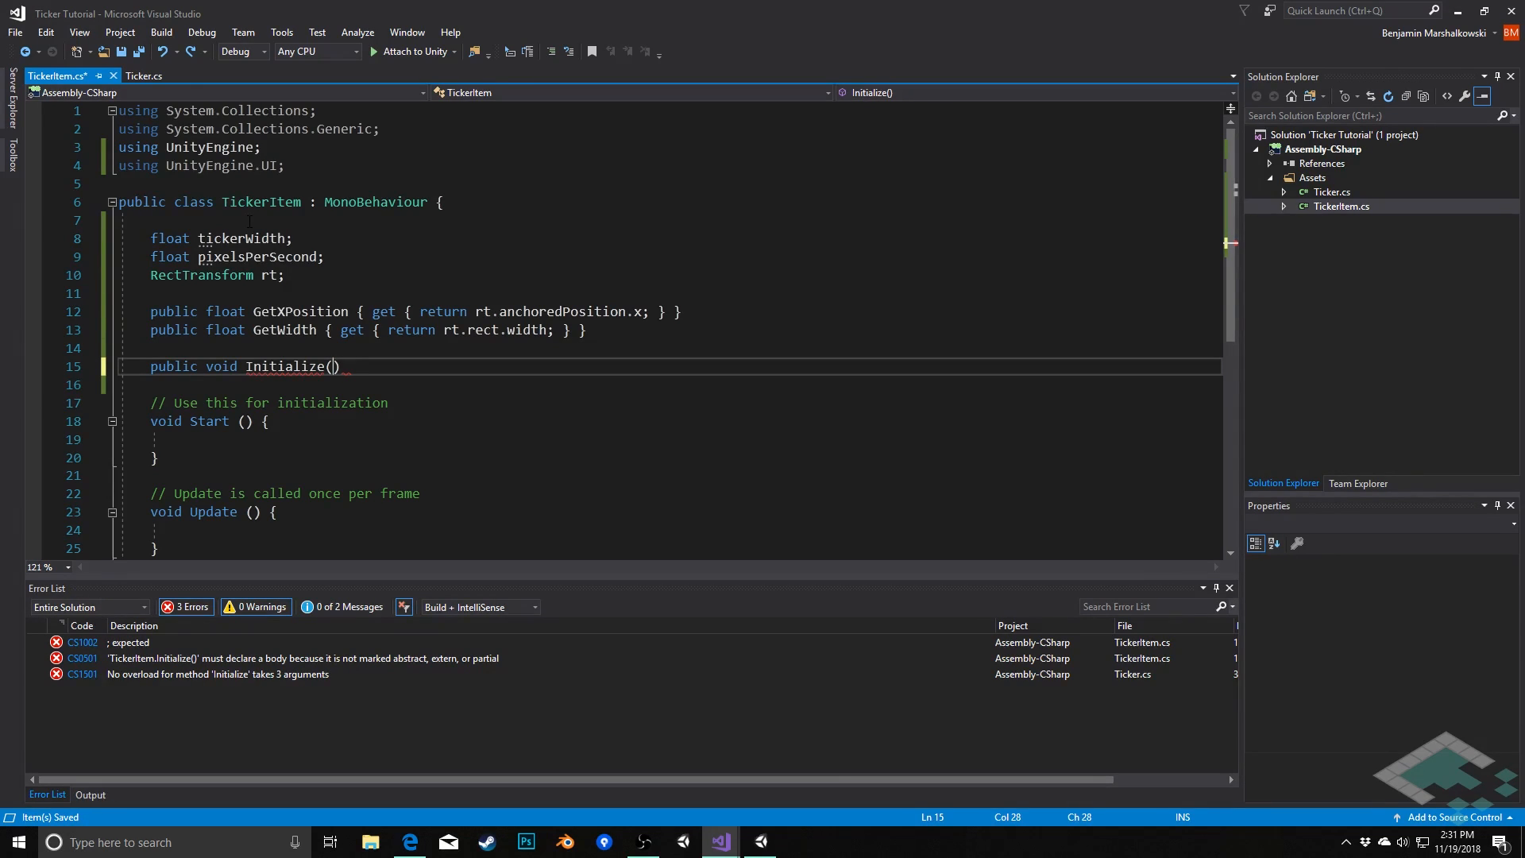
type("f")
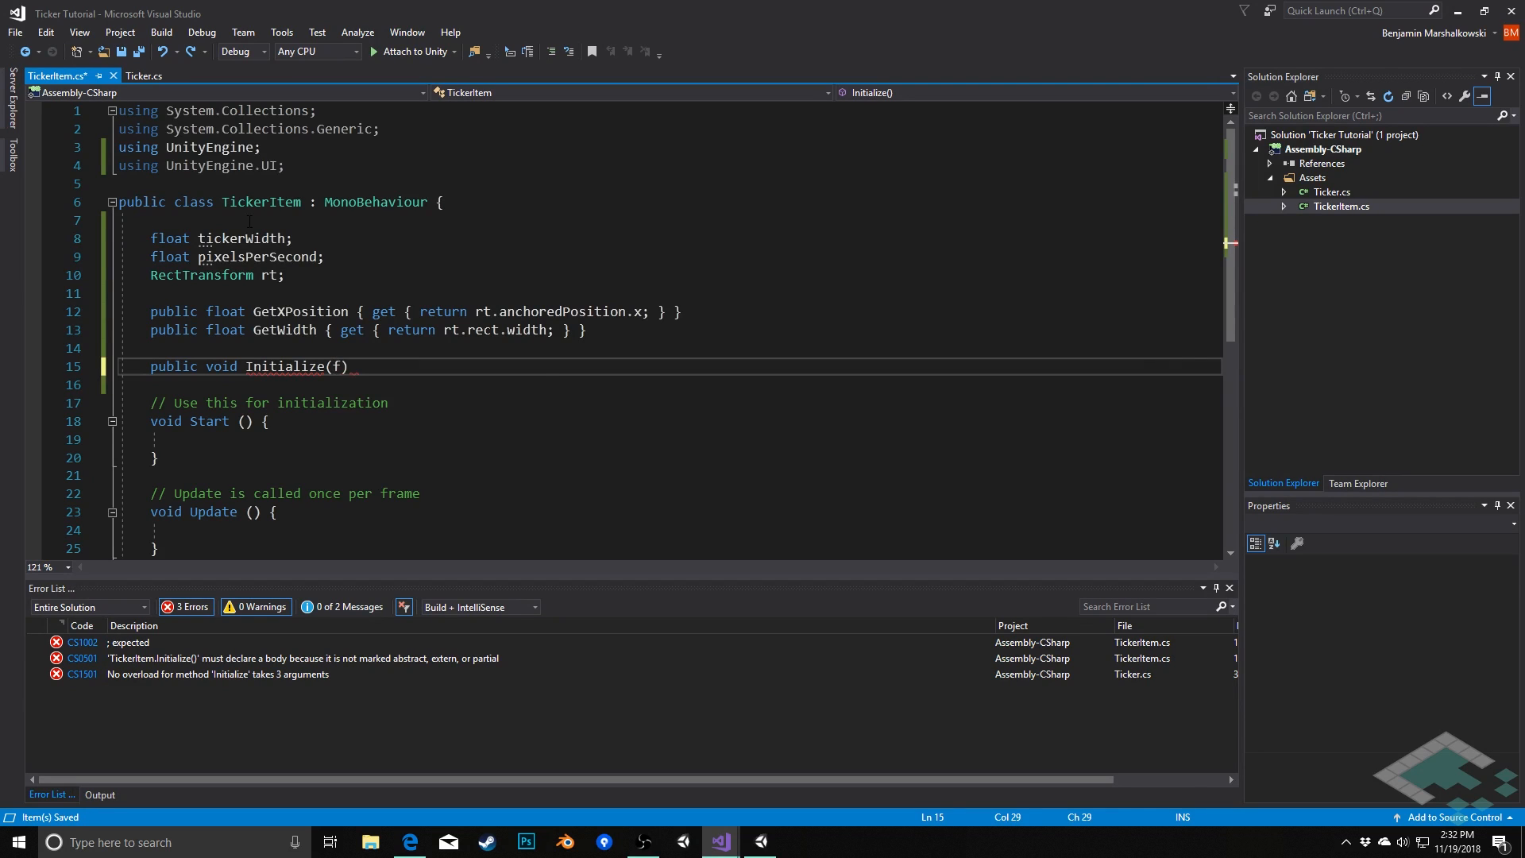
type("loat tickerWidth, float pixelsPerSecond, string message")
left_click(646, 384)
type("{")
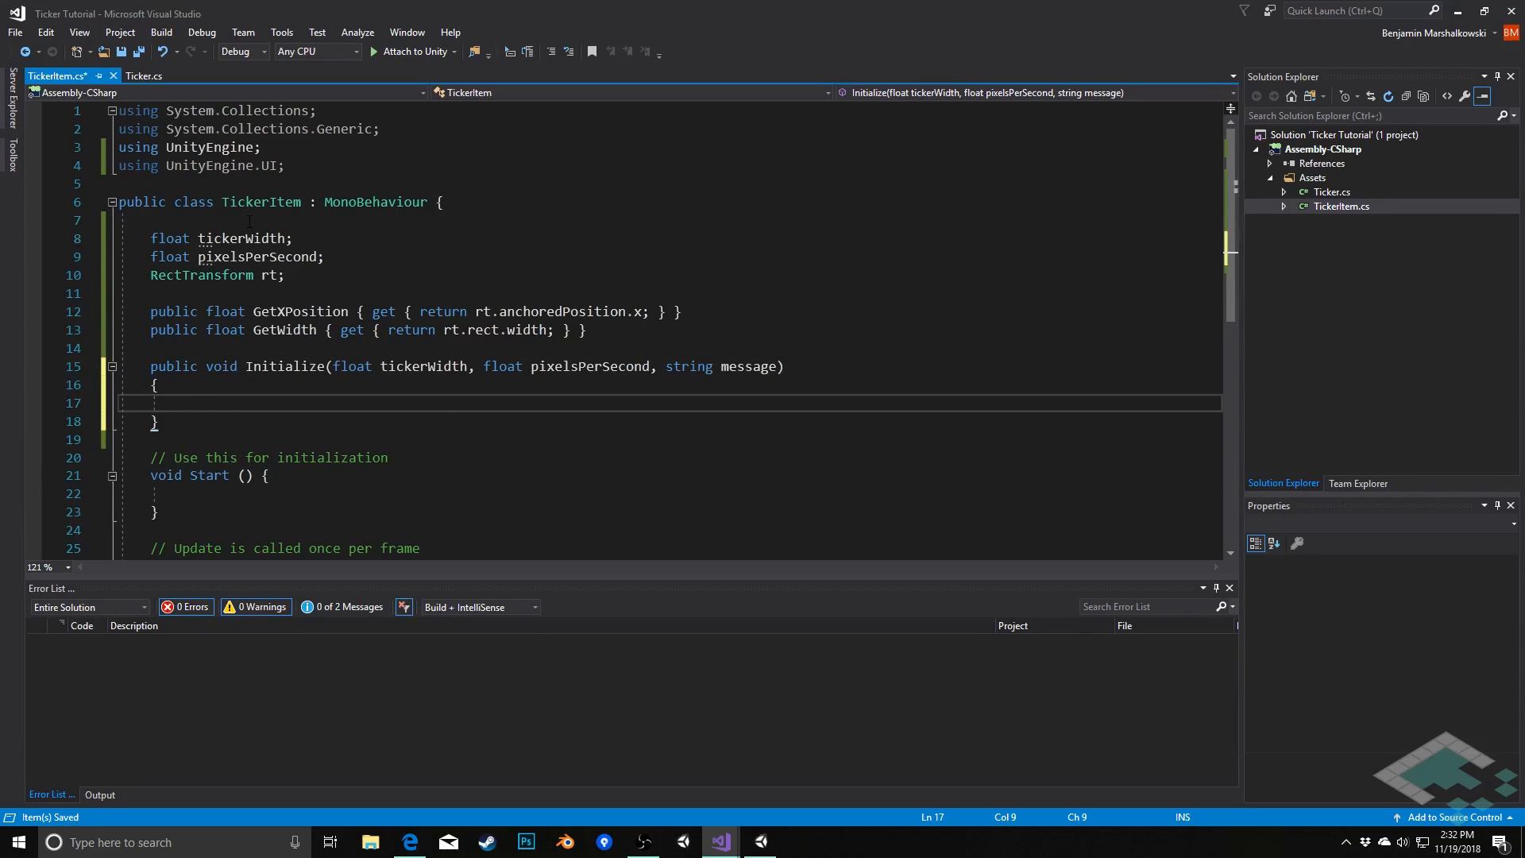
- Store the parameters with this.tickerWidth = tickerWidth and this.pixelsPerSecond = pixelsPerSecond
type("this.ticker")
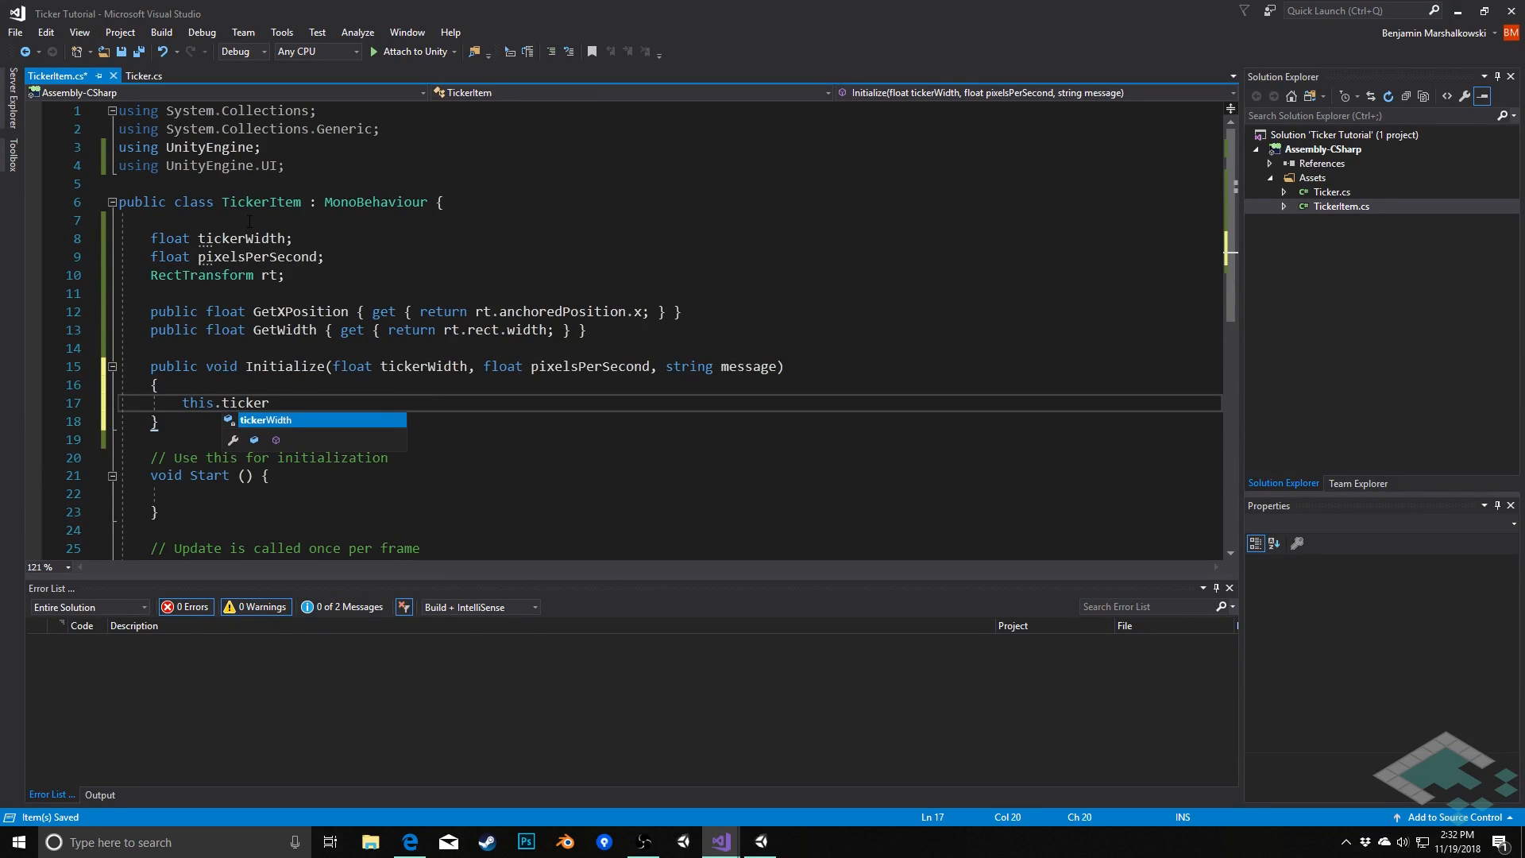
type("Width = t")
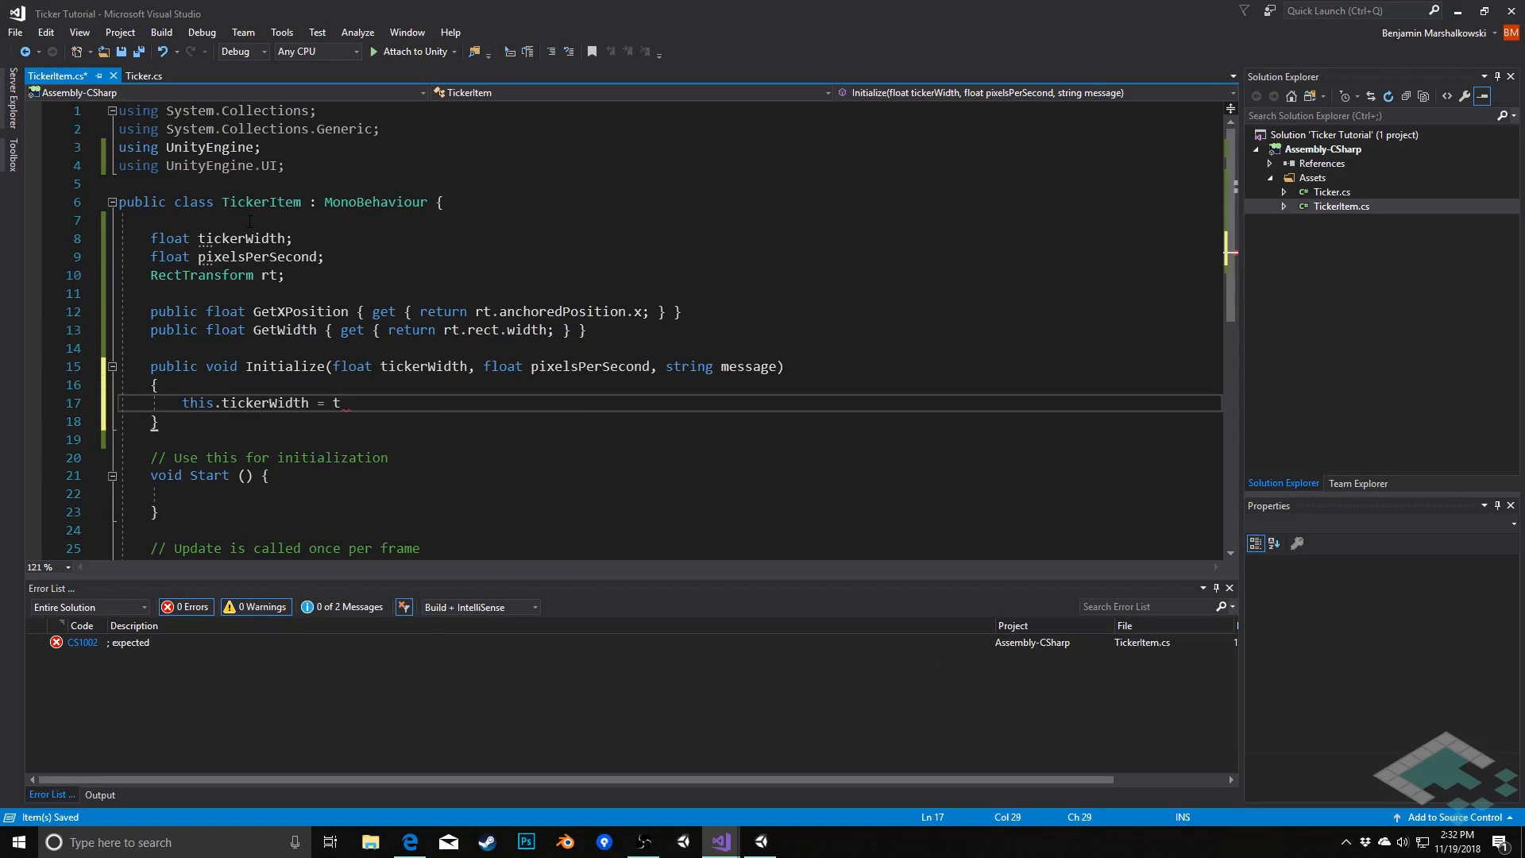
type("ickerWidth;")
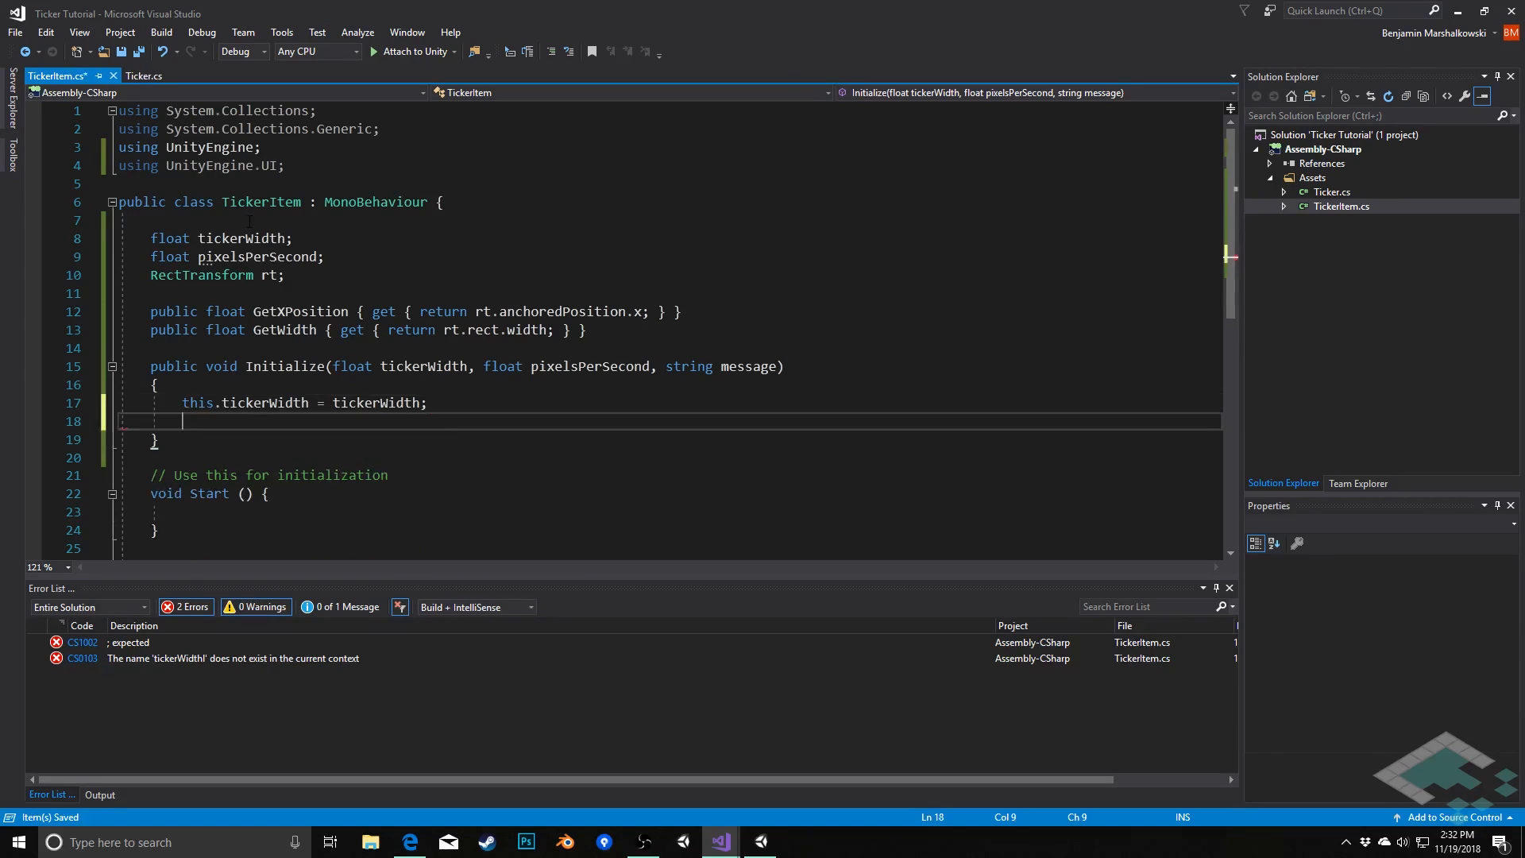
type("this.pixelsPerSecond = pi")
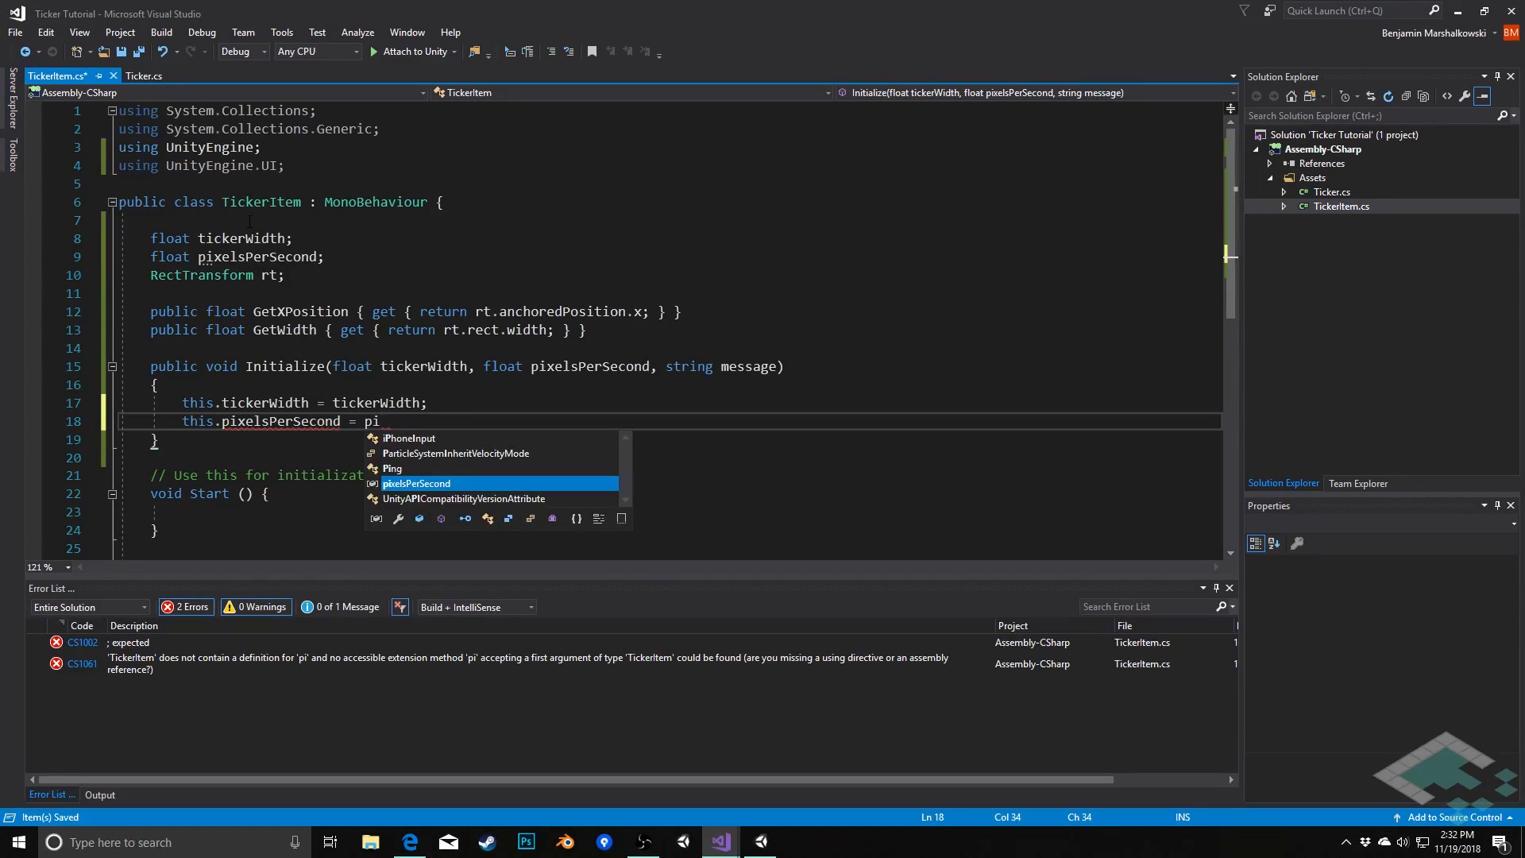
type("xelsPerSecond;")
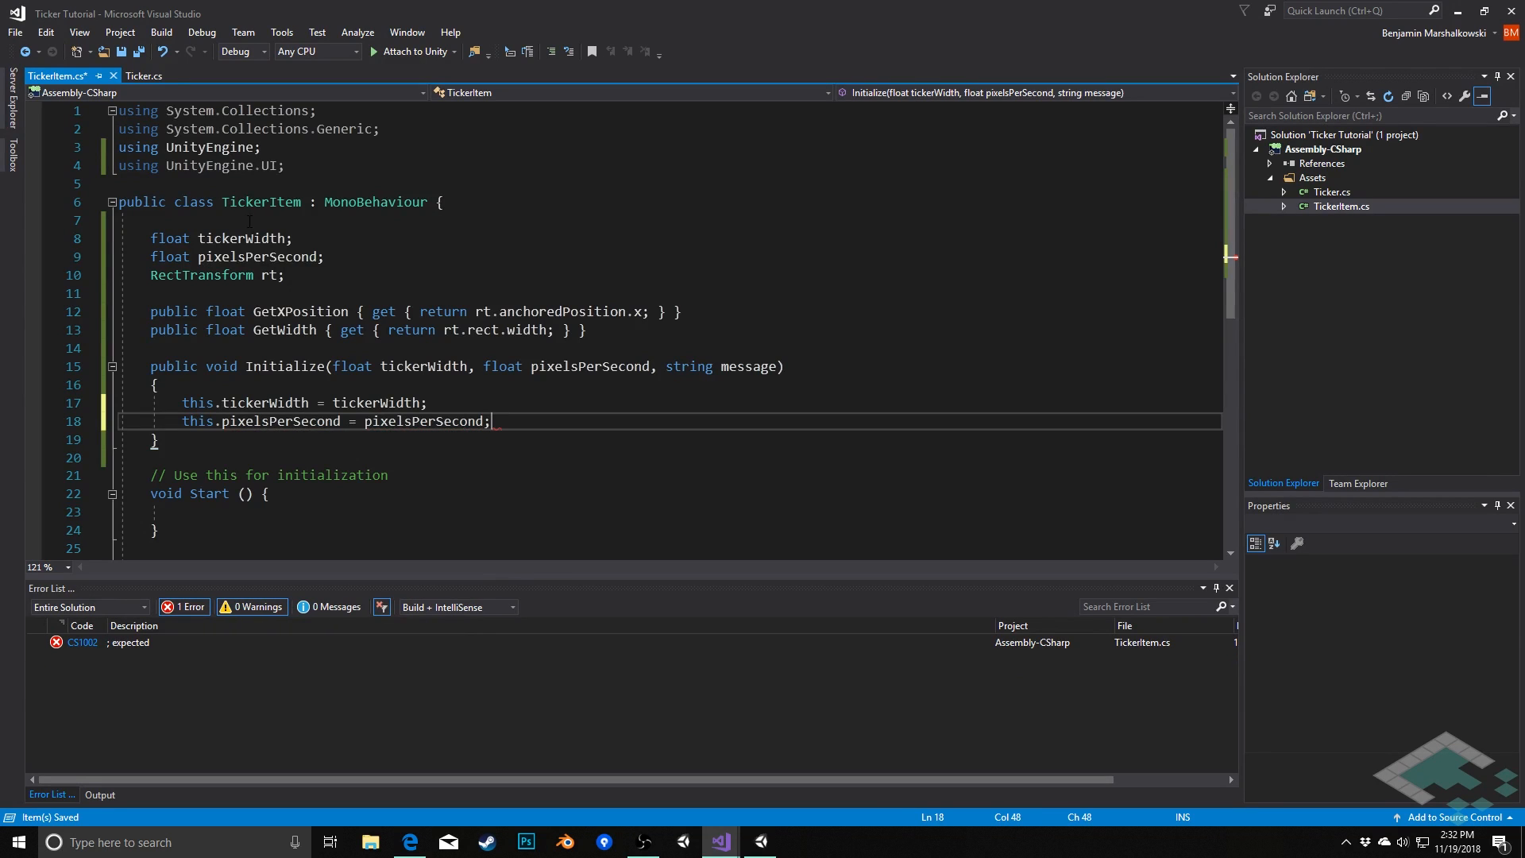
key("enter")
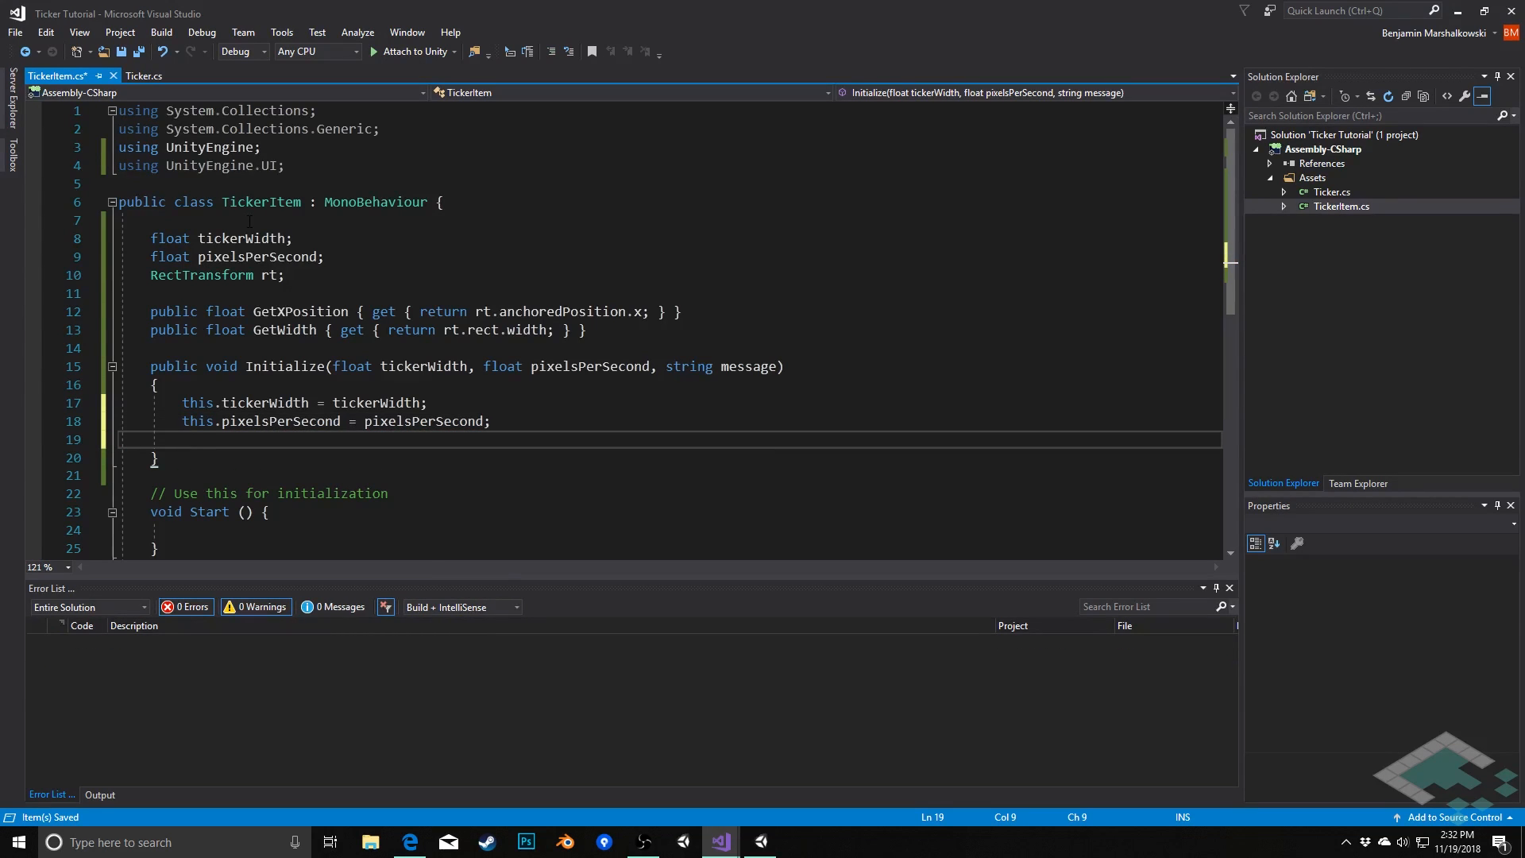
- Set rt = GetComponent<RectTransform>() and GetComponent<Text>().text = message
type("rt")
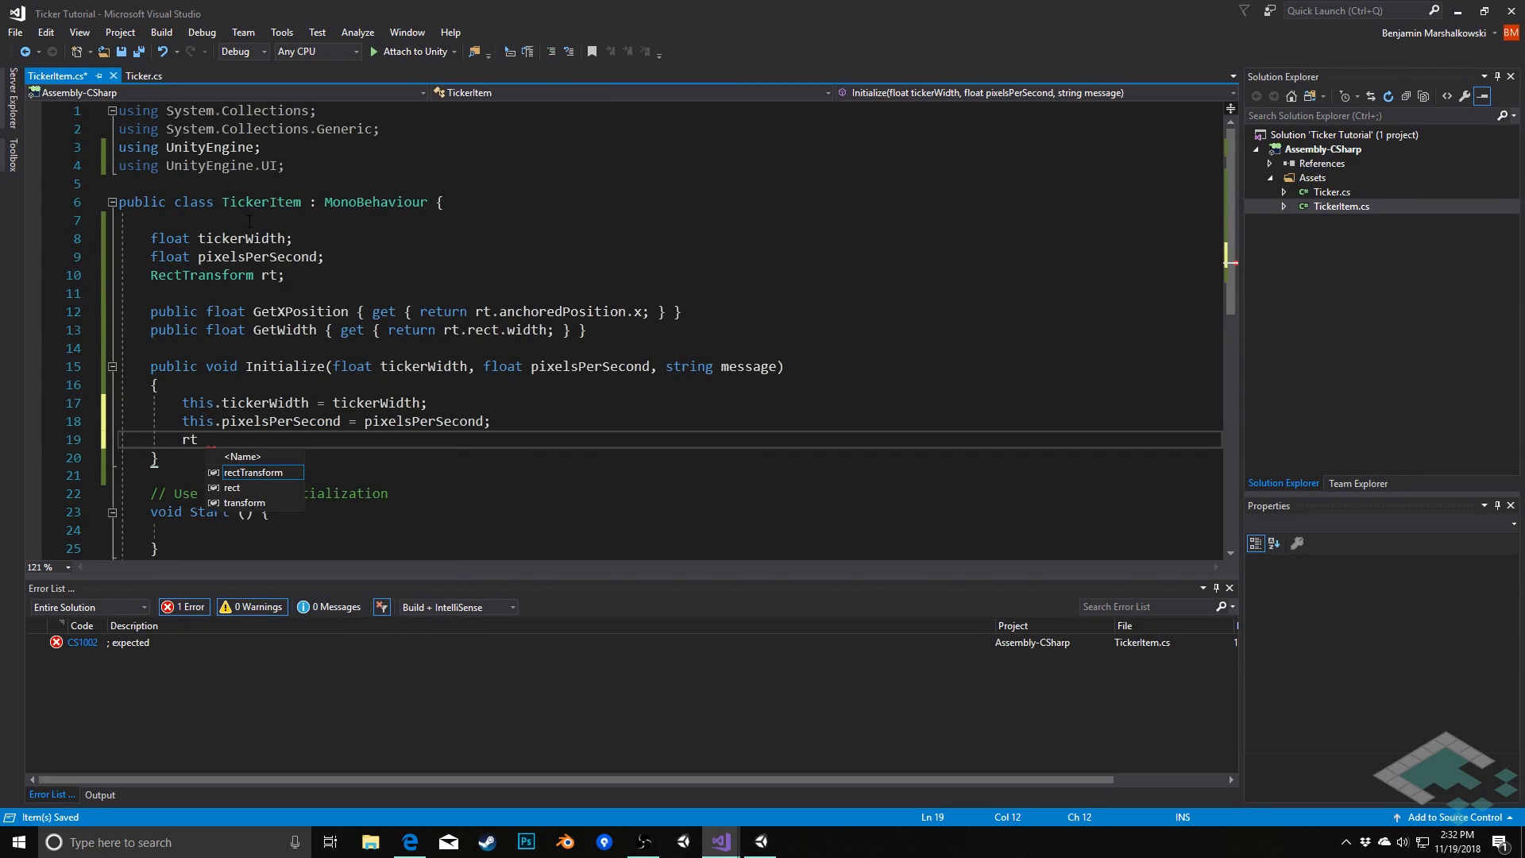
type("= GetComponent<RectTransform>")
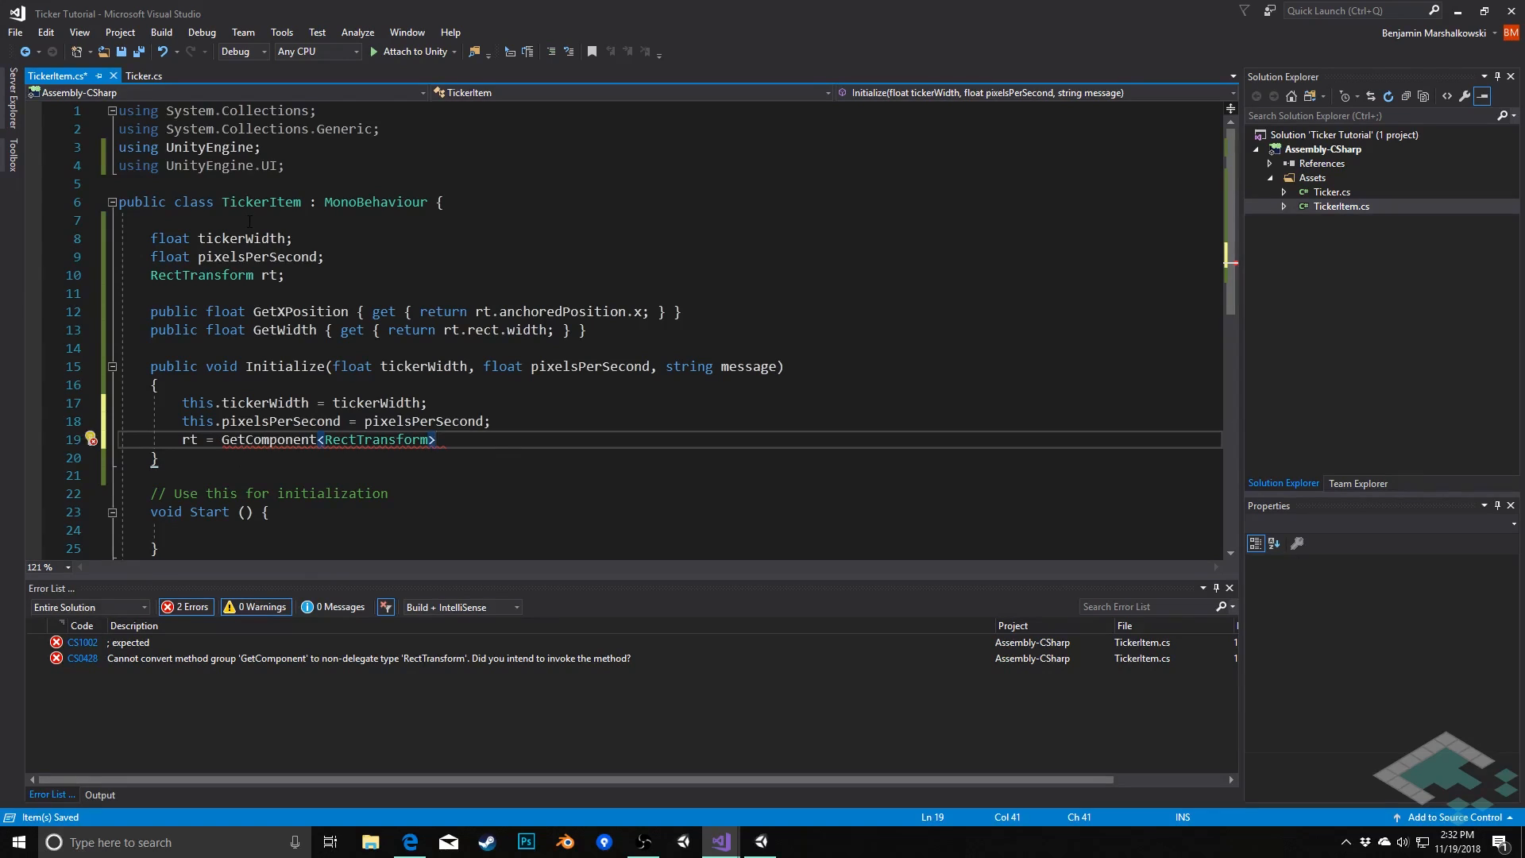
type("();")
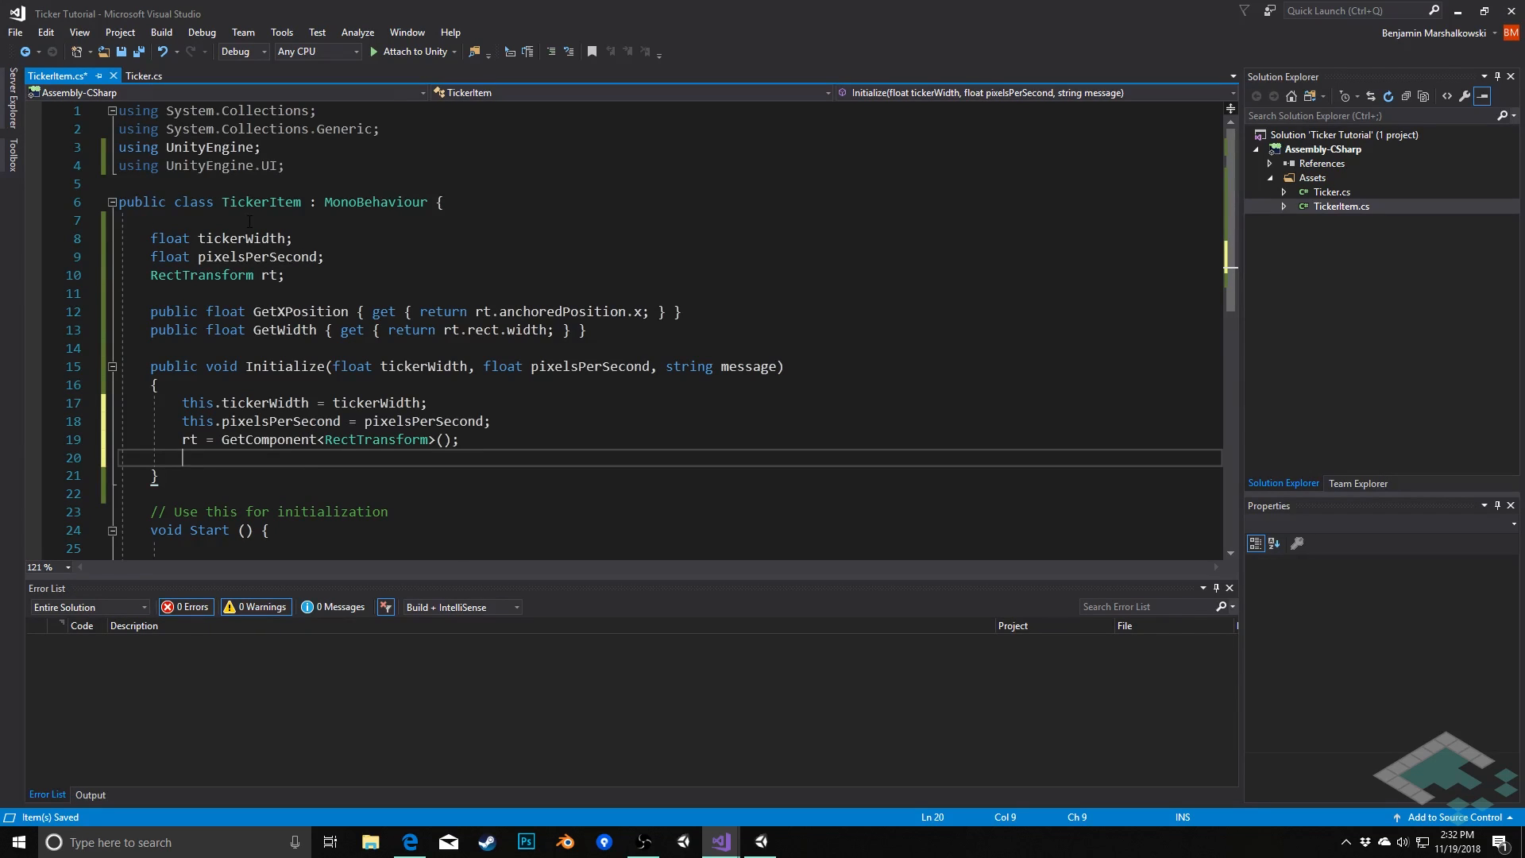
type("GetComponent")
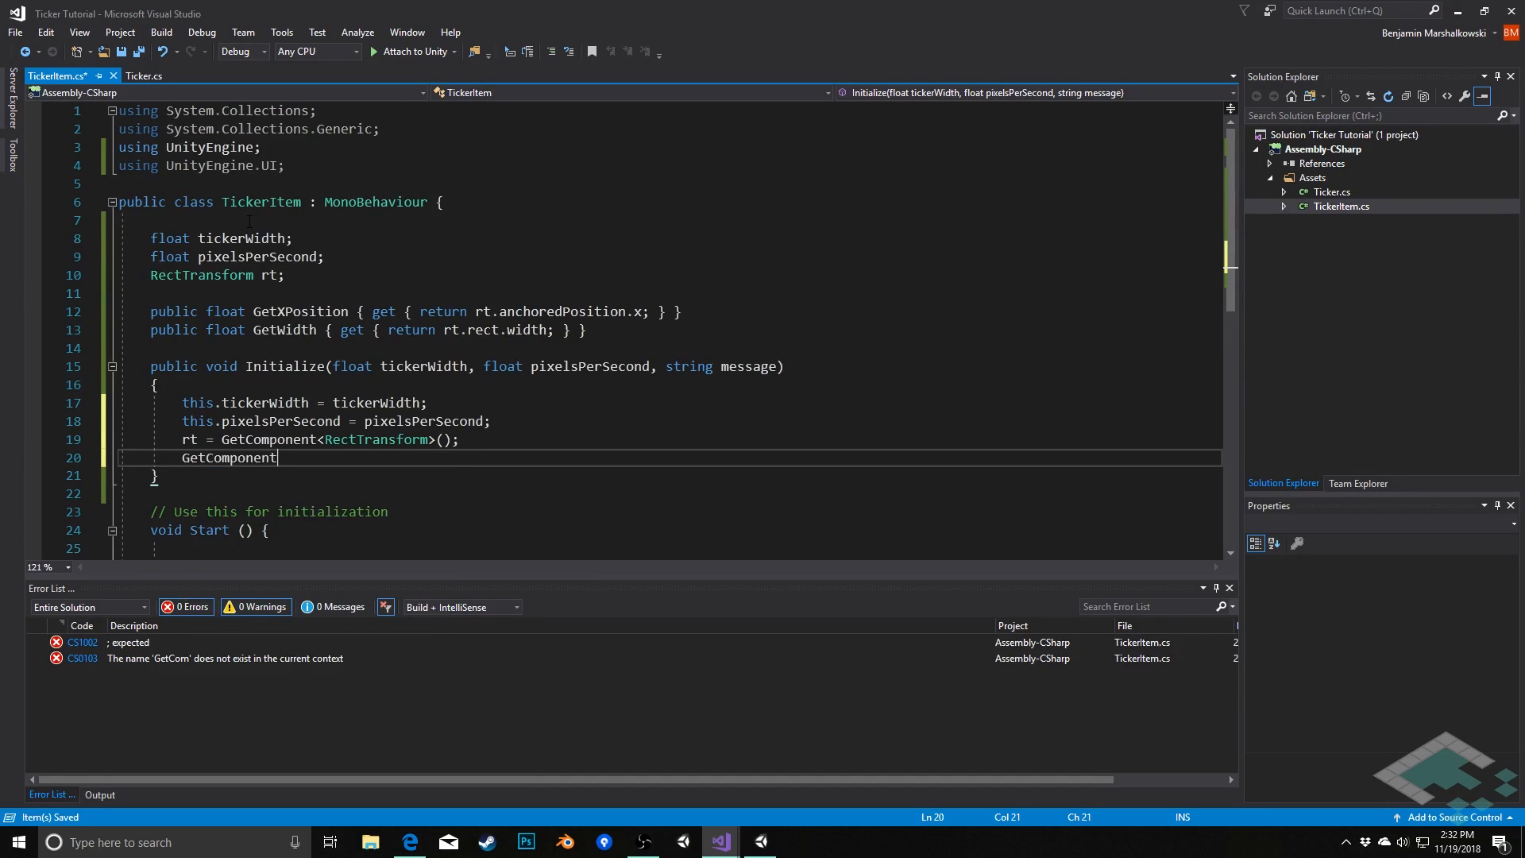
type("<Text>().text = message;")
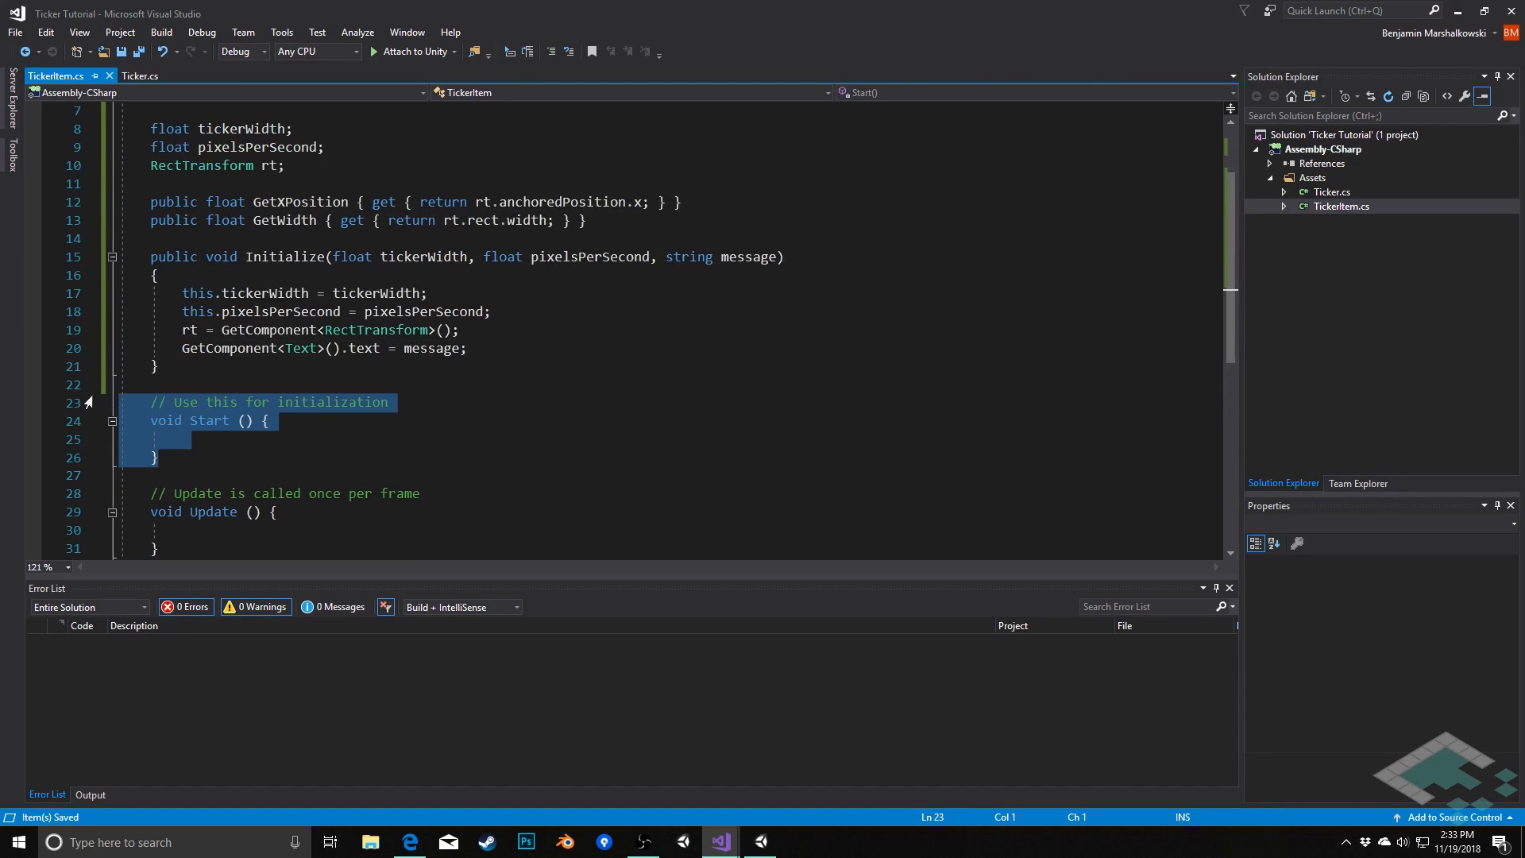
- Delete Start() and move rt.position by Vector3.left * pixelsPerSecond * Time.deltaTime in Update
key("Delete")
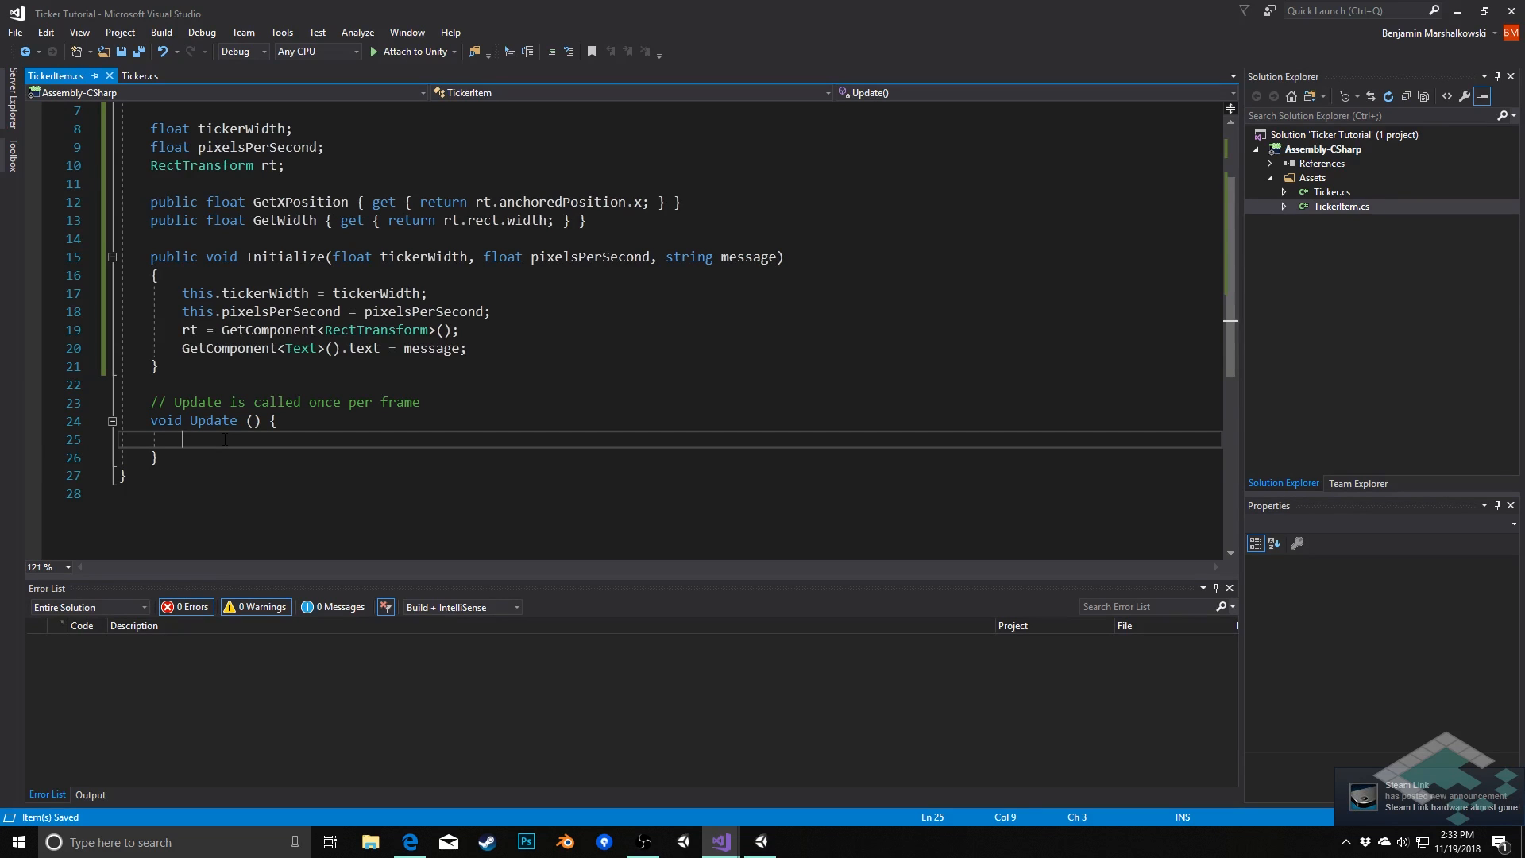
type("rt.p")
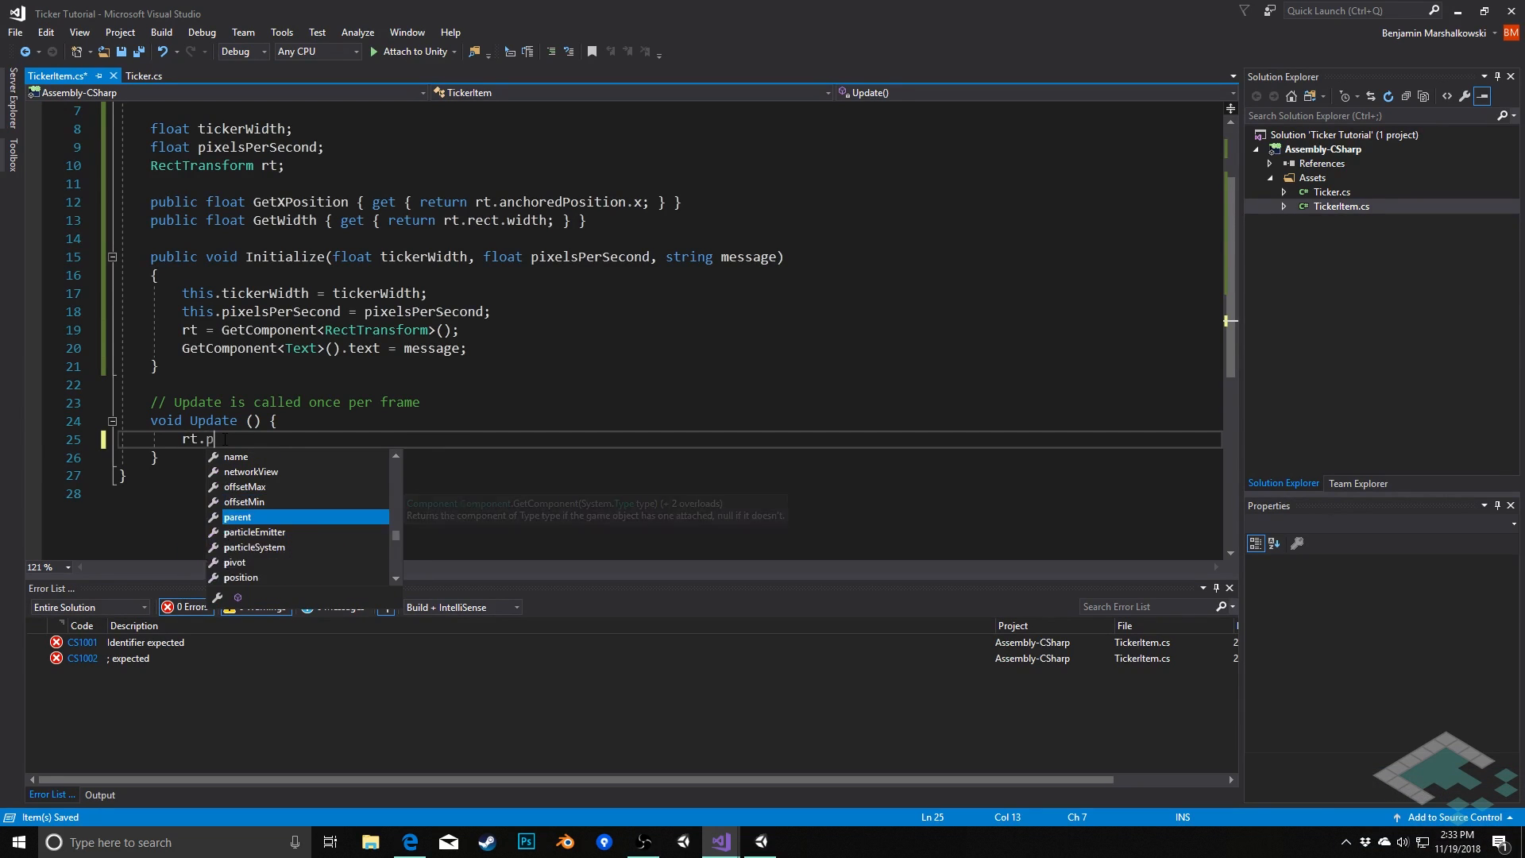
type("osition")
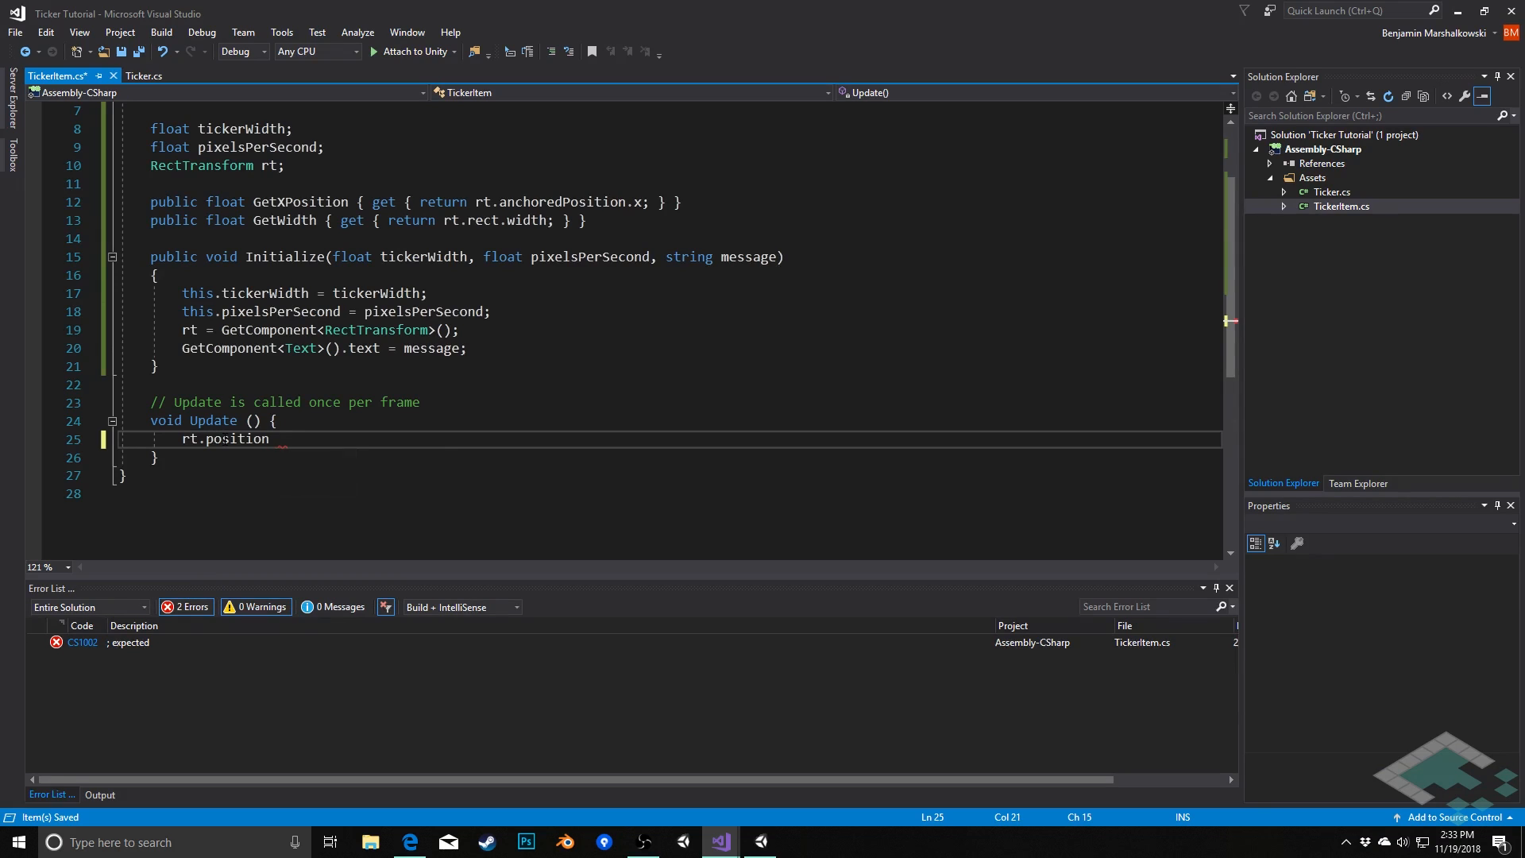
type("+= V")
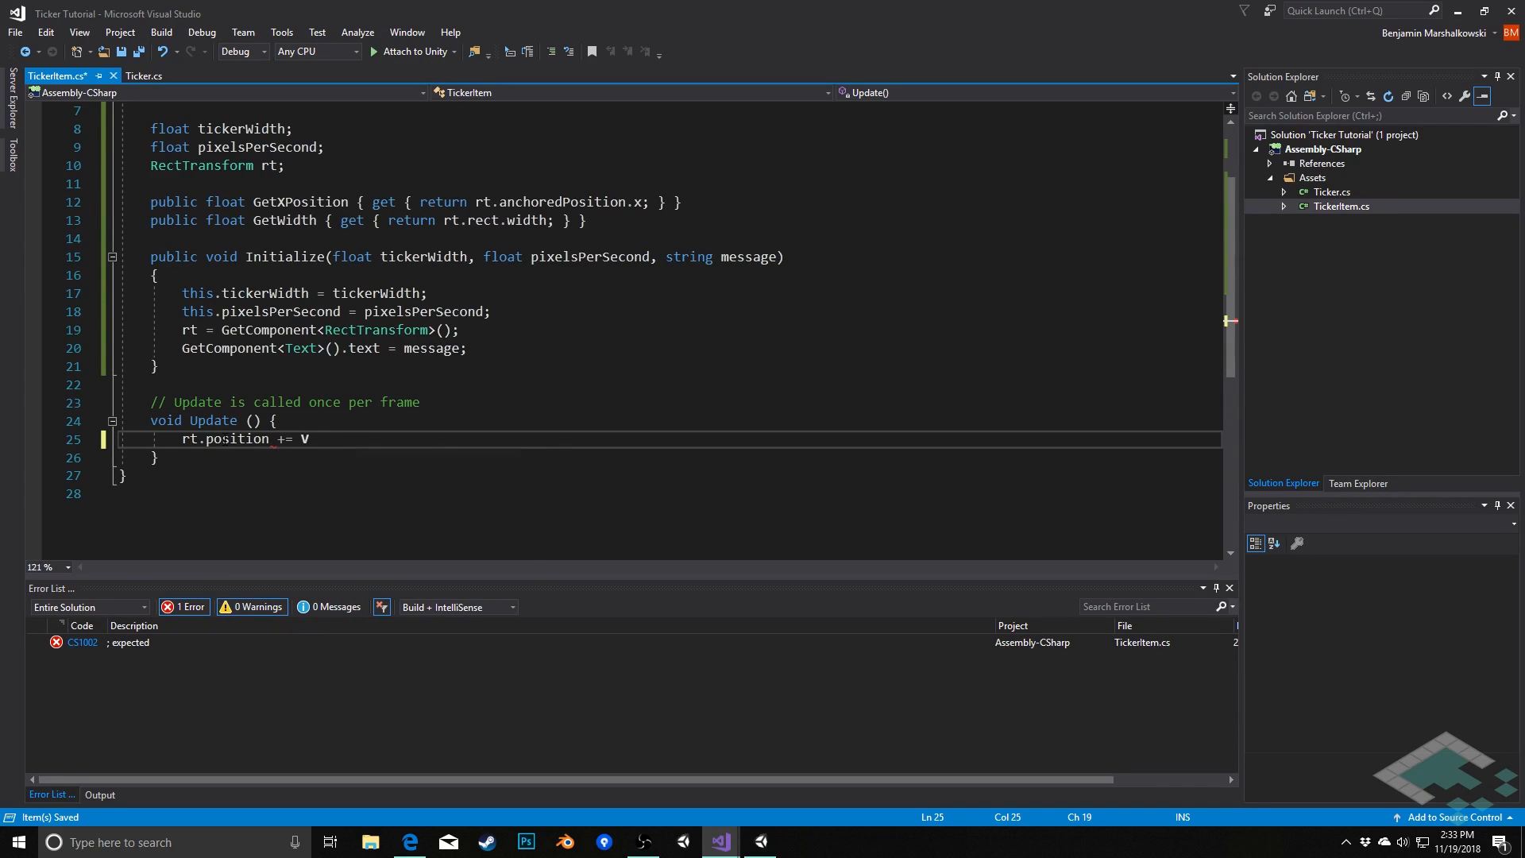
type("ector3.left *")
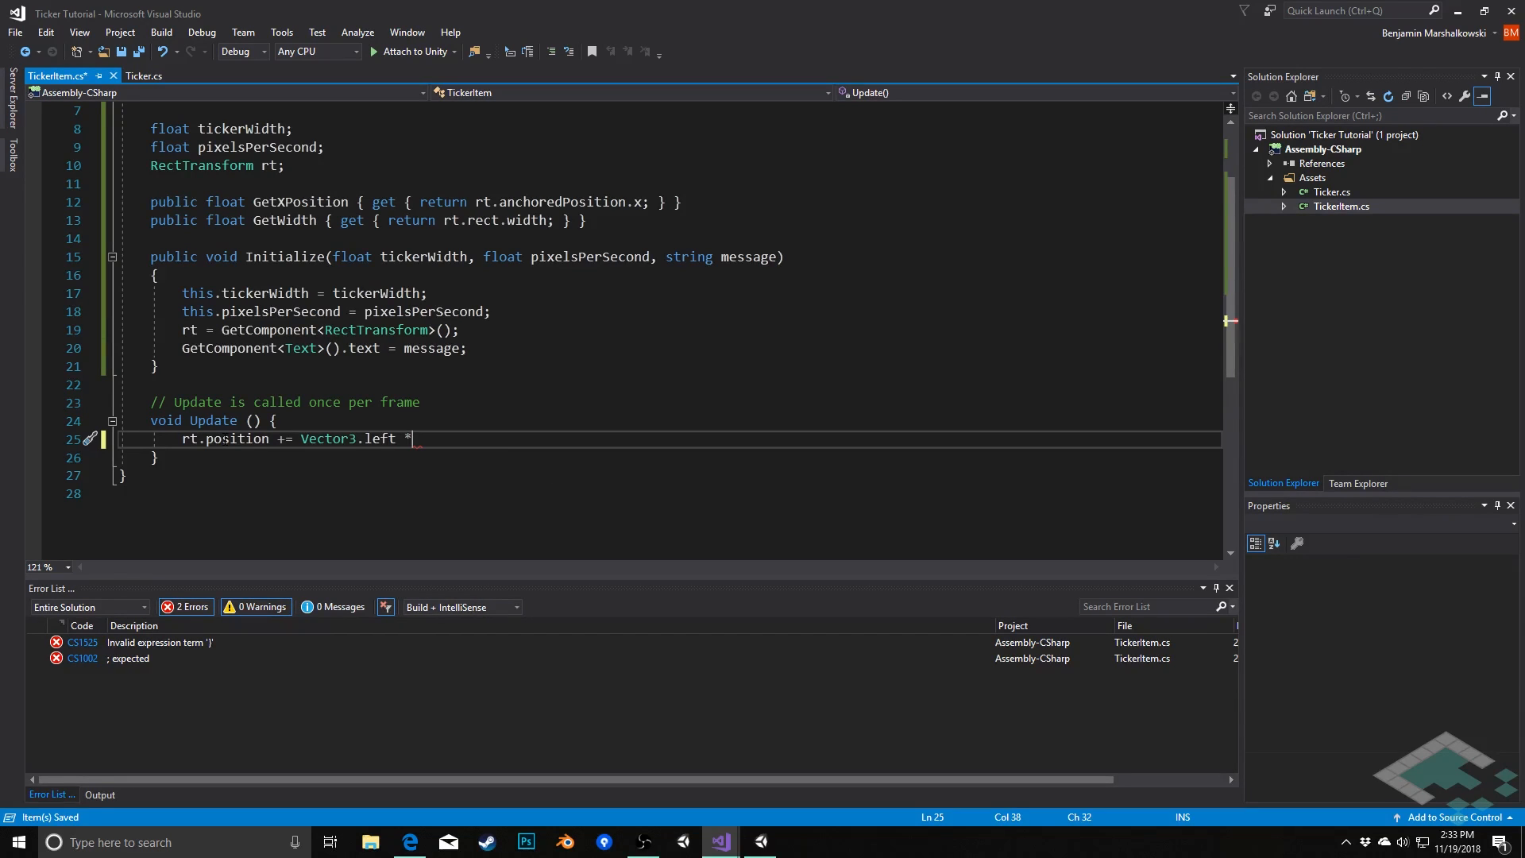
type("pixelsPerSecond")
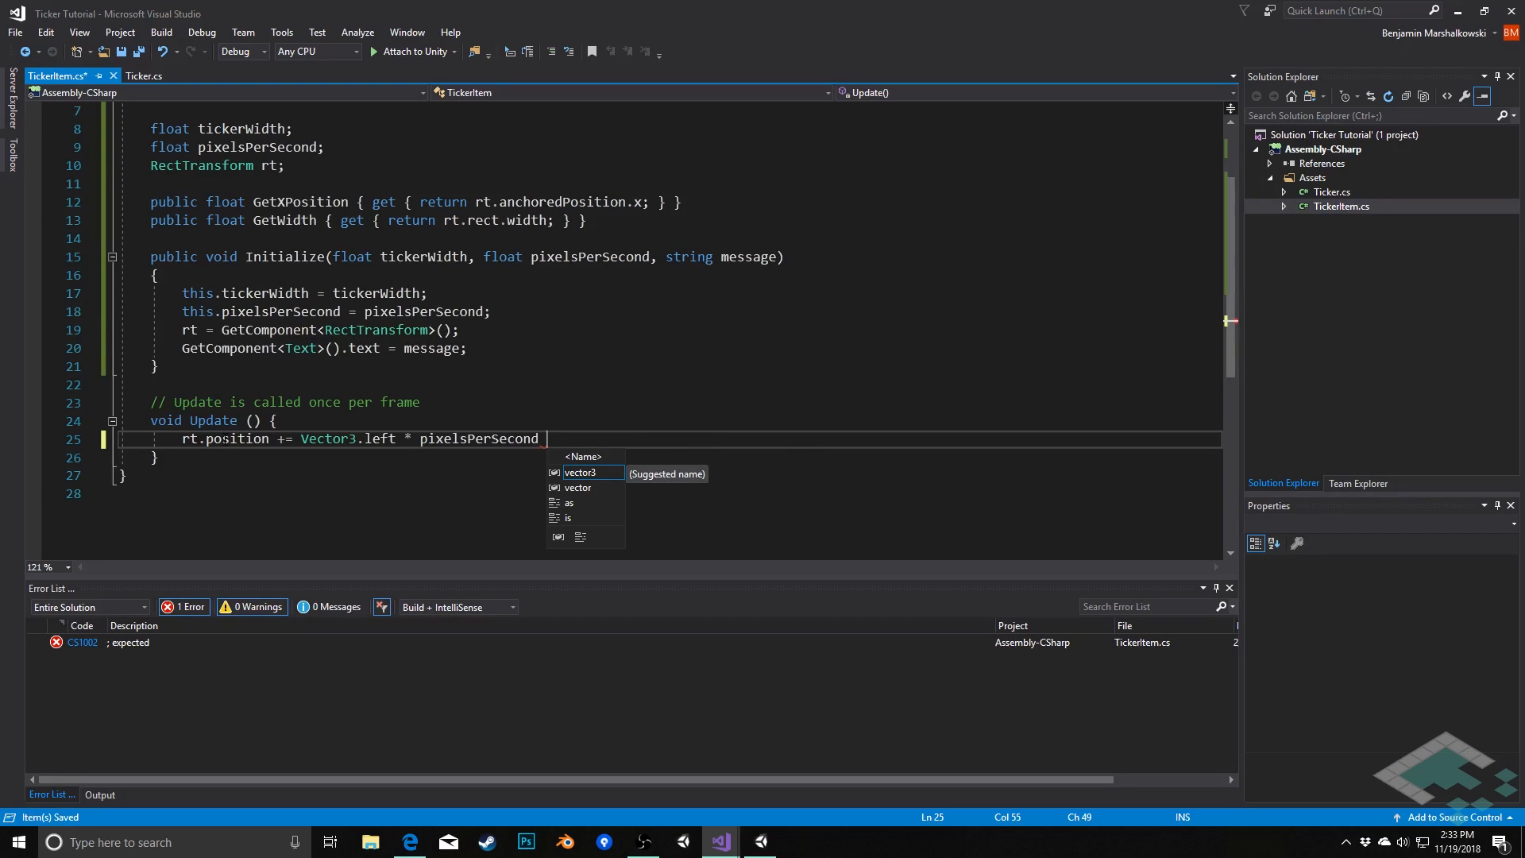
type("* Time.deltaTime;")
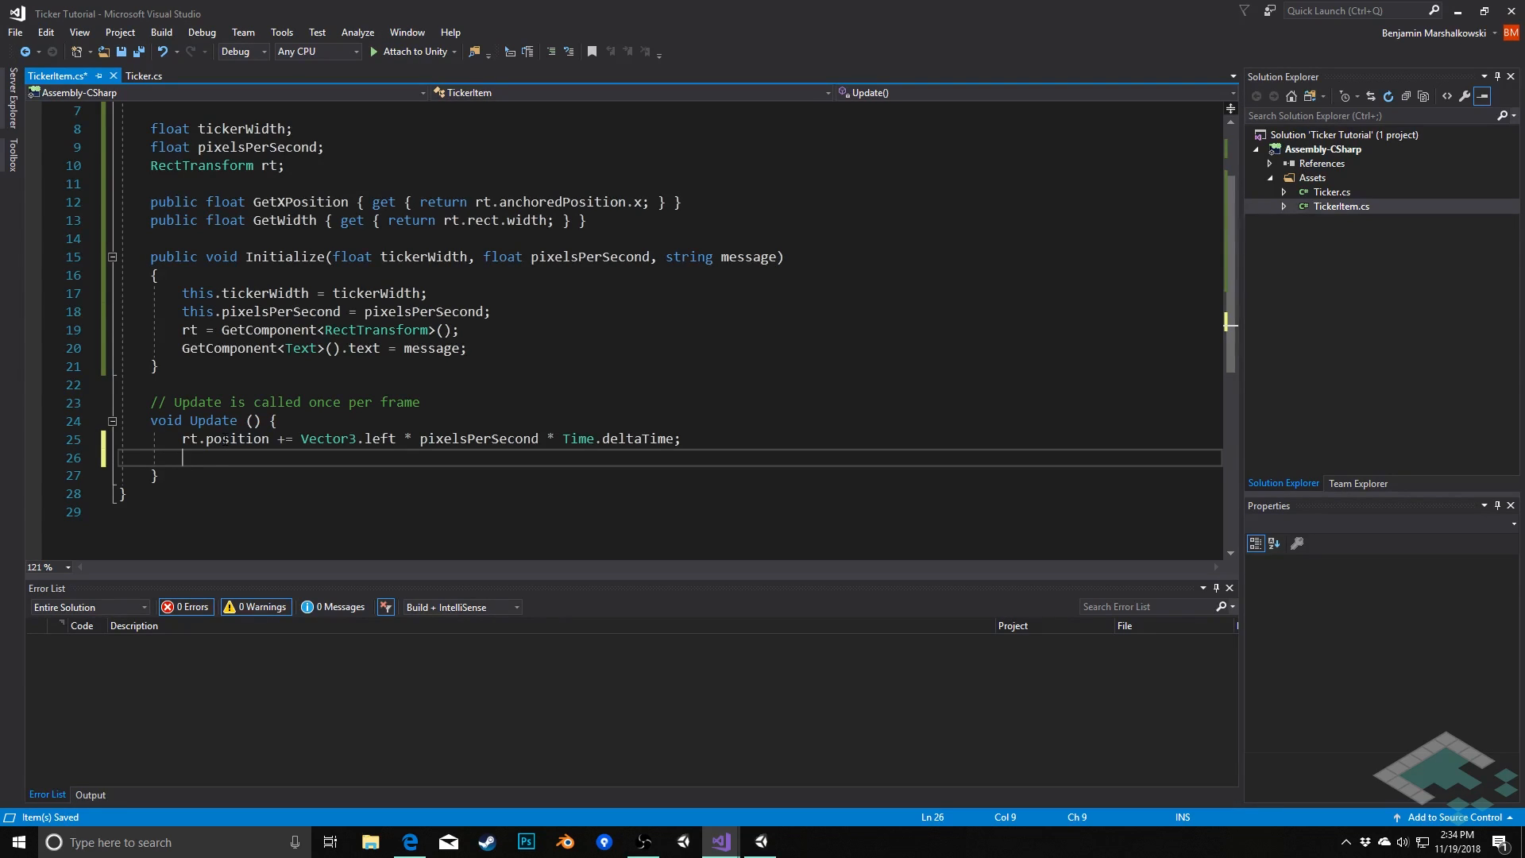
- Destroy(gameObject) in Update when GetXPosition <= 0 - tickerWidth - GetWidth
type("if (GetXPosition")
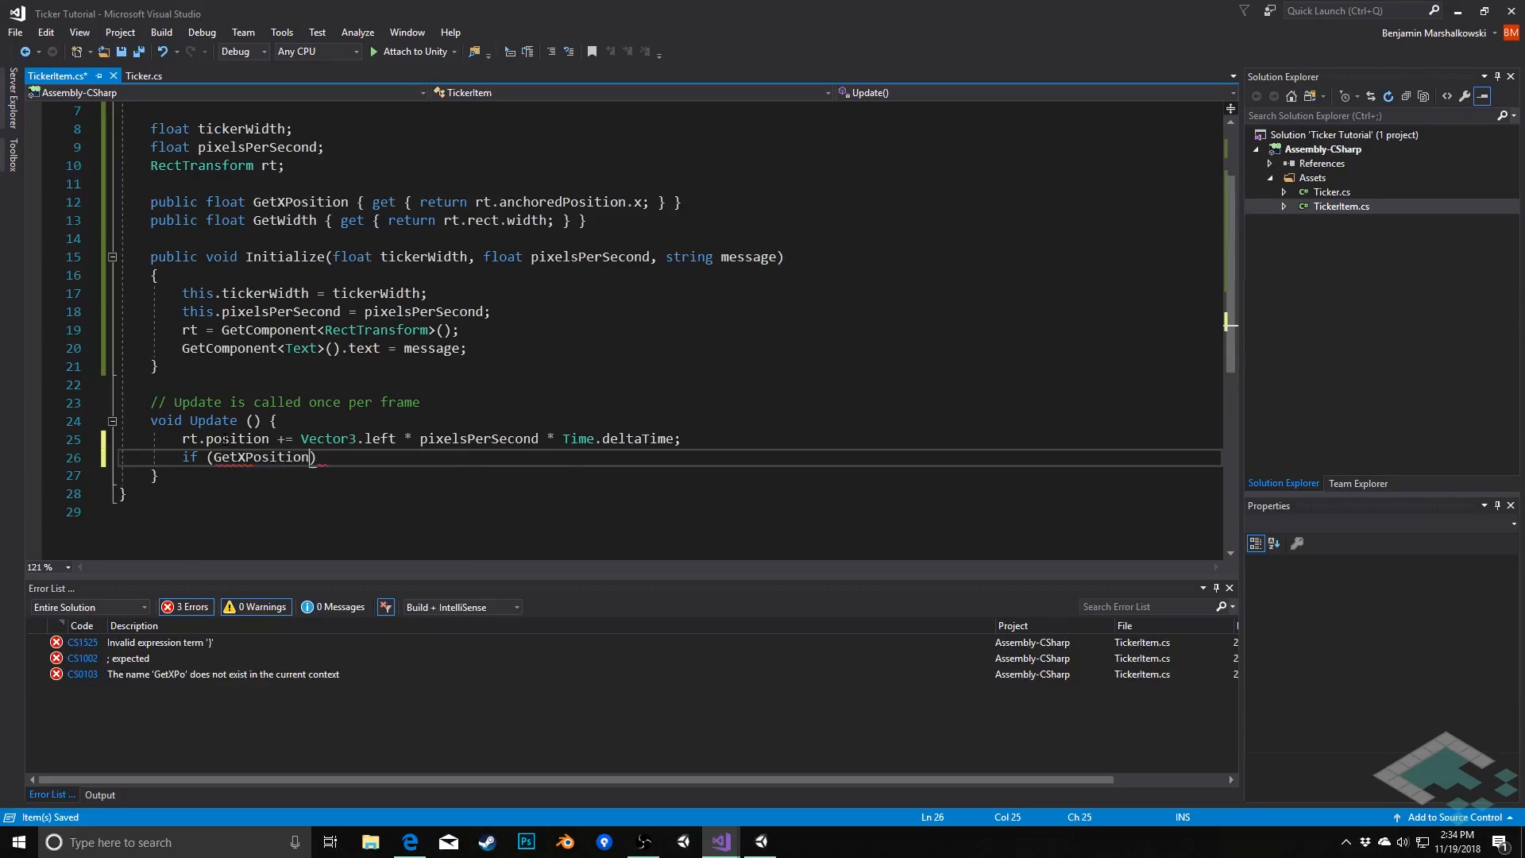
type("<=")
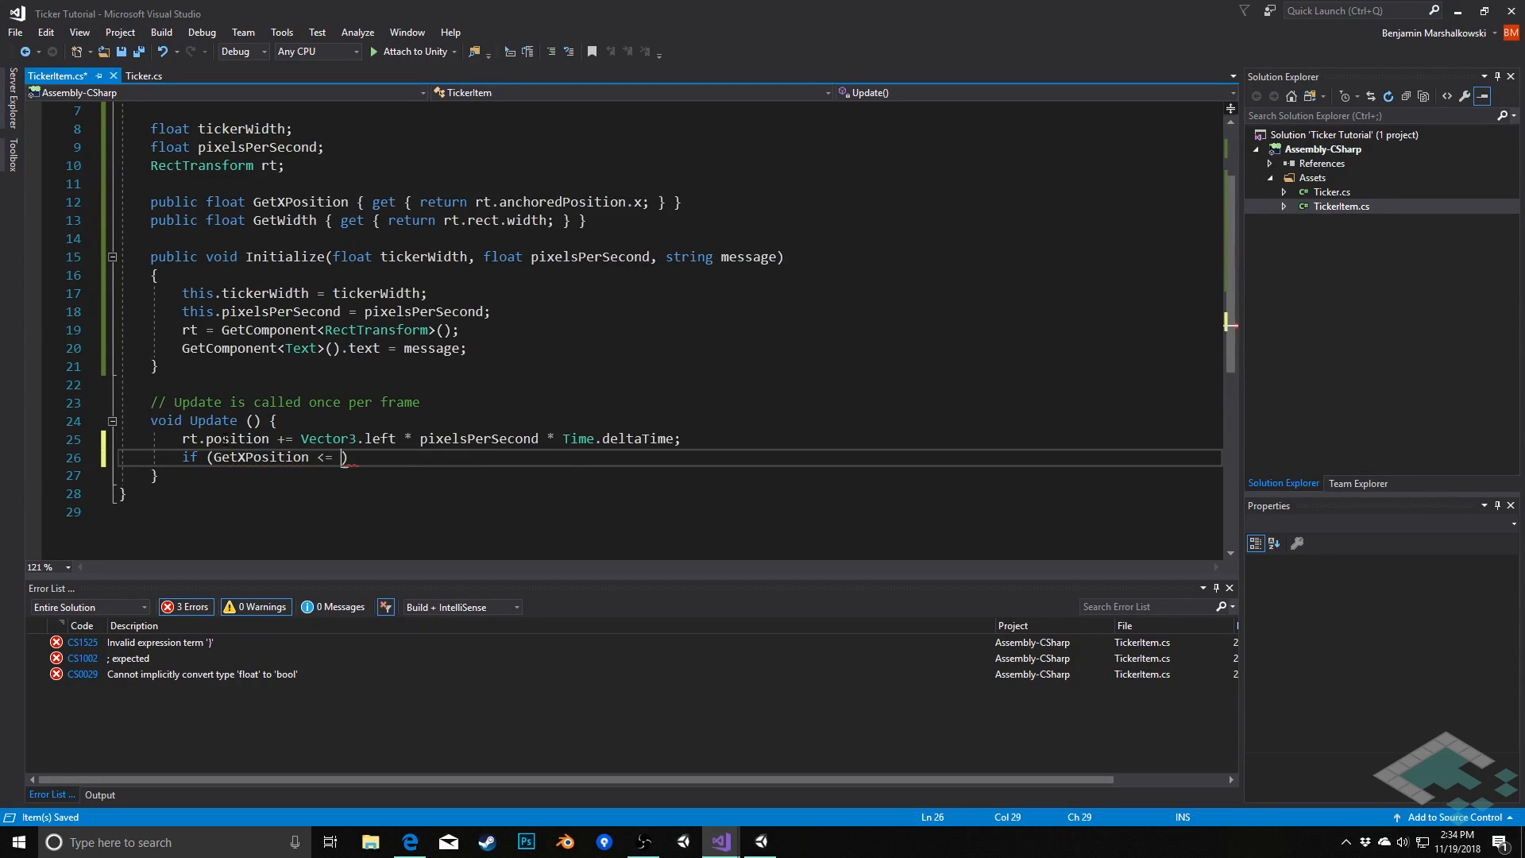
type("0 -")
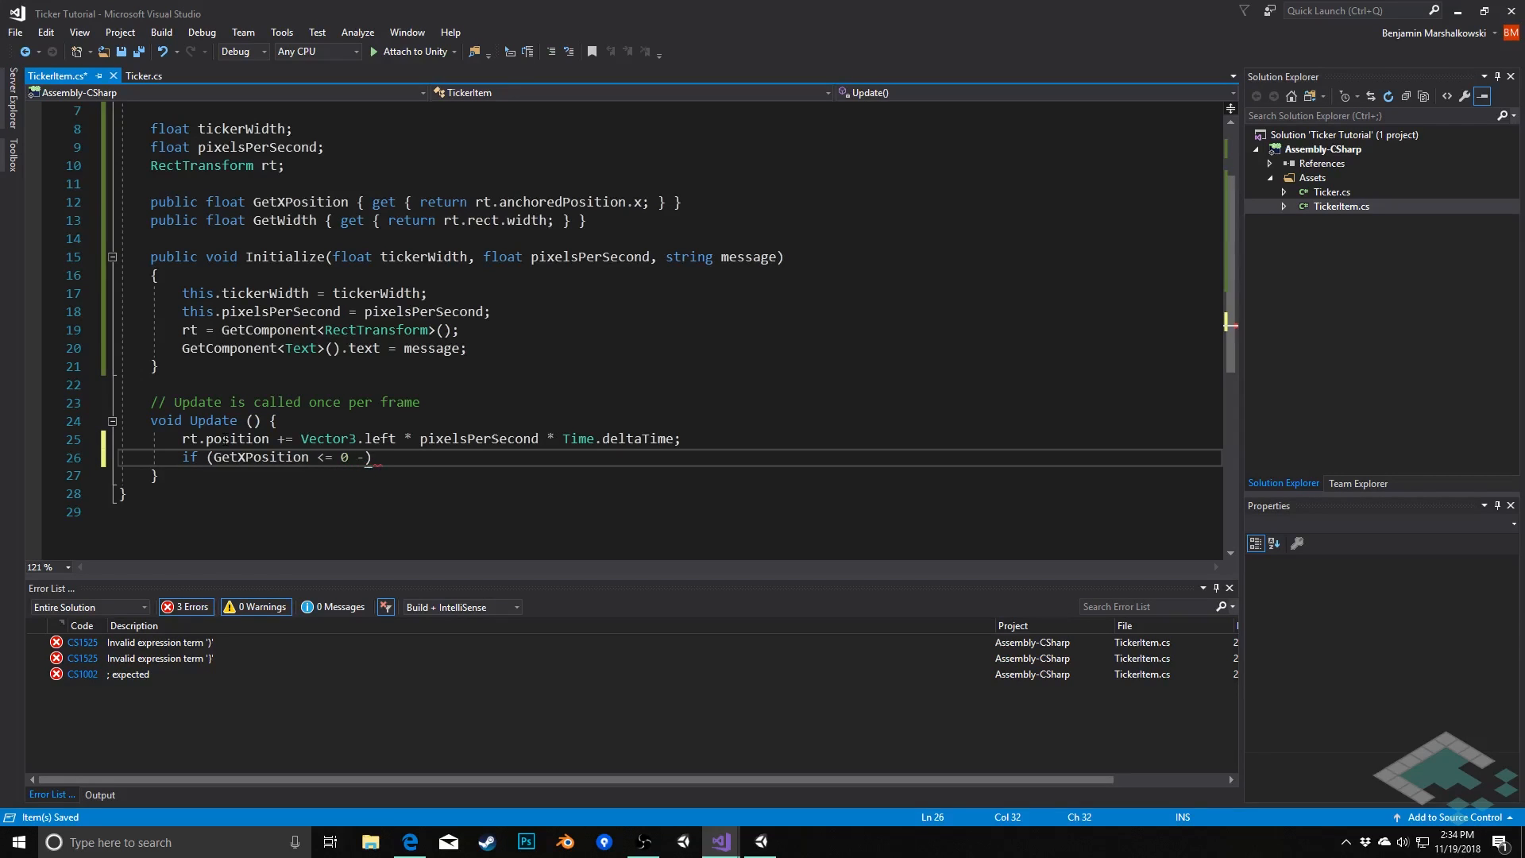
type("ticke")
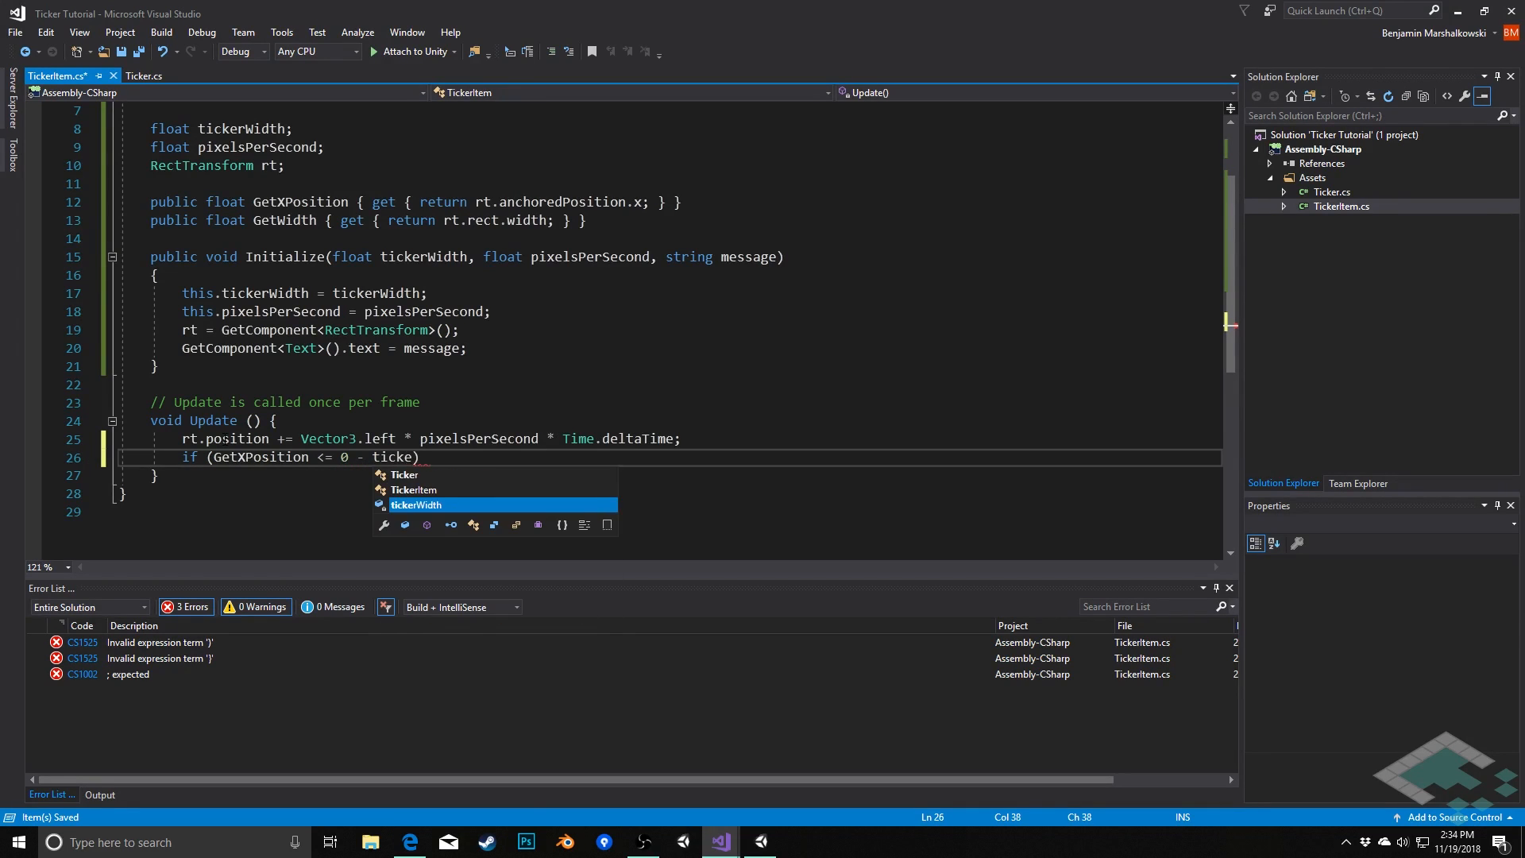
key("Tab")
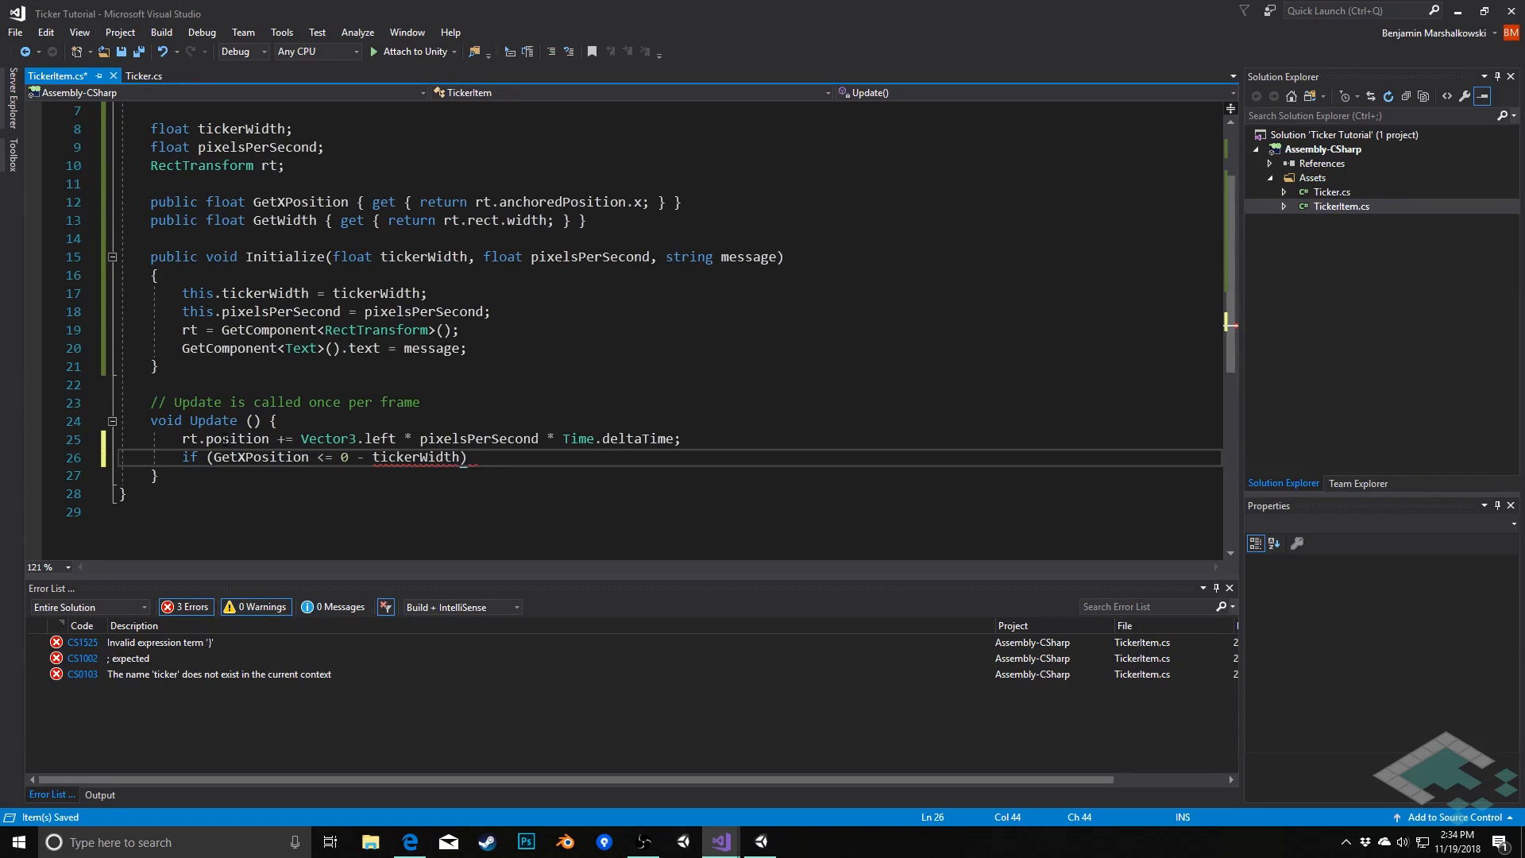
type("- Ge")
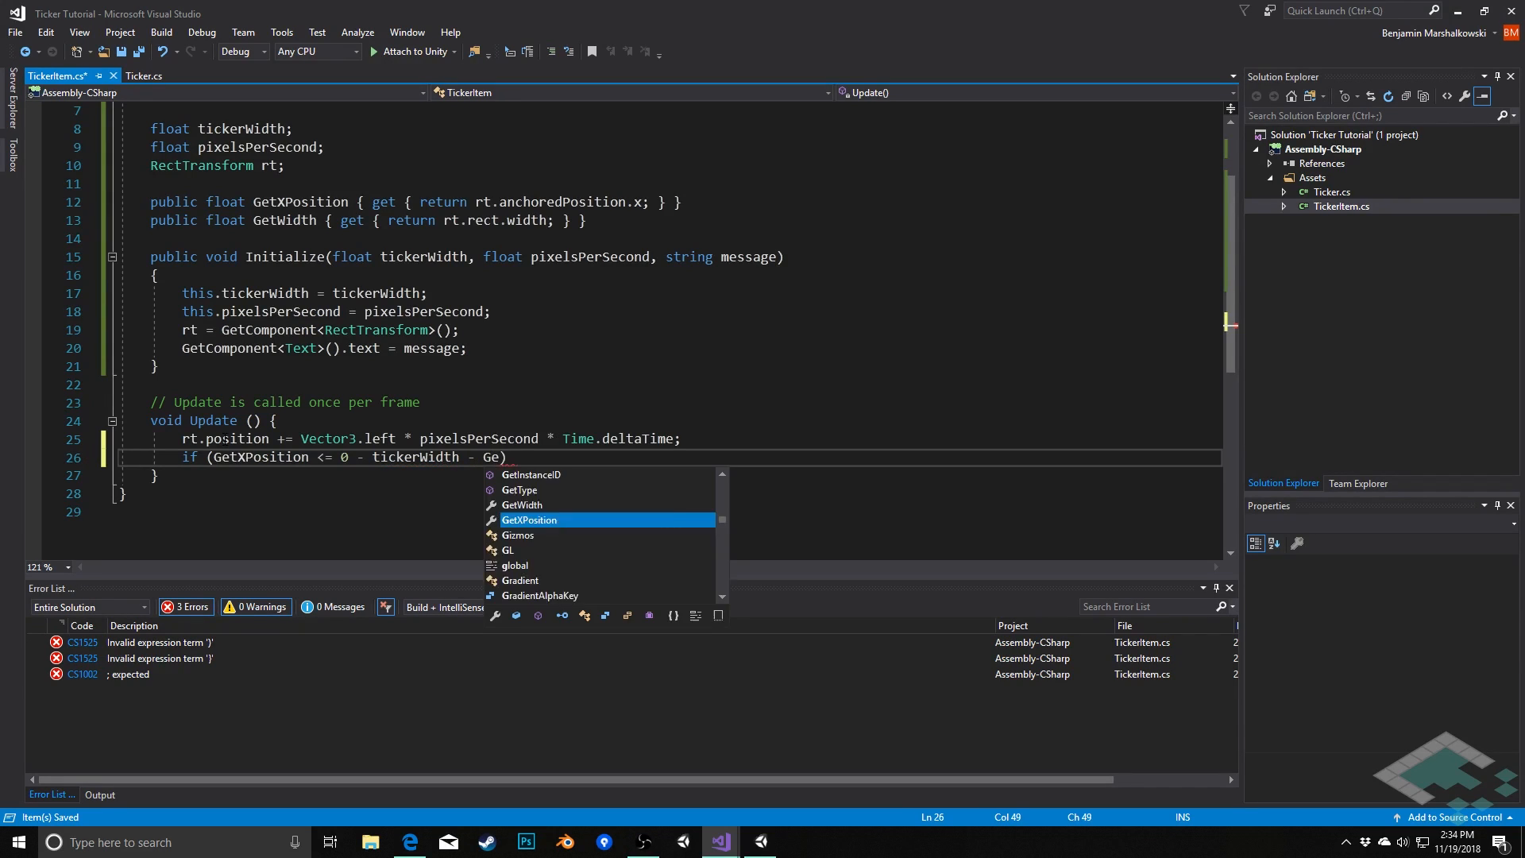
type("tWidth")
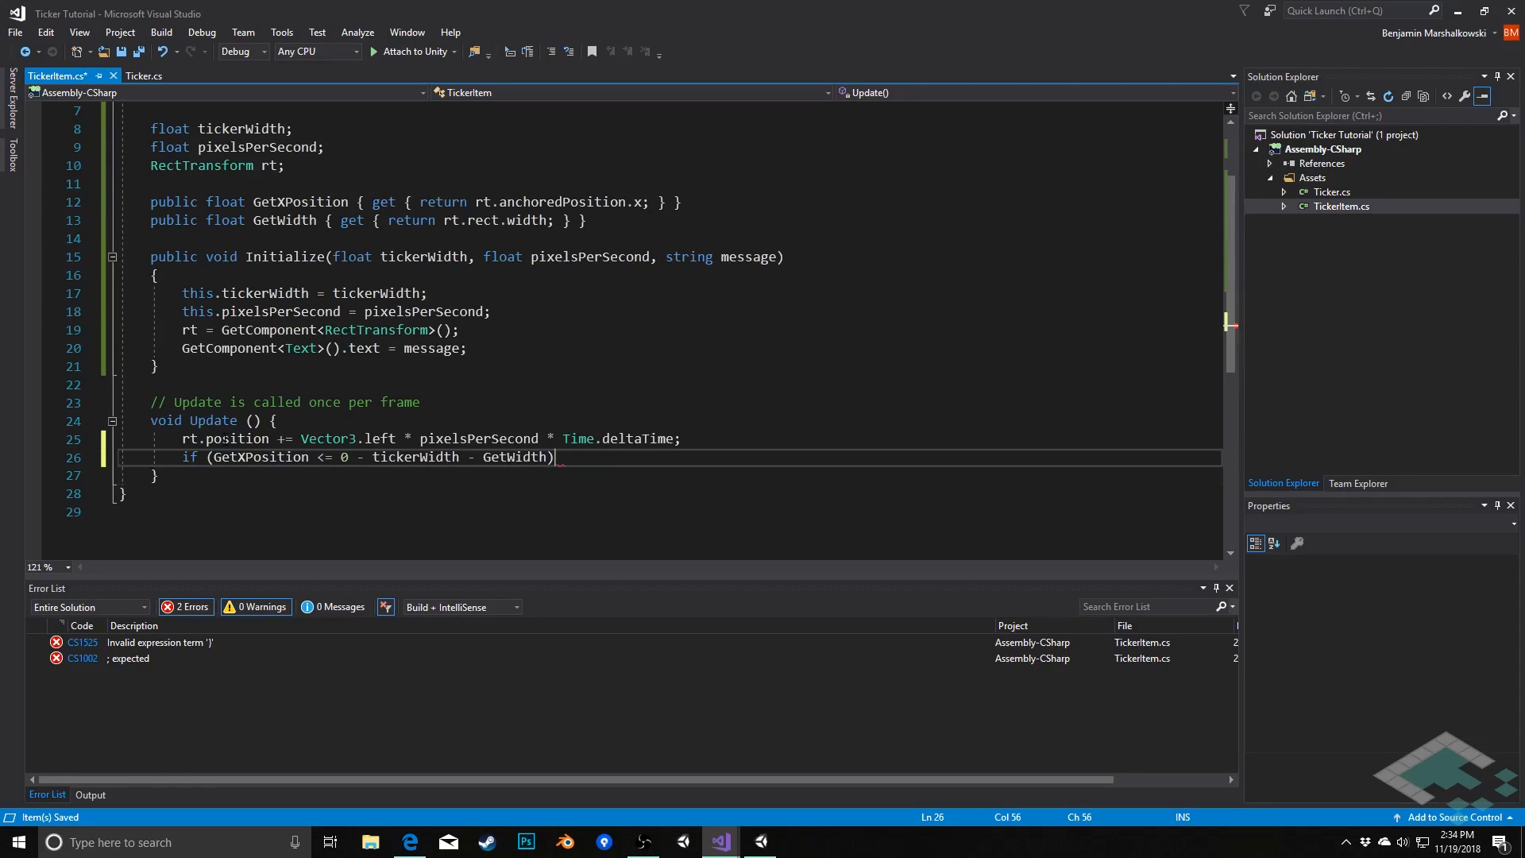
type("{")
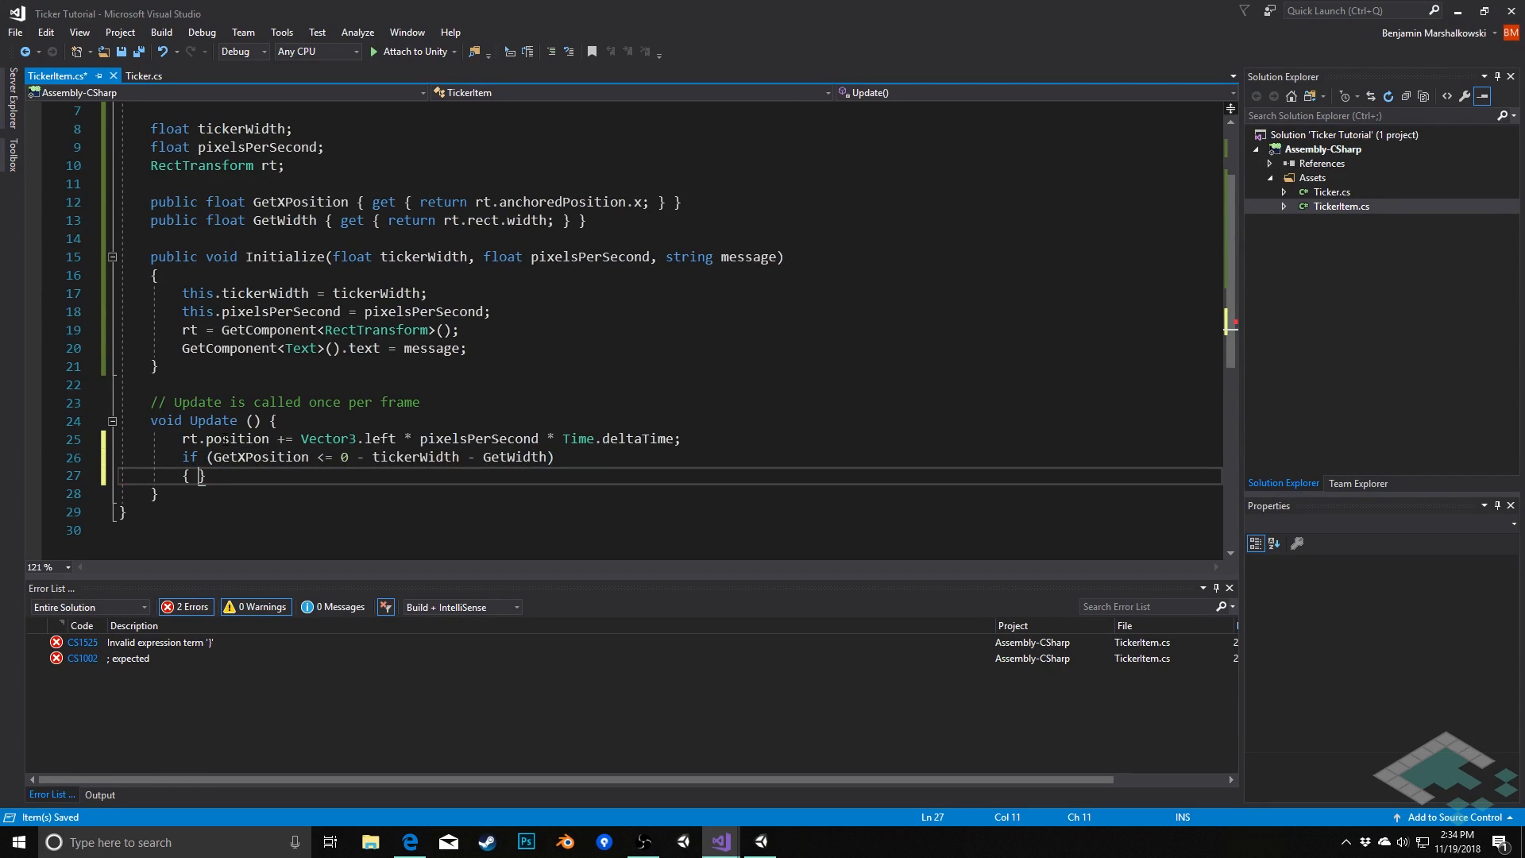
type("DEst")
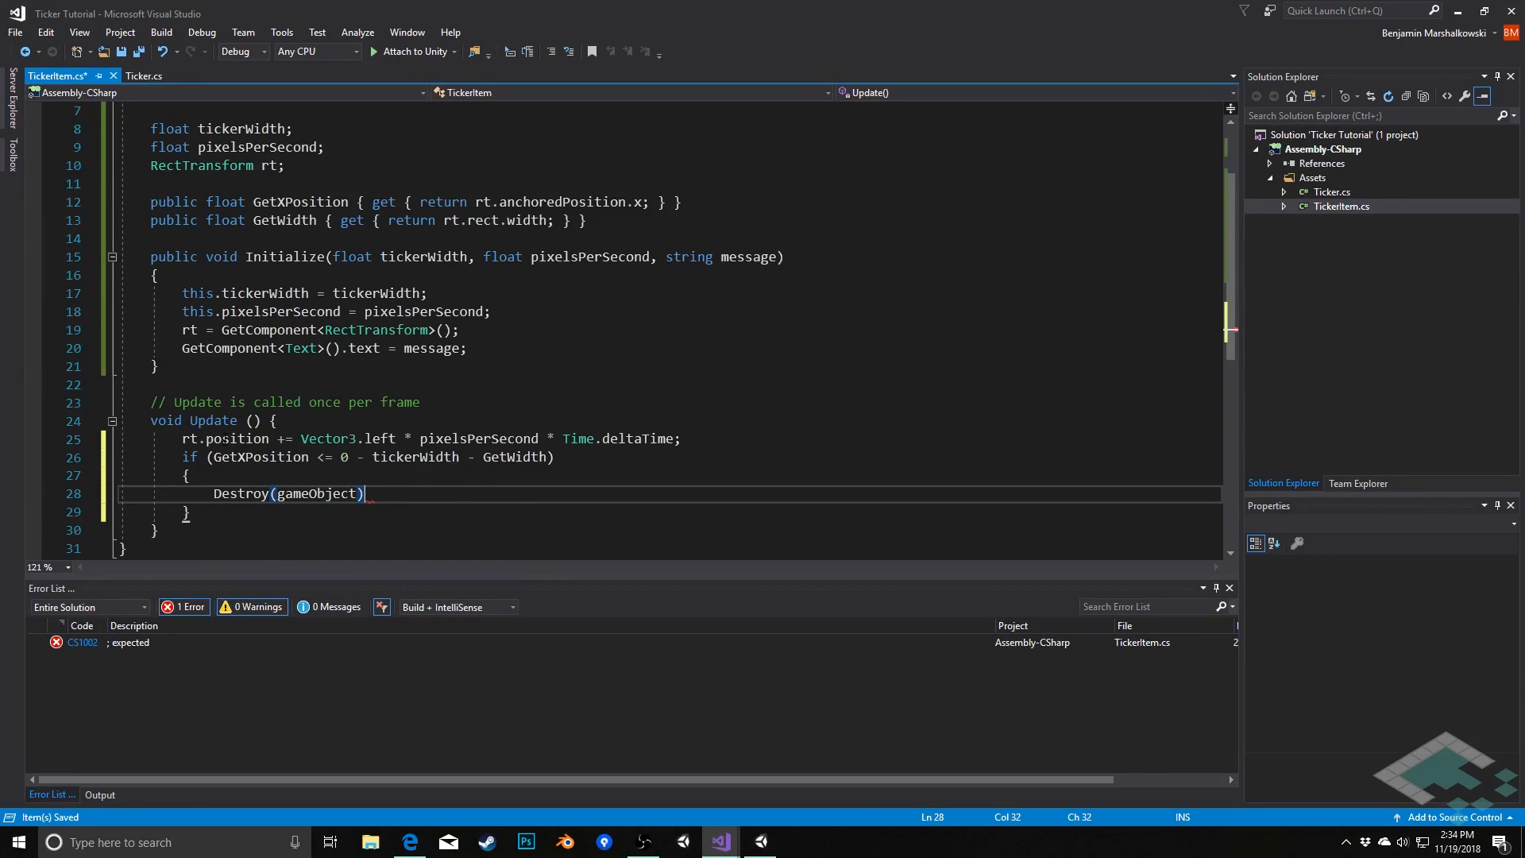
type(";")
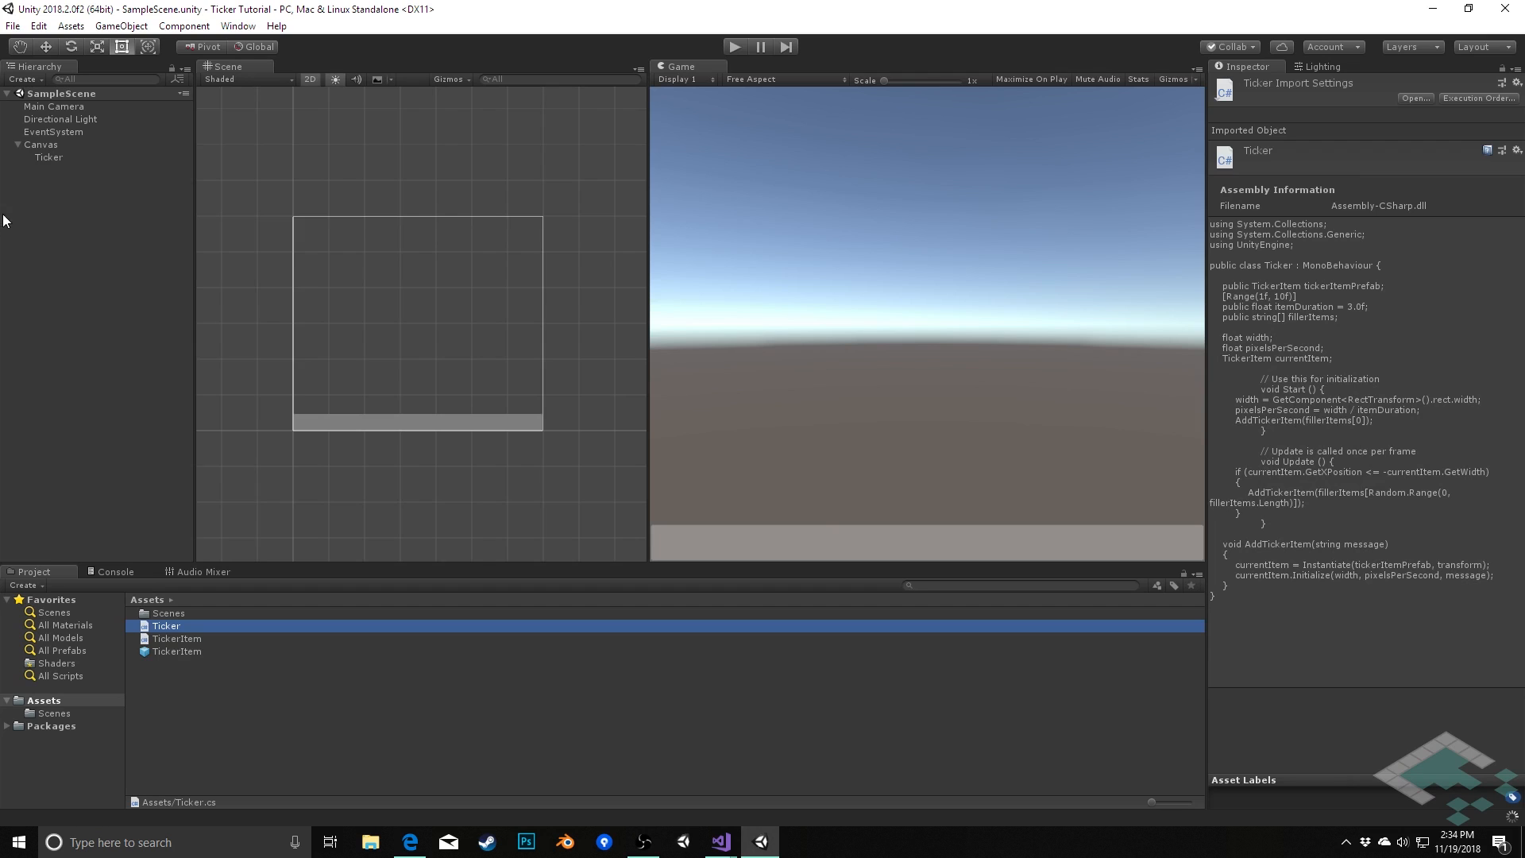
- Assign the TickerItem prefab to the Ticker's Ticker Item Prefab slot and expand Filler Items to its Size field
left_click(176, 651)
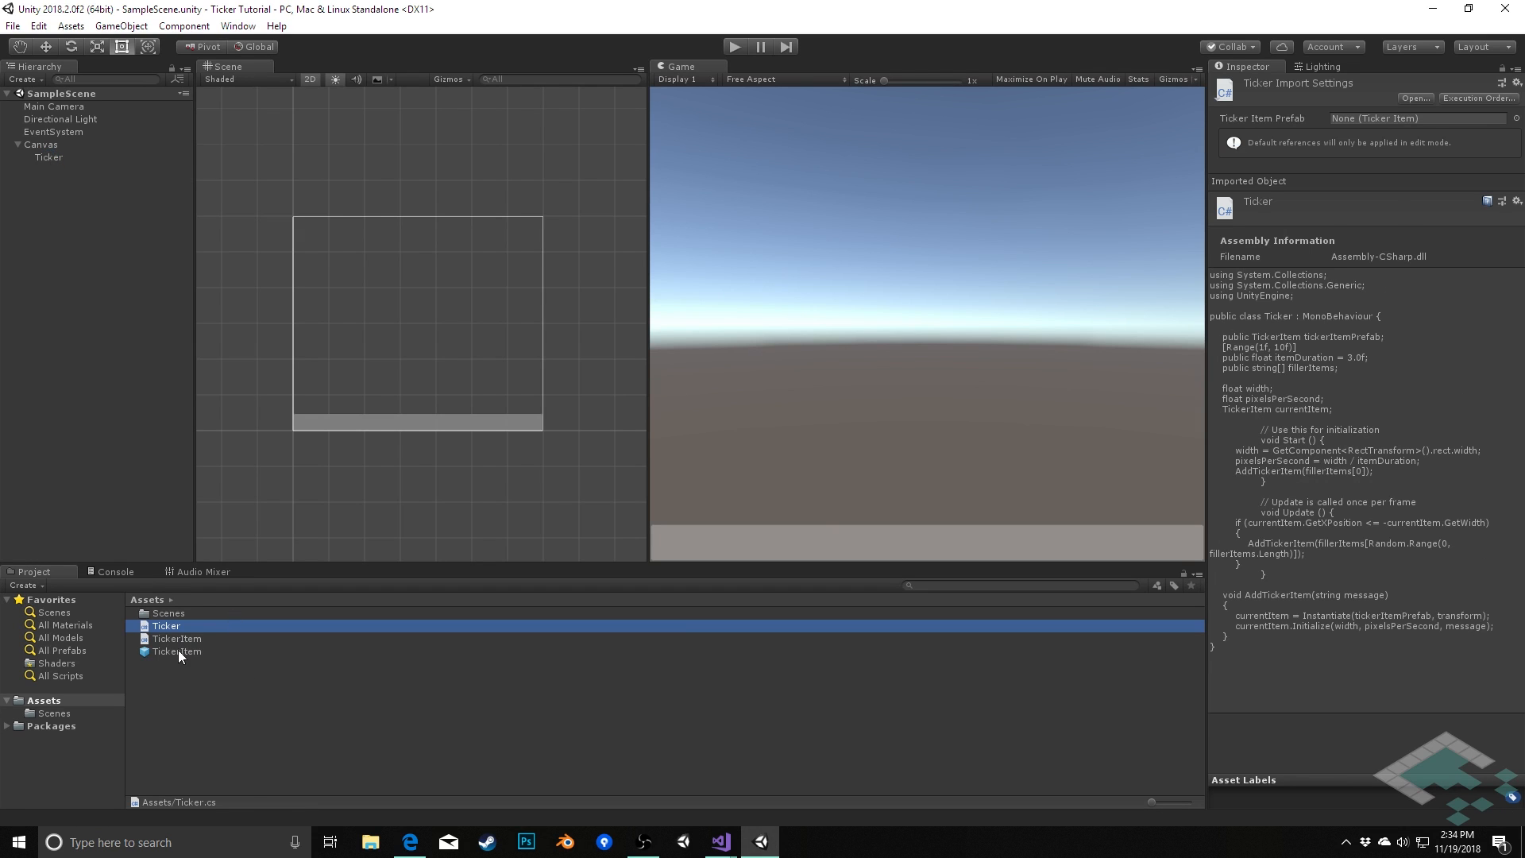
left_click(176, 652)
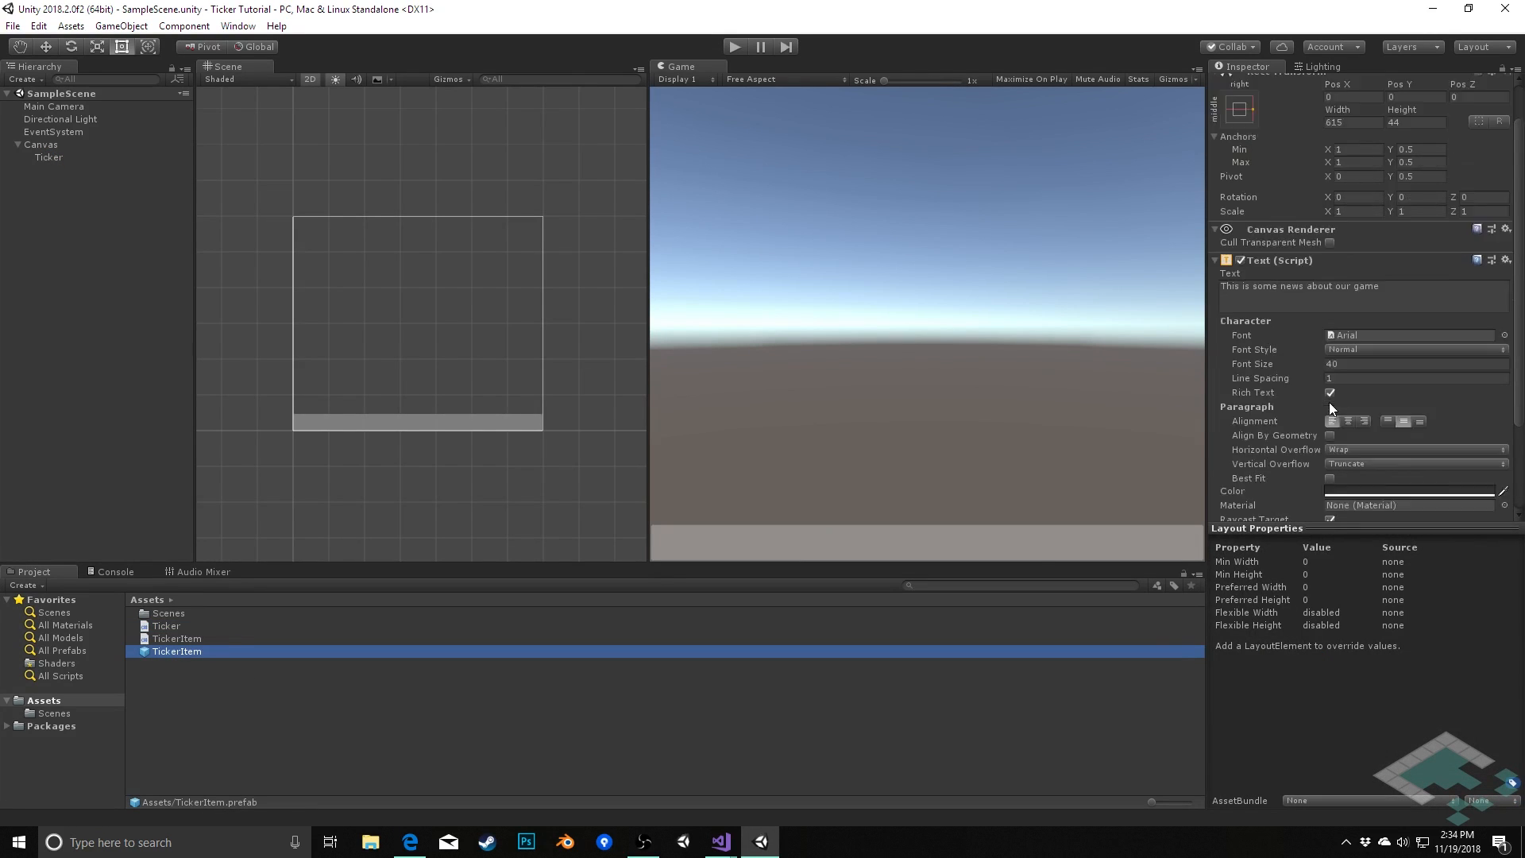
scroll("down", 3)
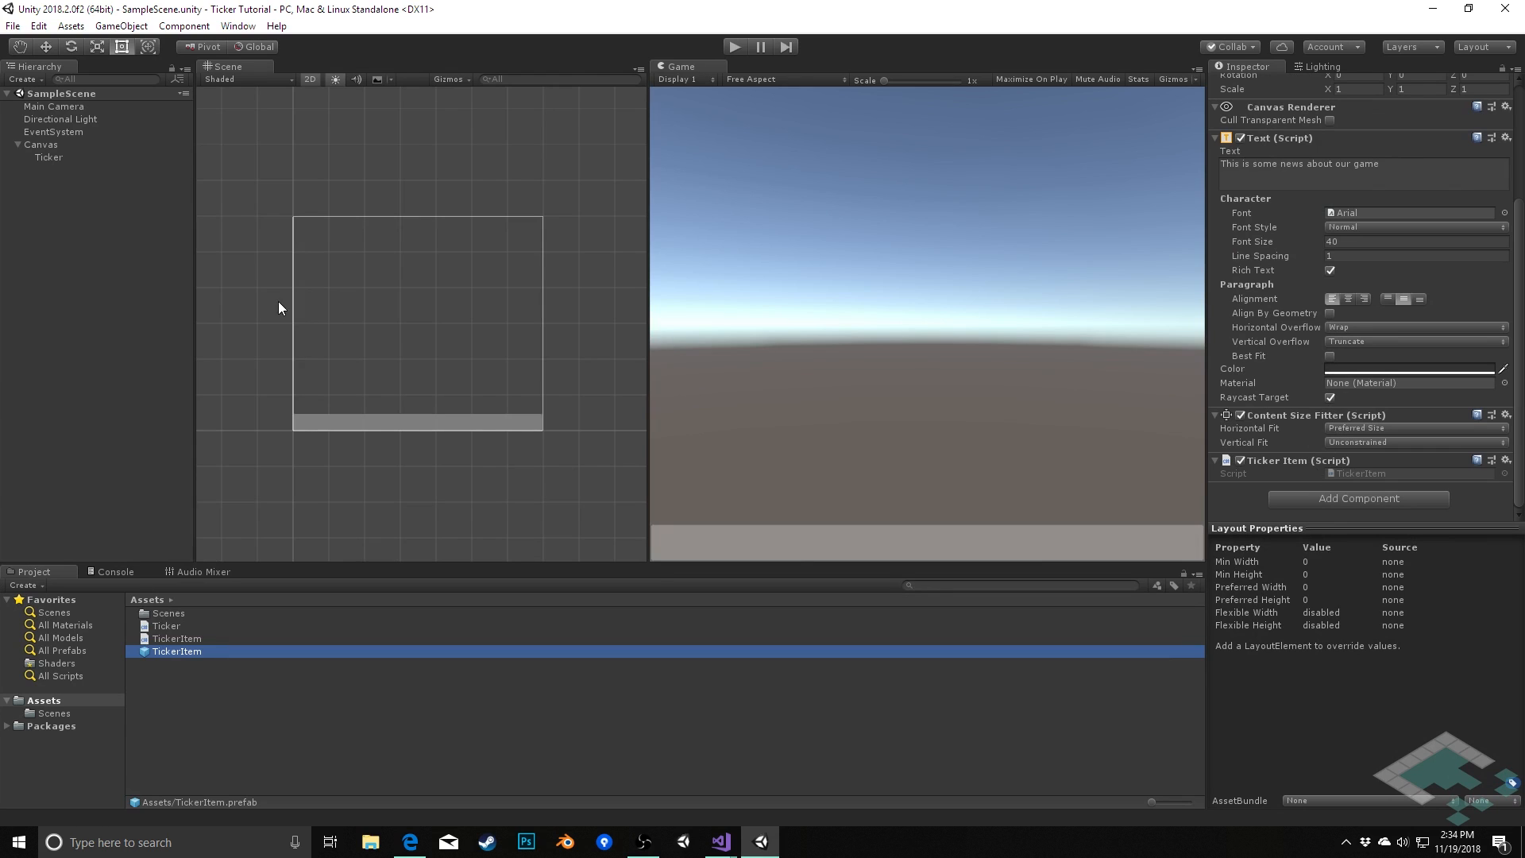
left_click(49, 157)
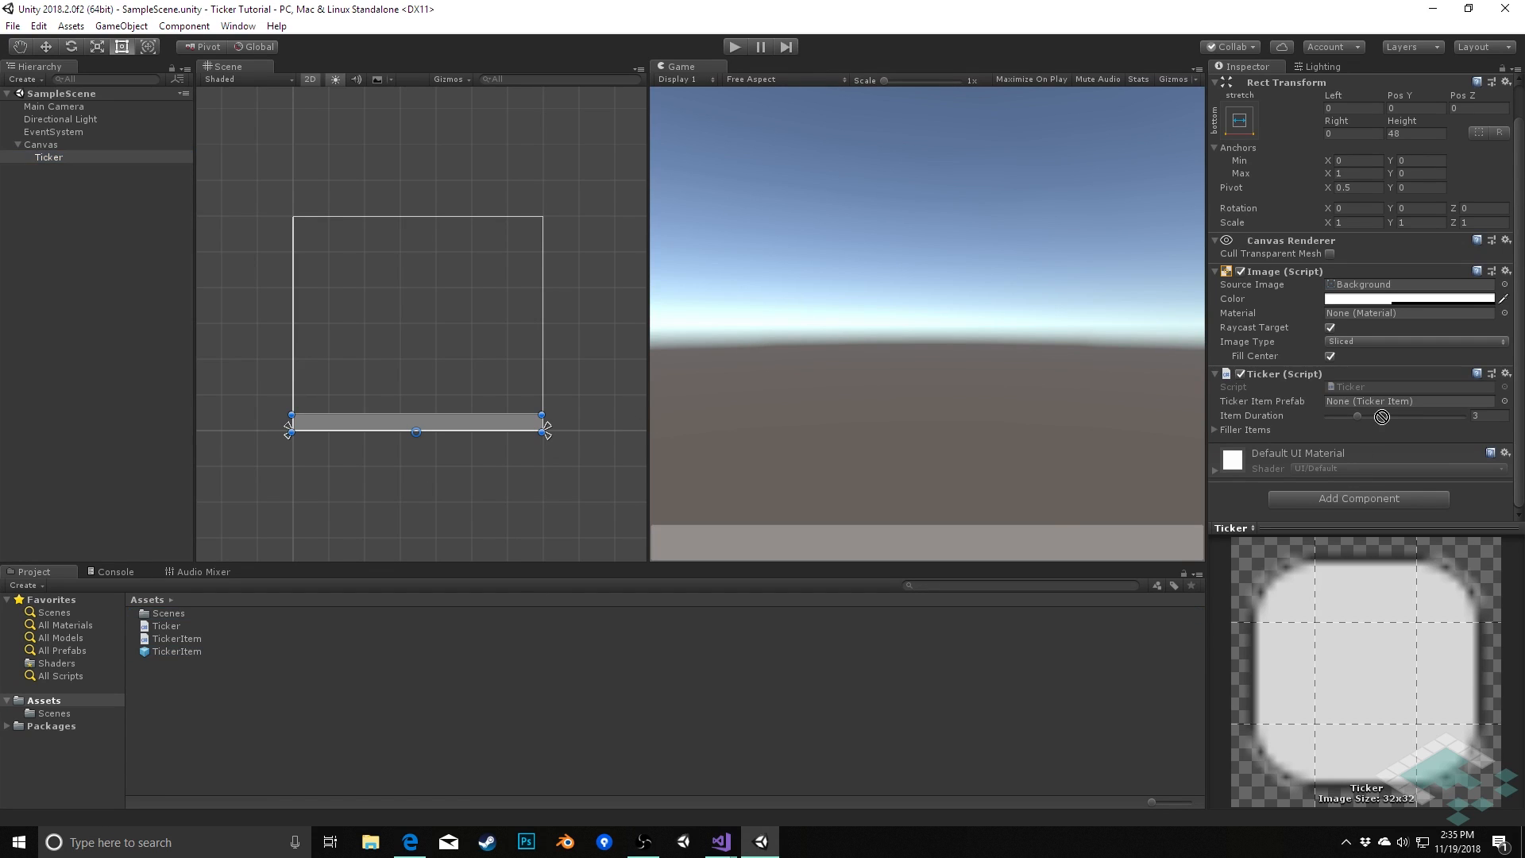
left_click_drag(176, 651, 1381, 401)
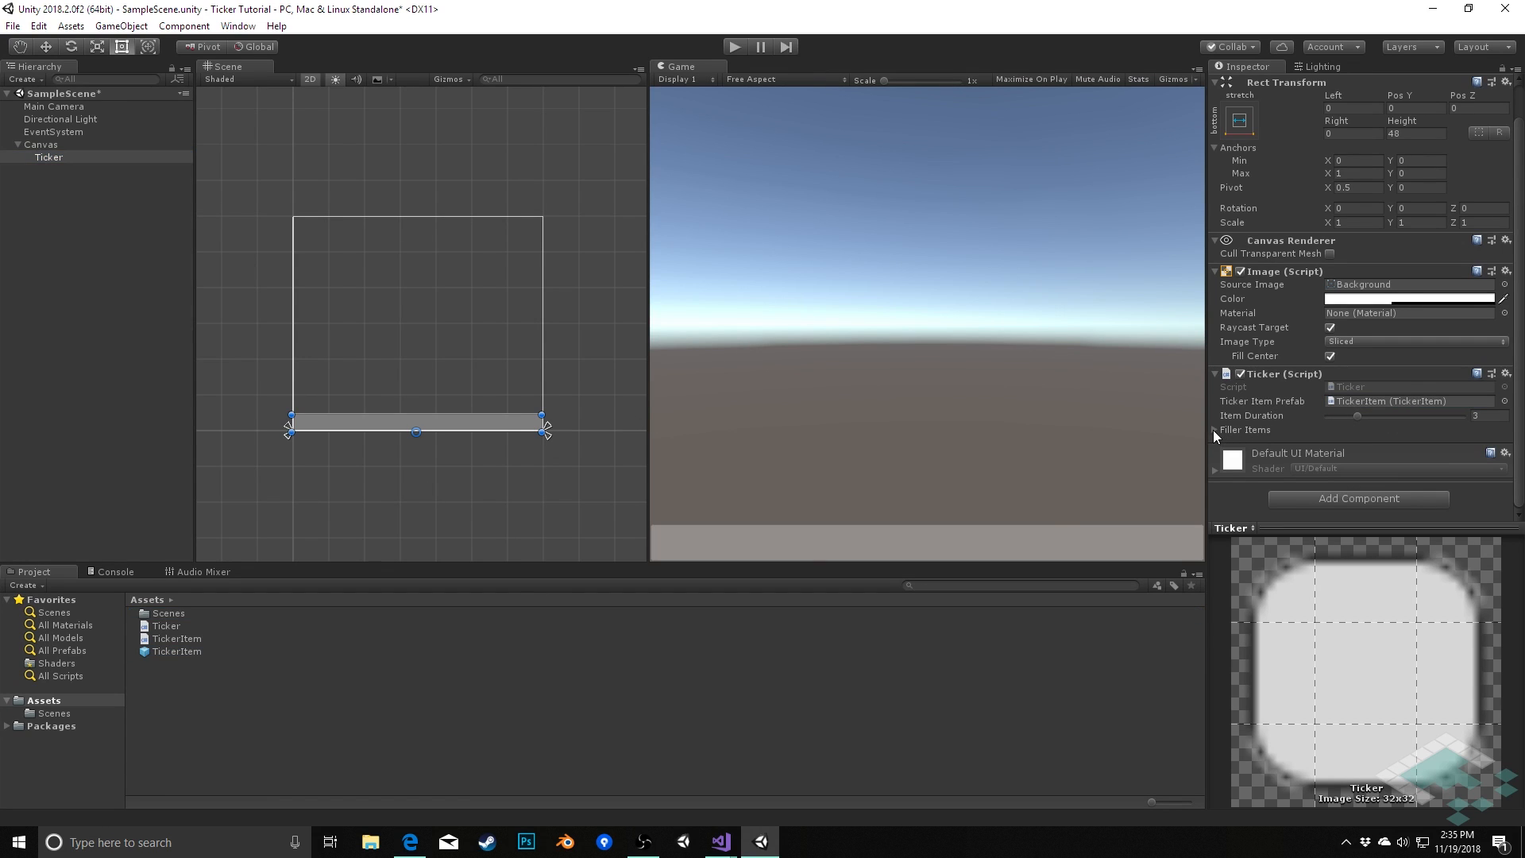
left_click(1215, 431)
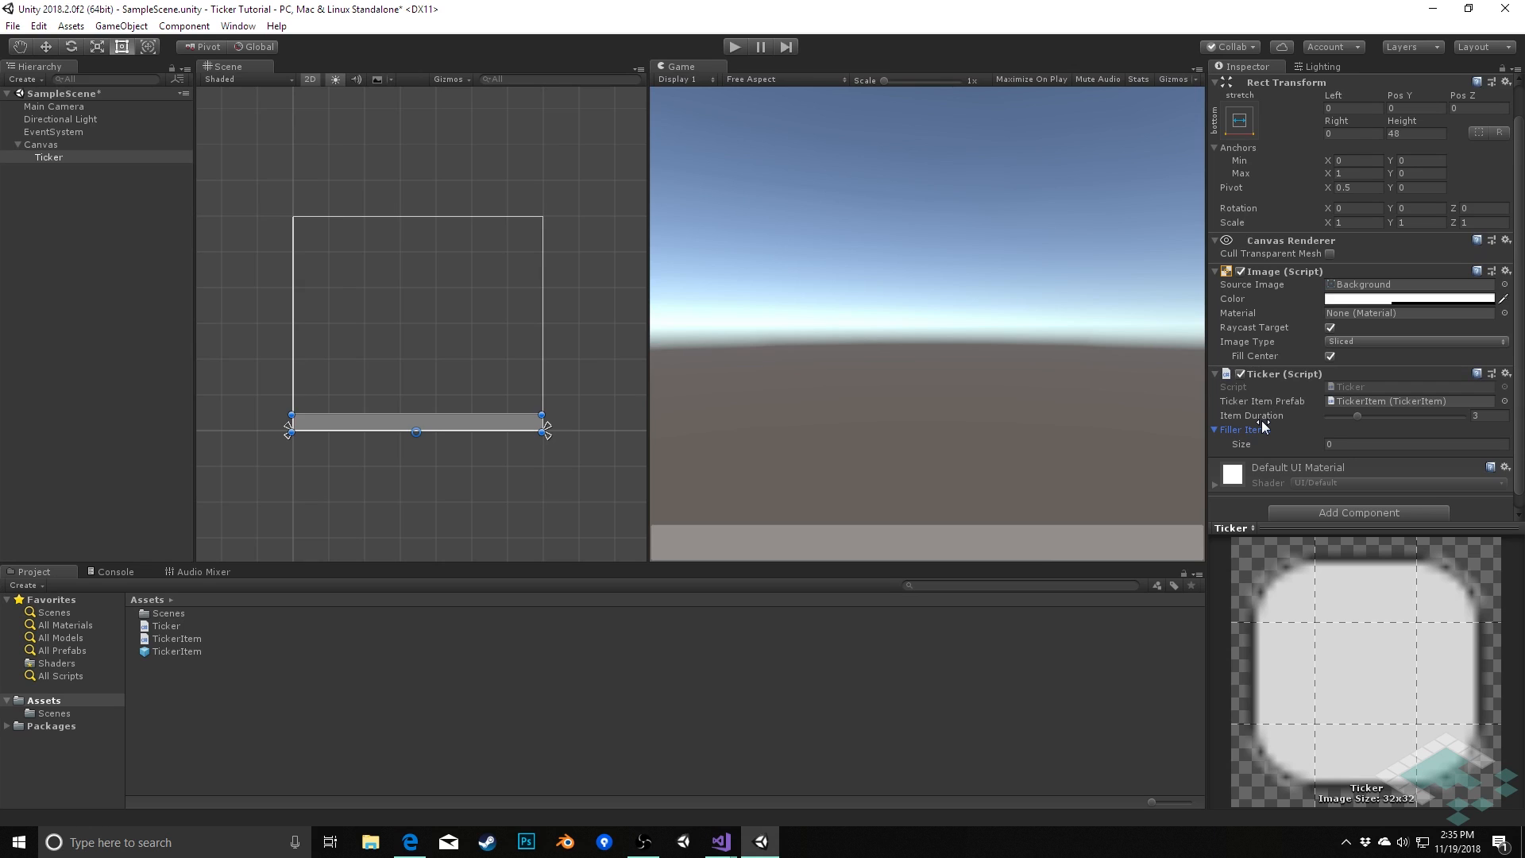
left_click(1416, 444)
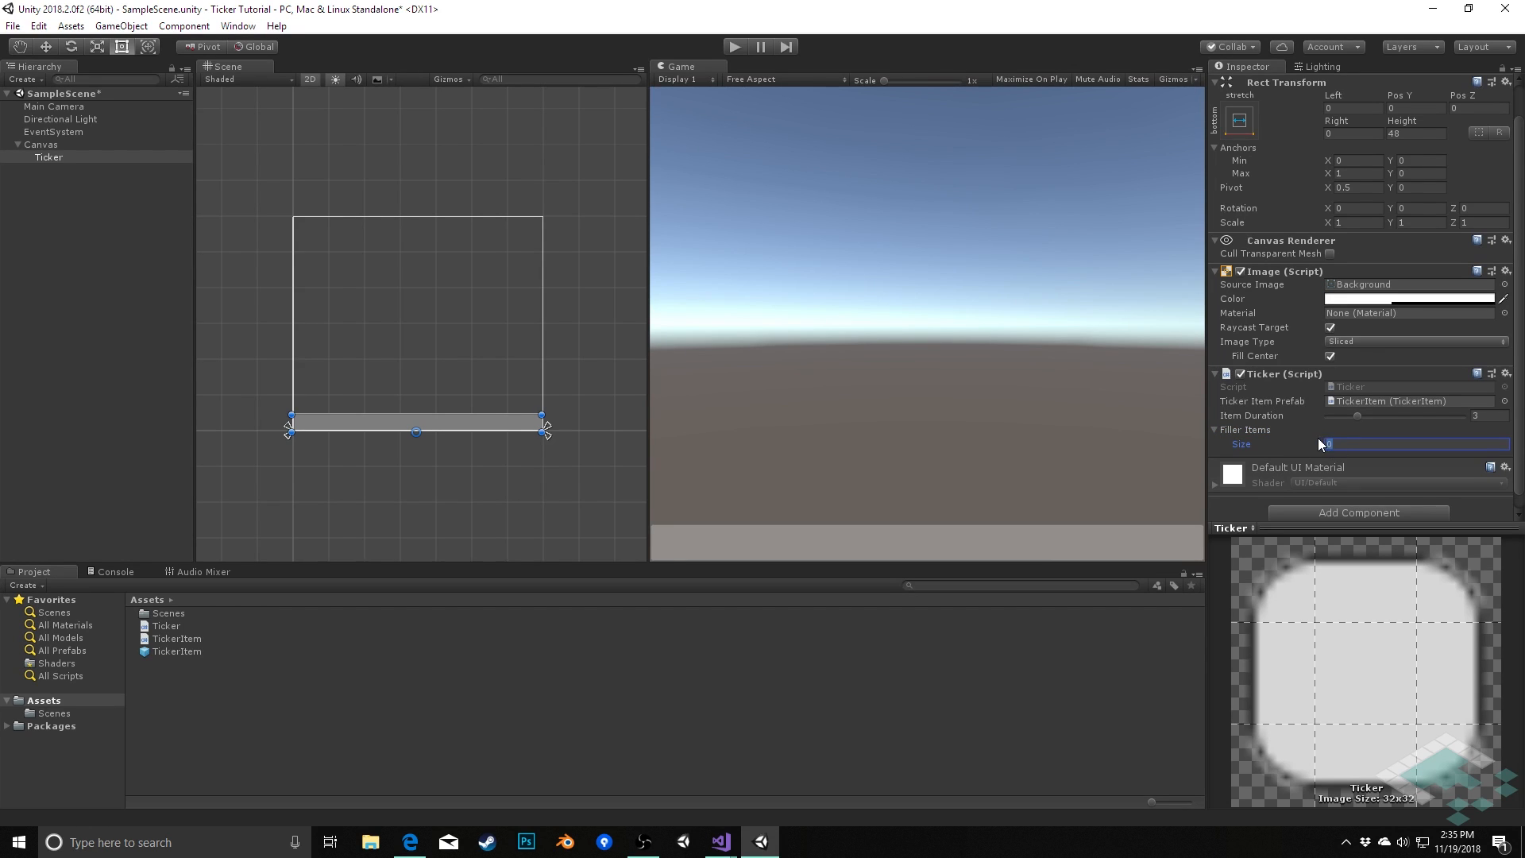
- Set Filler Items size to 5 and enter messages from 'Hello world' through 'Good news, everyone!'
type("5")
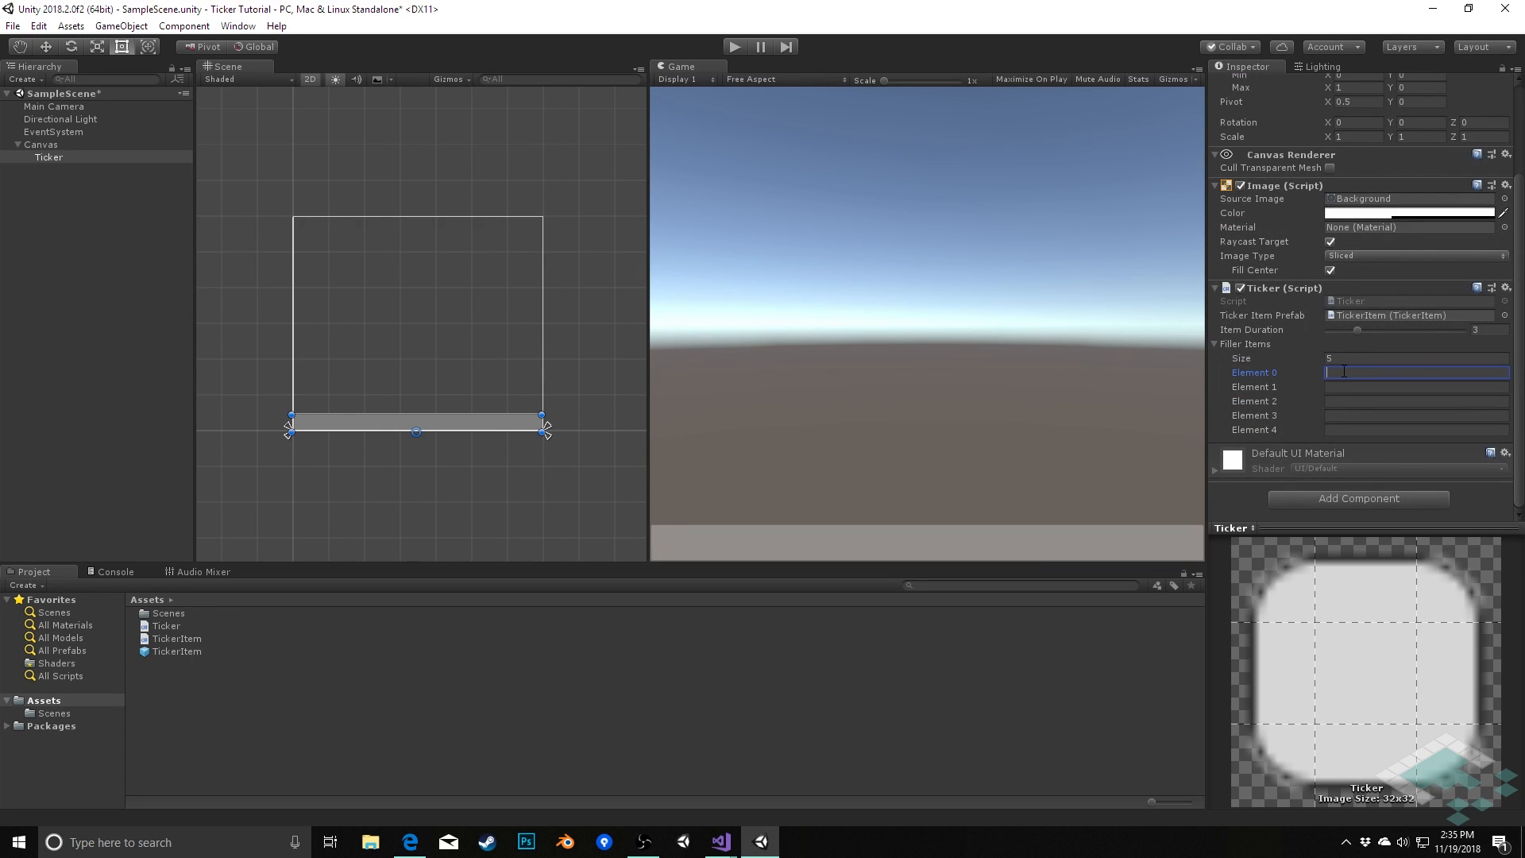
type("Hello world")
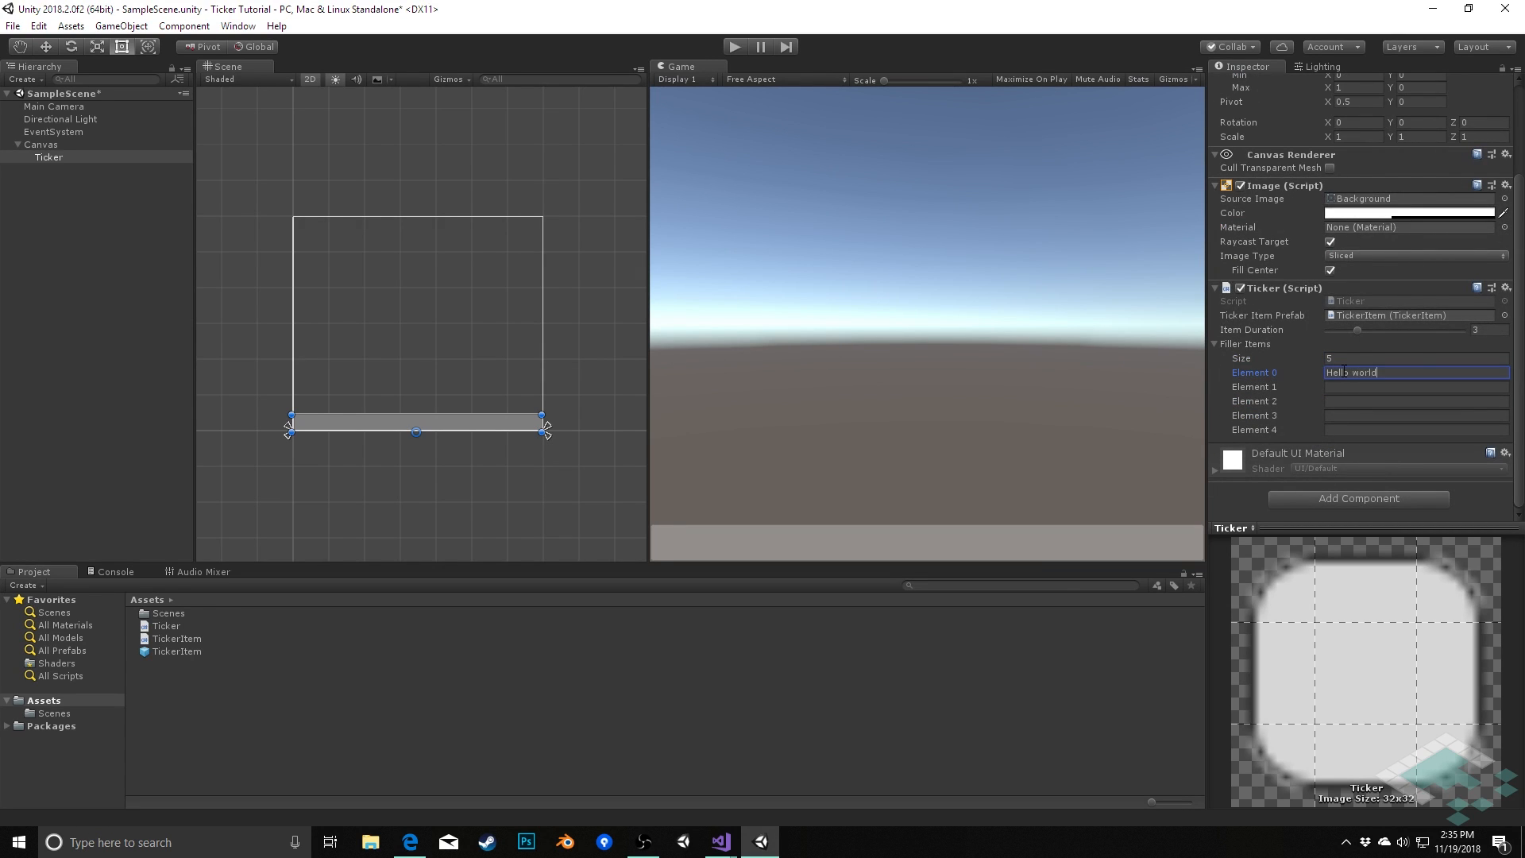
type("Hi")
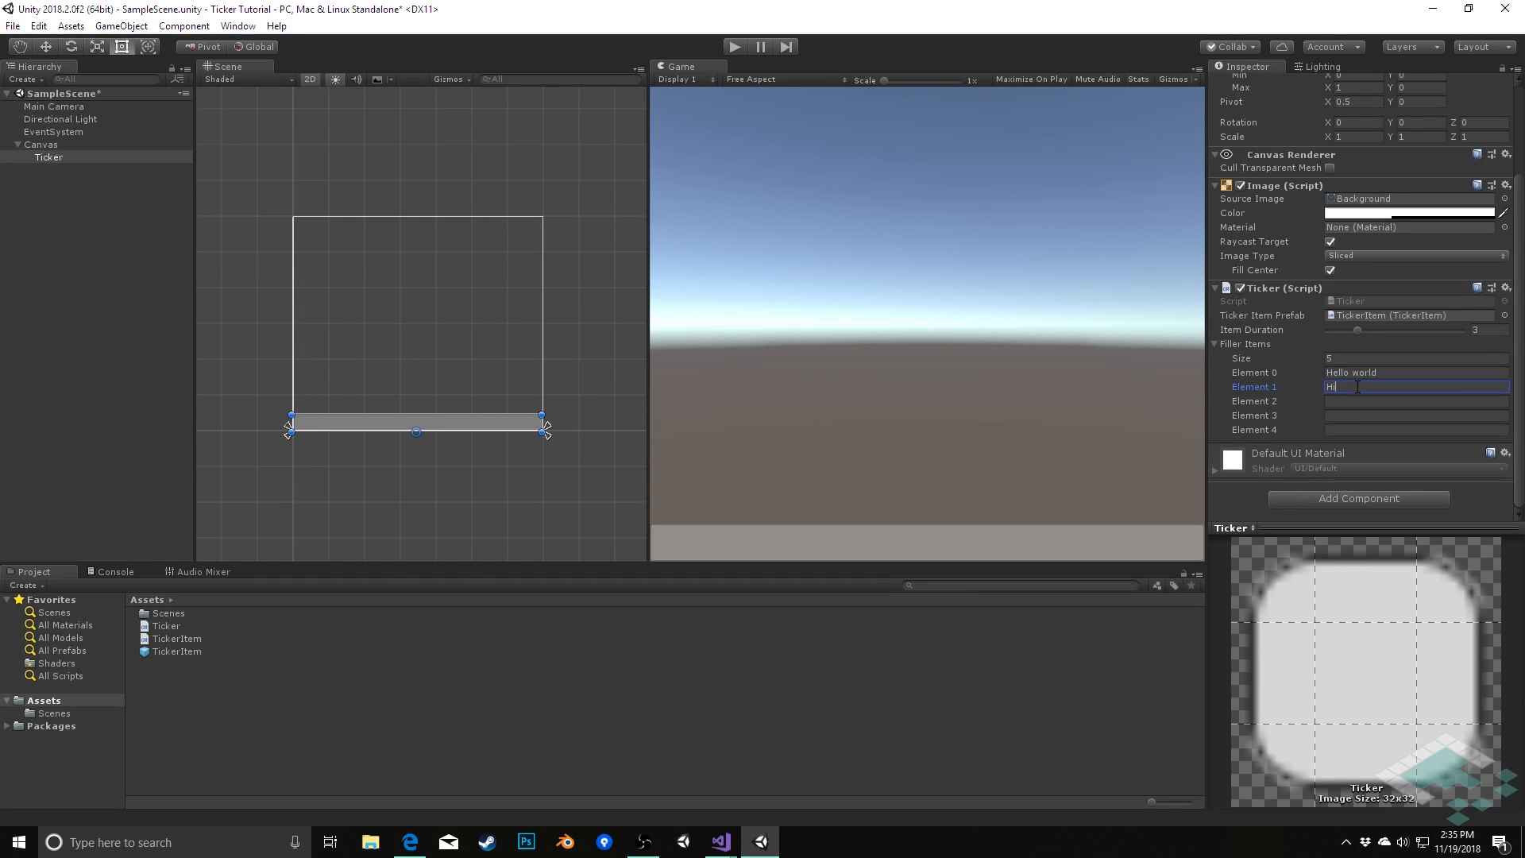
key("Tab")
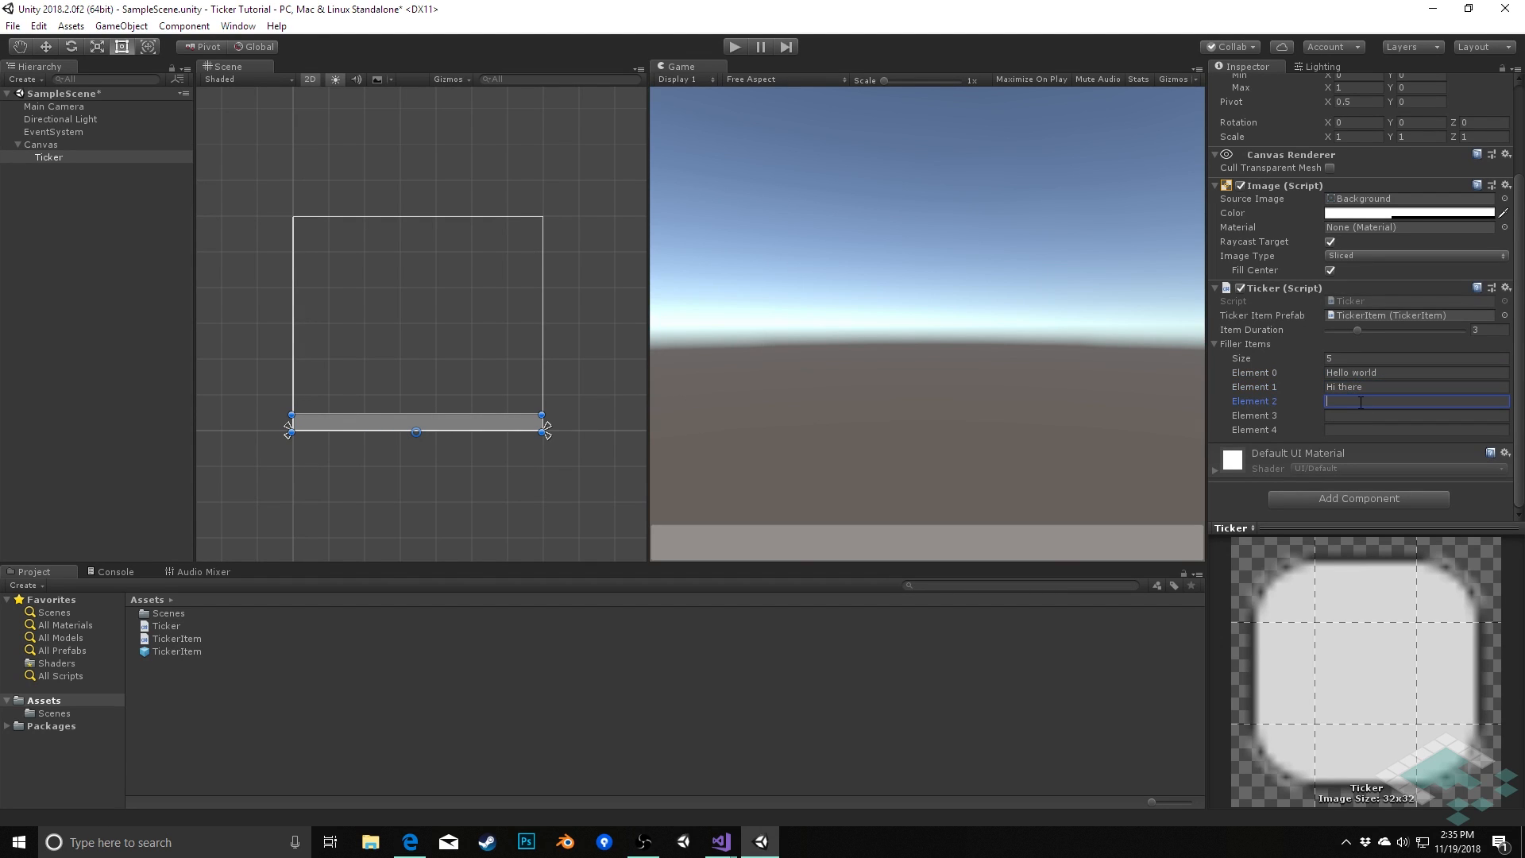
type("This is a news")
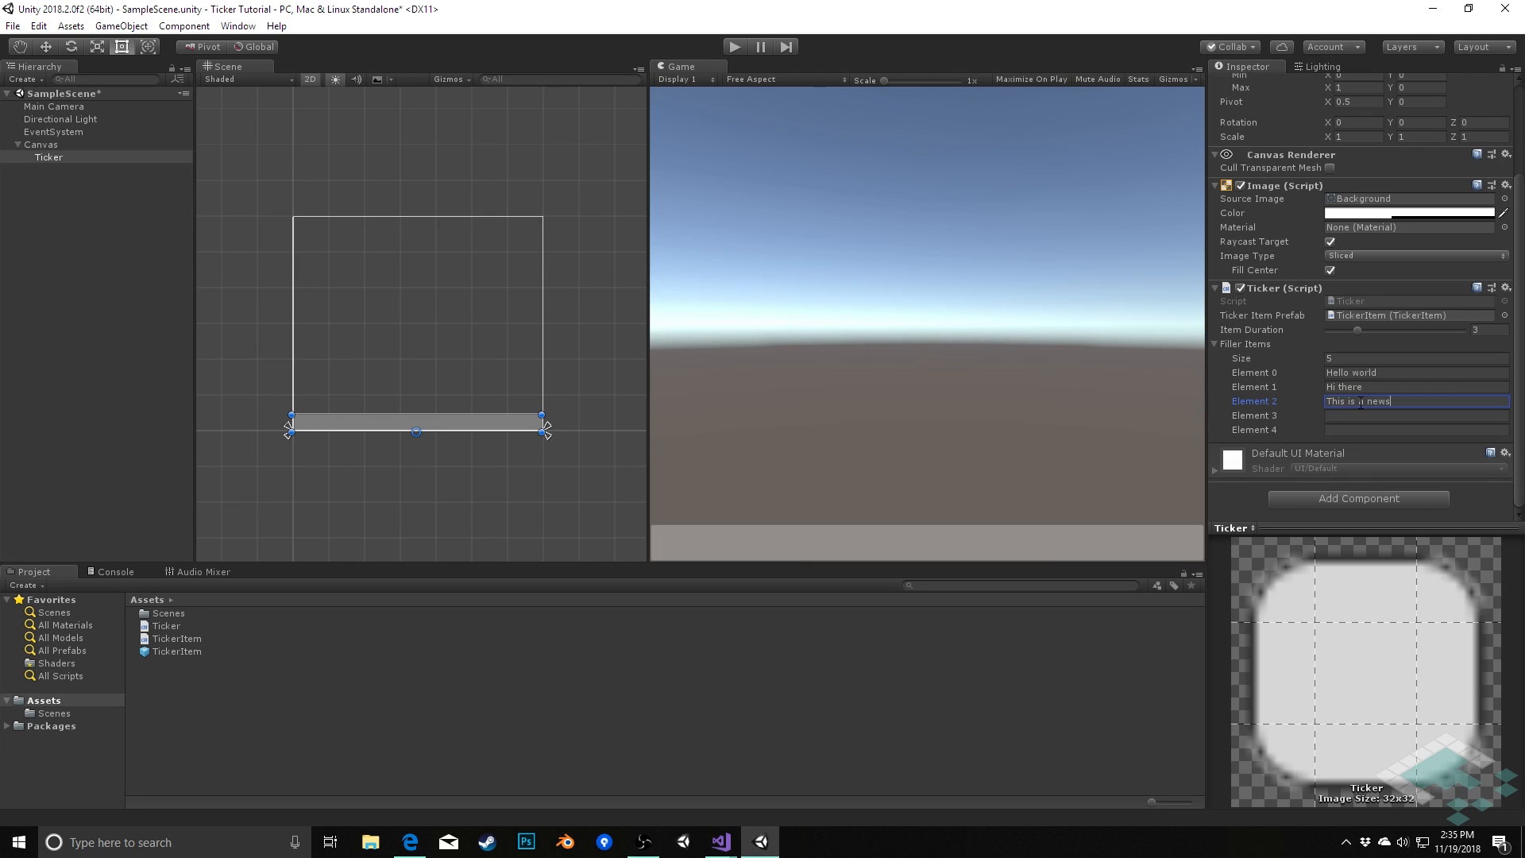
type("ticket item")
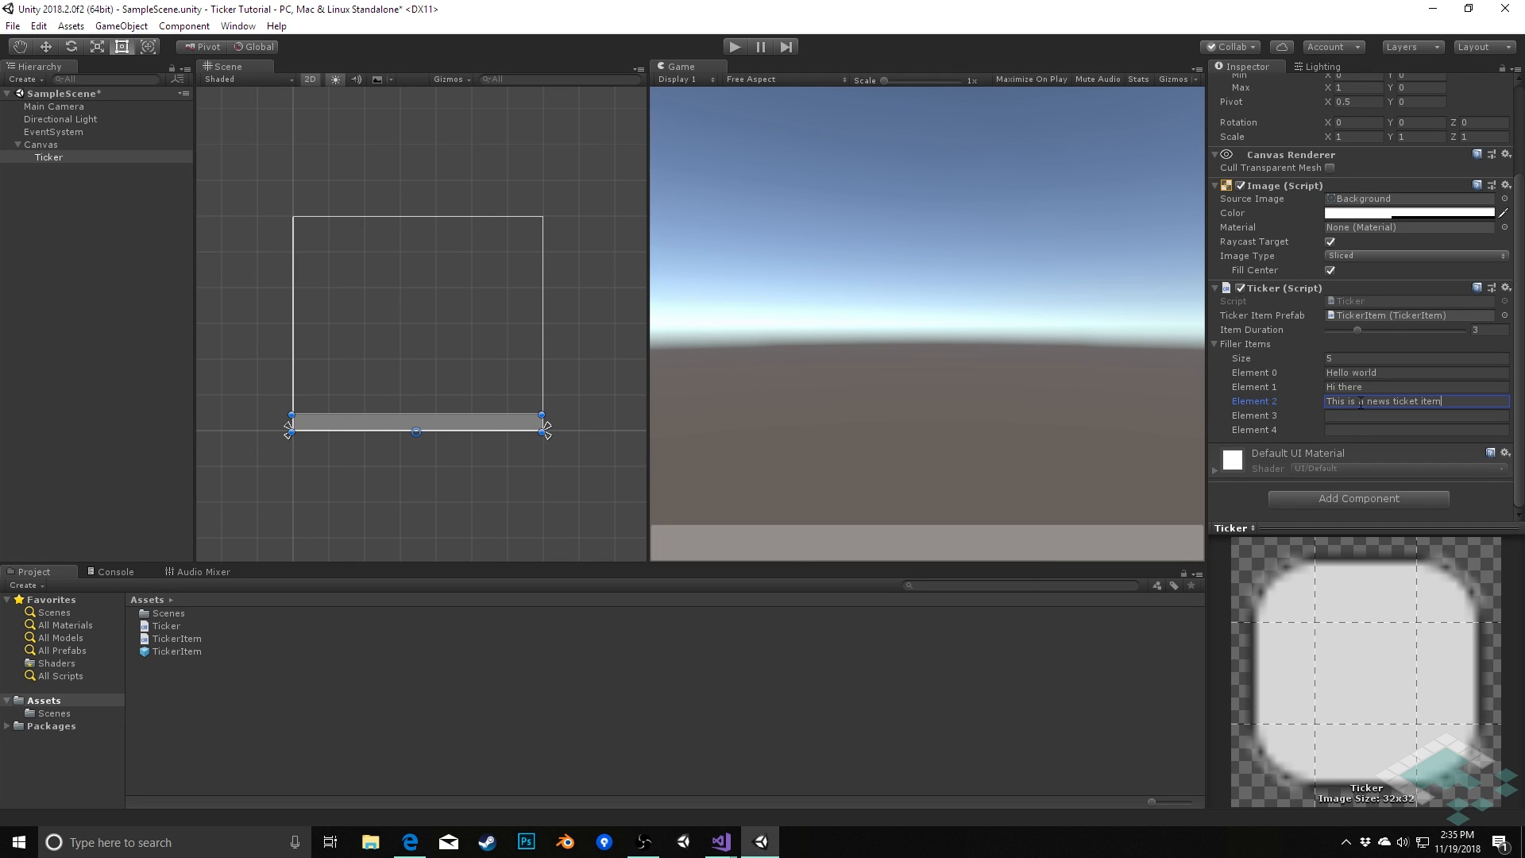
type("The")
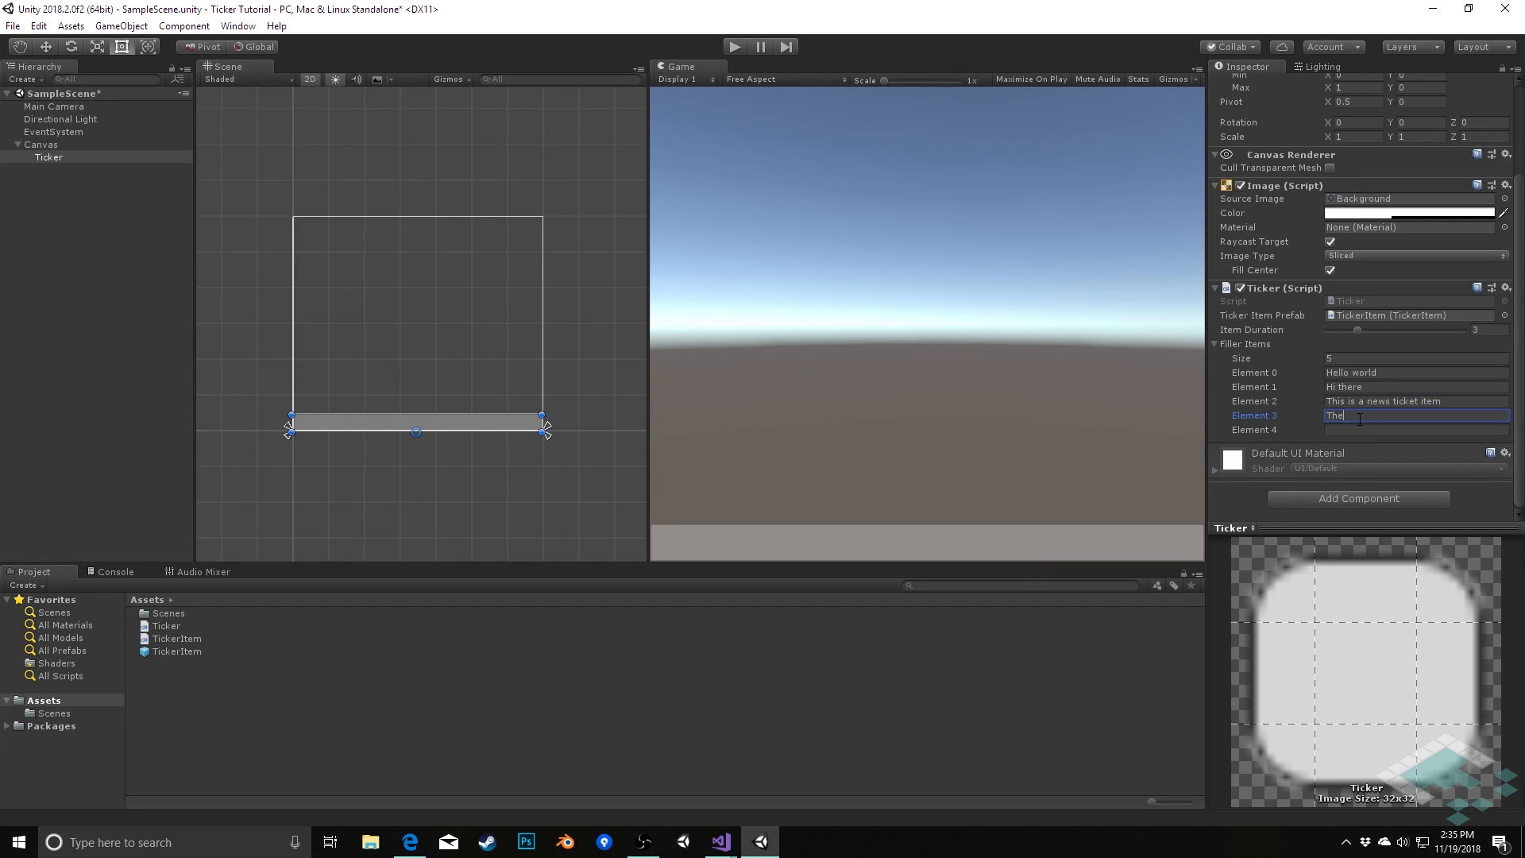
type("This piece w")
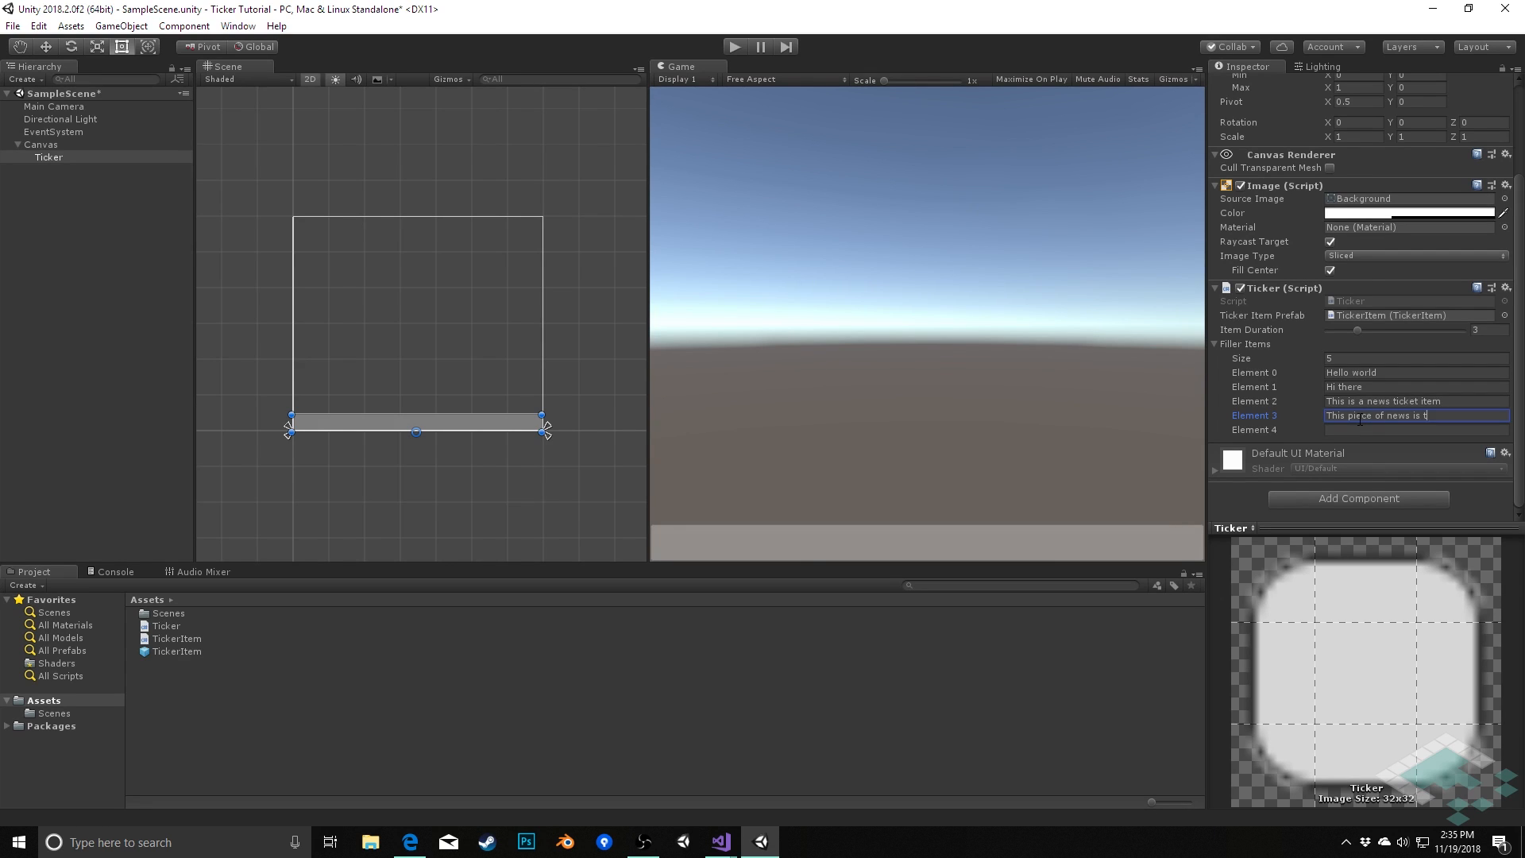
type("he longest one we'll wri")
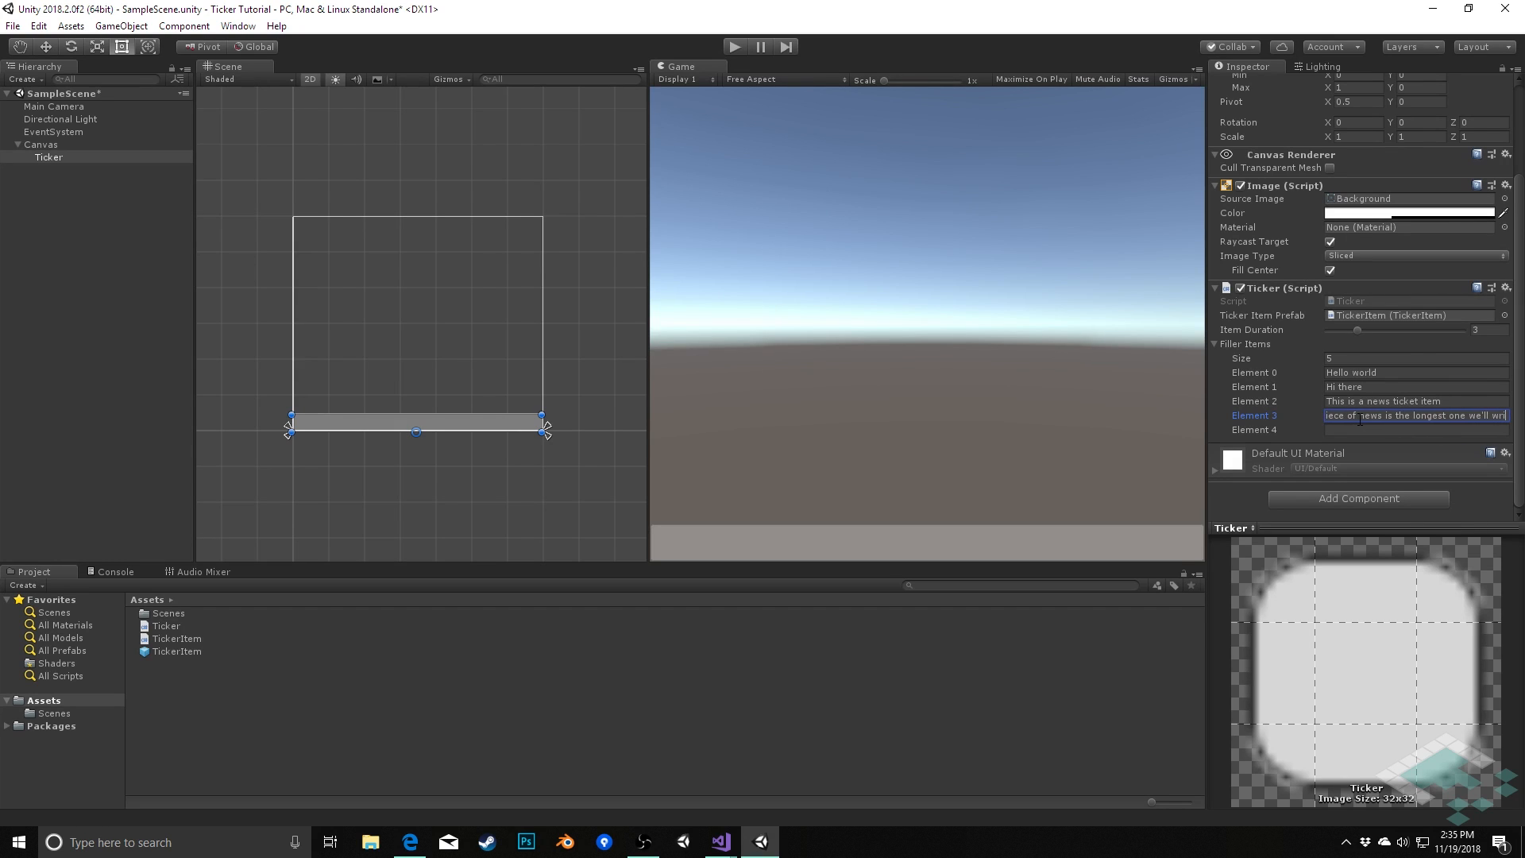
left_click(1416, 429)
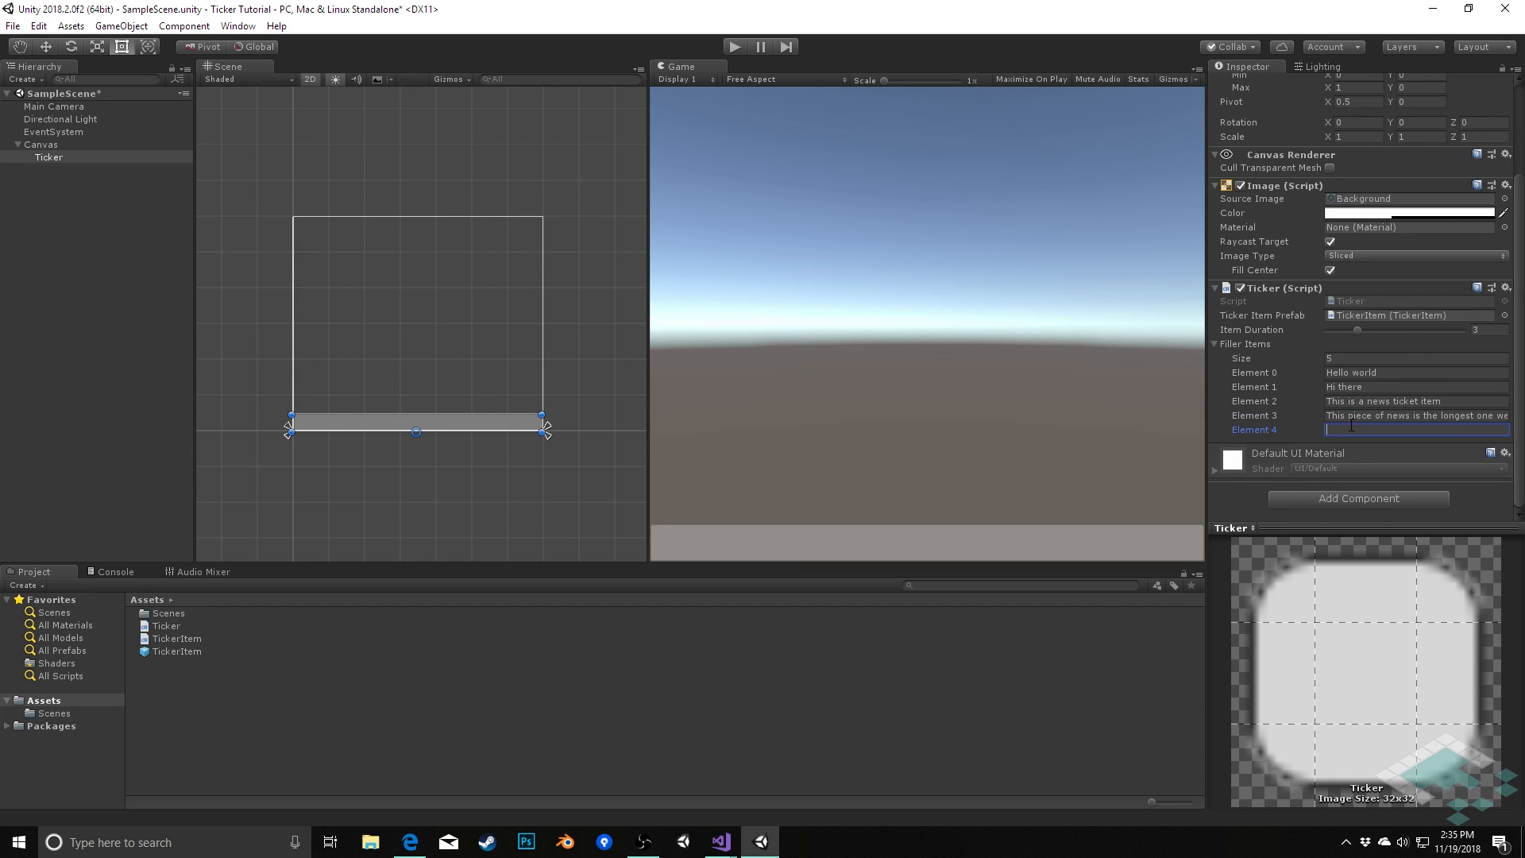
type("Good news, everyone!")
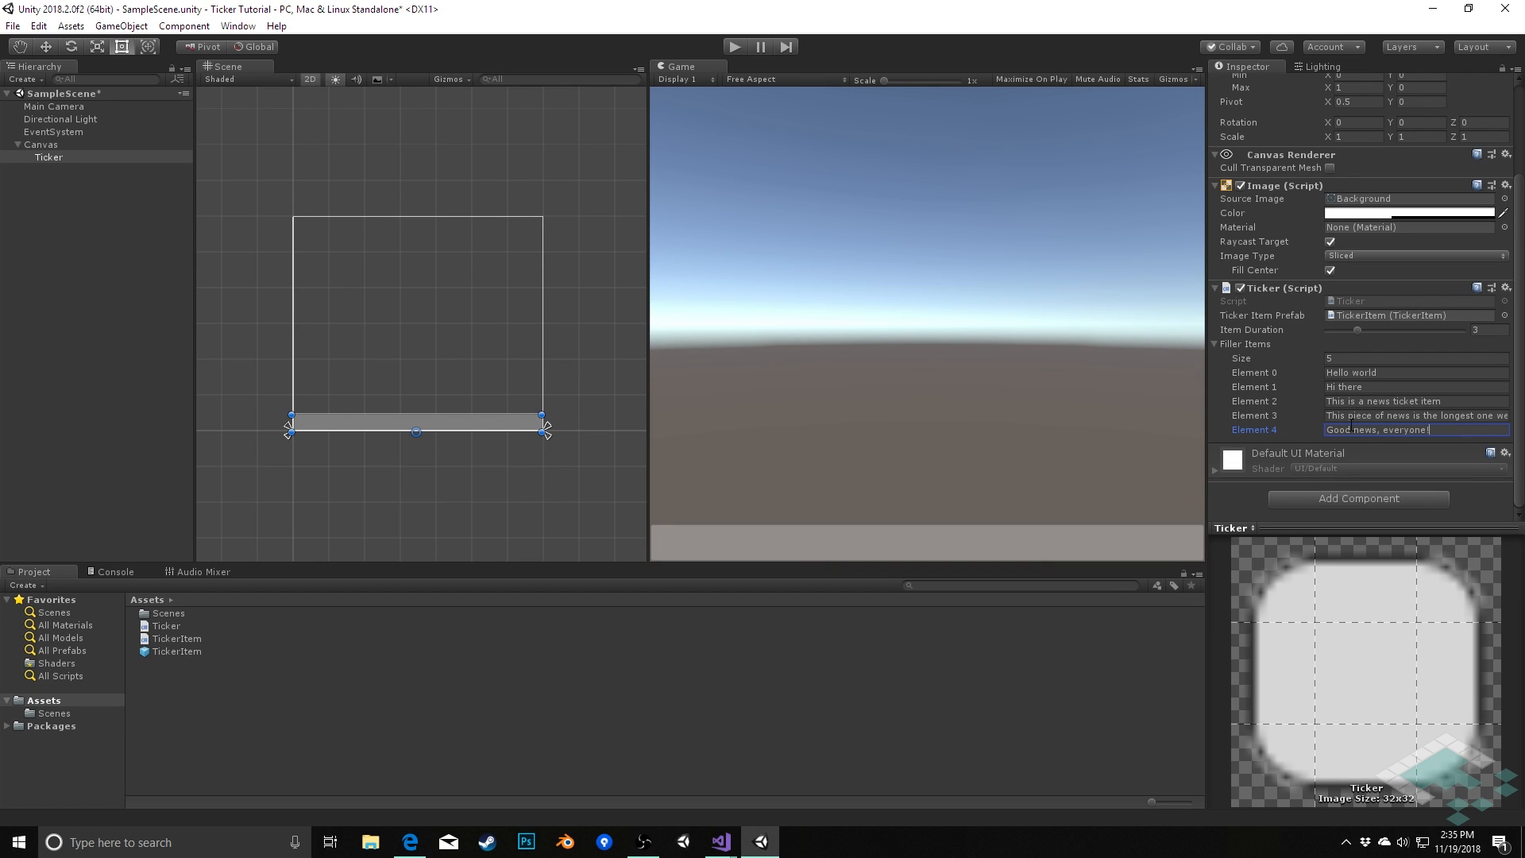
mouse_move(1346, 386)
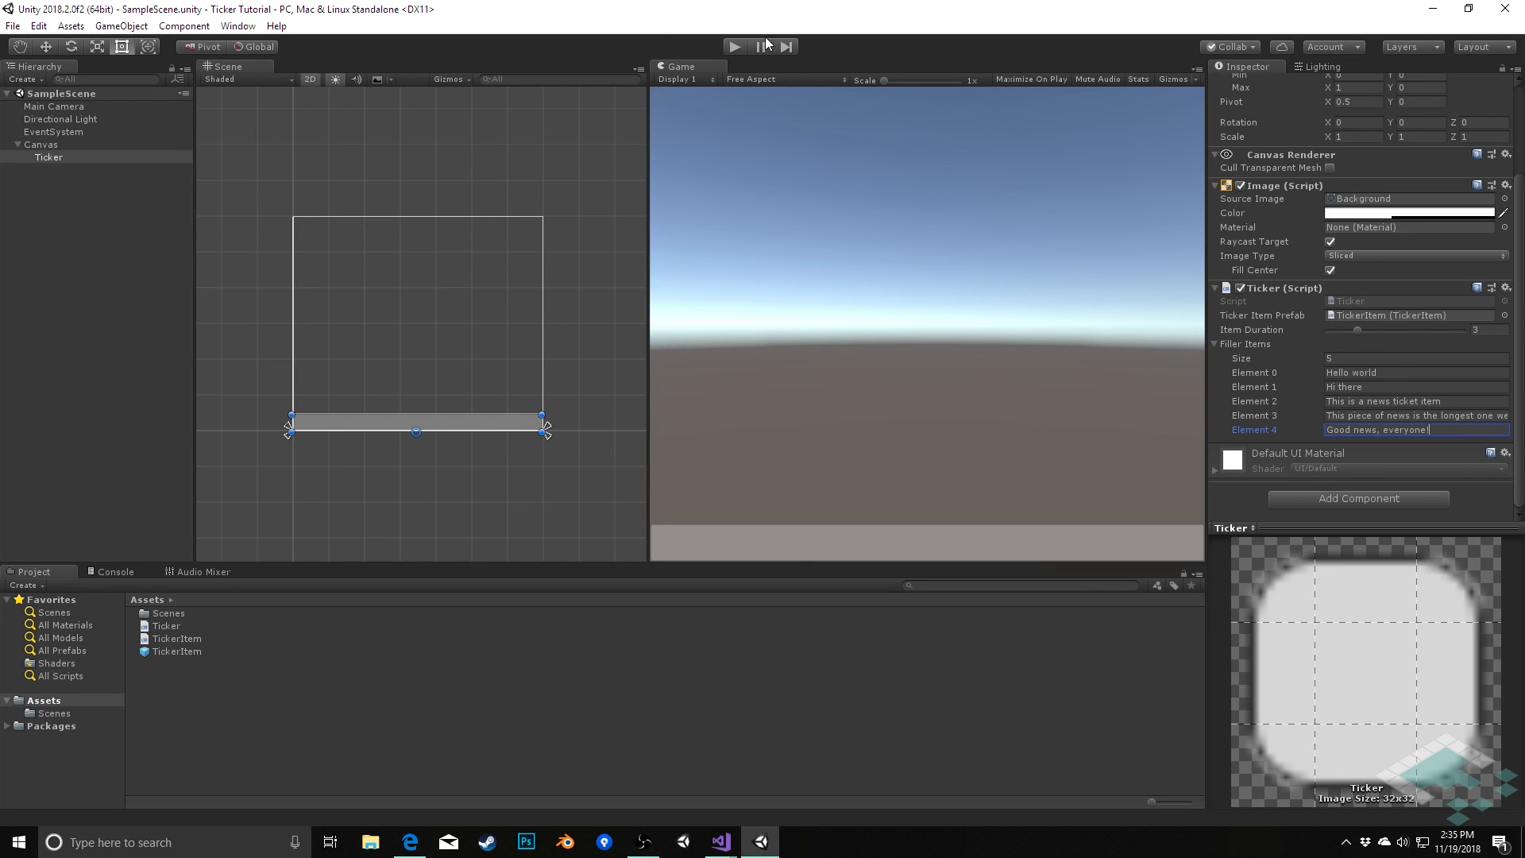
- Play the scene to watch the ticker scroll across the bottom bar, then stop
left_click(734, 46)
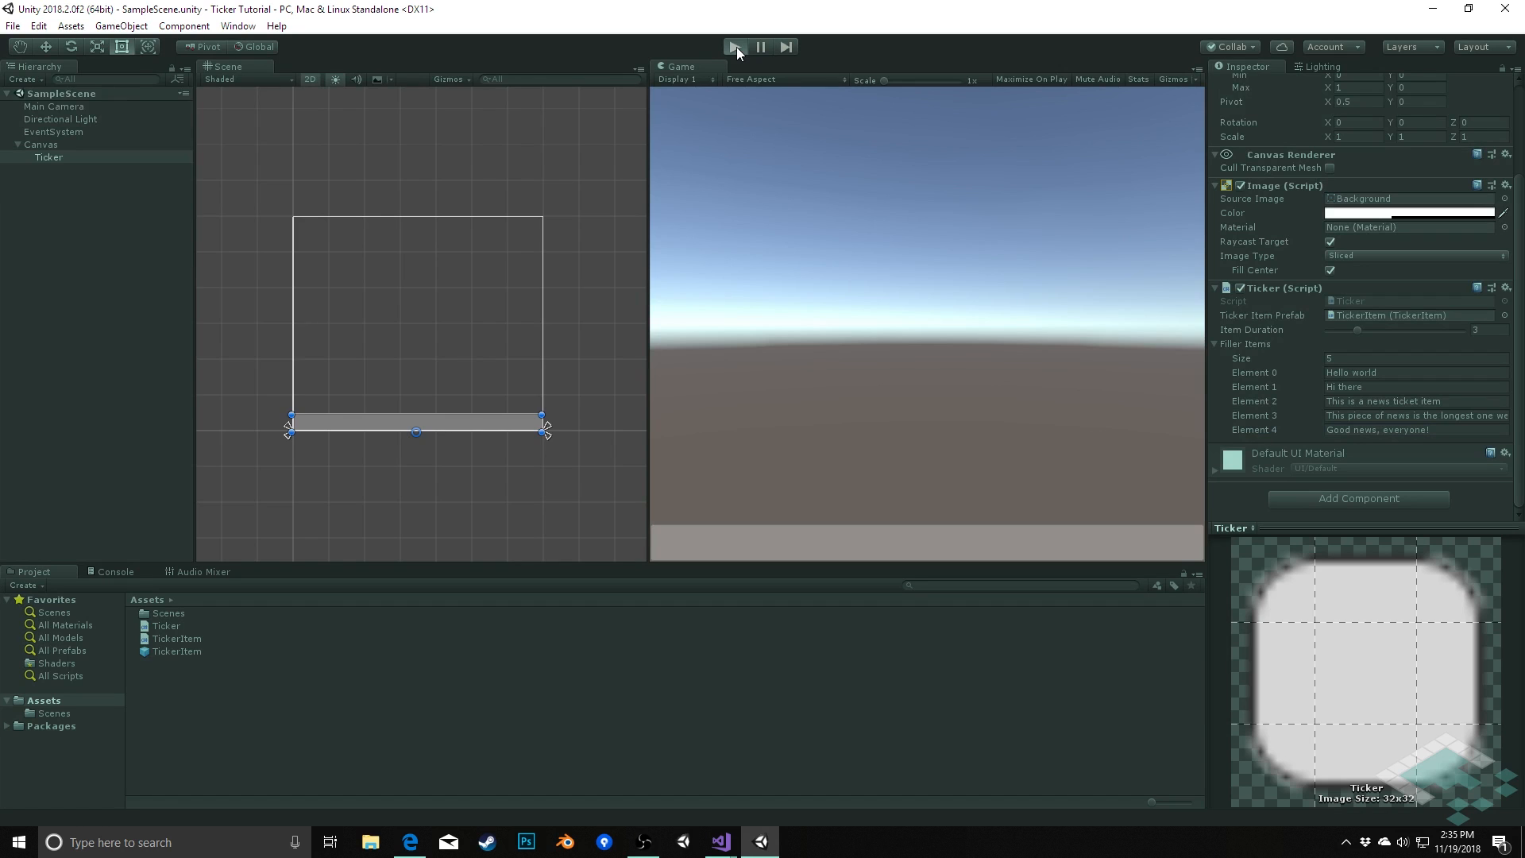
left_click(734, 46)
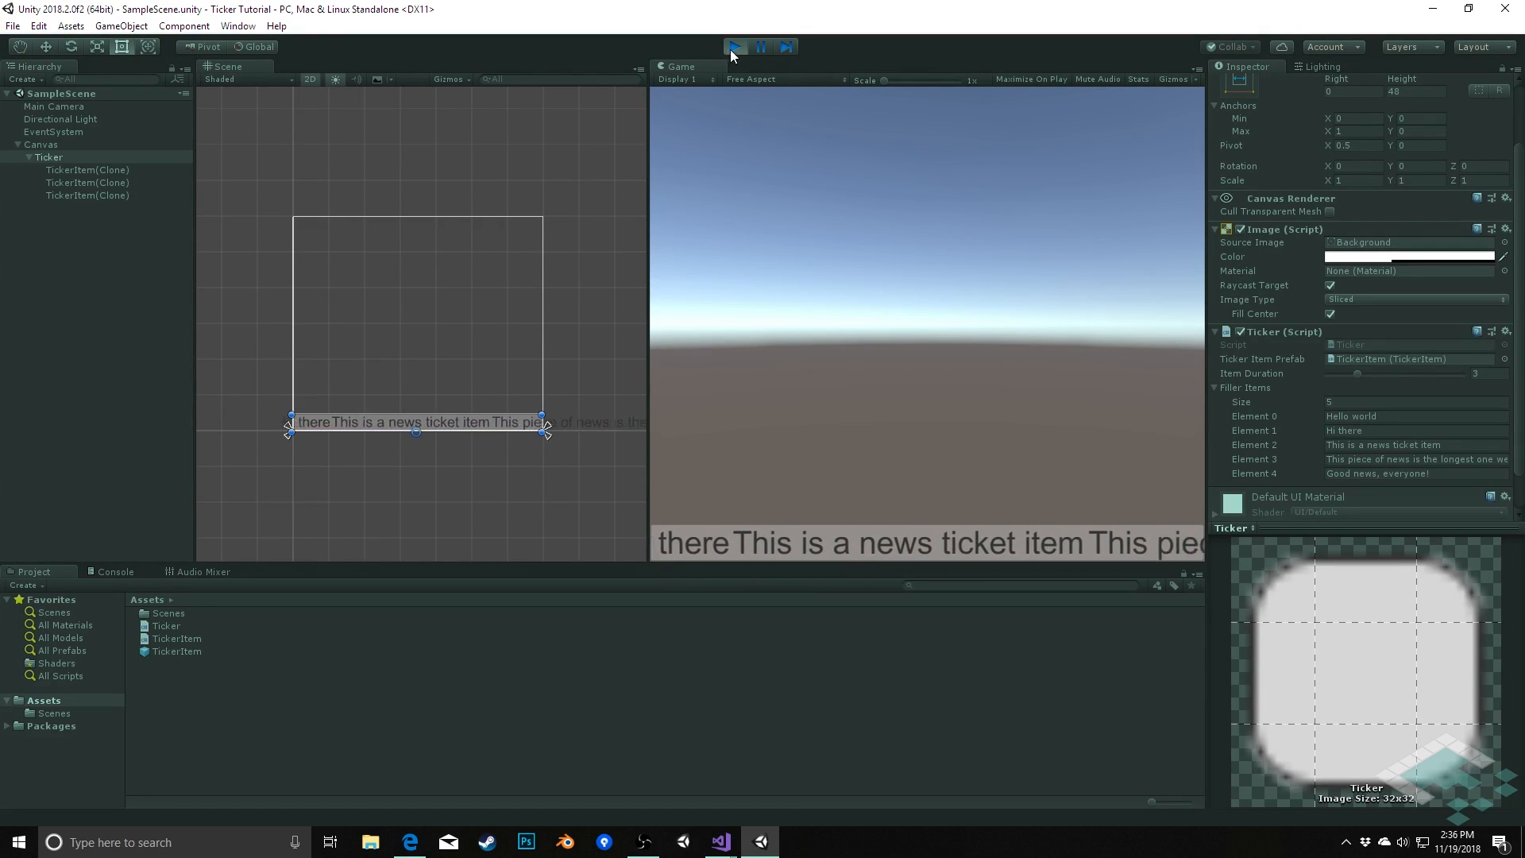
left_click(734, 46)
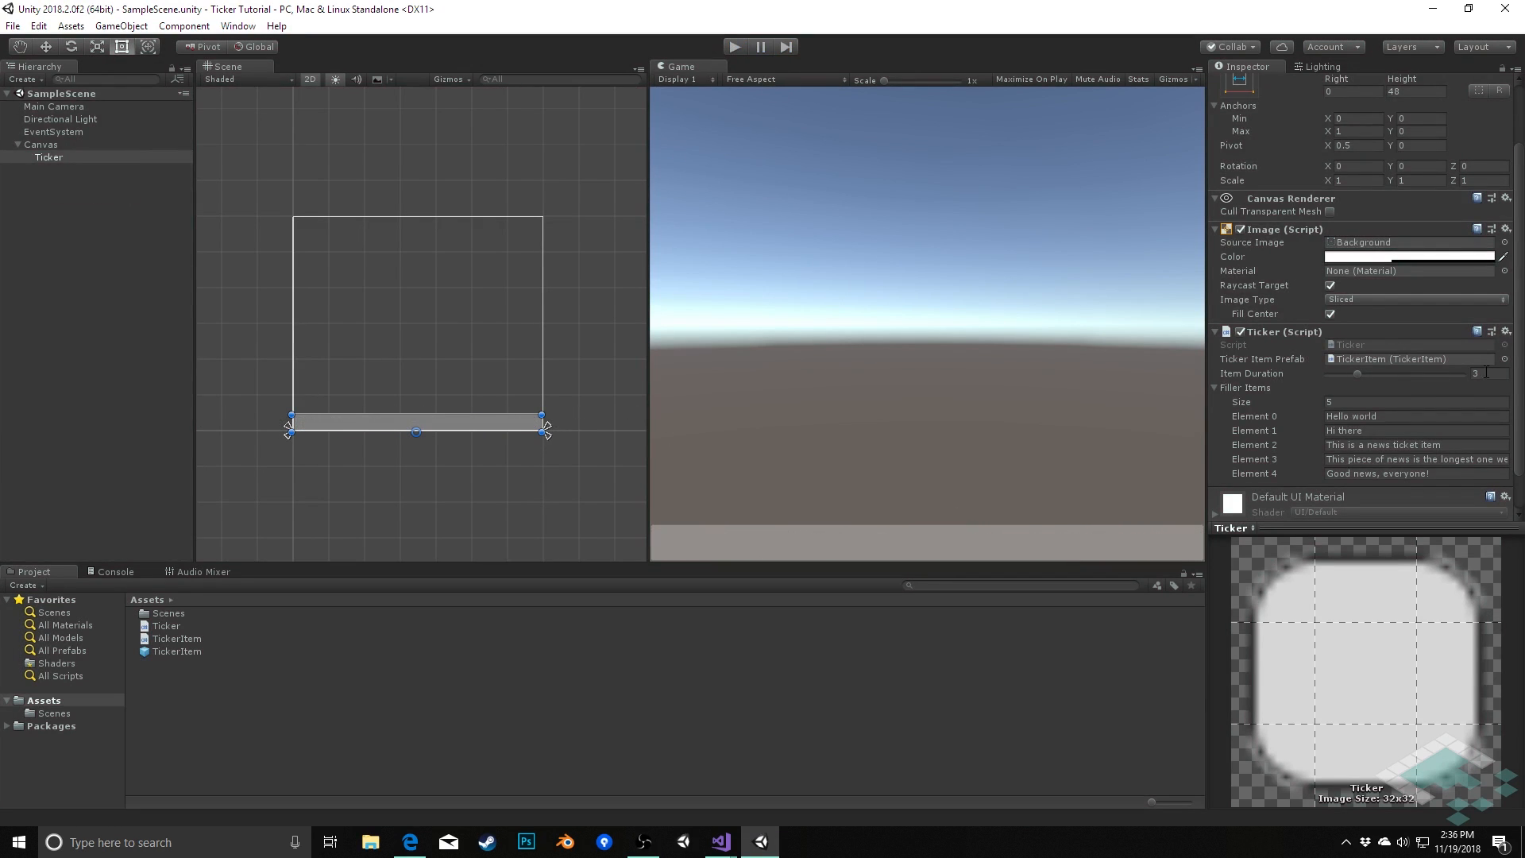
- Raise the Ticker's Item Duration to 6 and play-test the scene again
left_click(1484, 372)
type("6")
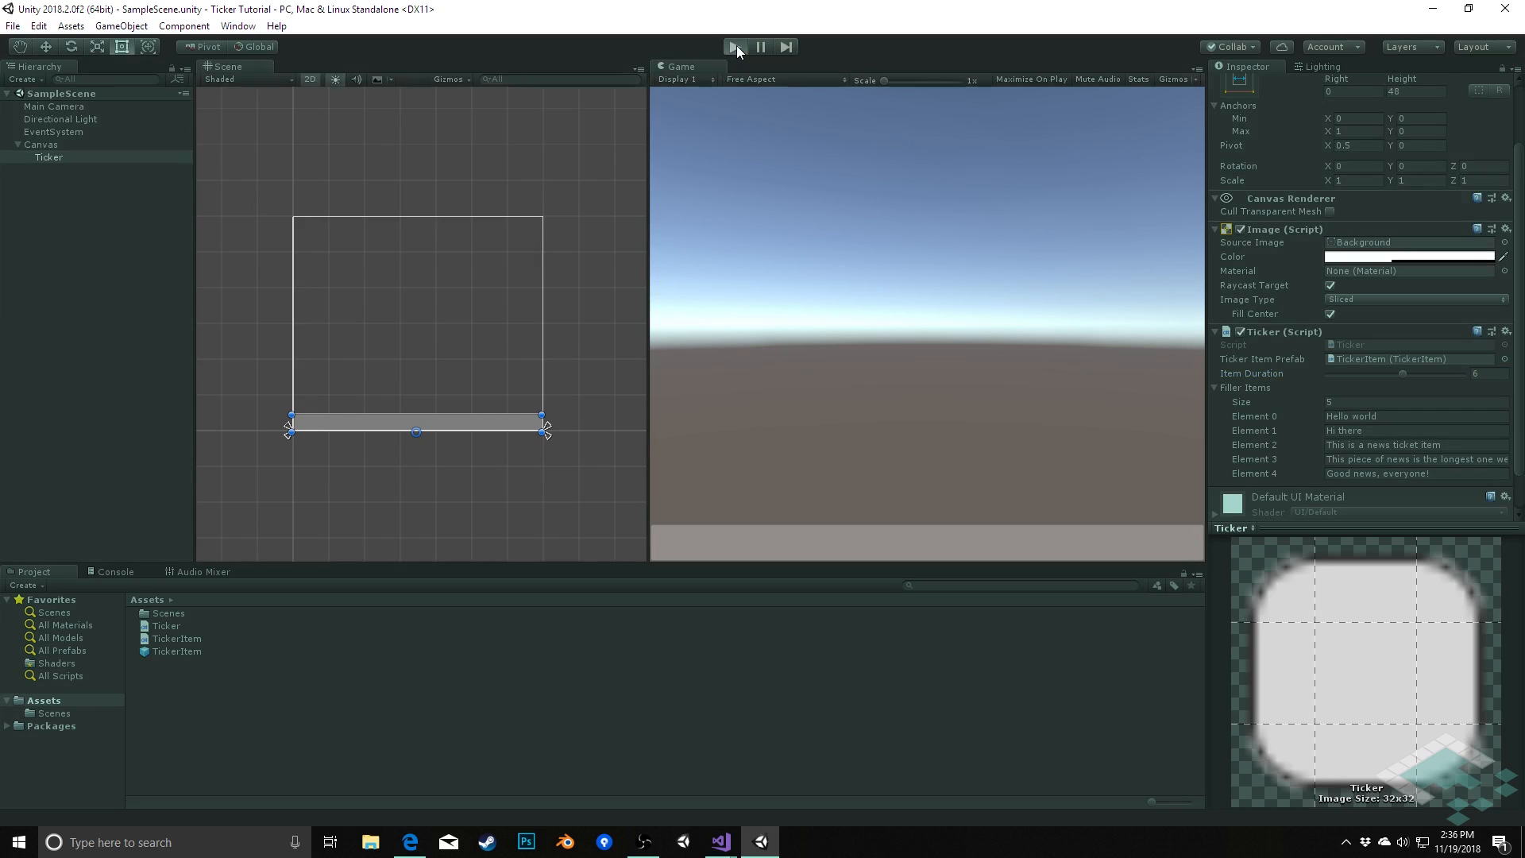
left_click(734, 46)
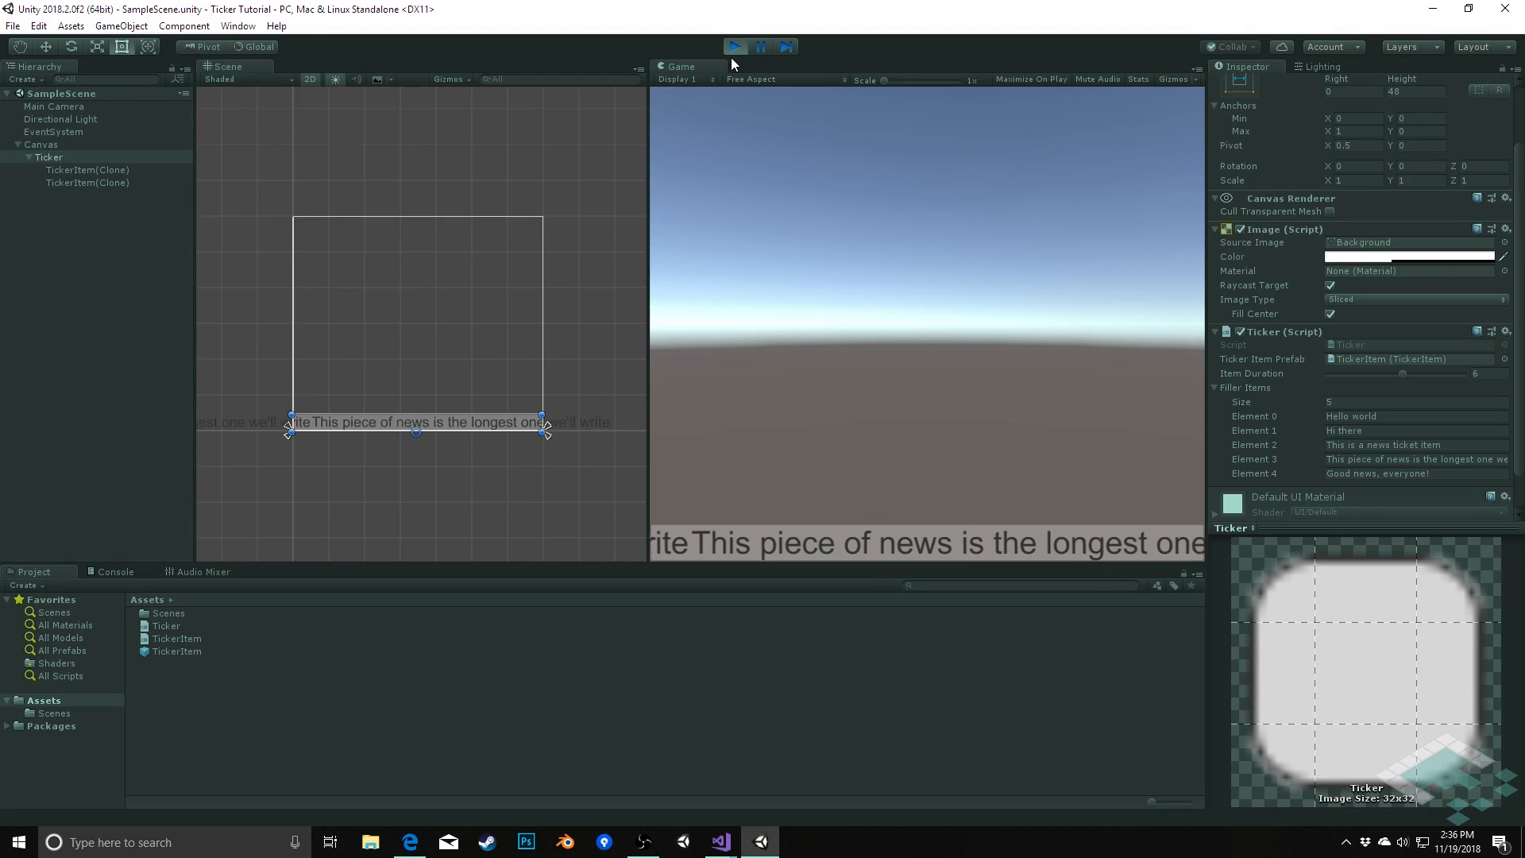
left_click(734, 46)
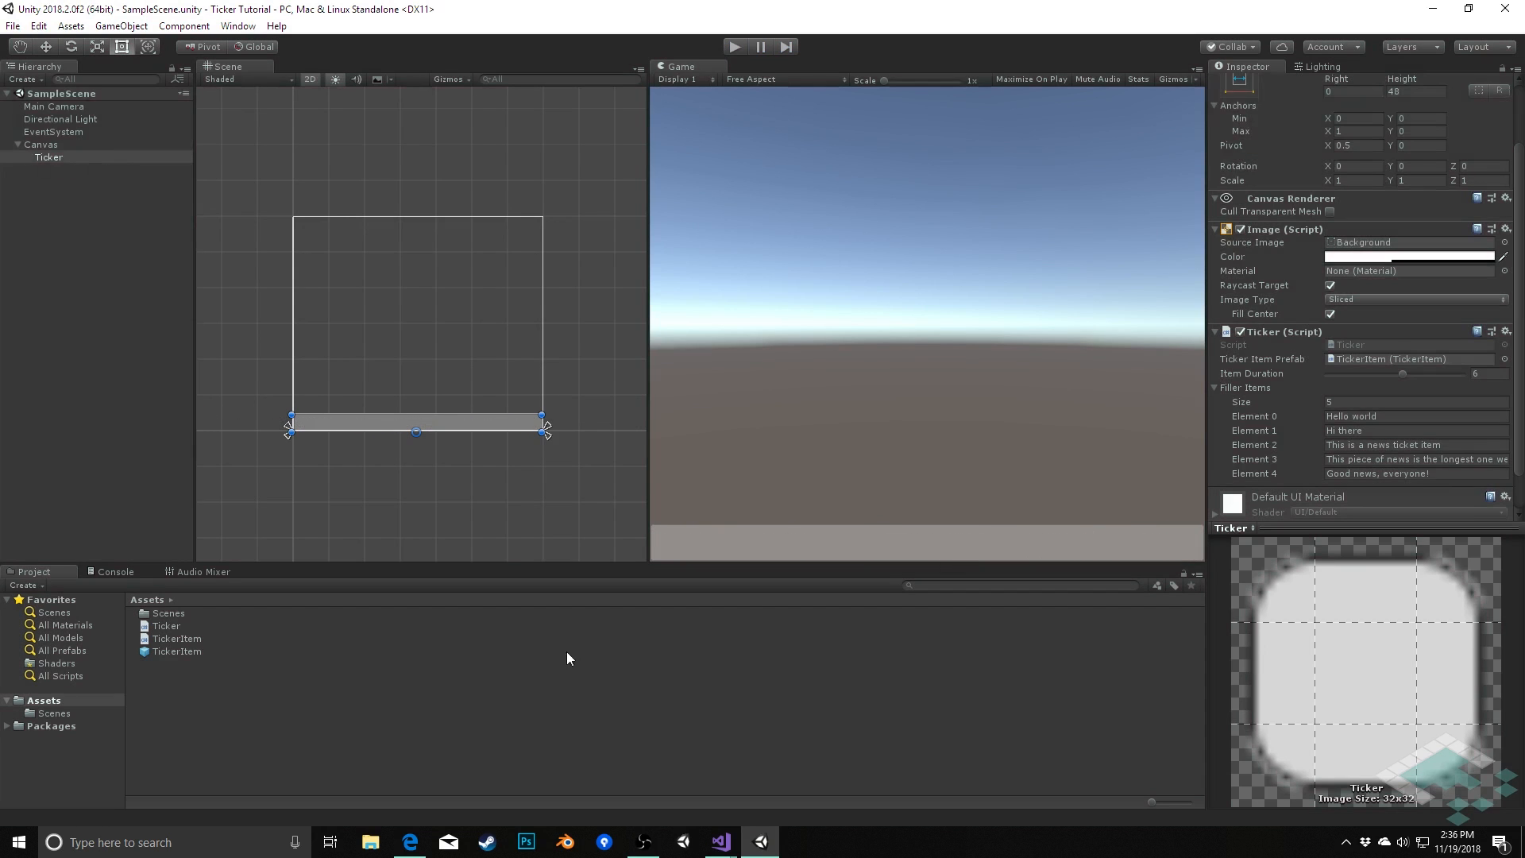
mouse_move(718, 842)
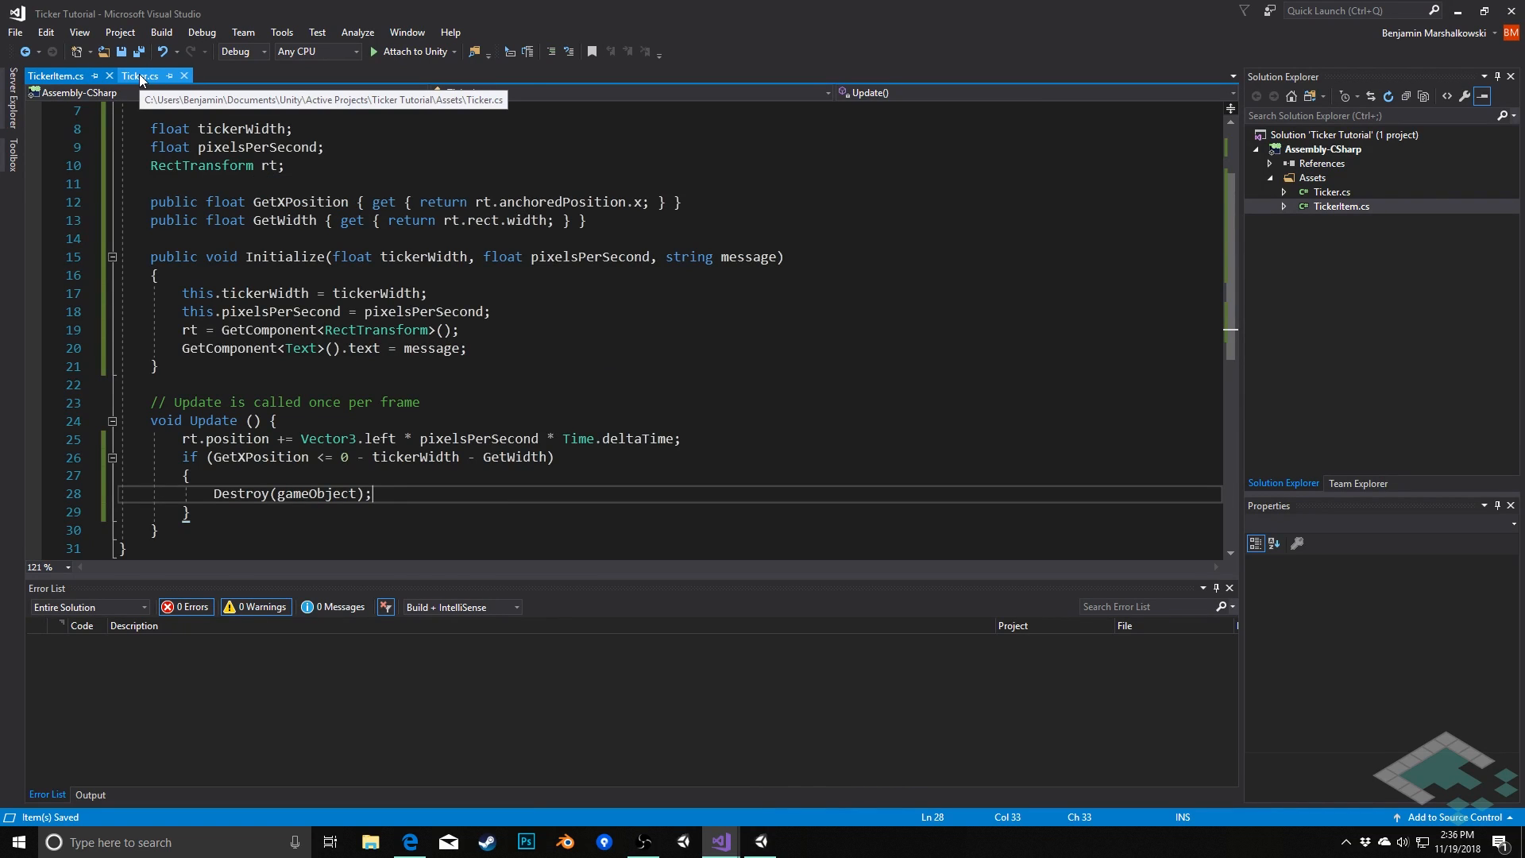
- In TickerItem.Initialize, assign the Text component message plus an appended string literal, then save
left_click(56, 77)
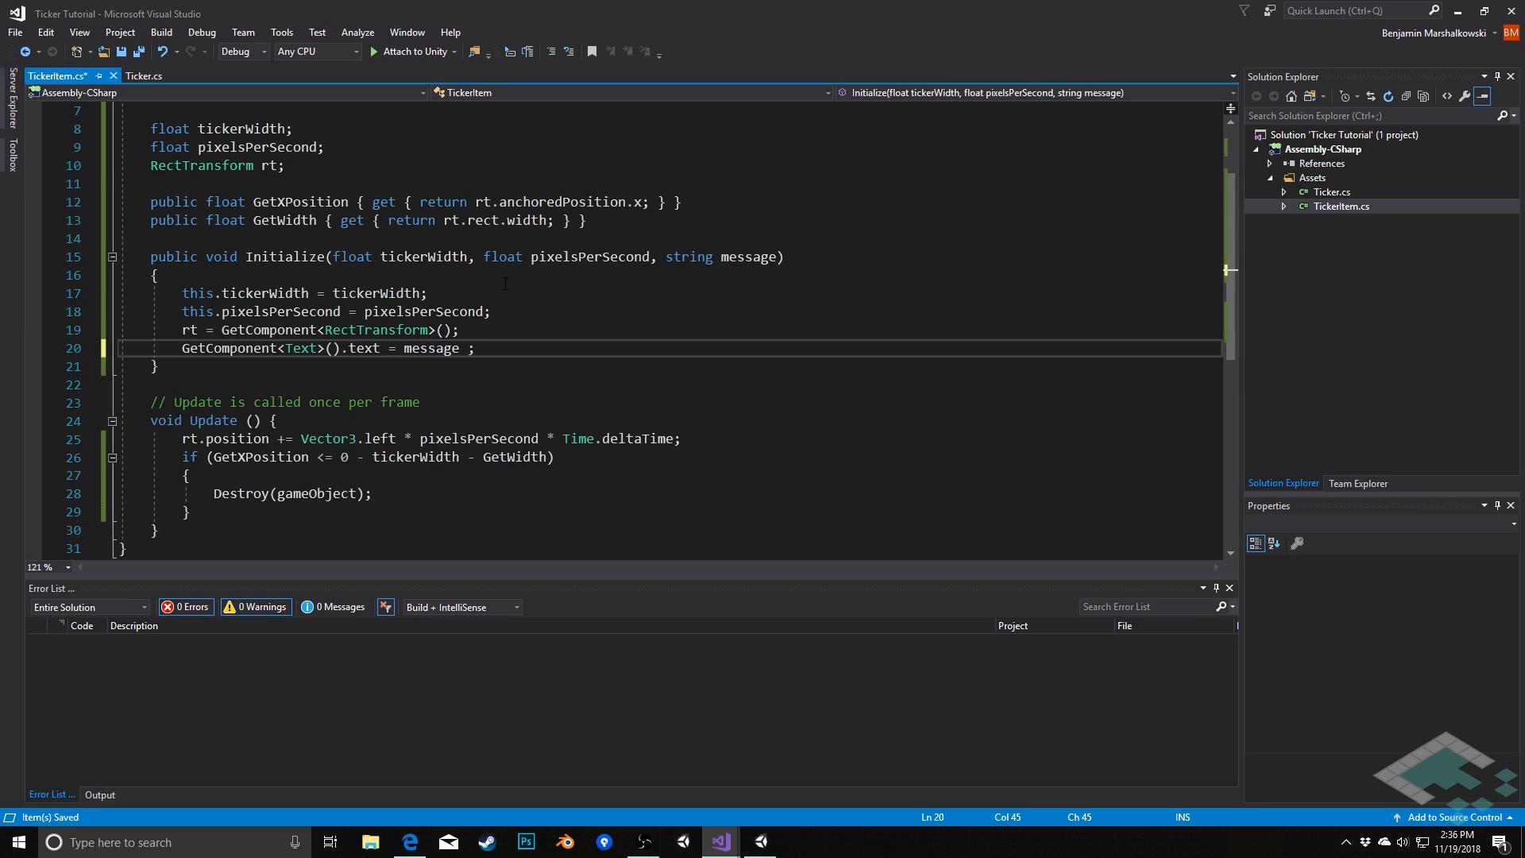
type("+")
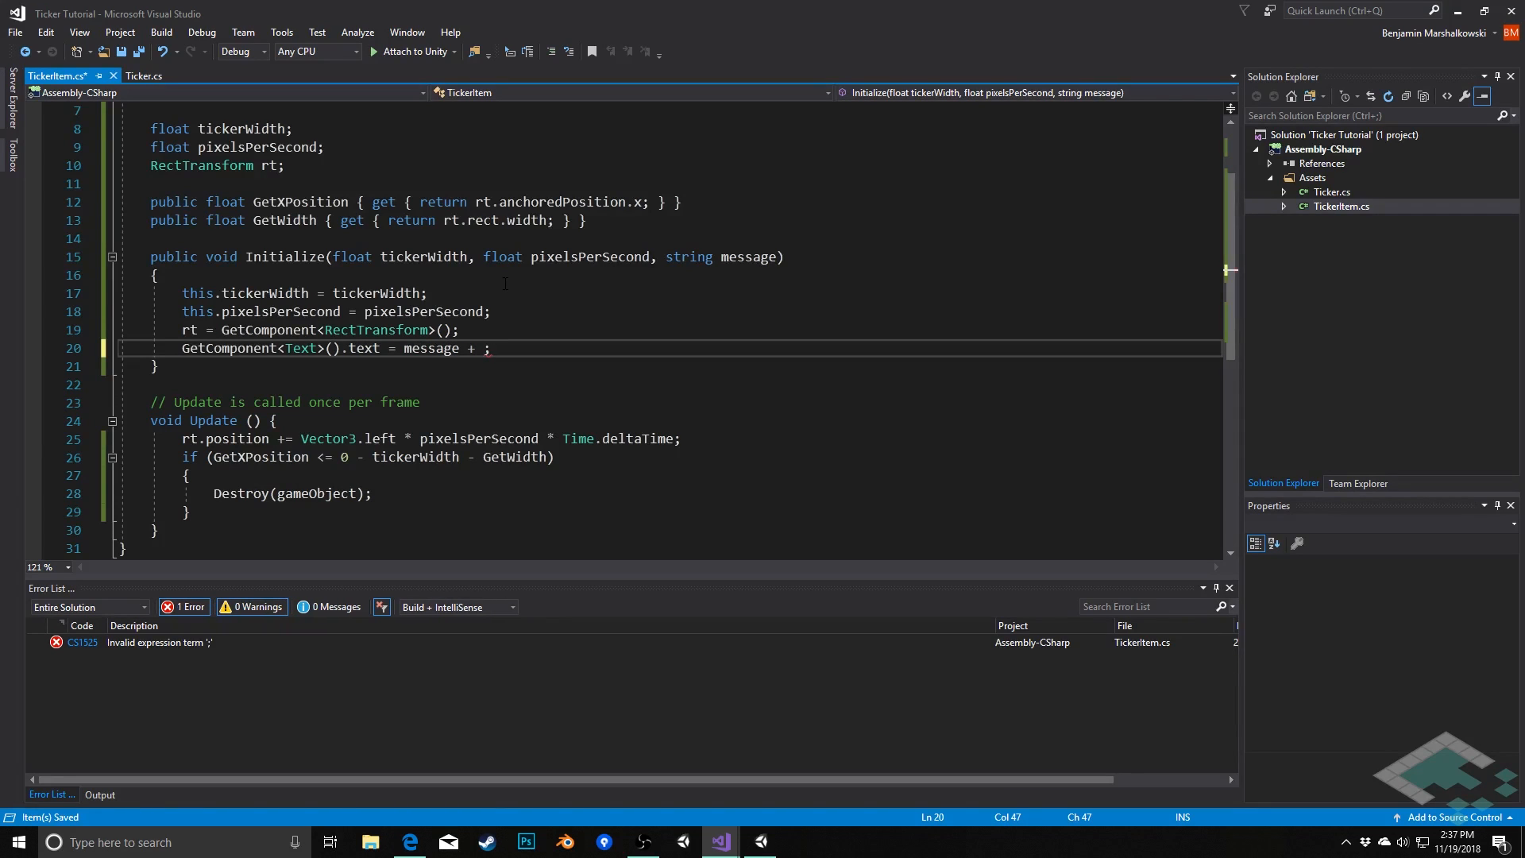
type("\"")
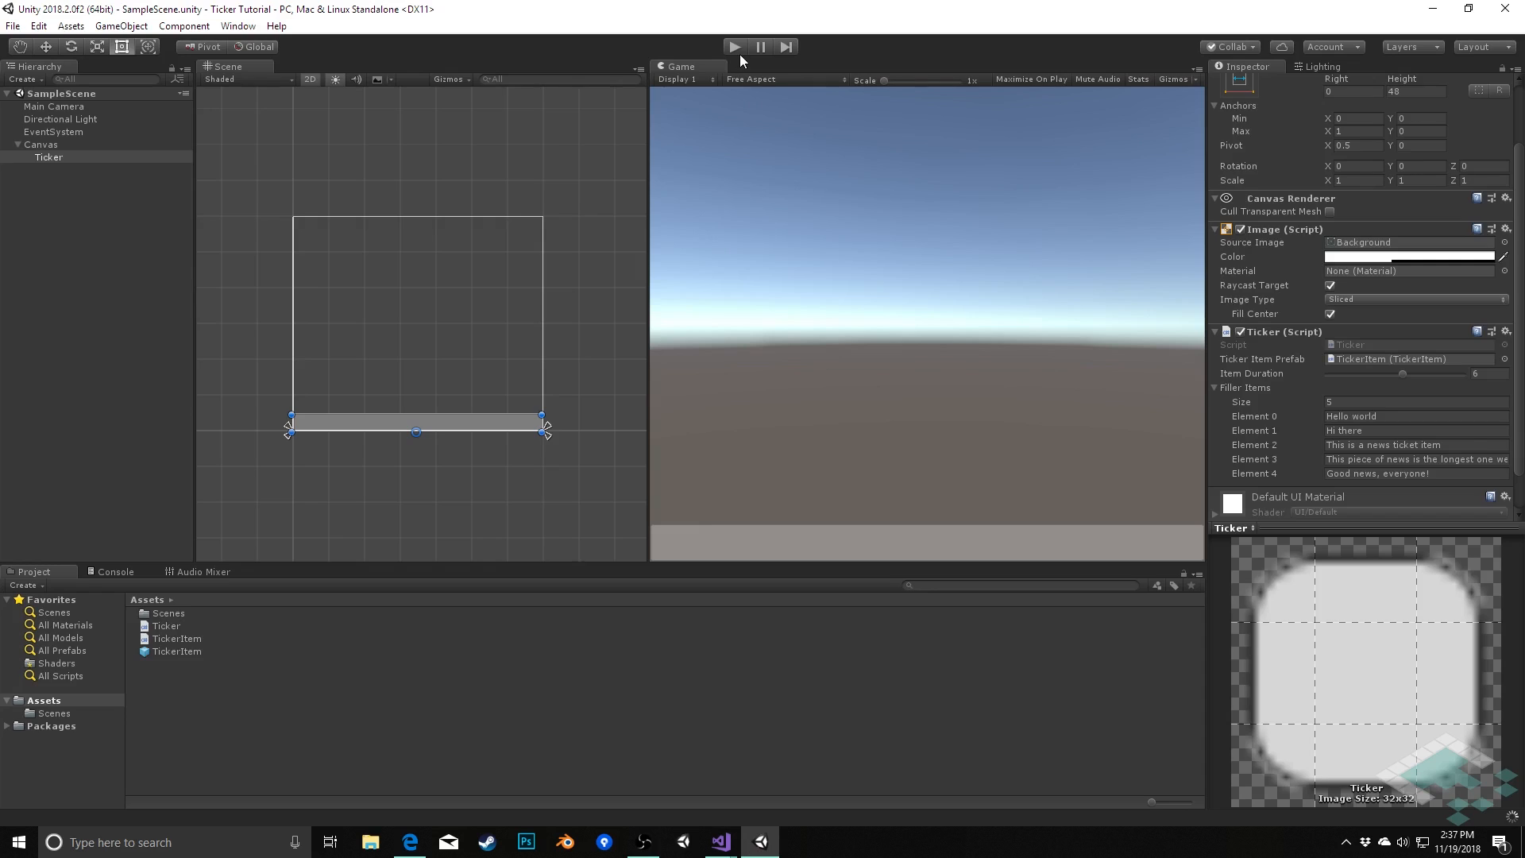
- Enter Play mode so the "Hello world" ticker item scrolls in at the bottom
left_click(734, 46)
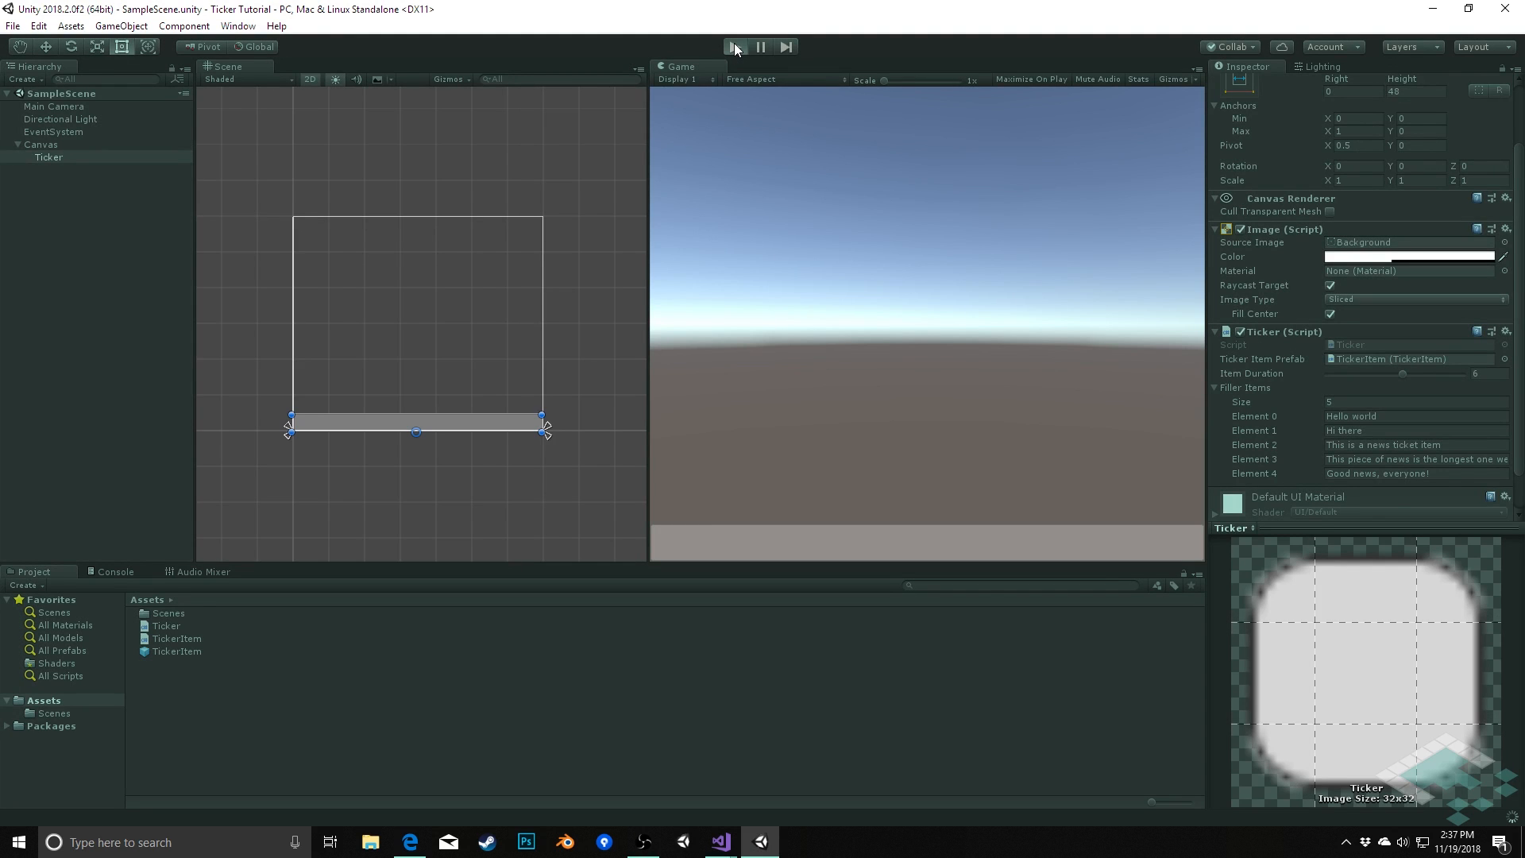
left_click(734, 46)
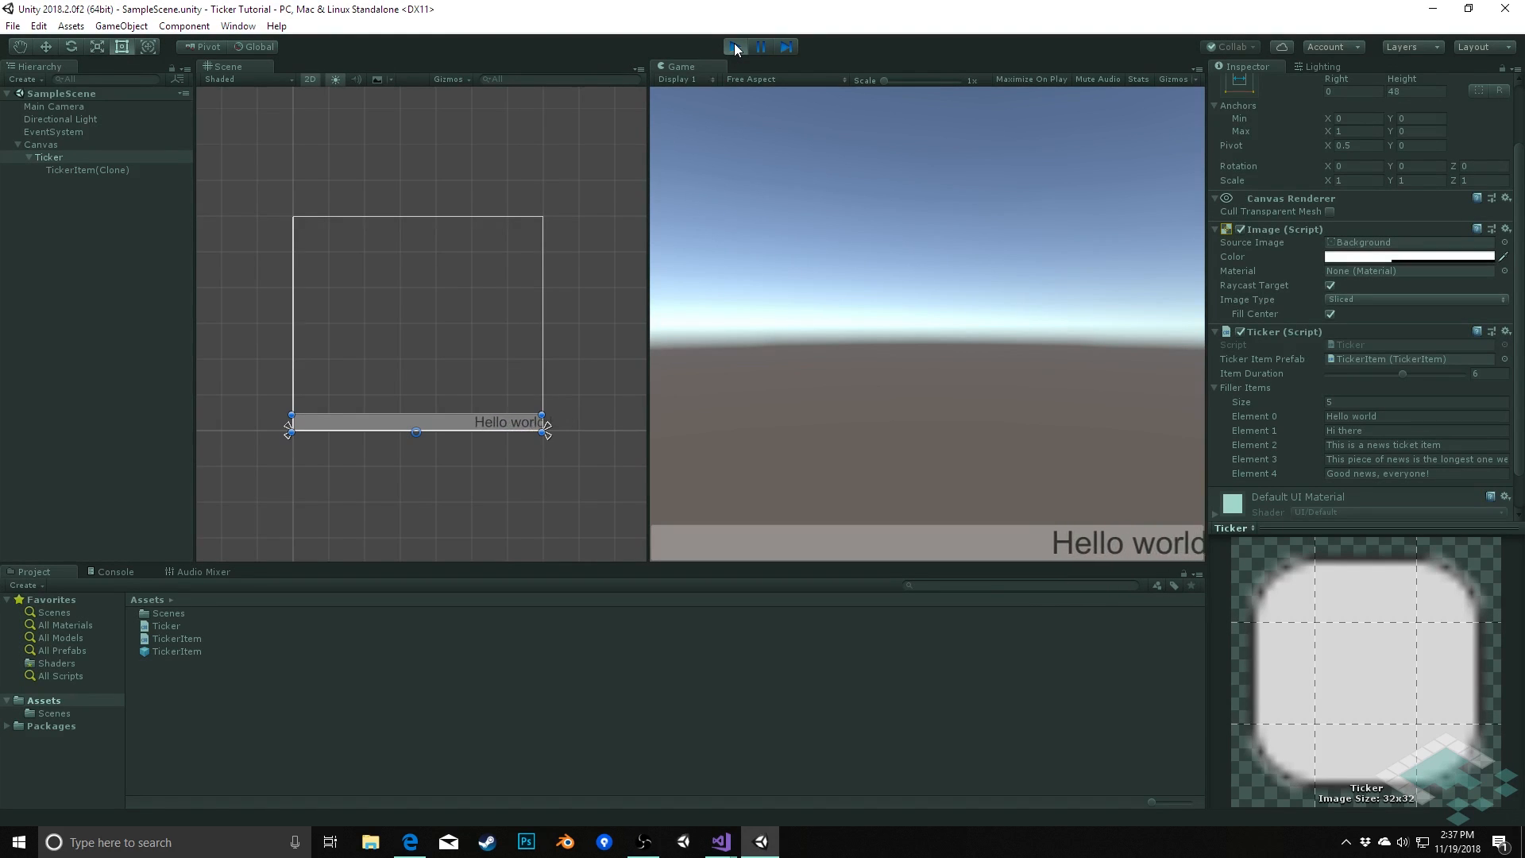